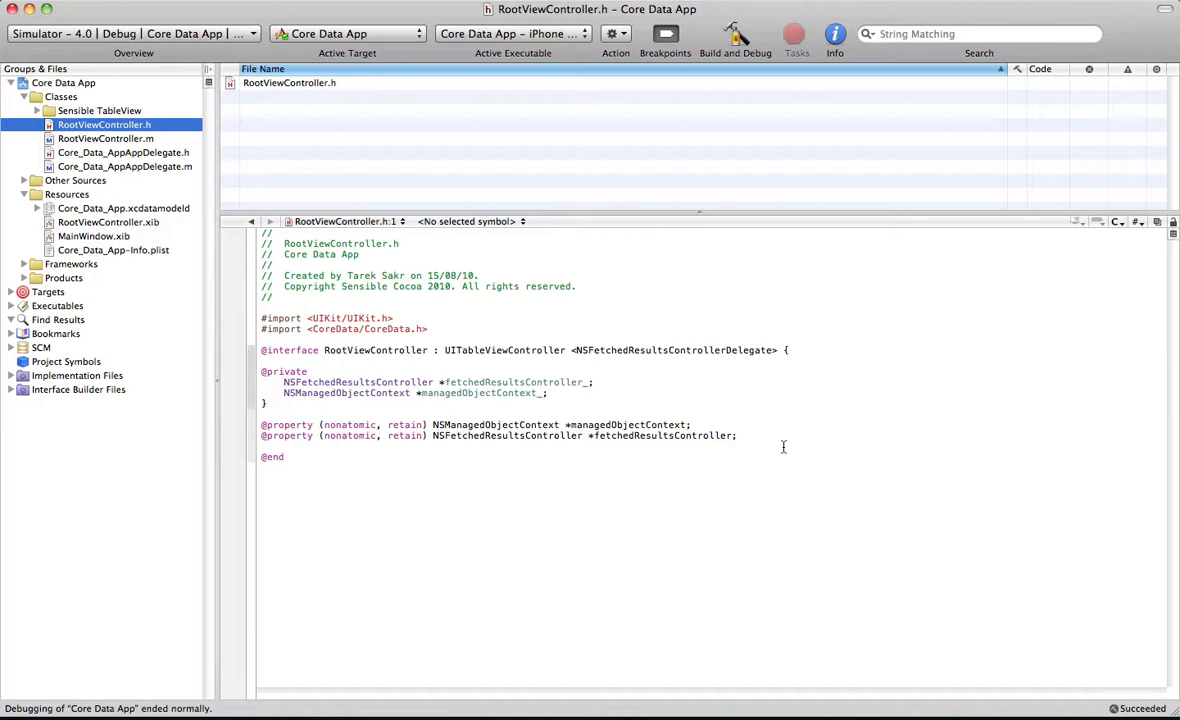
mouse_move(754, 488)
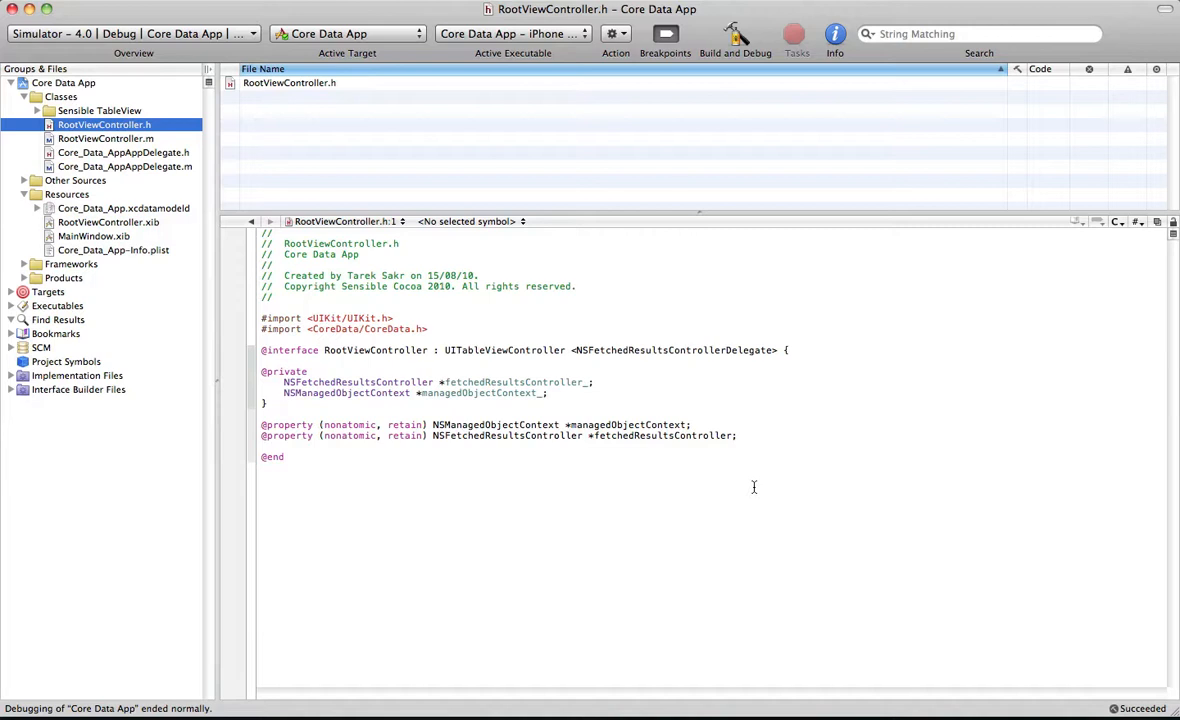
mouse_move(782, 444)
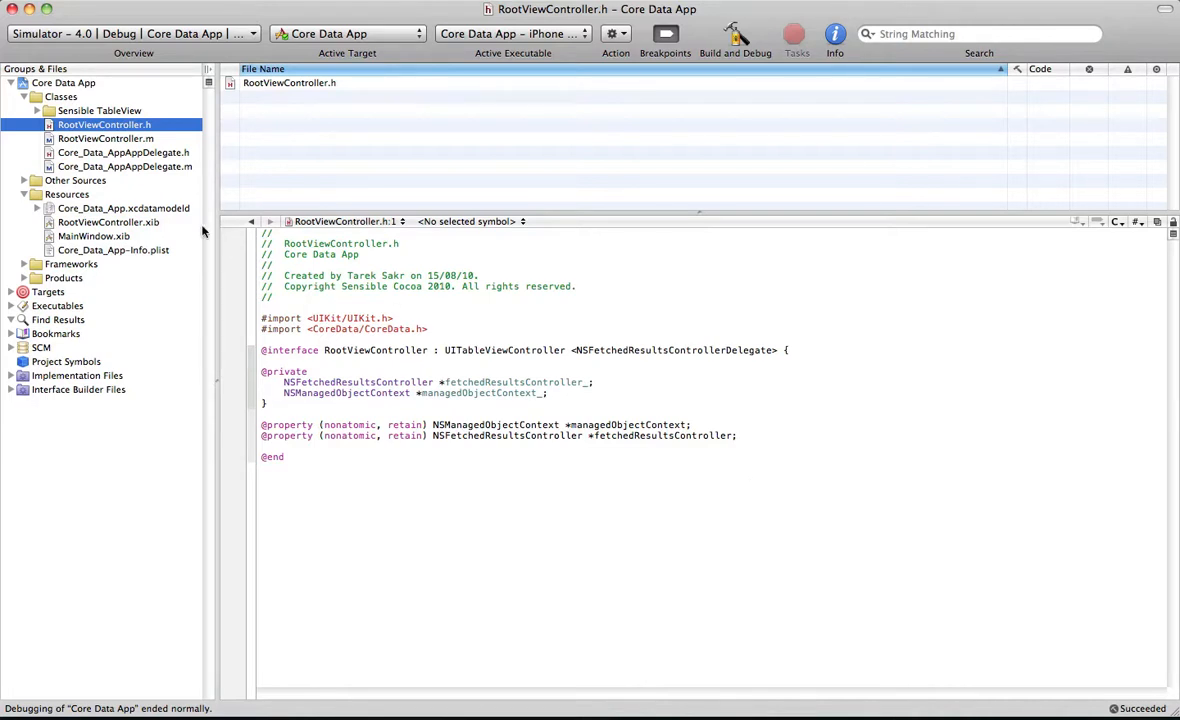
mouse_move(596, 432)
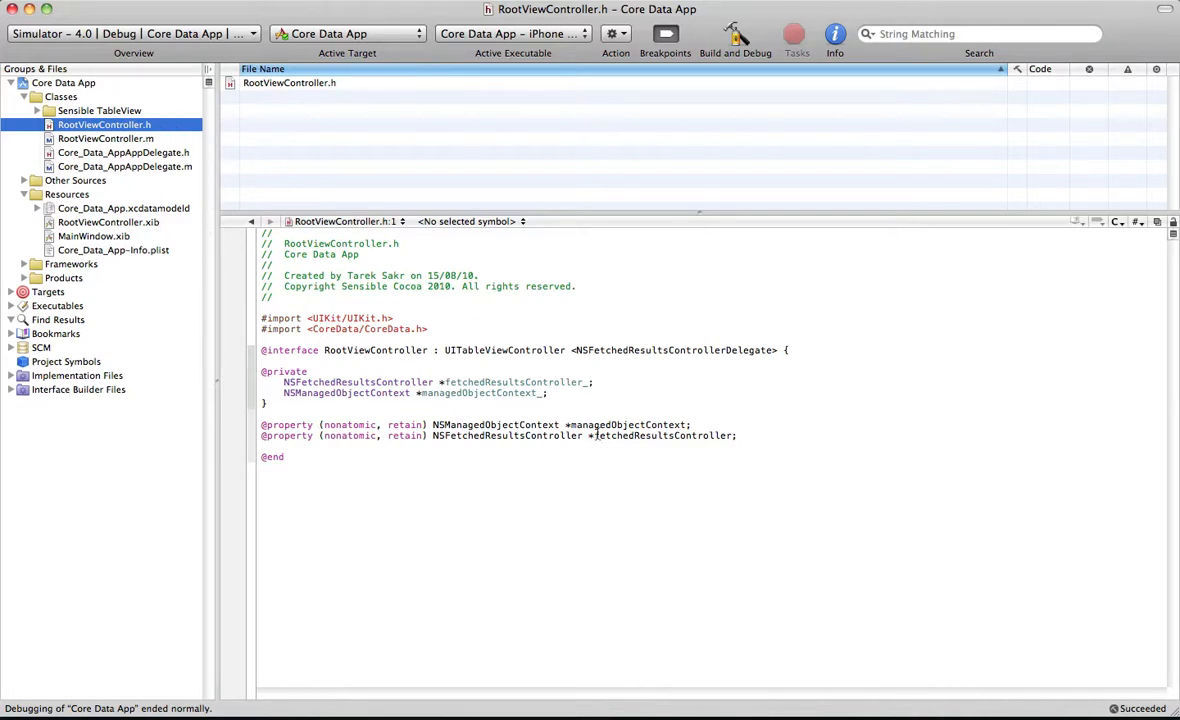
mouse_move(604, 448)
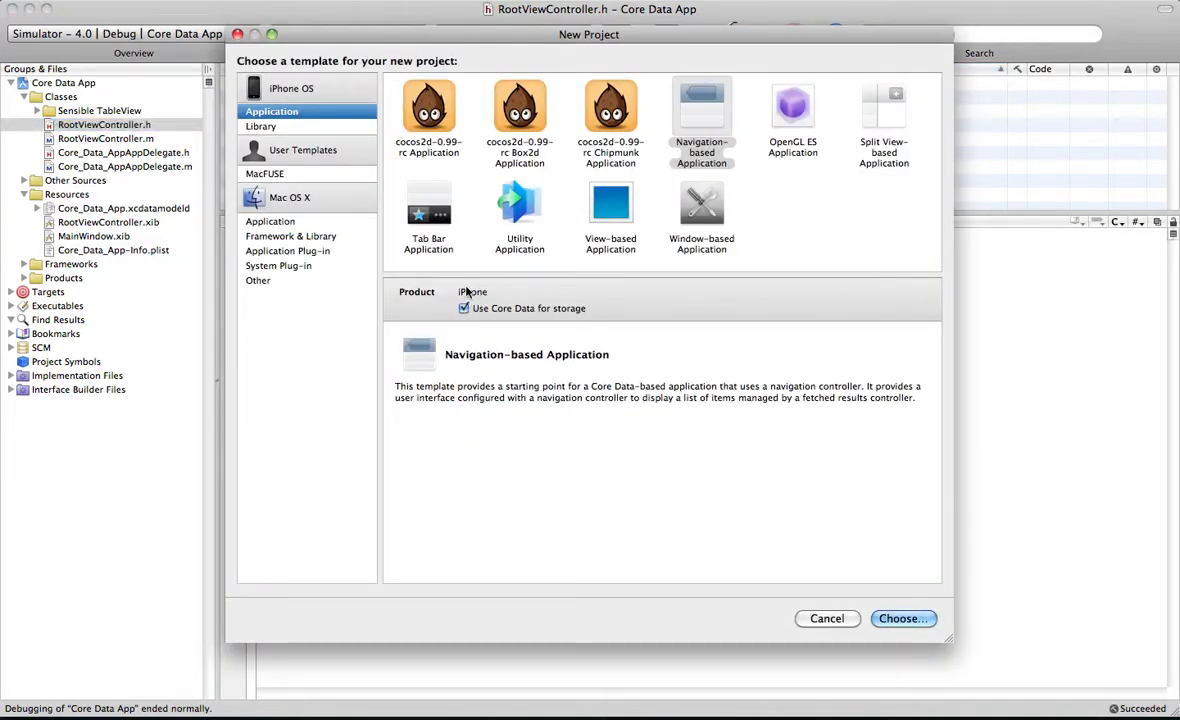
mouse_move(854, 580)
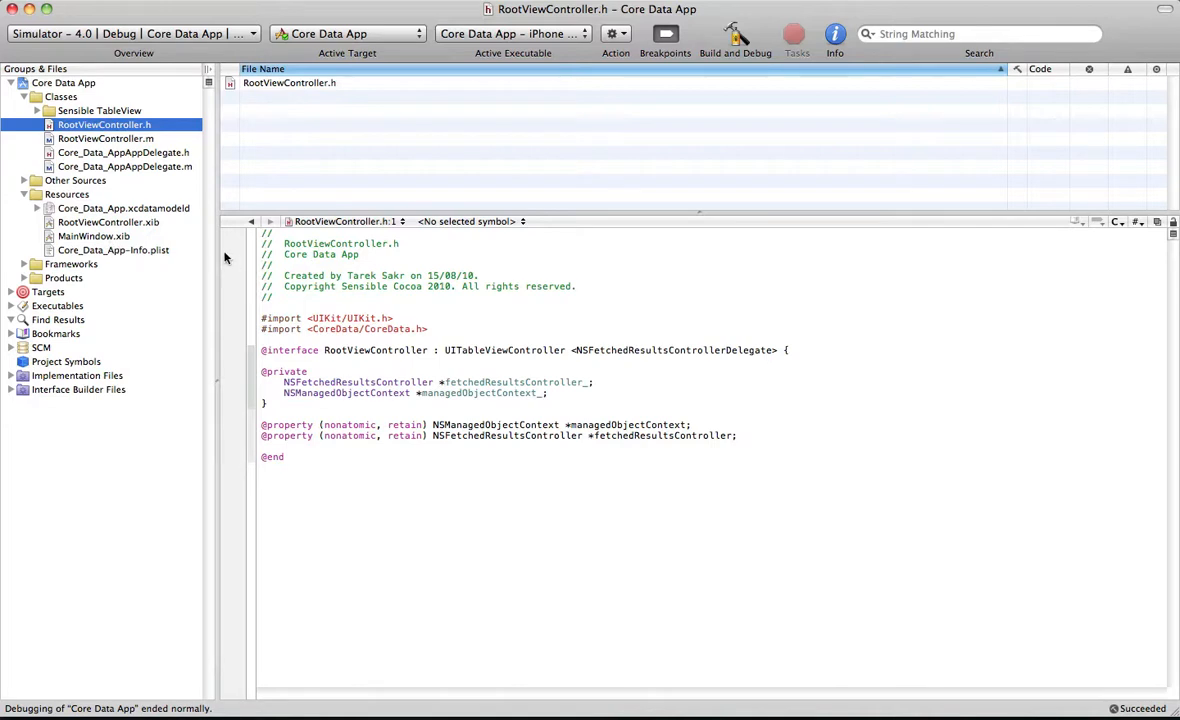
mouse_move(122, 228)
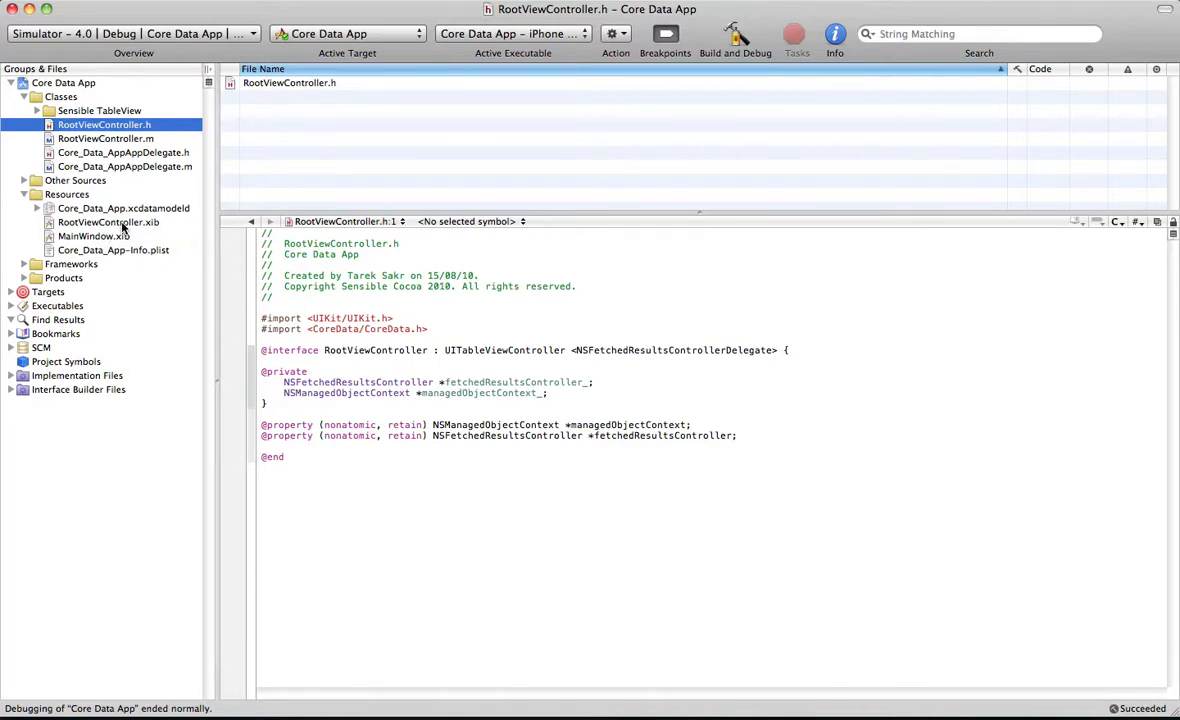
mouse_move(344, 344)
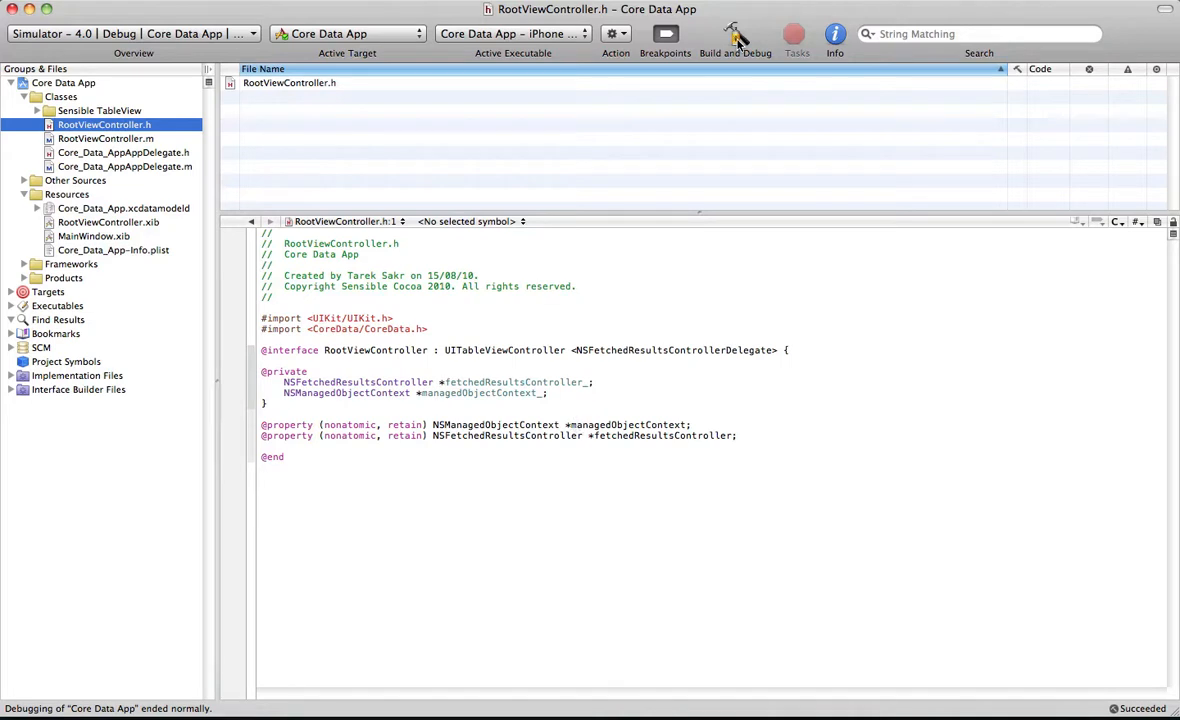
mouse_move(736, 32)
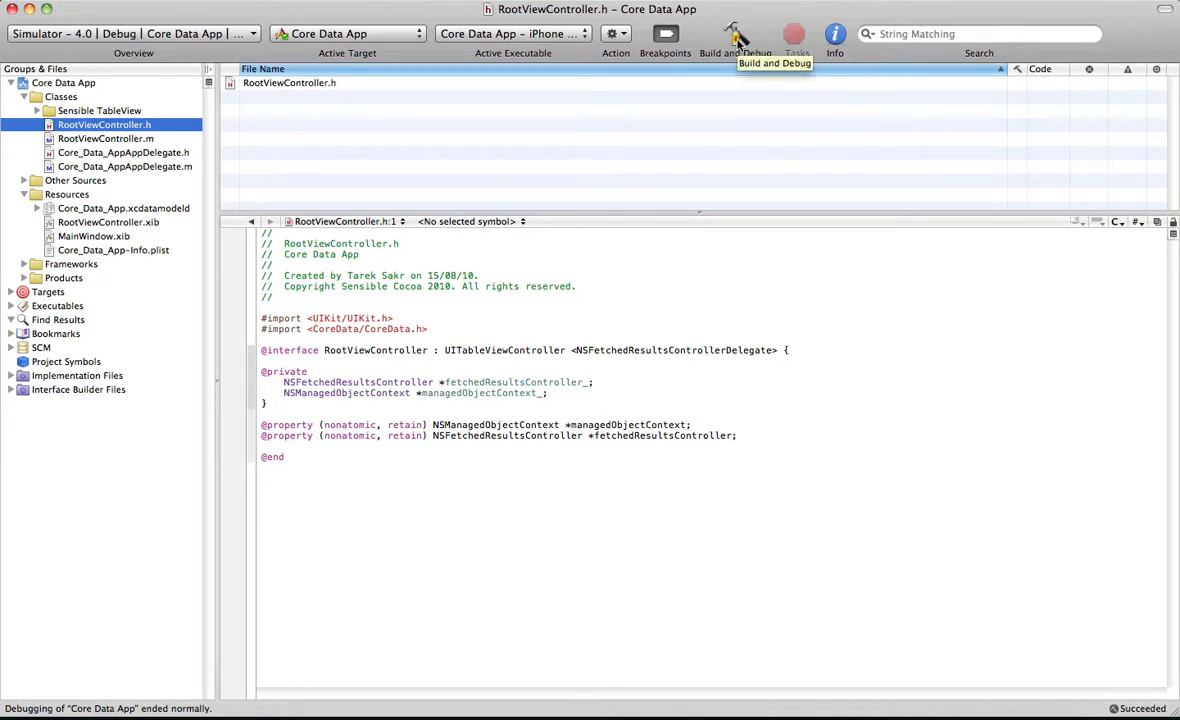
Build and run the template app in the Simulator and add three timestamp entries with +
left_click(736, 34)
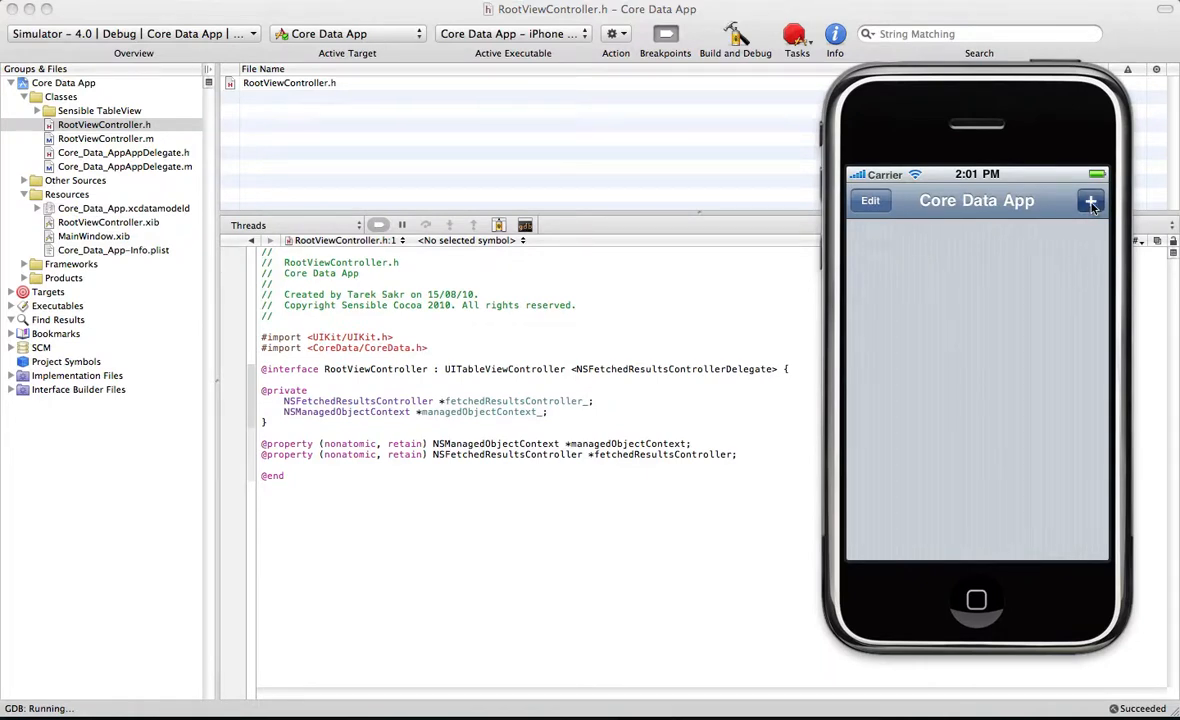
left_click(1090, 200)
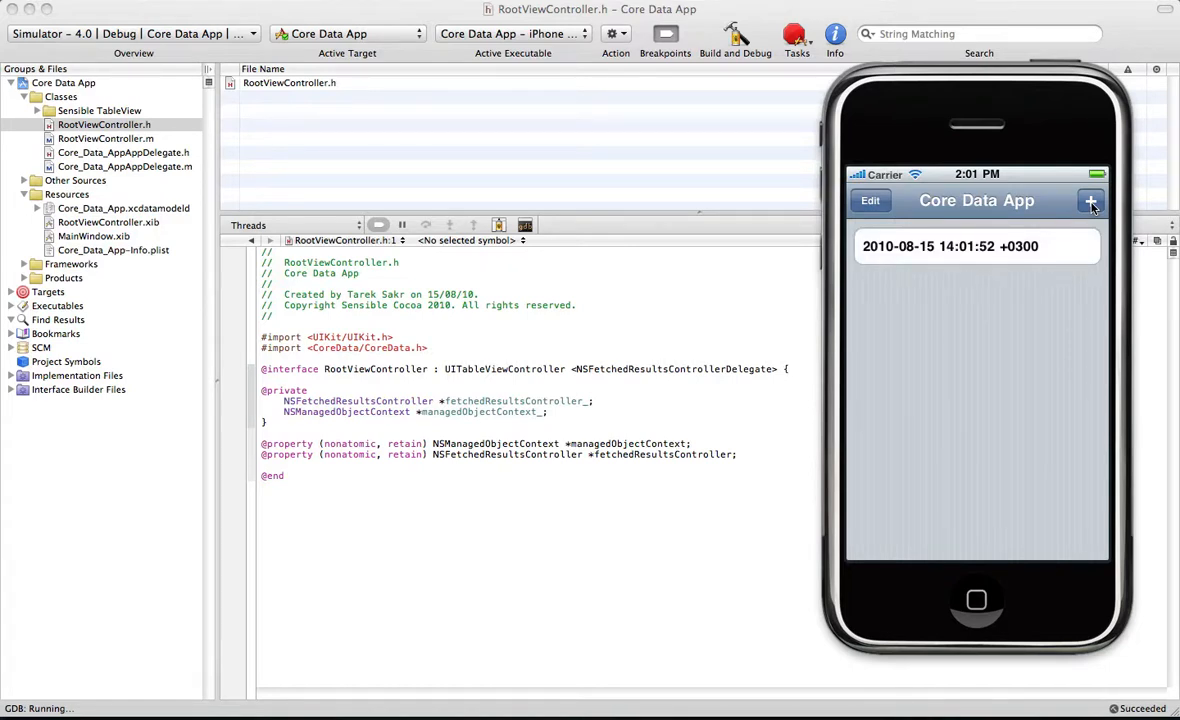
left_click(1090, 200)
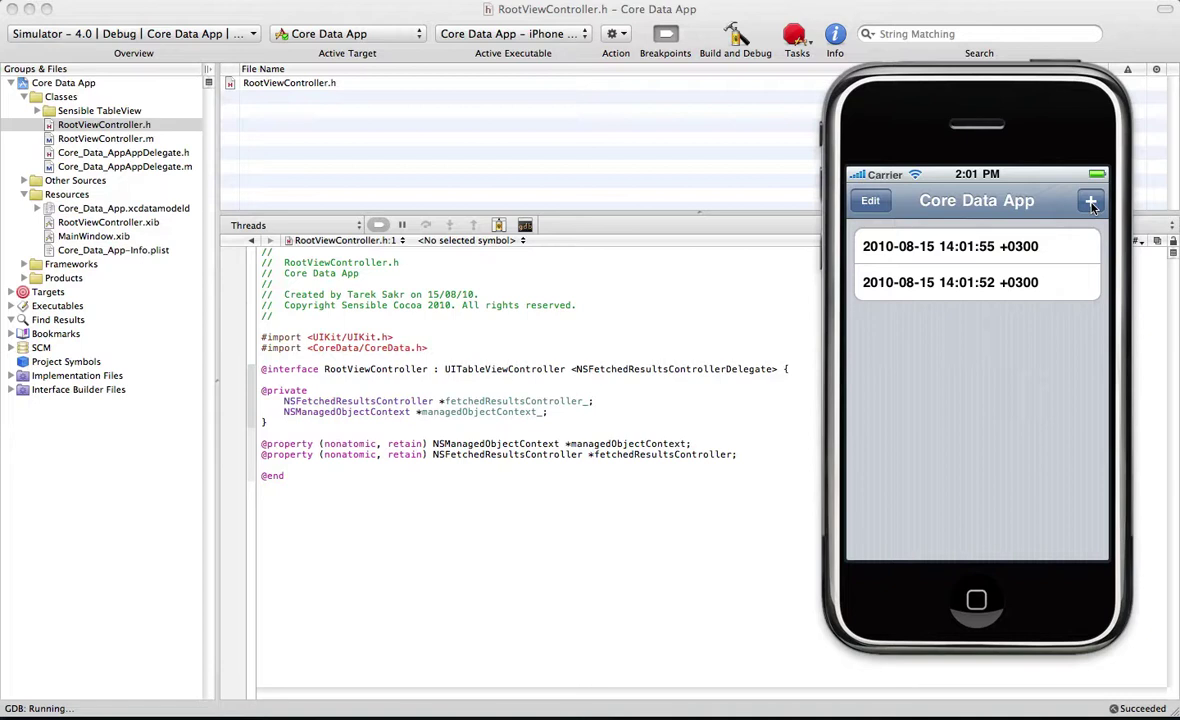
left_click(1090, 200)
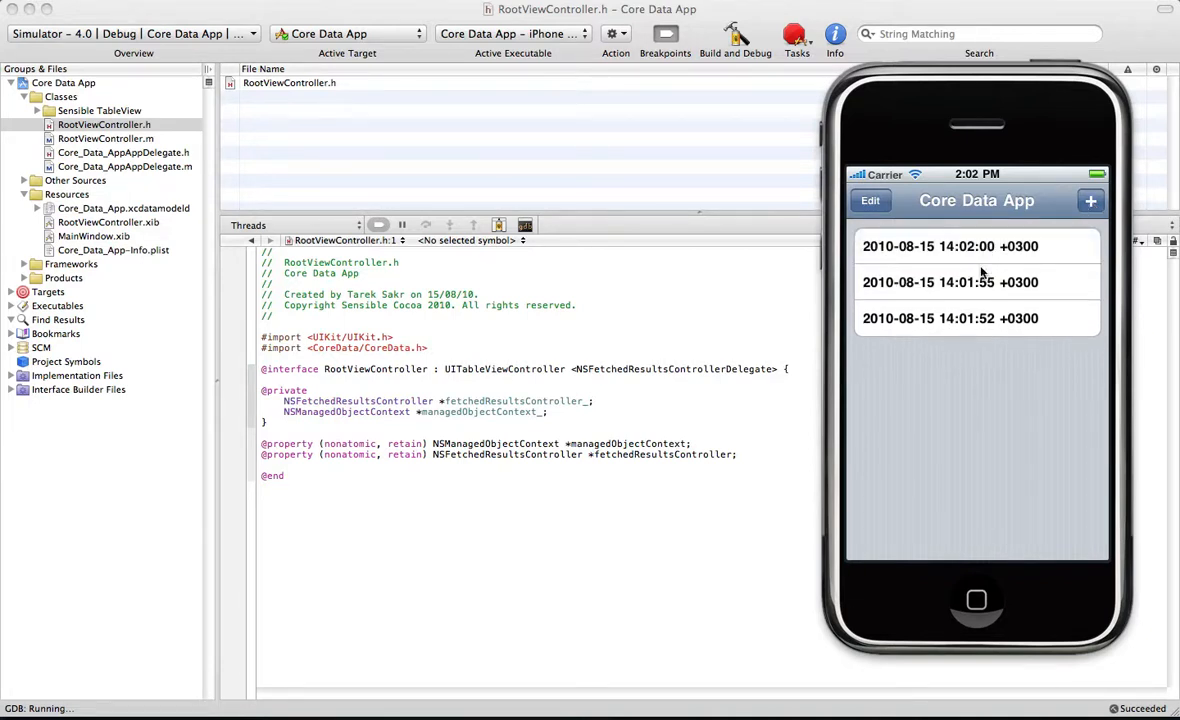
mouse_move(986, 264)
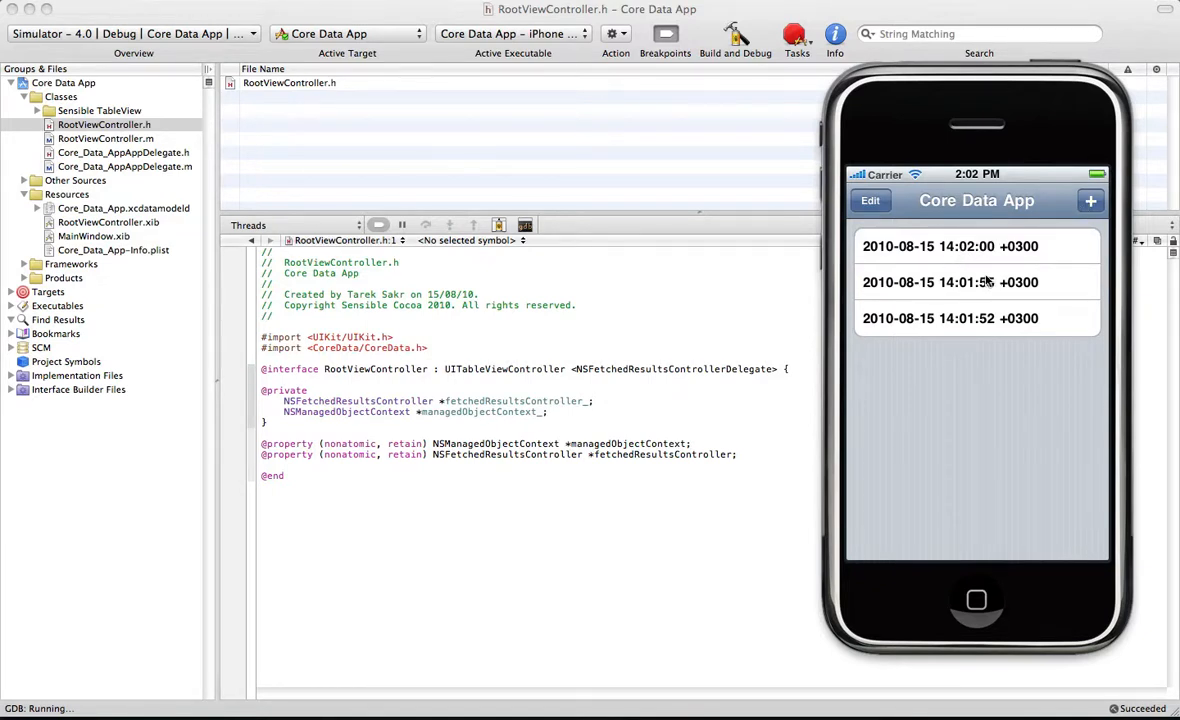
Edit the list, delete the 14:01:55 entry, and tap the remaining 14:01:52 entry
left_click(868, 200)
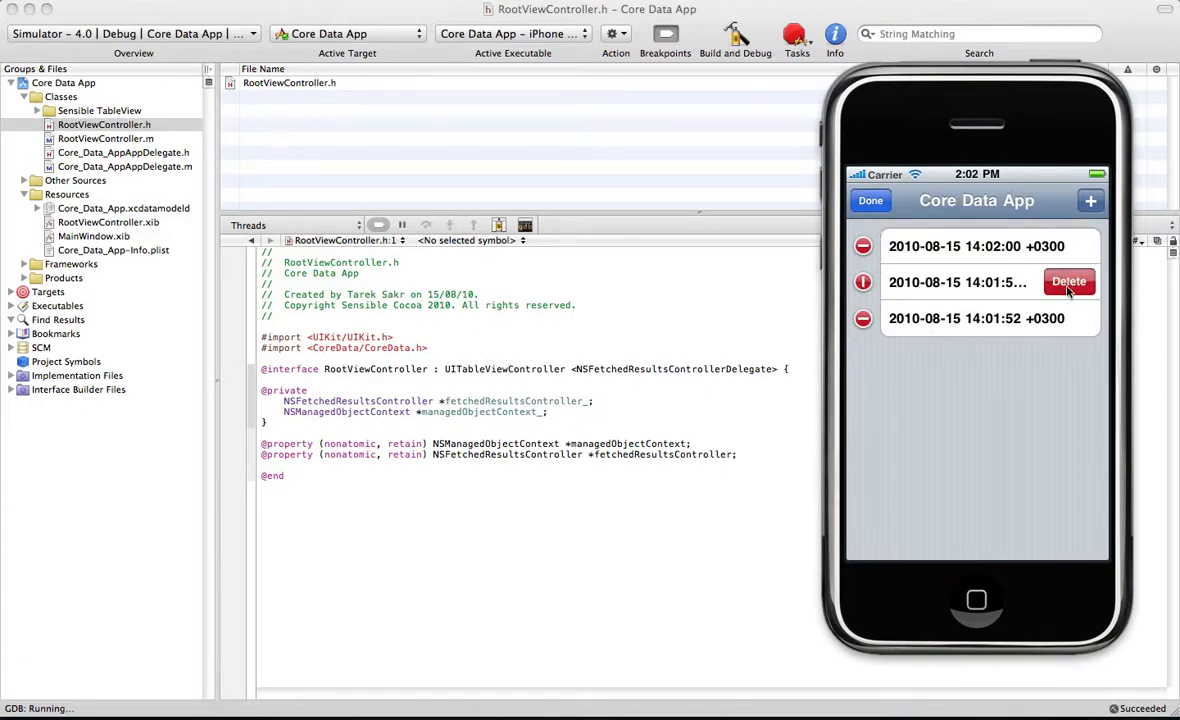
left_click(1068, 280)
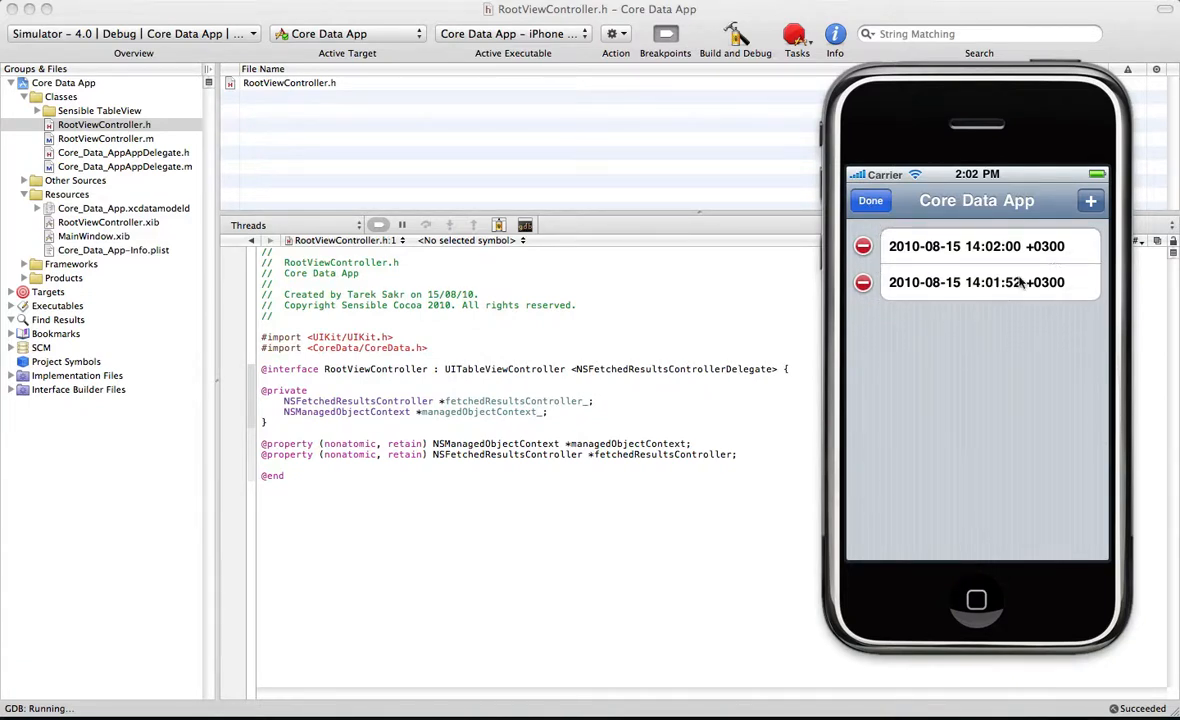
mouse_move(904, 270)
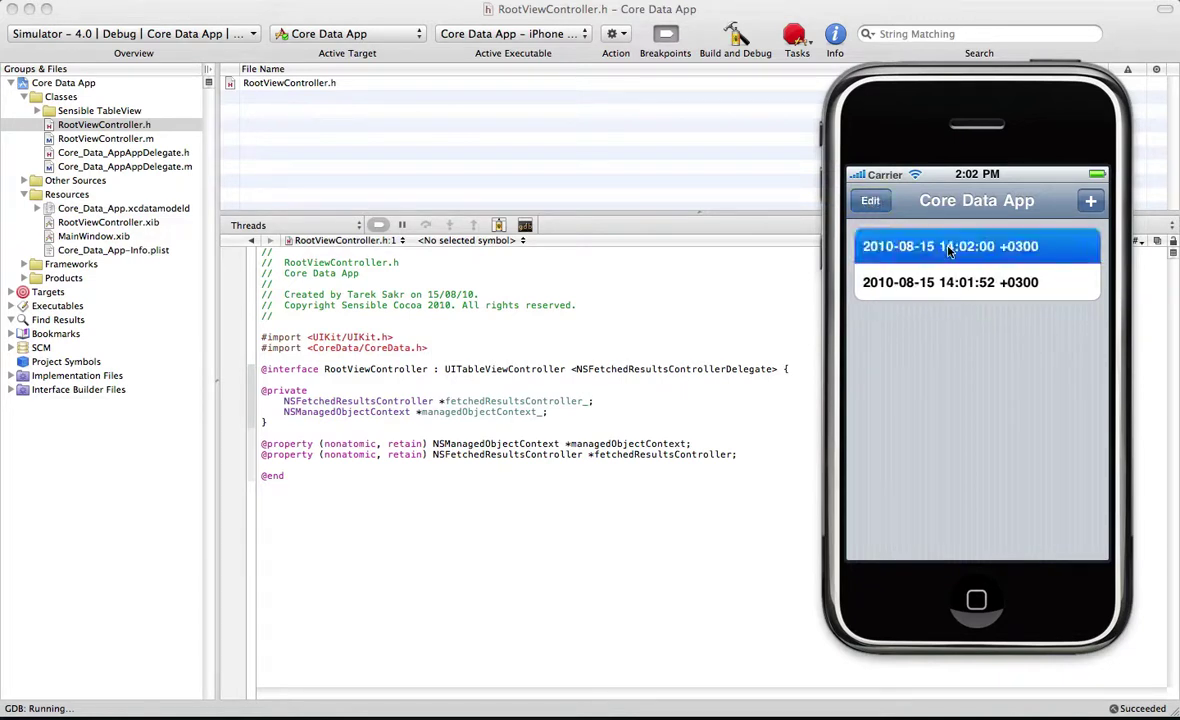
left_click(948, 282)
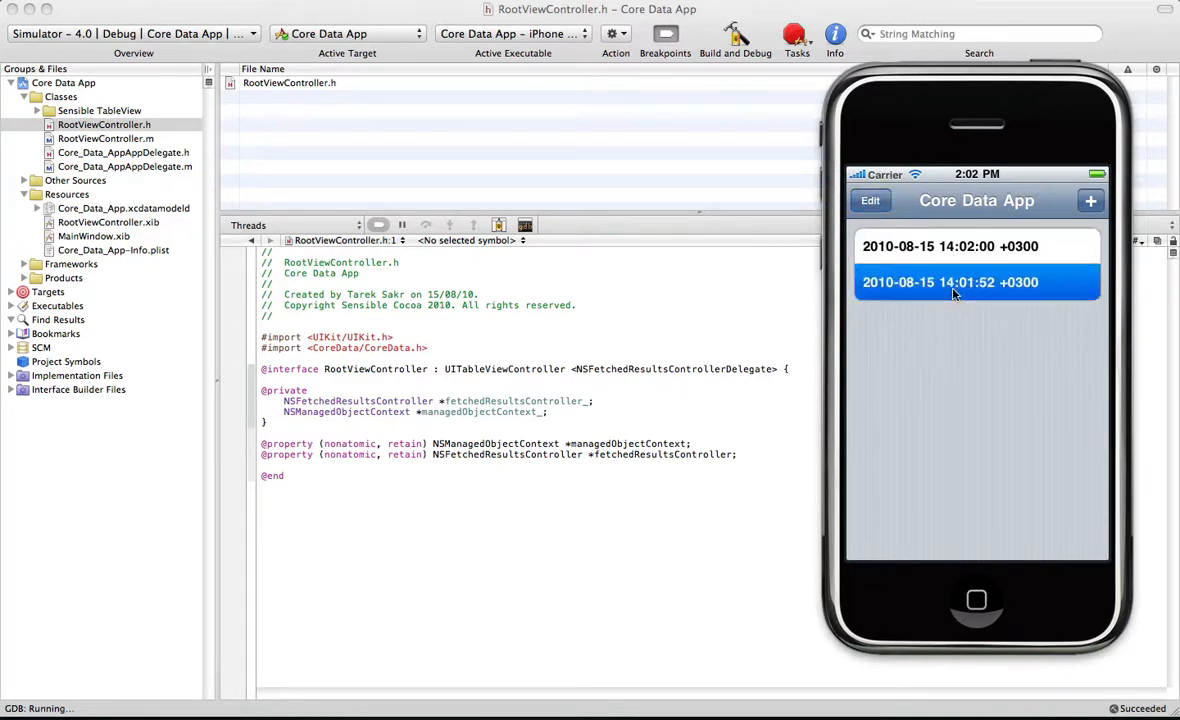
mouse_move(960, 292)
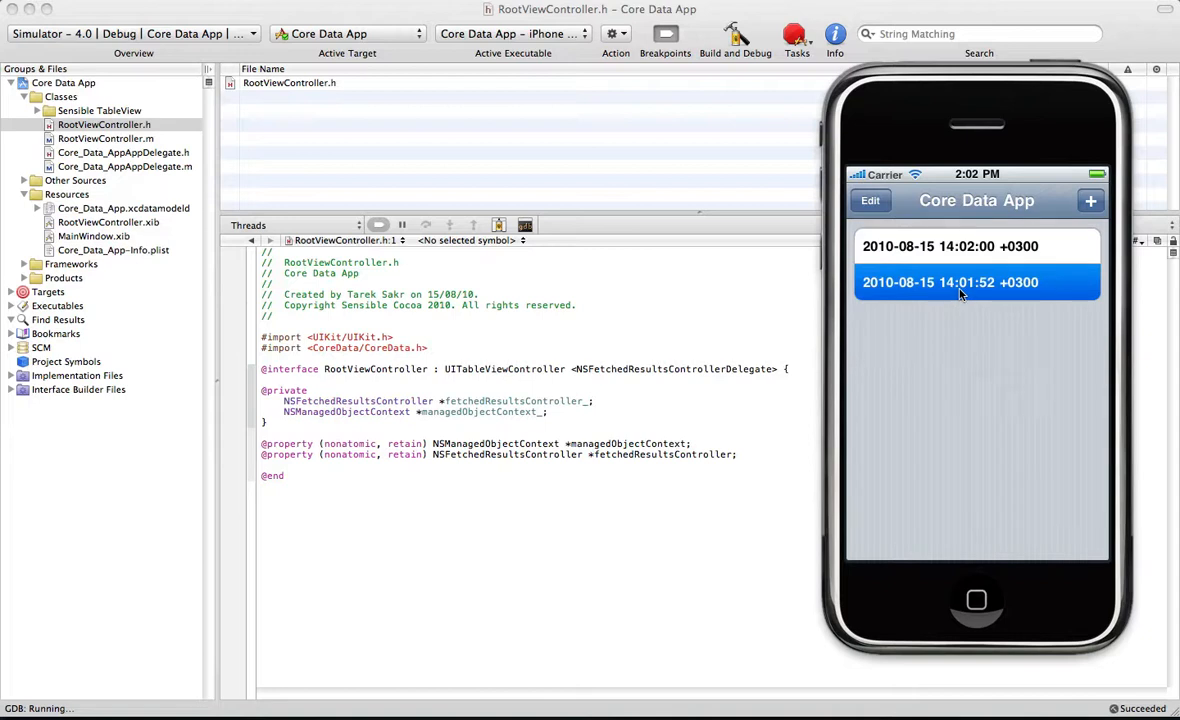
mouse_move(964, 252)
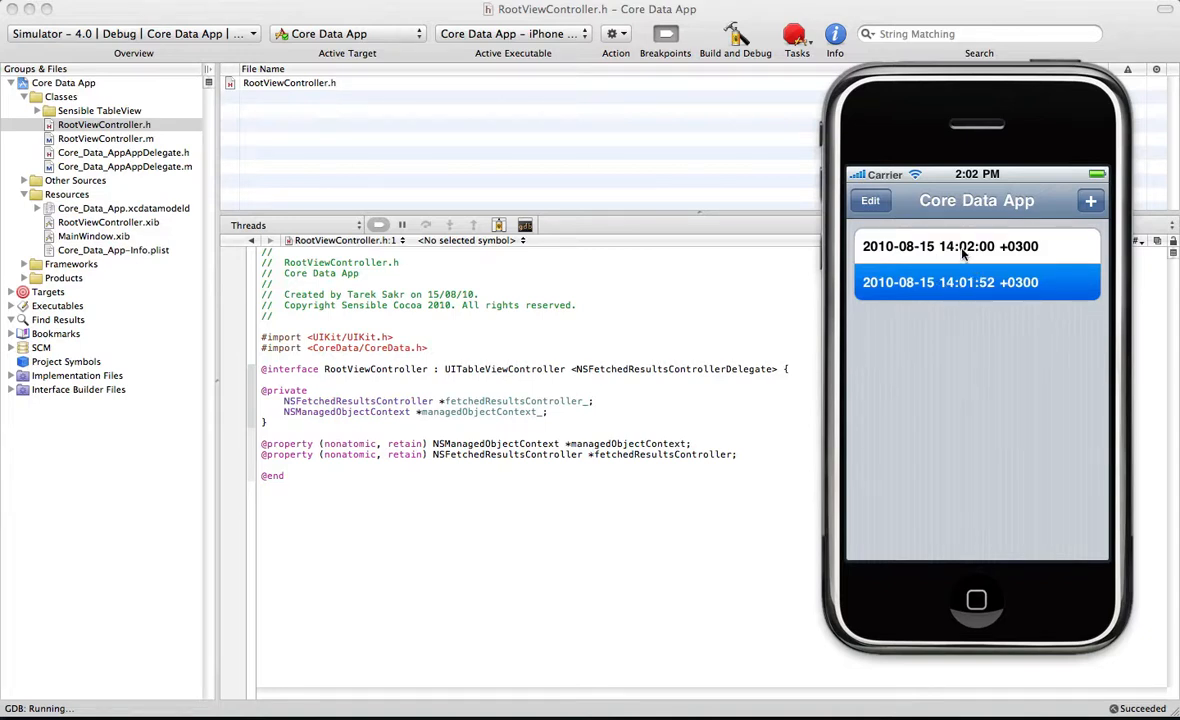
mouse_move(960, 250)
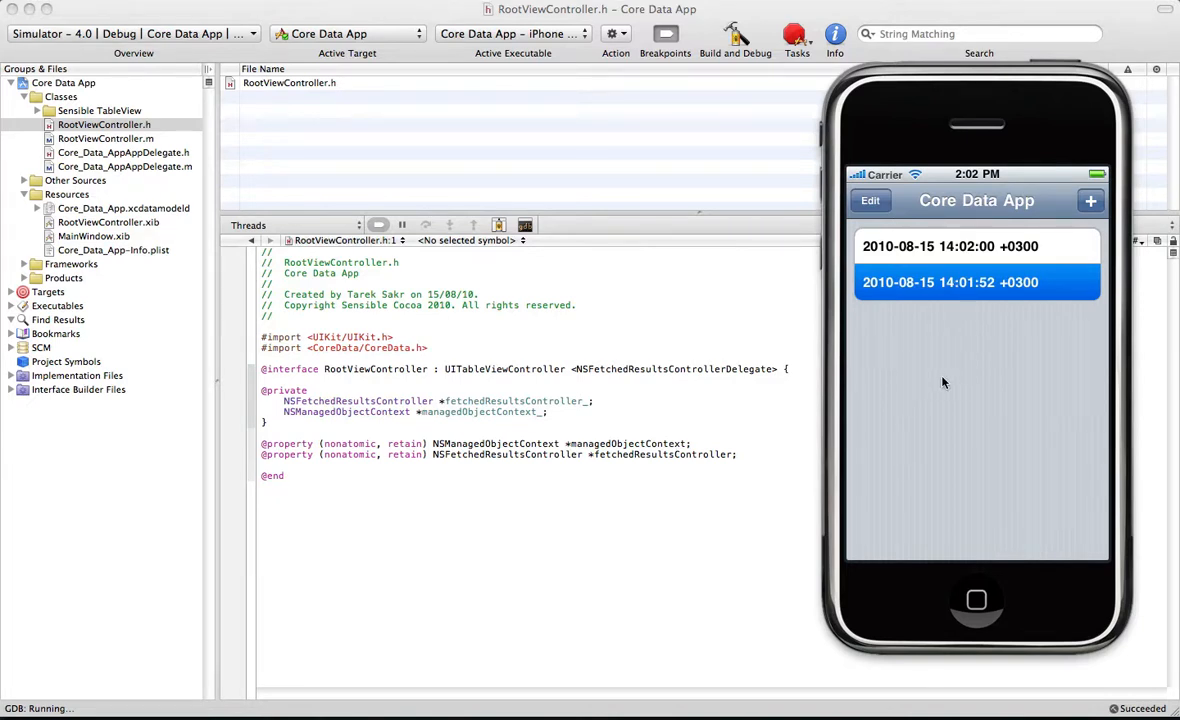
mouse_move(648, 378)
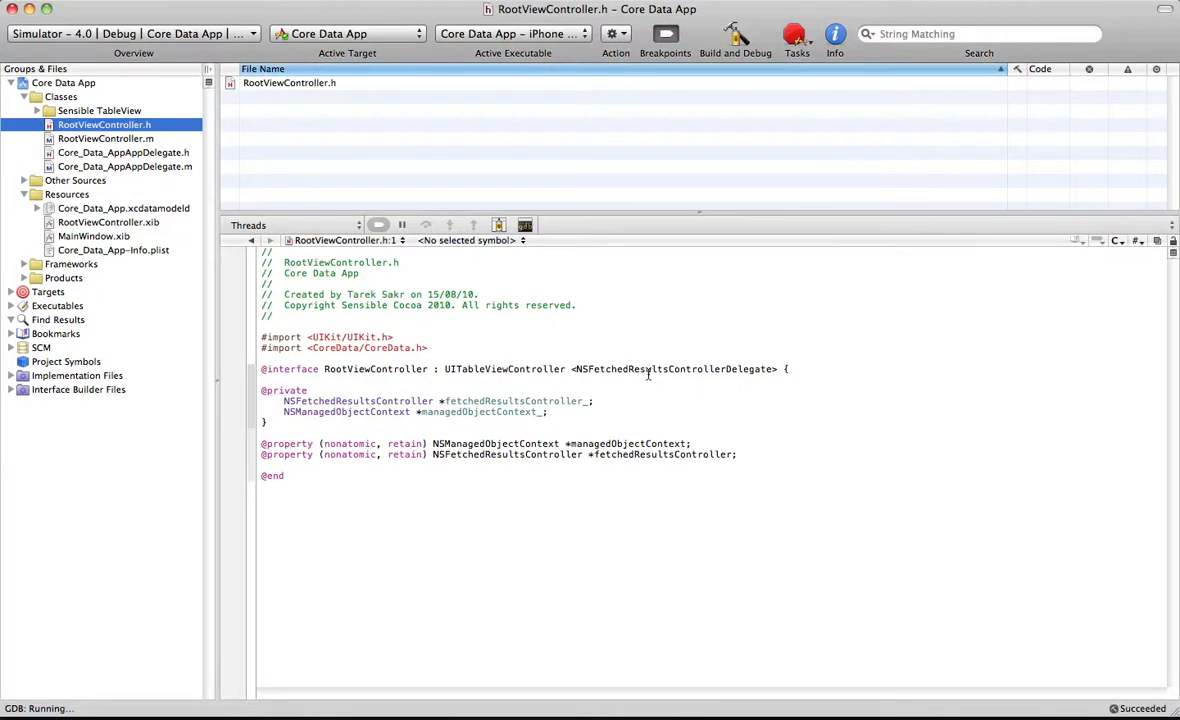
mouse_move(376, 388)
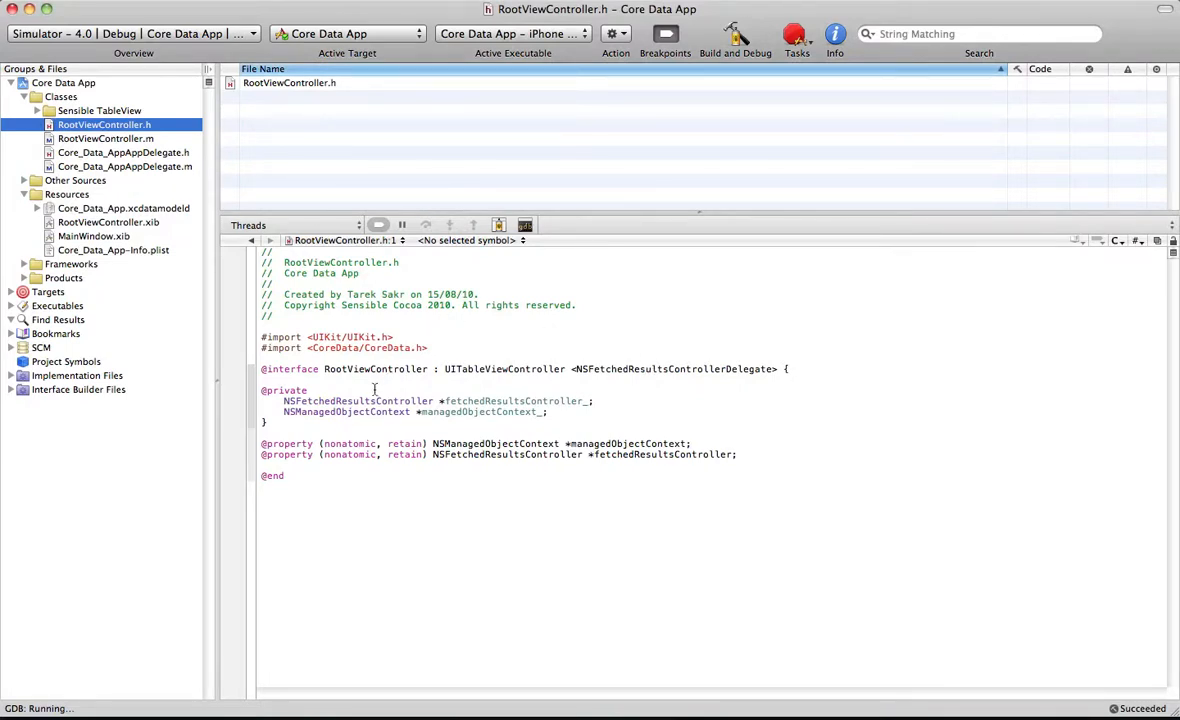
mouse_move(368, 368)
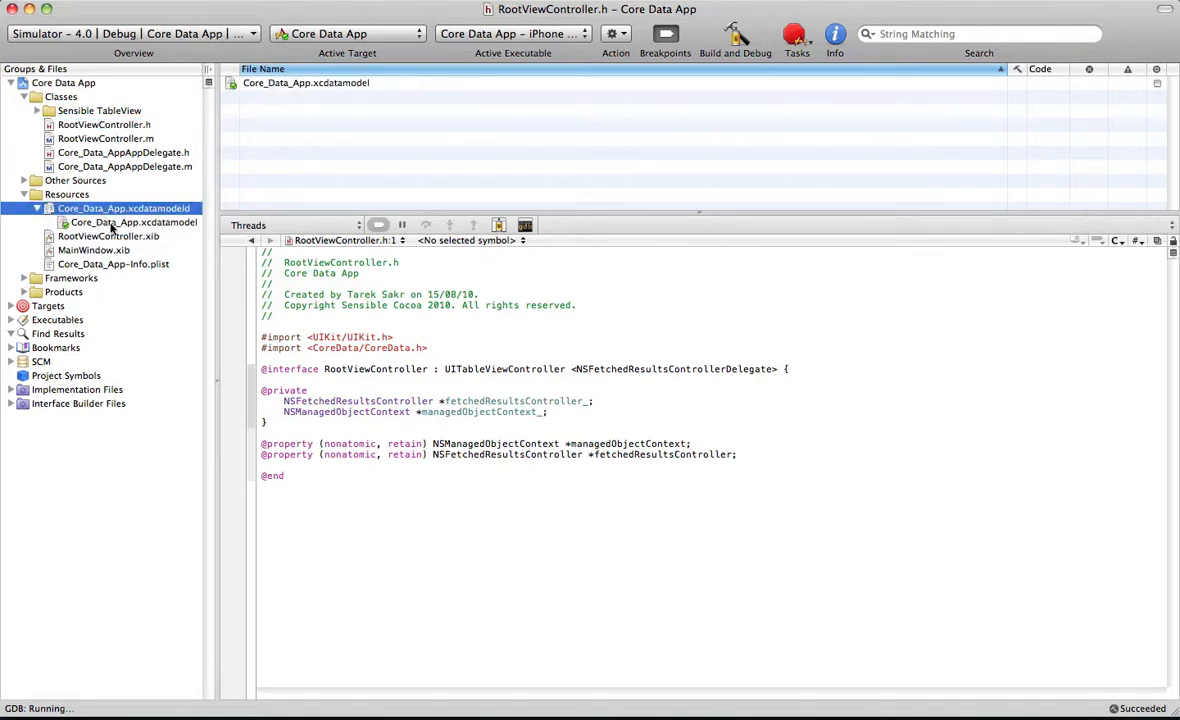
double_click(124, 222)
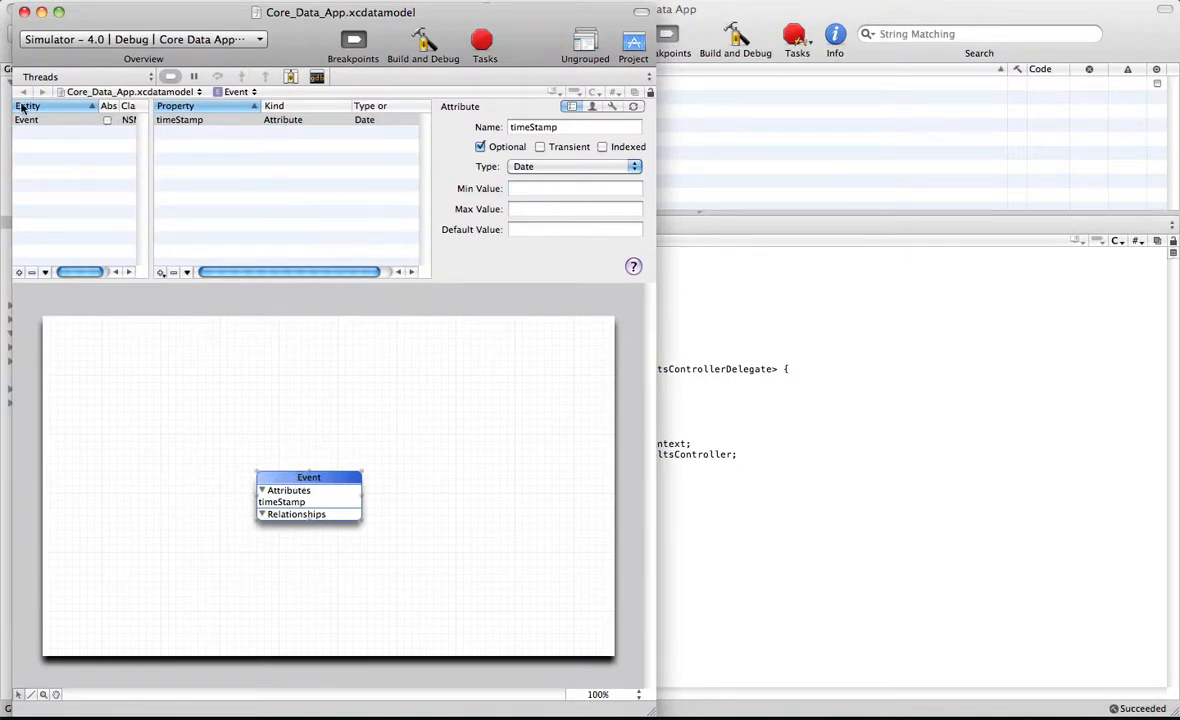
left_click(26, 120)
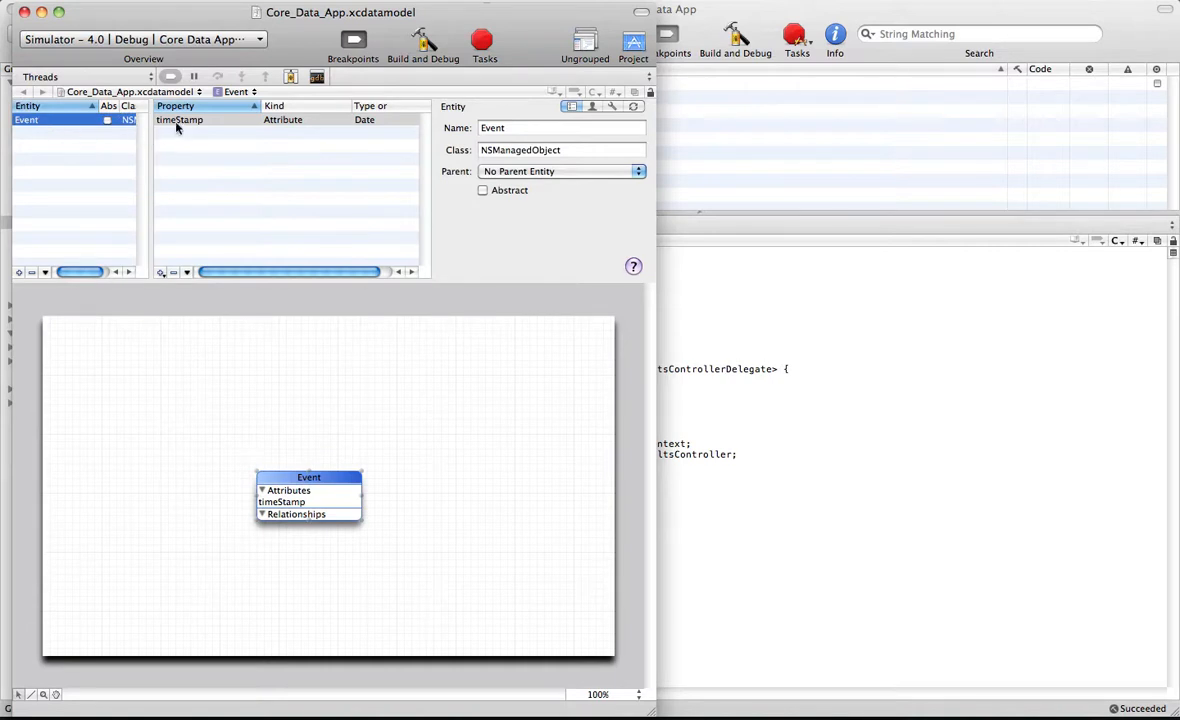
mouse_move(206, 120)
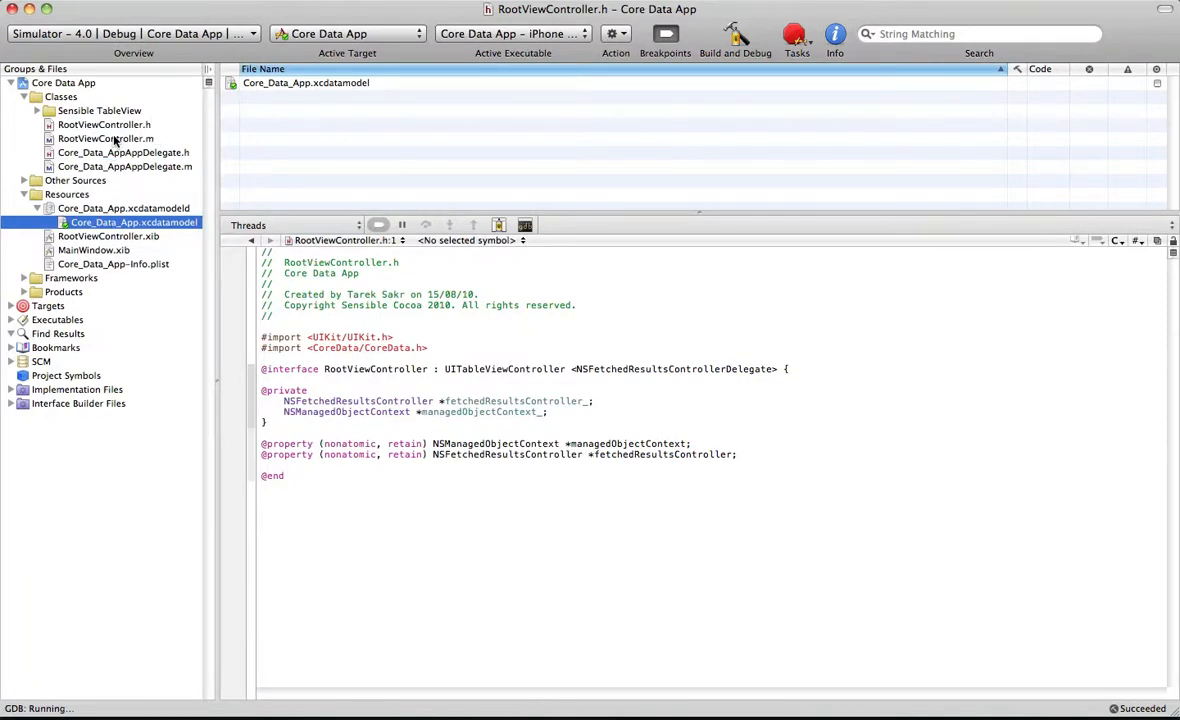
left_click(104, 138)
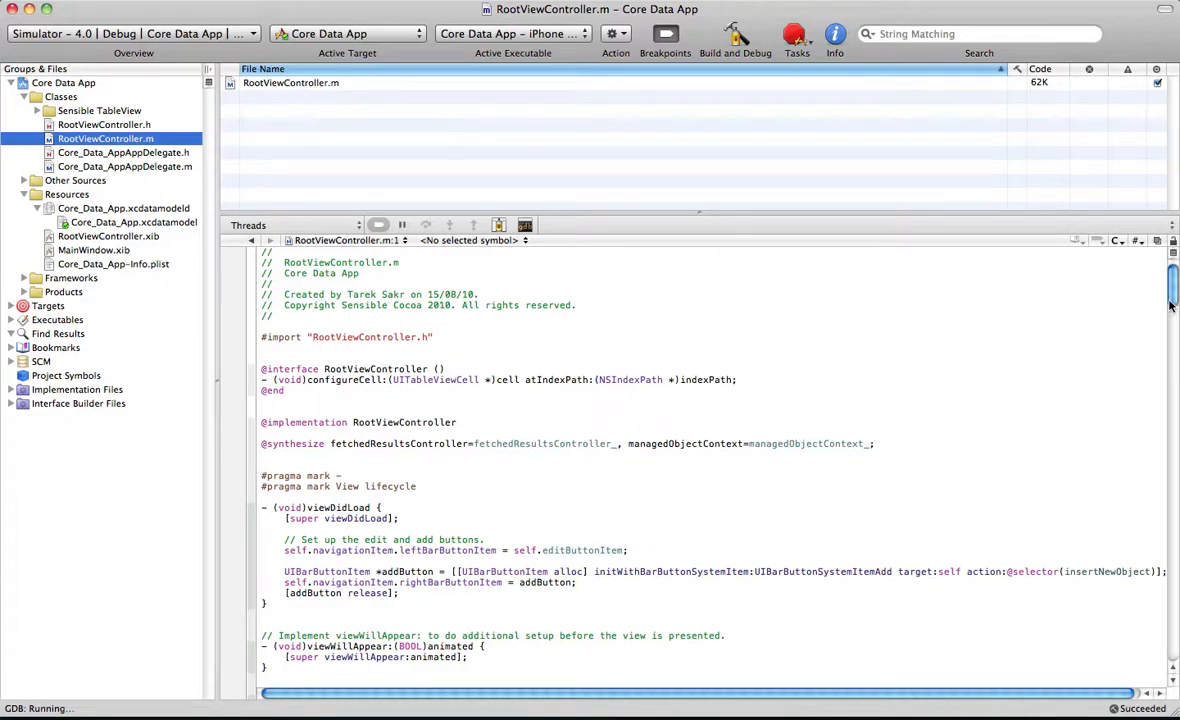
scroll("down", 3)
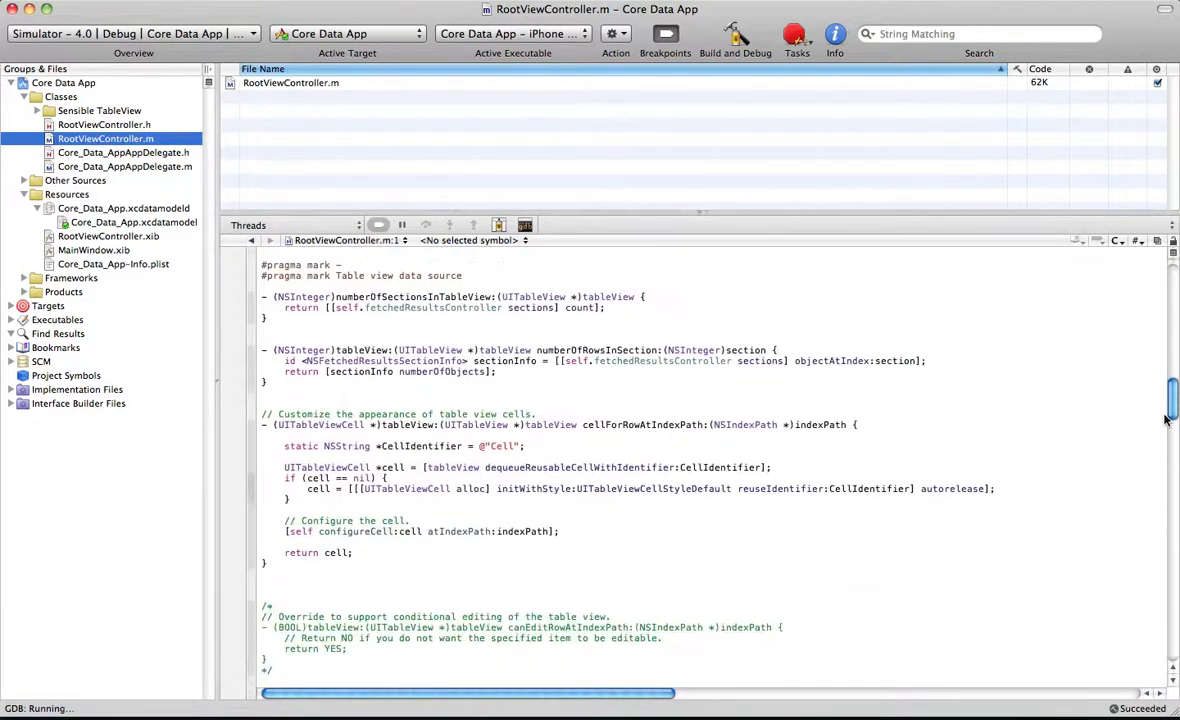
scroll("down", 3)
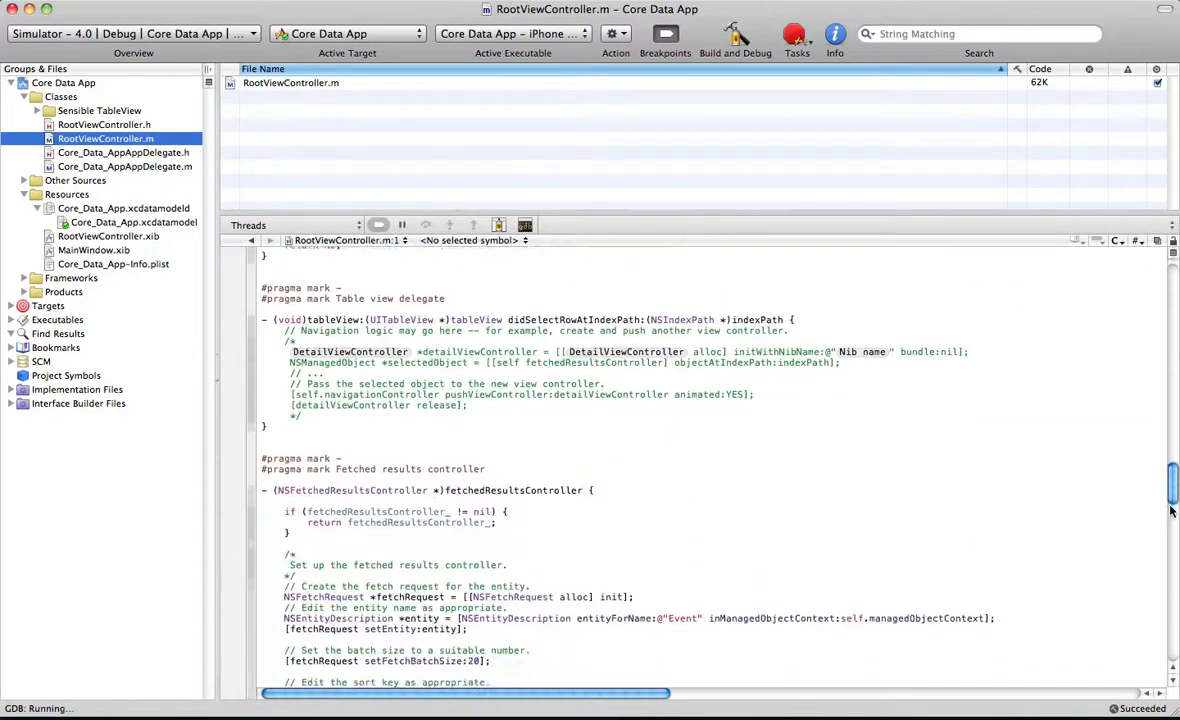
scroll("down", 3)
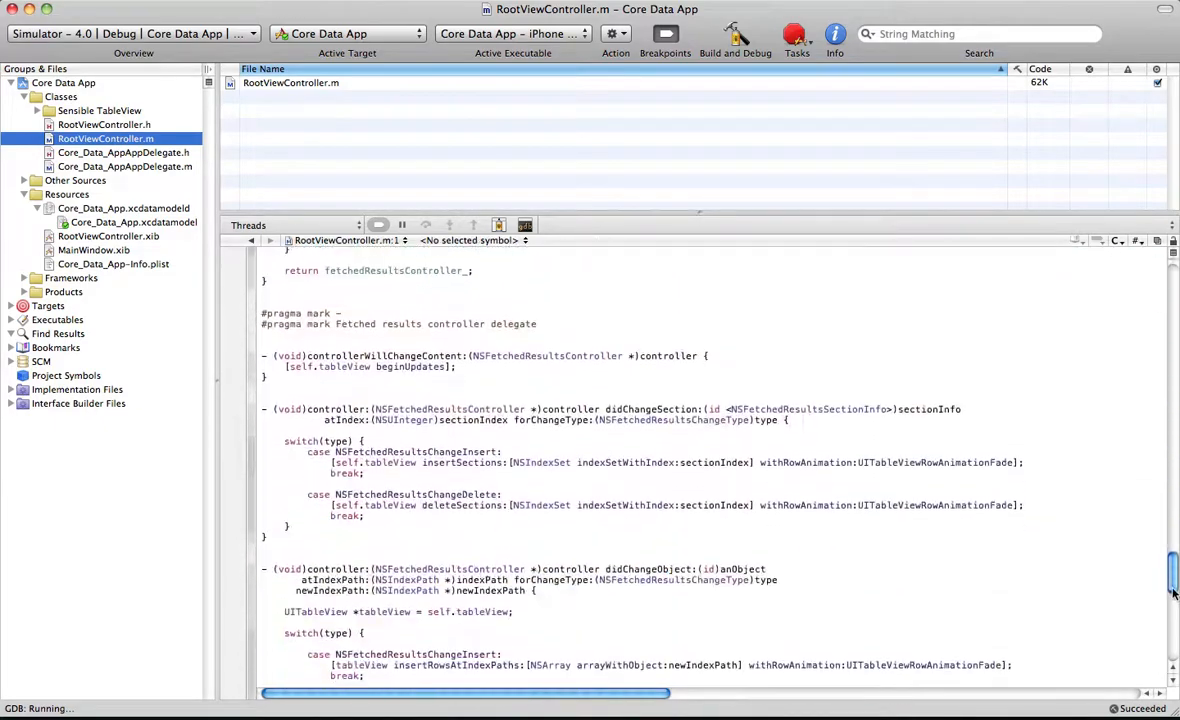
scroll("down", 3)
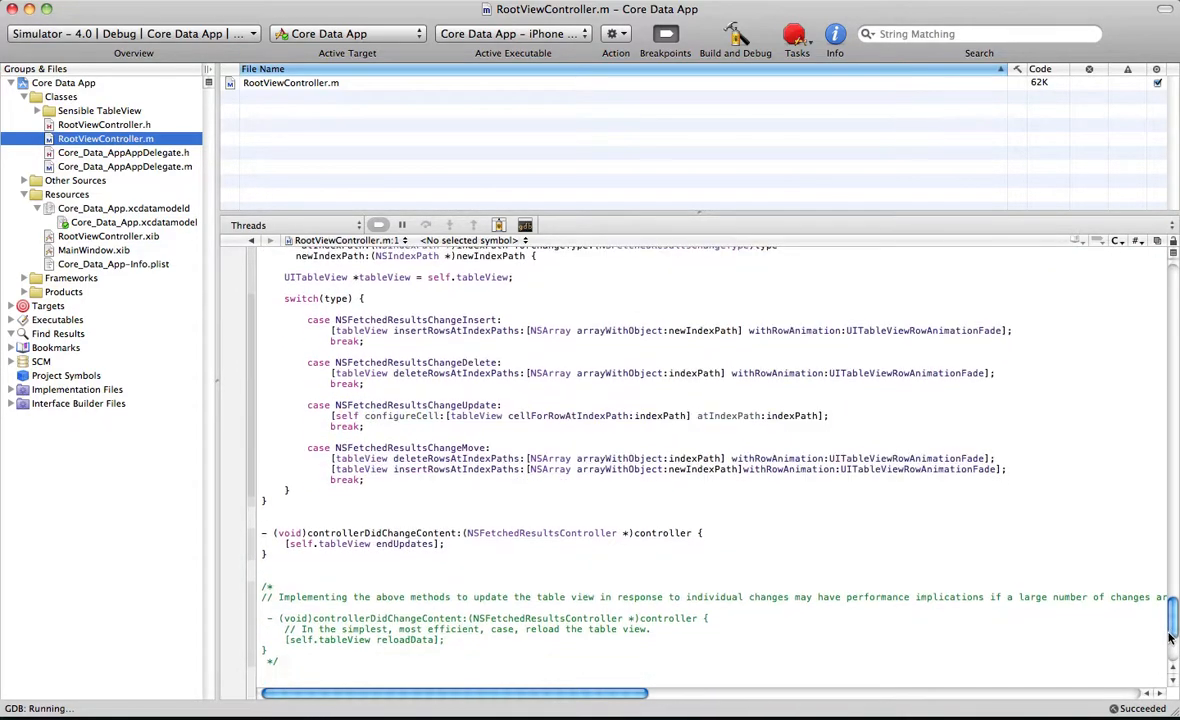
scroll("up", 3)
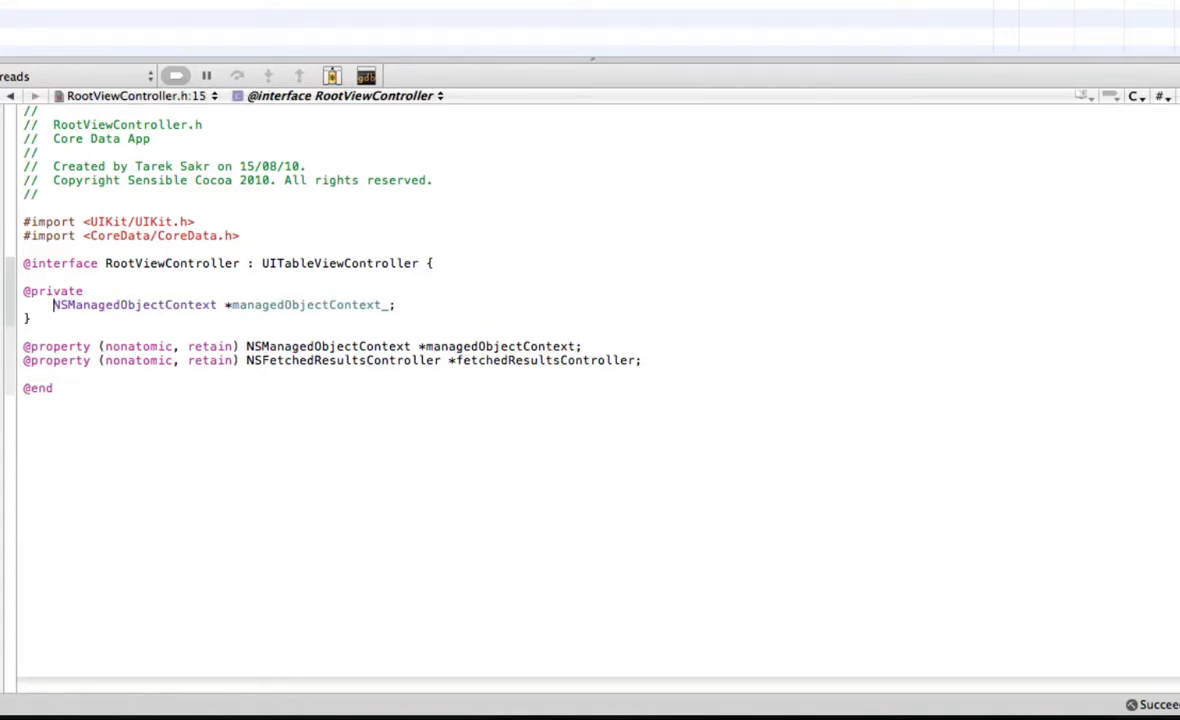
Drop the fetchedResultsController property, import SCTableViewModel.h and declare SCTableViewModel *tableModel
left_click(22, 360)
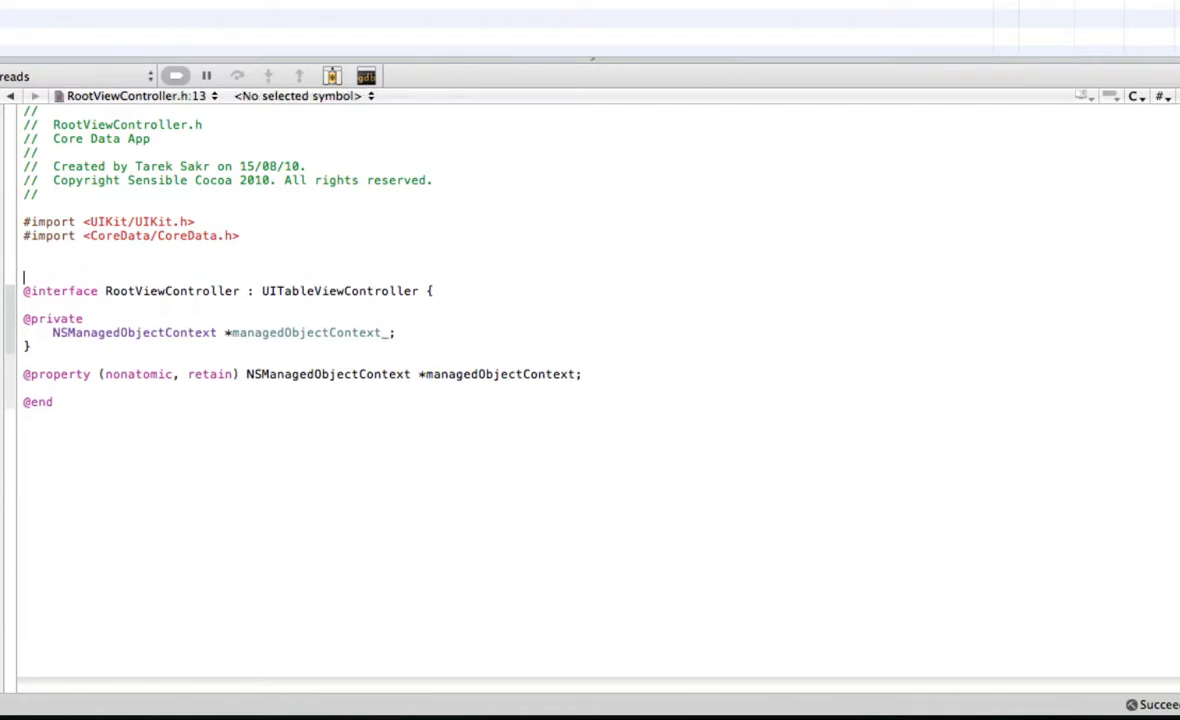
type("#")
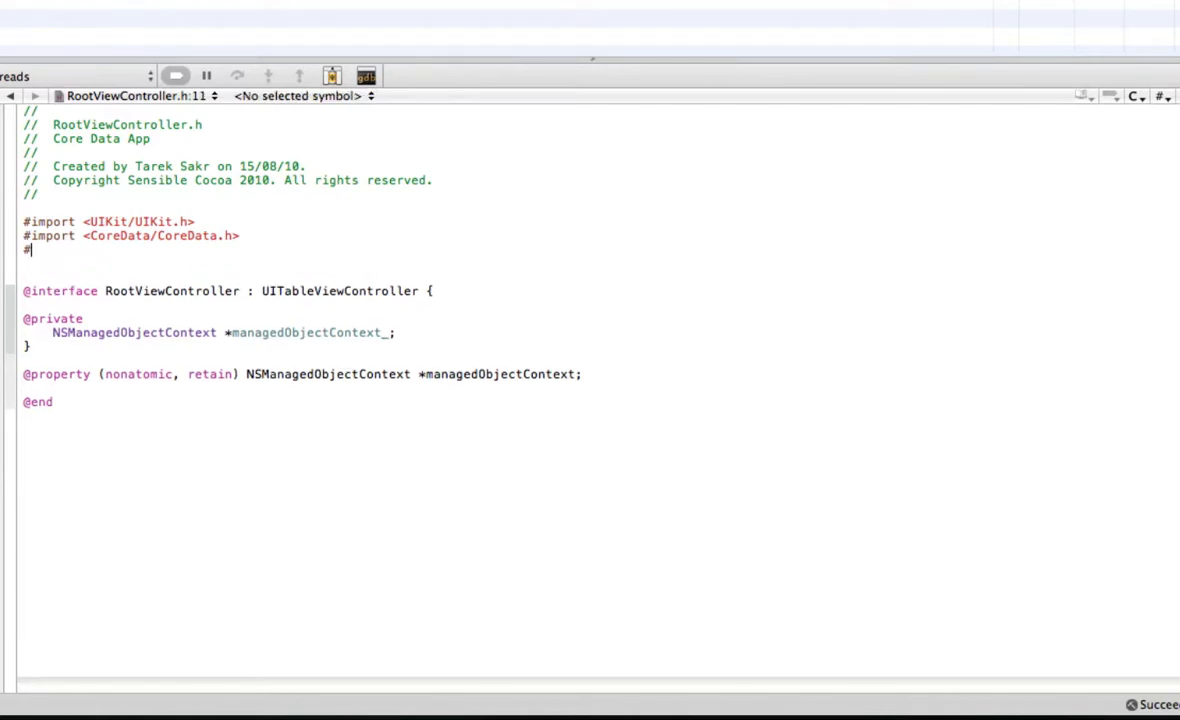
type("#import \"SCTableViewCell.h")
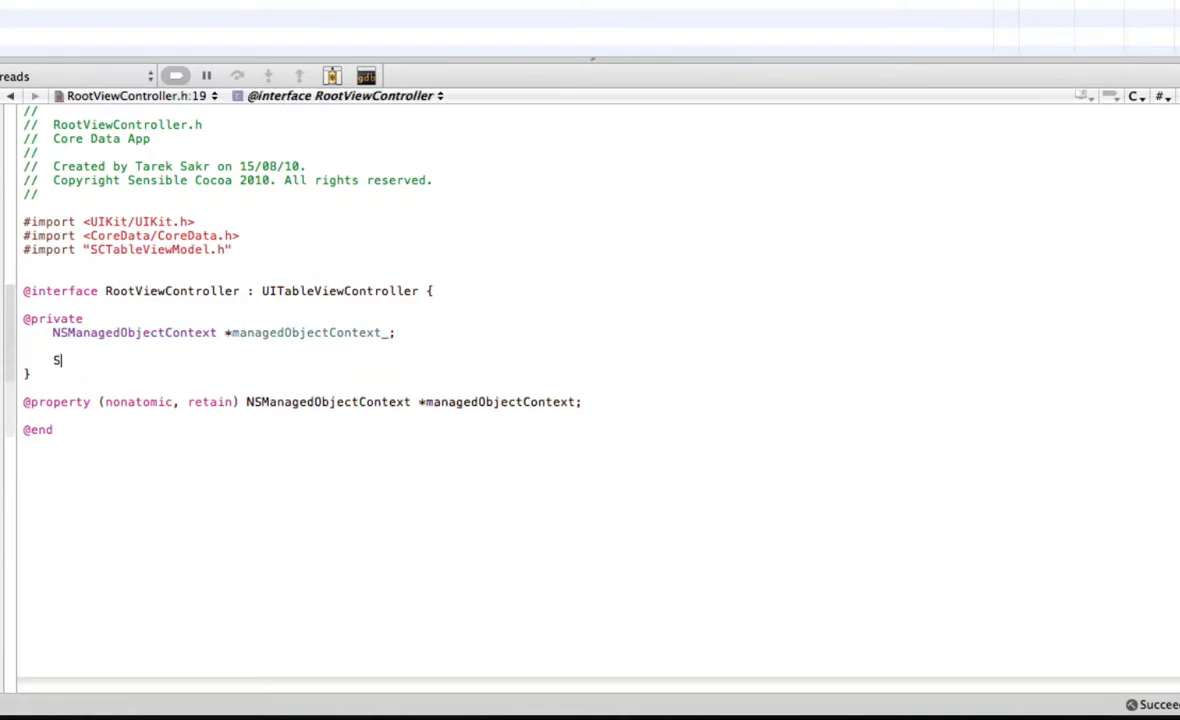
type("CTableViewModel *ta")
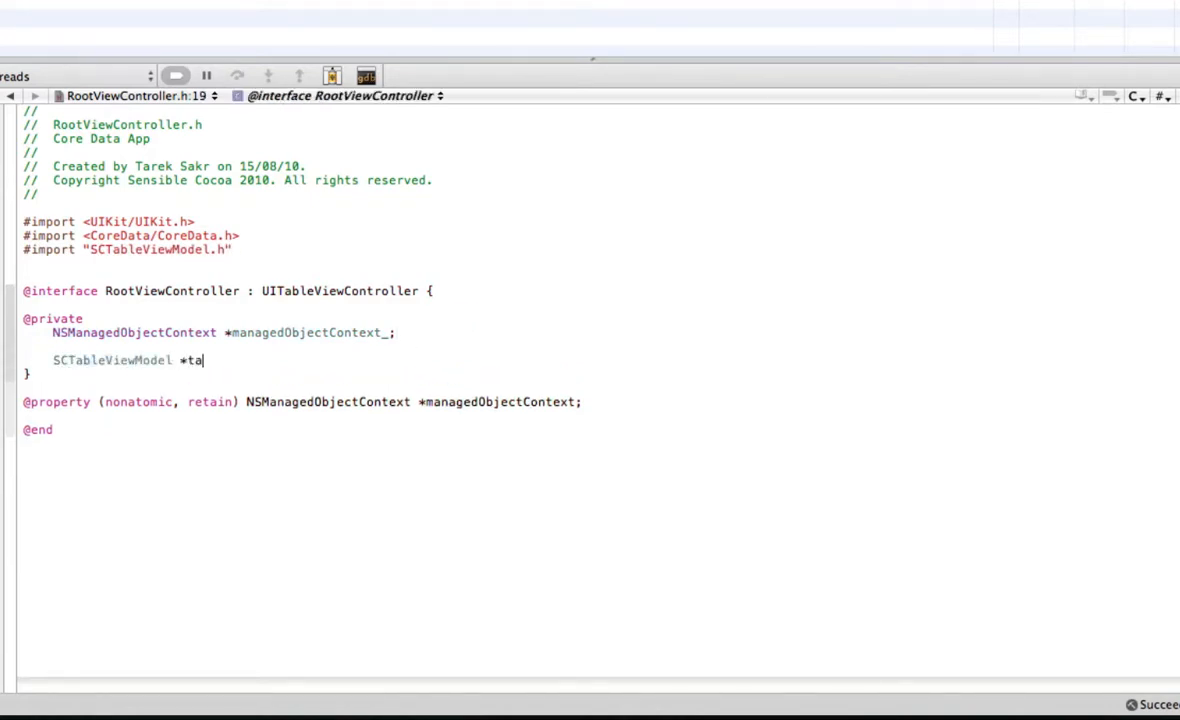
type("bleModel;")
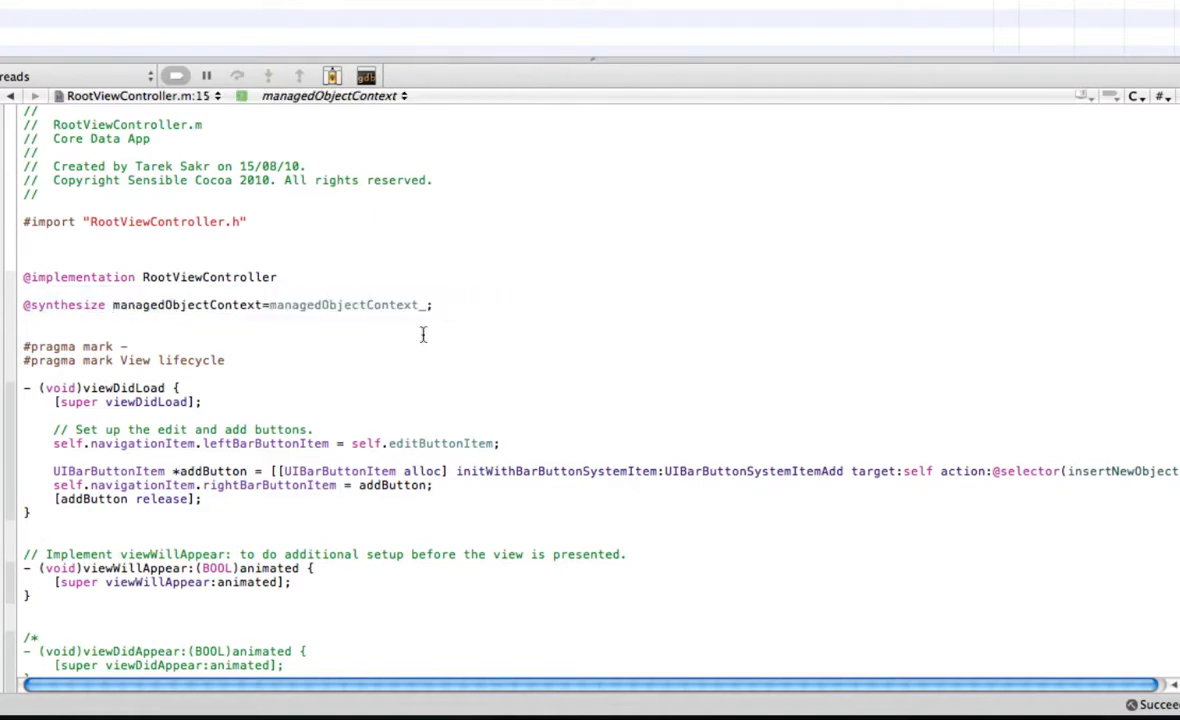
Select and delete the boilerplate table view and fetched results methods below viewDidLoad
scroll("down", 3)
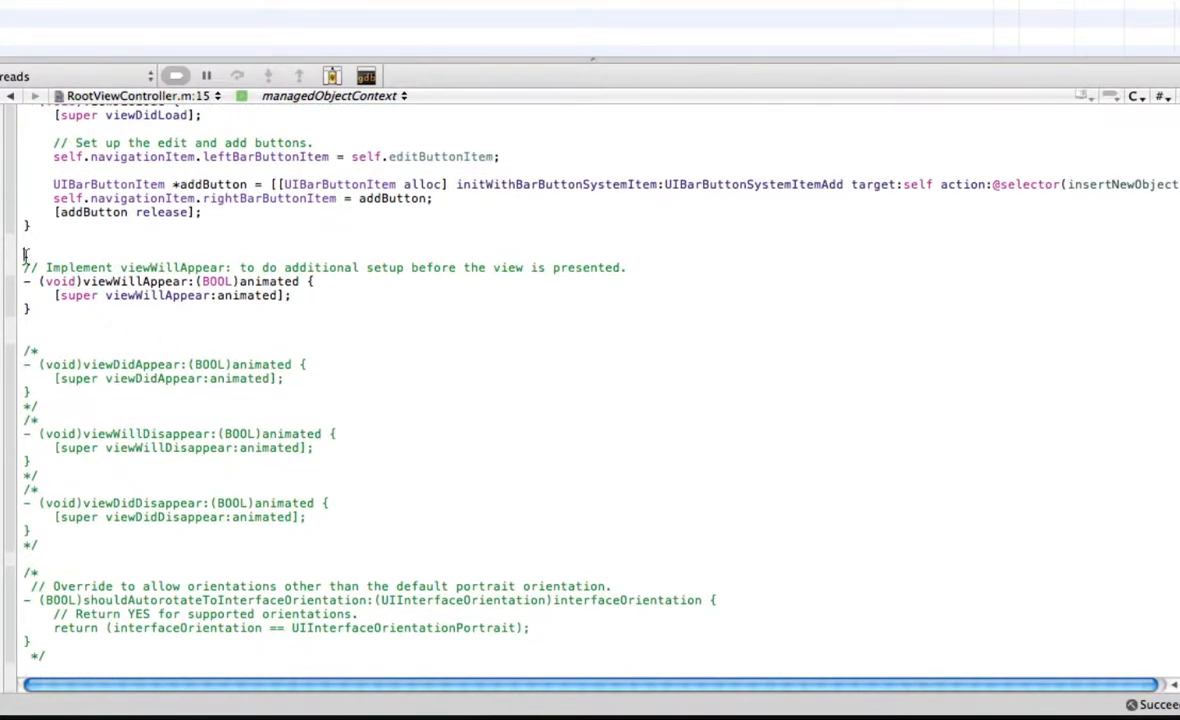
left_click_drag(24, 252, 60, 616)
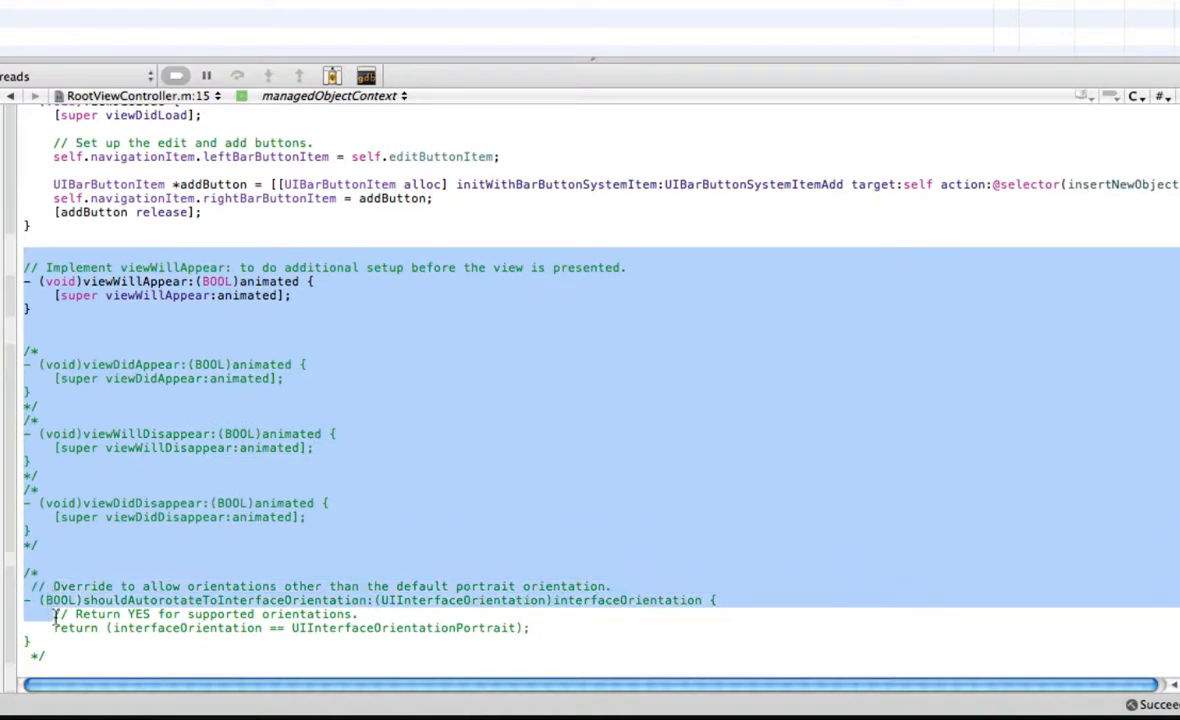
scroll("up", 3)
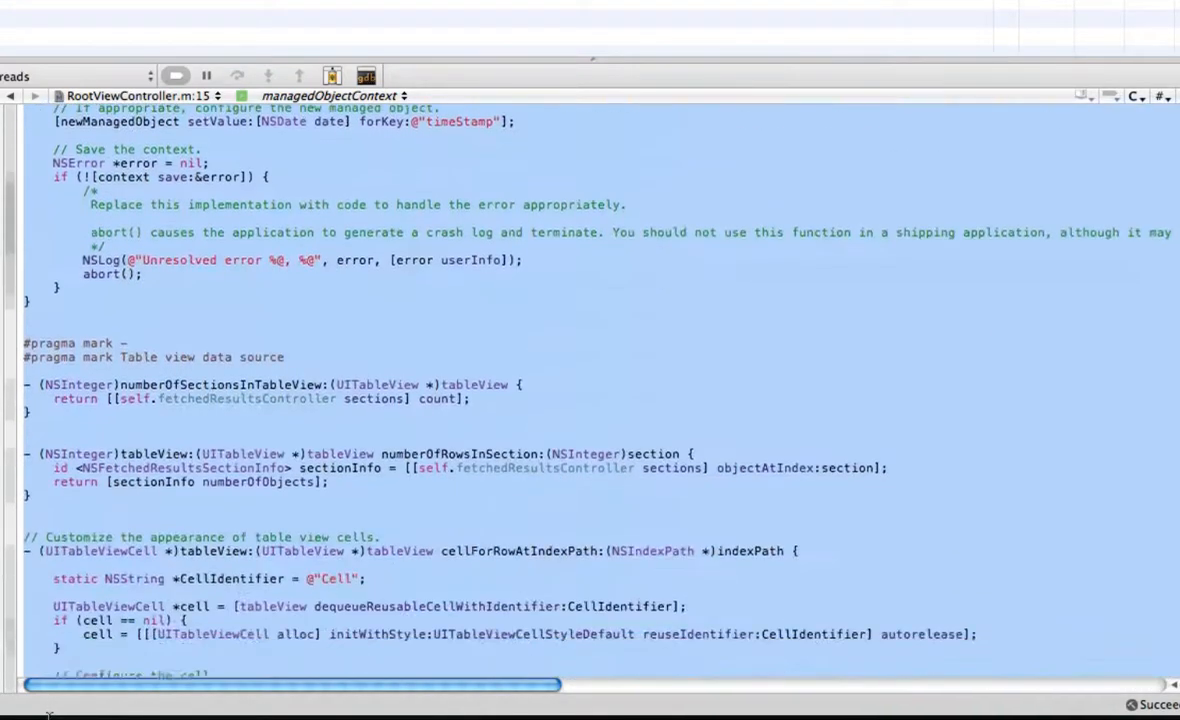
scroll("up", 3)
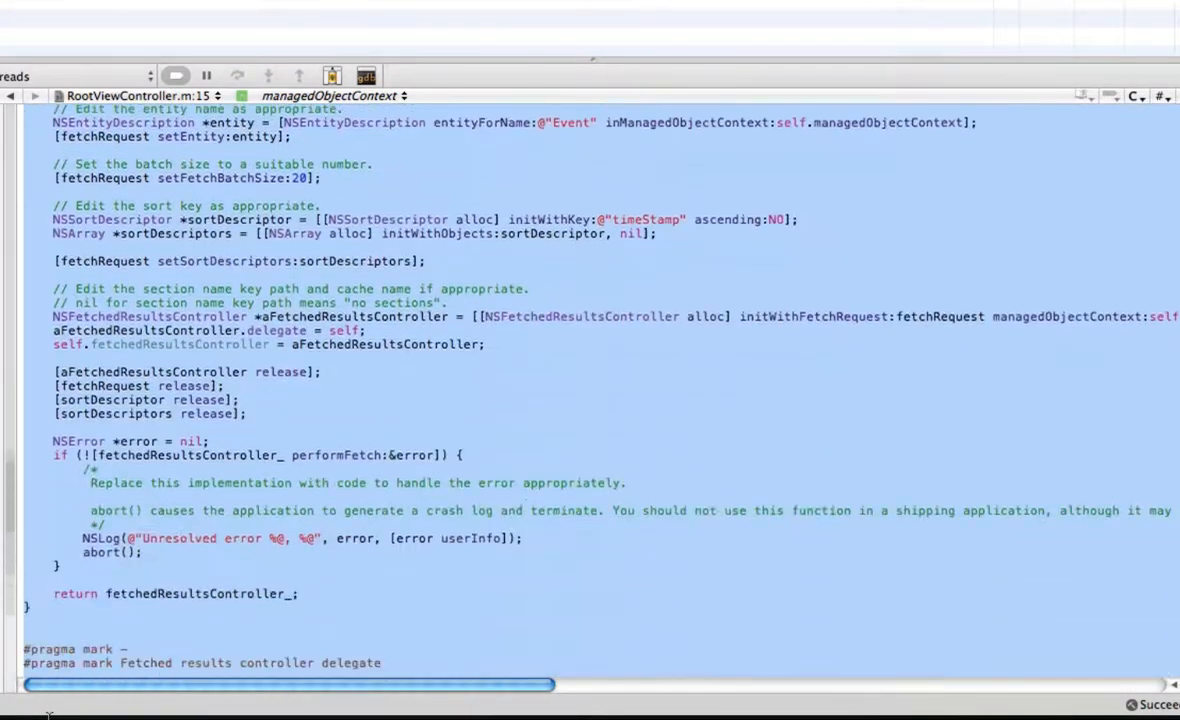
scroll("down", 3)
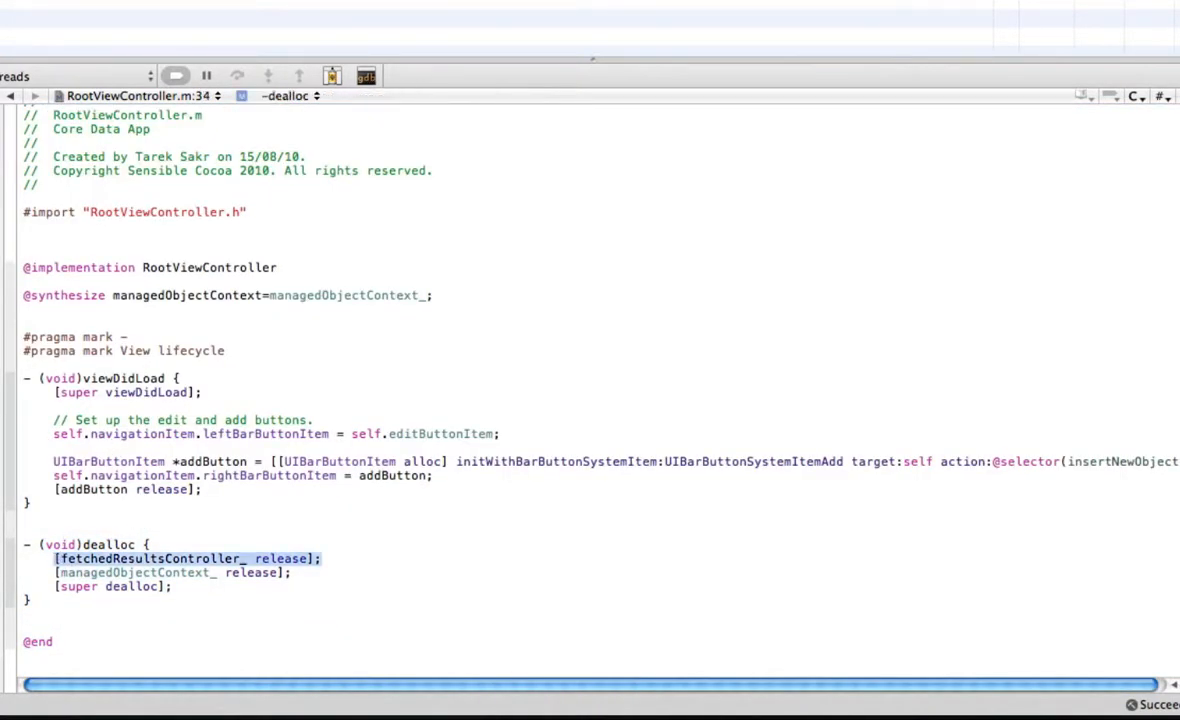
Make dealloc call [tableModel release] and begin a tableModel statement in viewDidLoad
type("[tableModel")
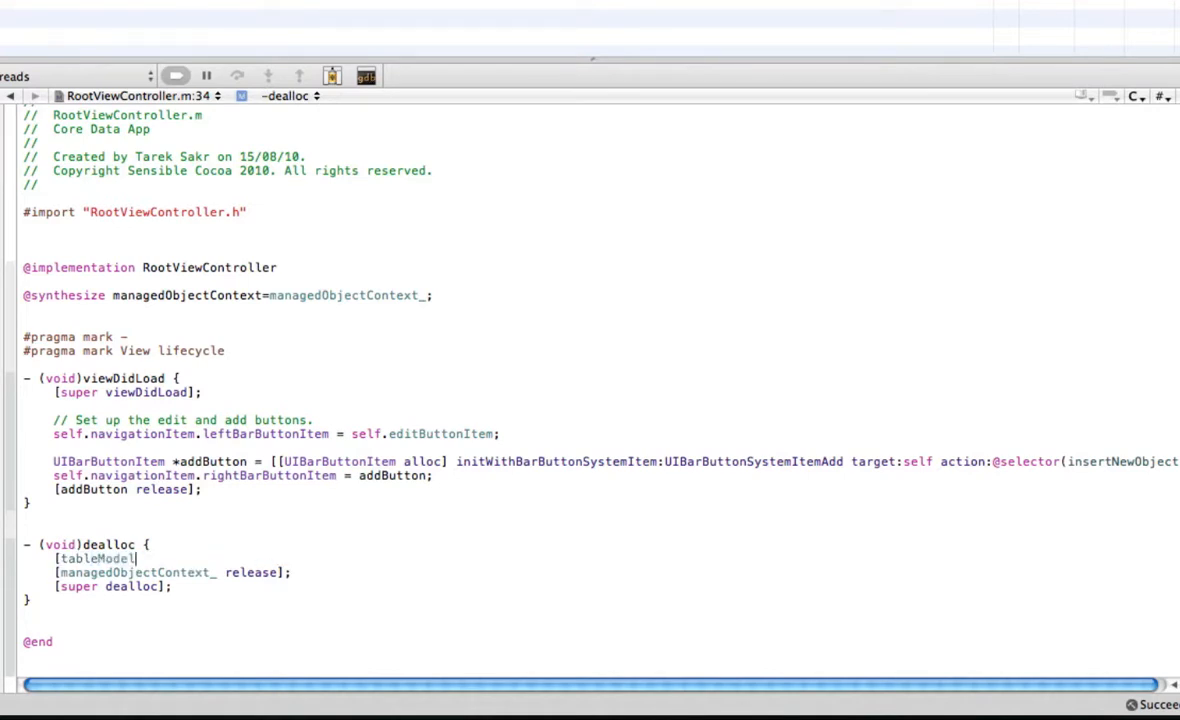
type("release];")
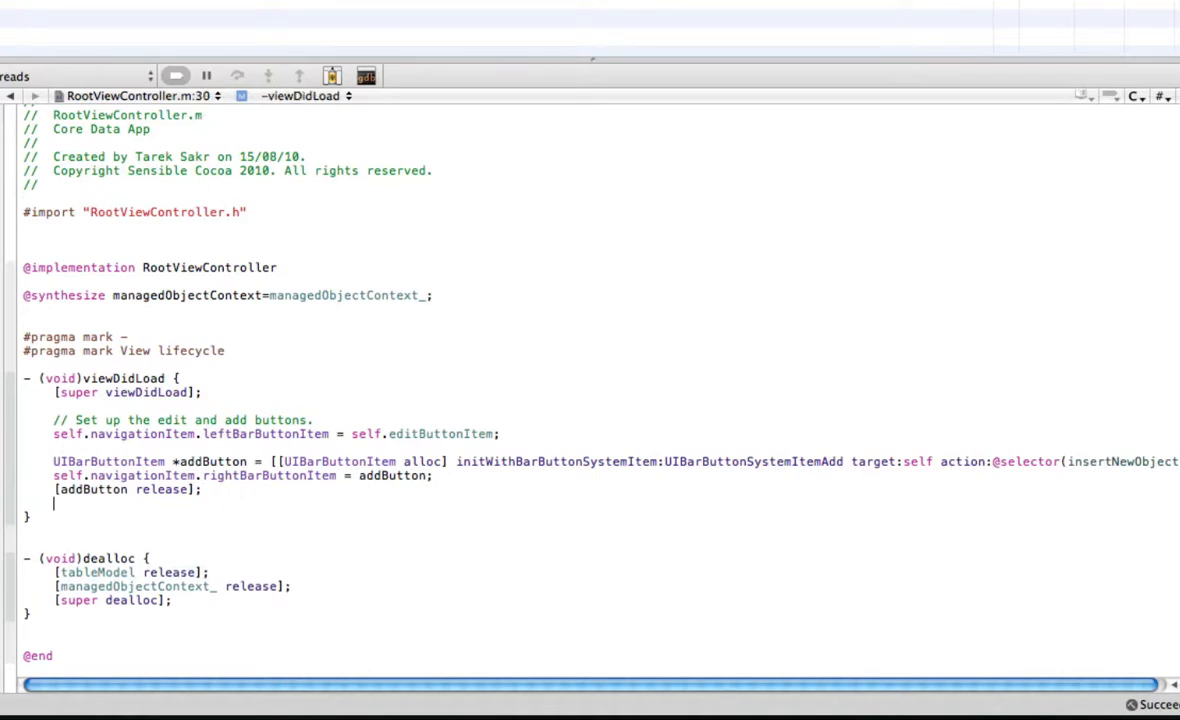
type("tableModel")
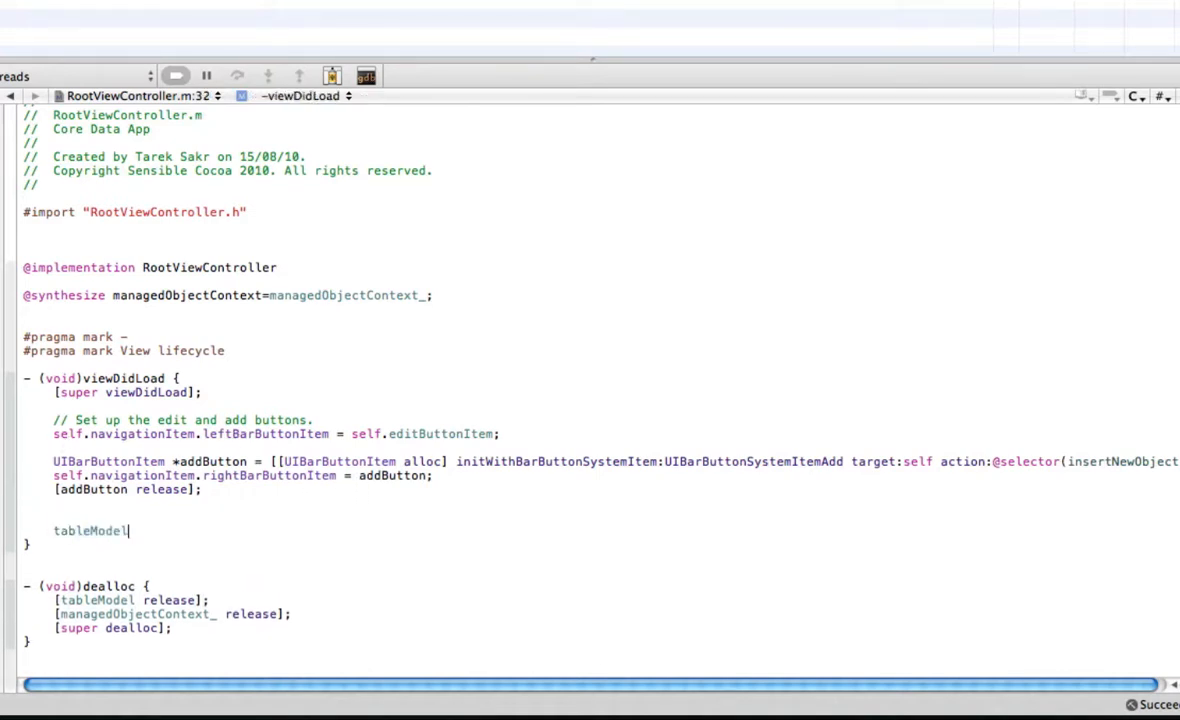
Assign tableModel = [[SCTableViewModel alloc] initWithTableView:self.tableView withViewController:self] in viewDidLoad
type("= [SCTableViewModel alloc] initWithTableView:self.tableView withViewController:self];")
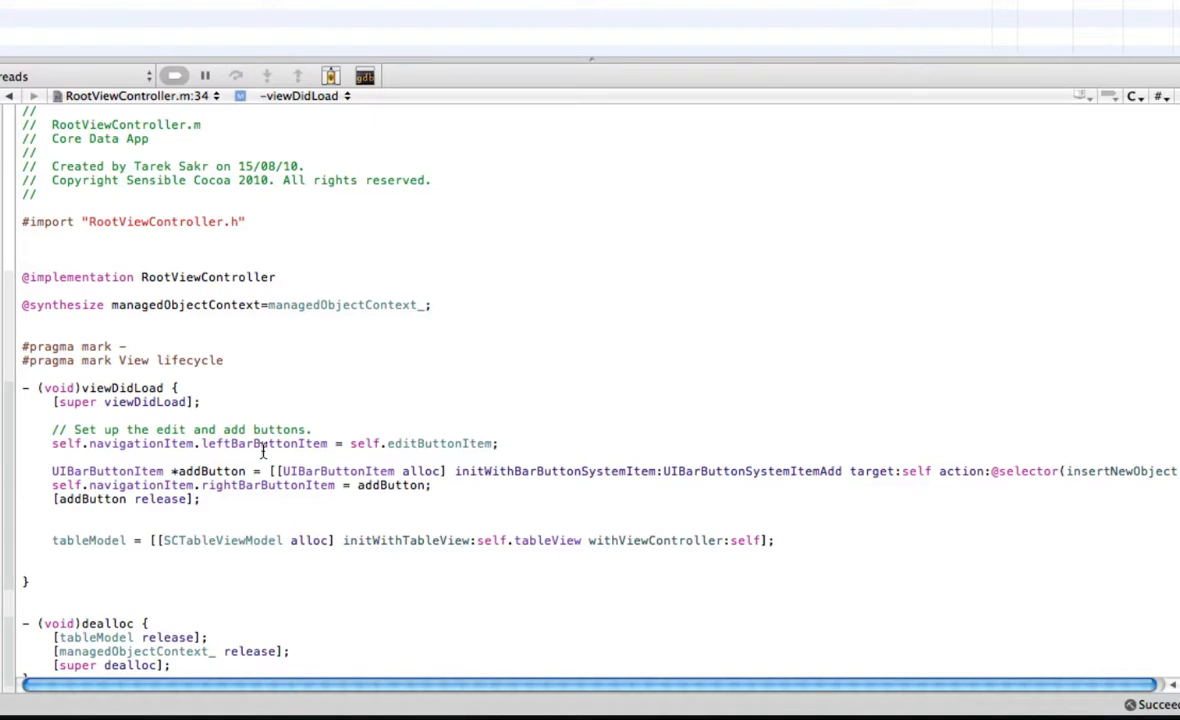
left_click(52, 568)
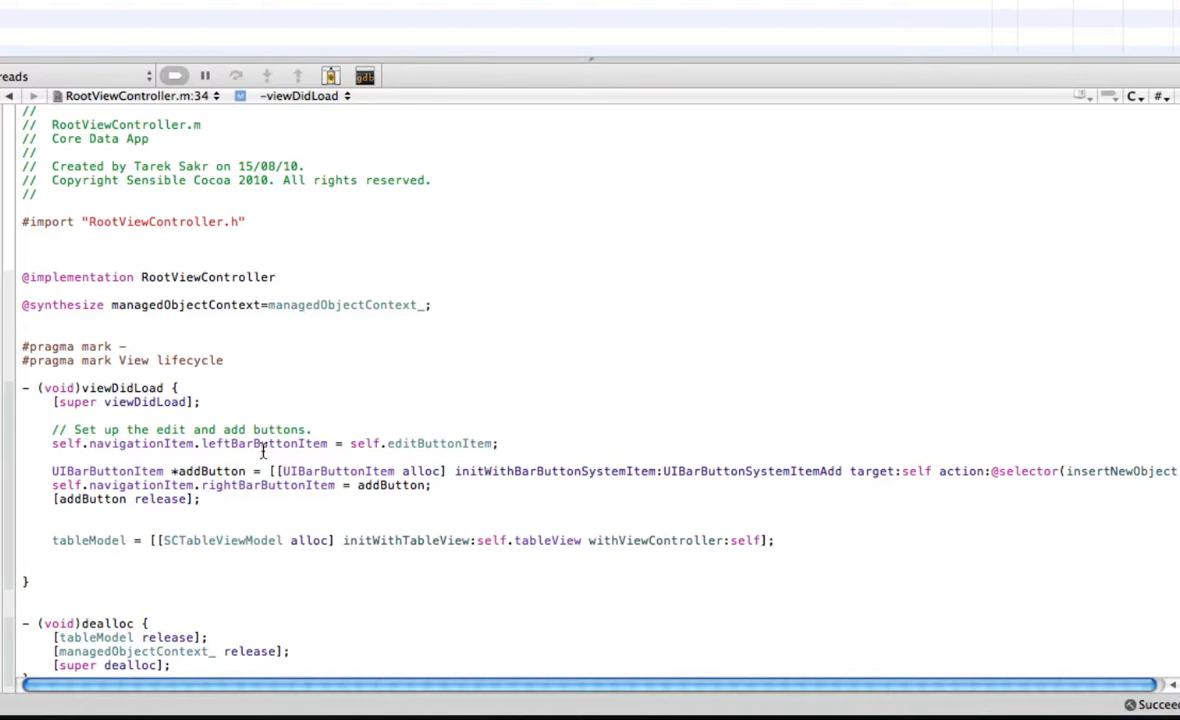
left_click(56, 568)
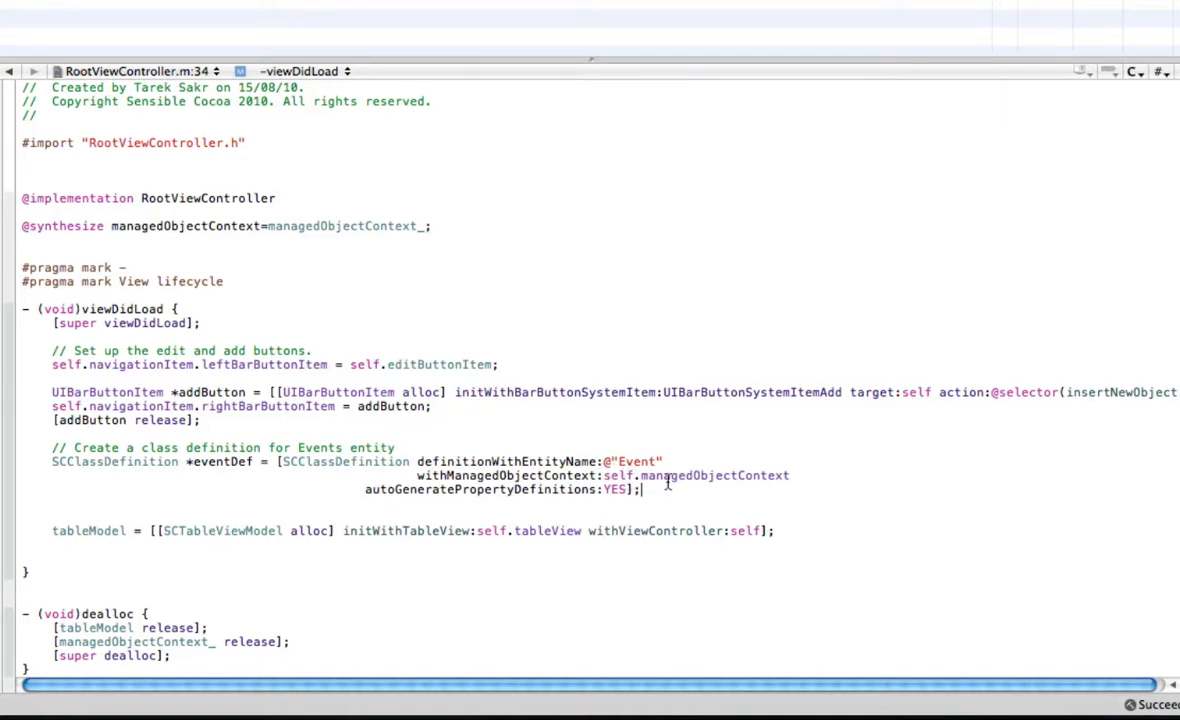
mouse_move(612, 496)
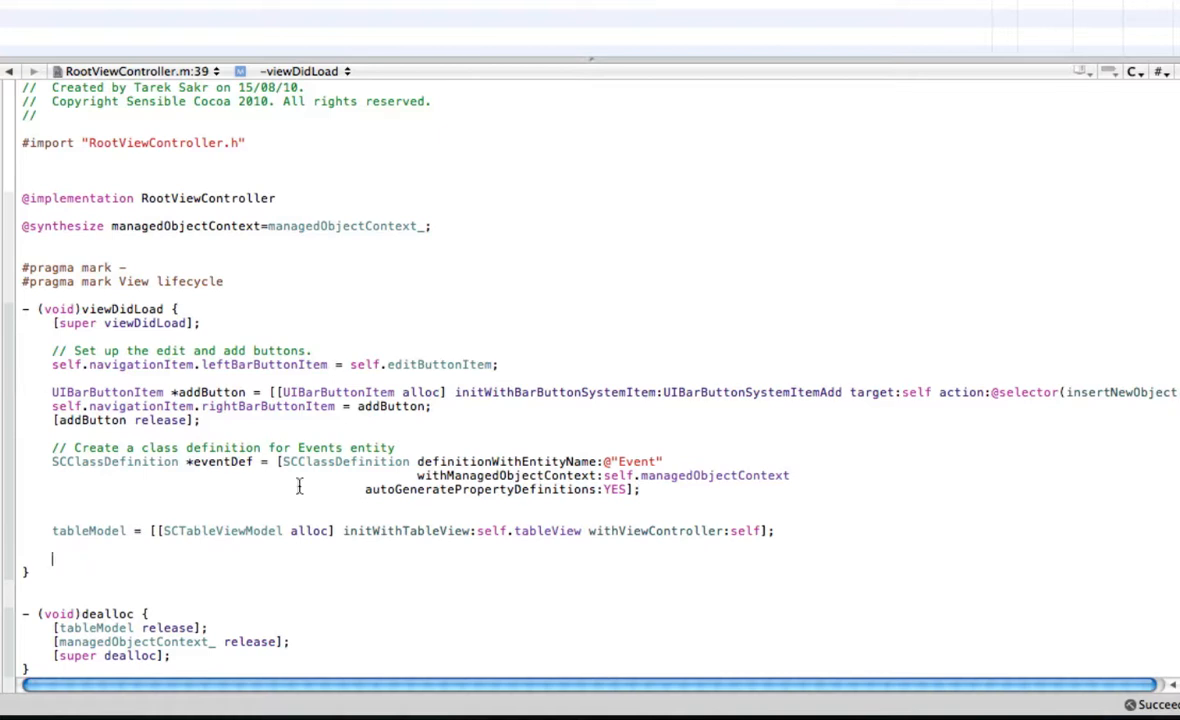
Declare SCArrayOfObjectsSection *objectsSection with no header title built from eventDef and add it to tableModel
type("SCArrayOfObjectsSection *objectsSection = [SCArrayOfObjectsSection sectionWithHeaderTitle:nil withEntityClassDefinition:eventDef];")
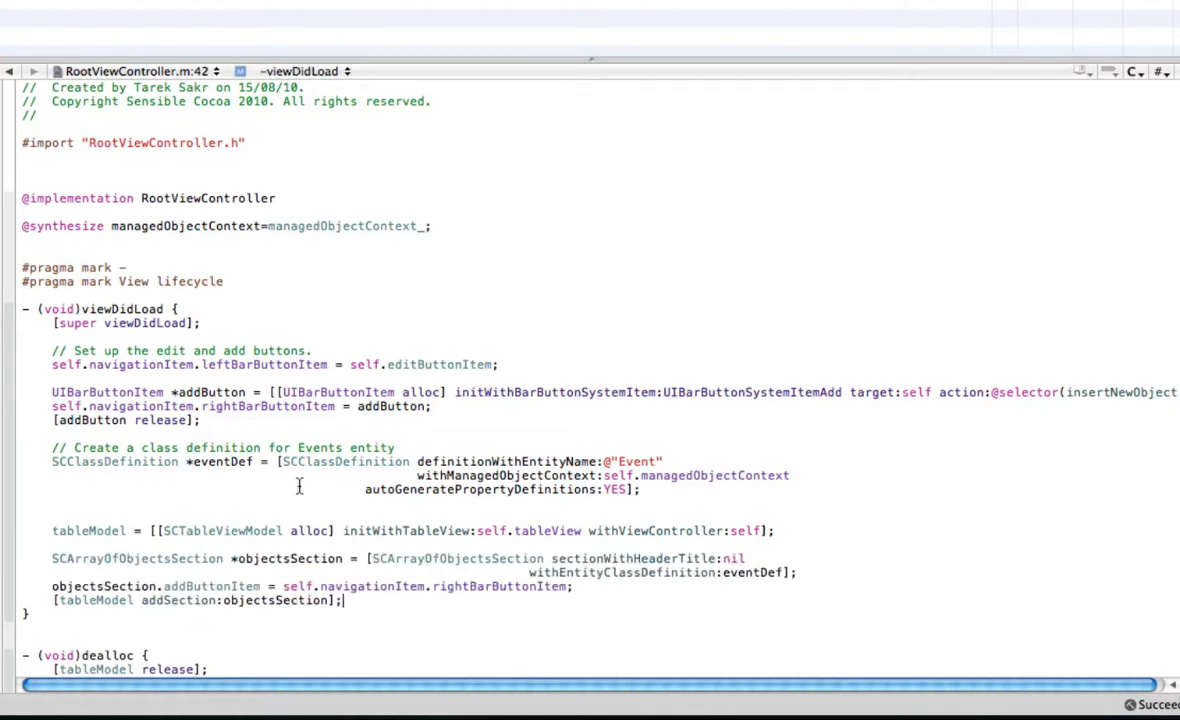
mouse_move(218, 558)
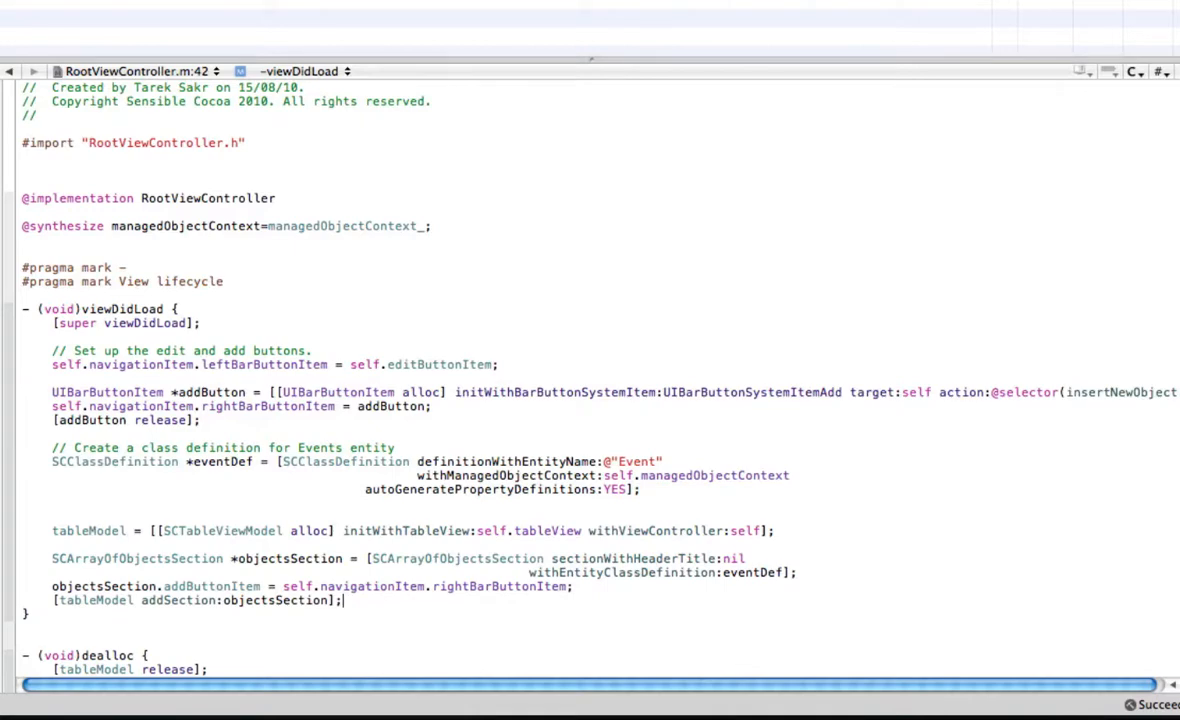
Save all, build and run, open an event and set its time stamp to Aug 19, then return to the list
left_click(736, 36)
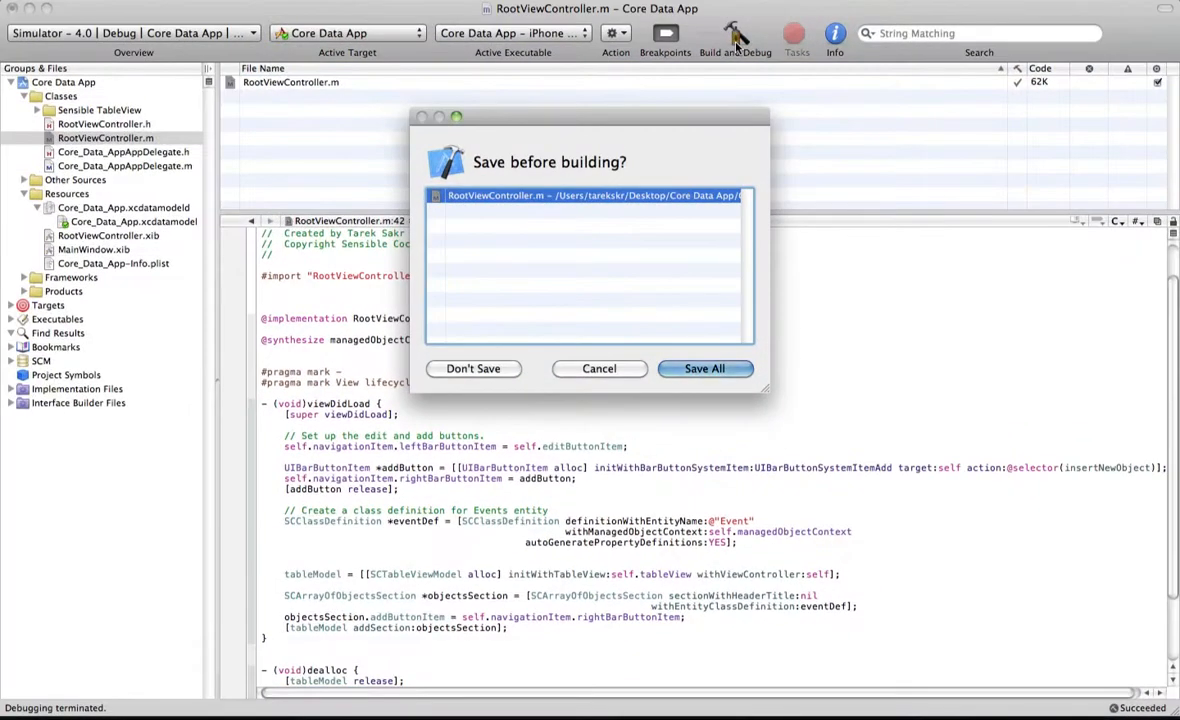
left_click(704, 368)
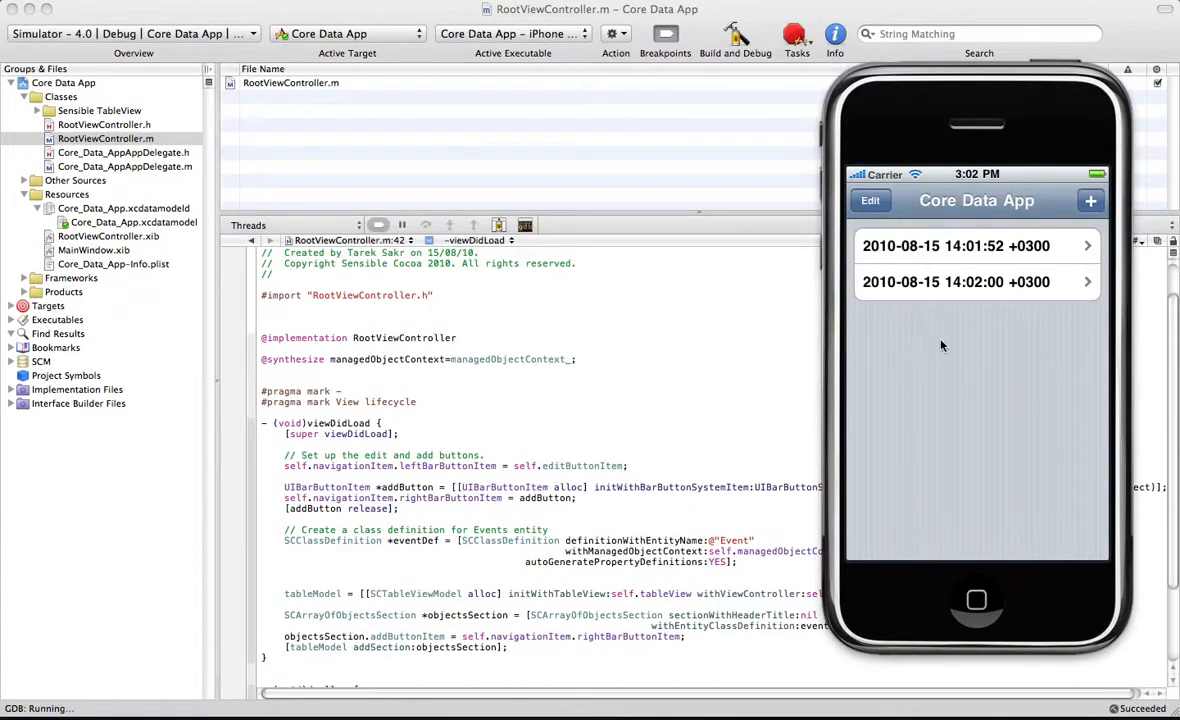
mouse_move(968, 262)
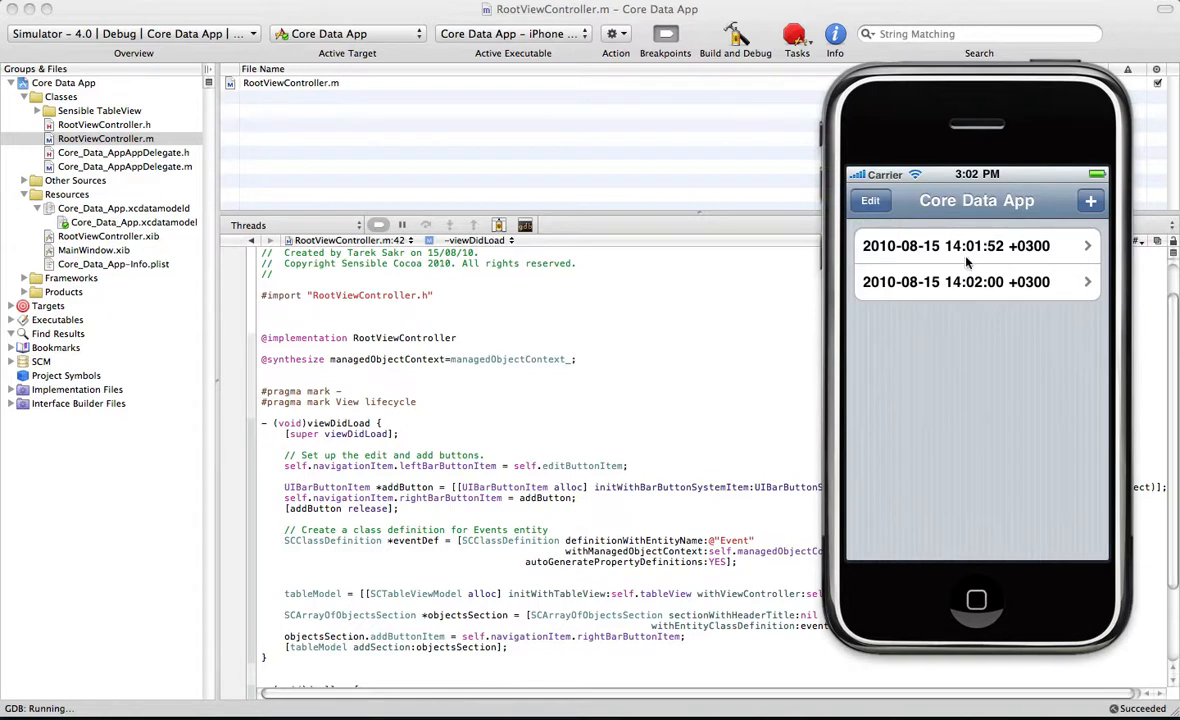
left_click(956, 280)
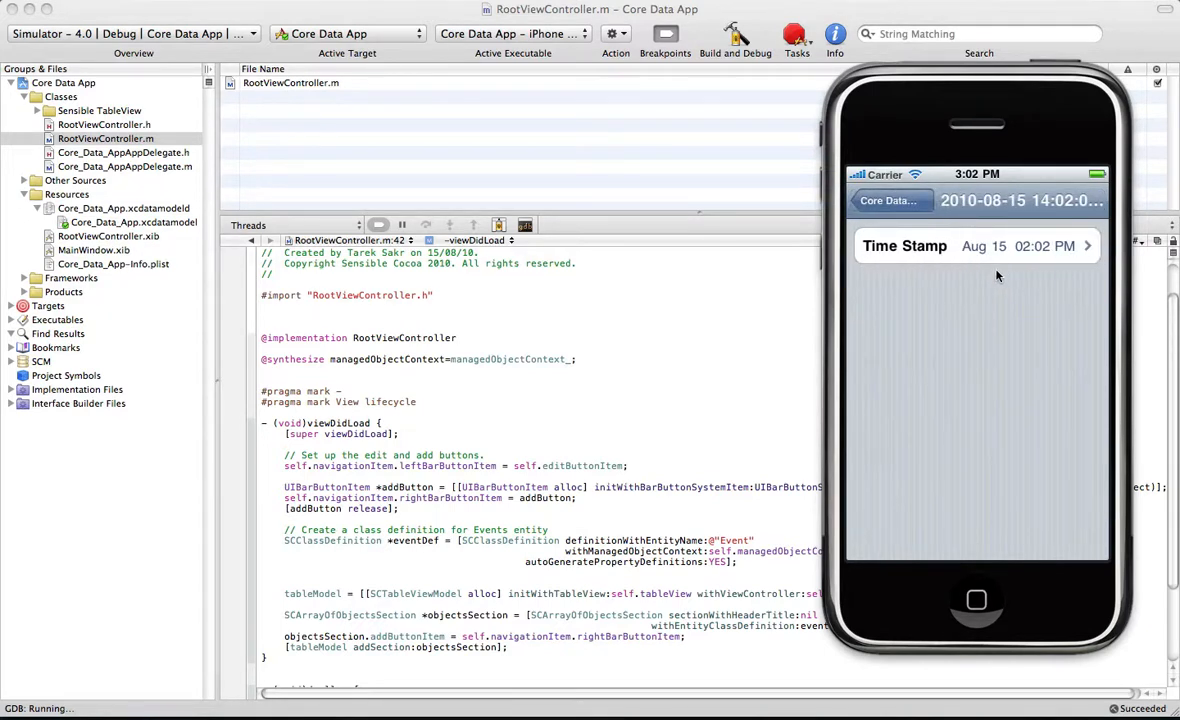
mouse_move(990, 318)
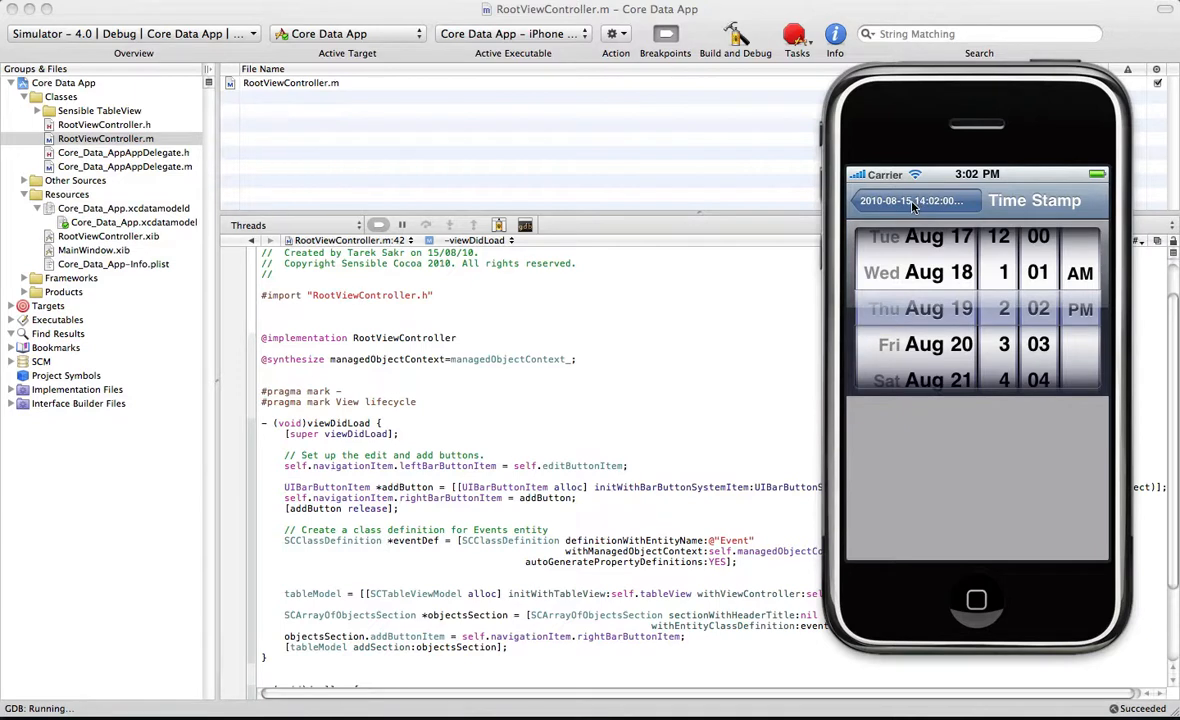
left_click(916, 200)
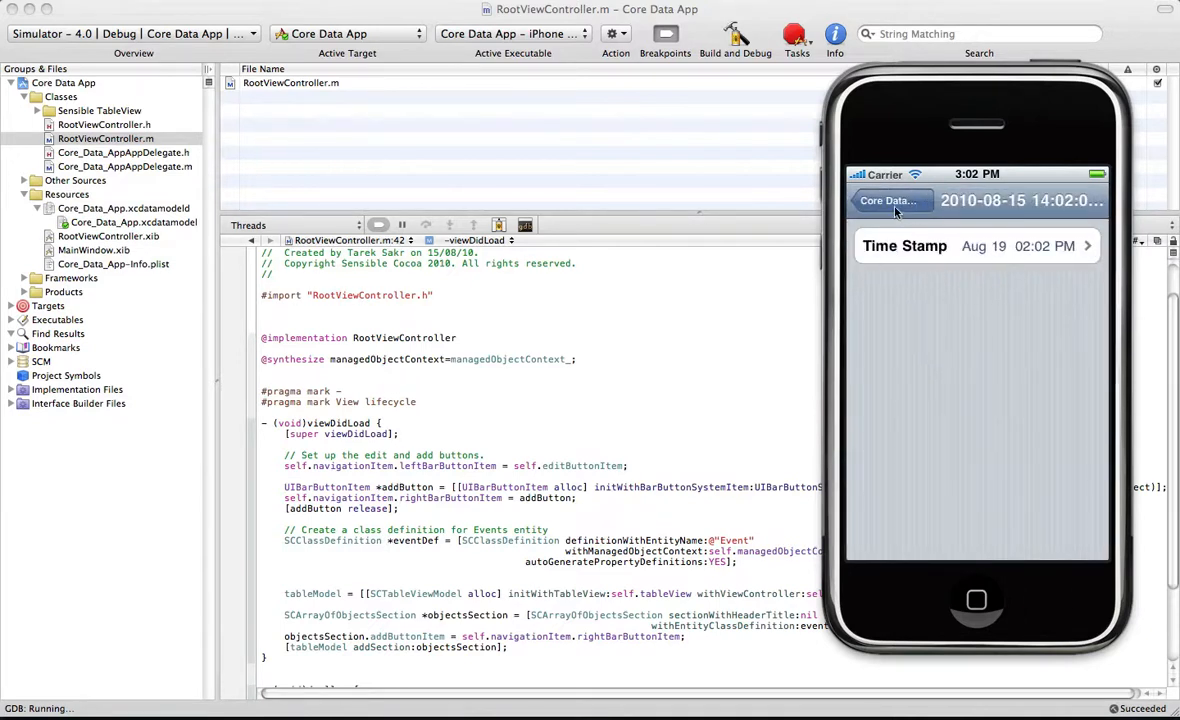
left_click(888, 200)
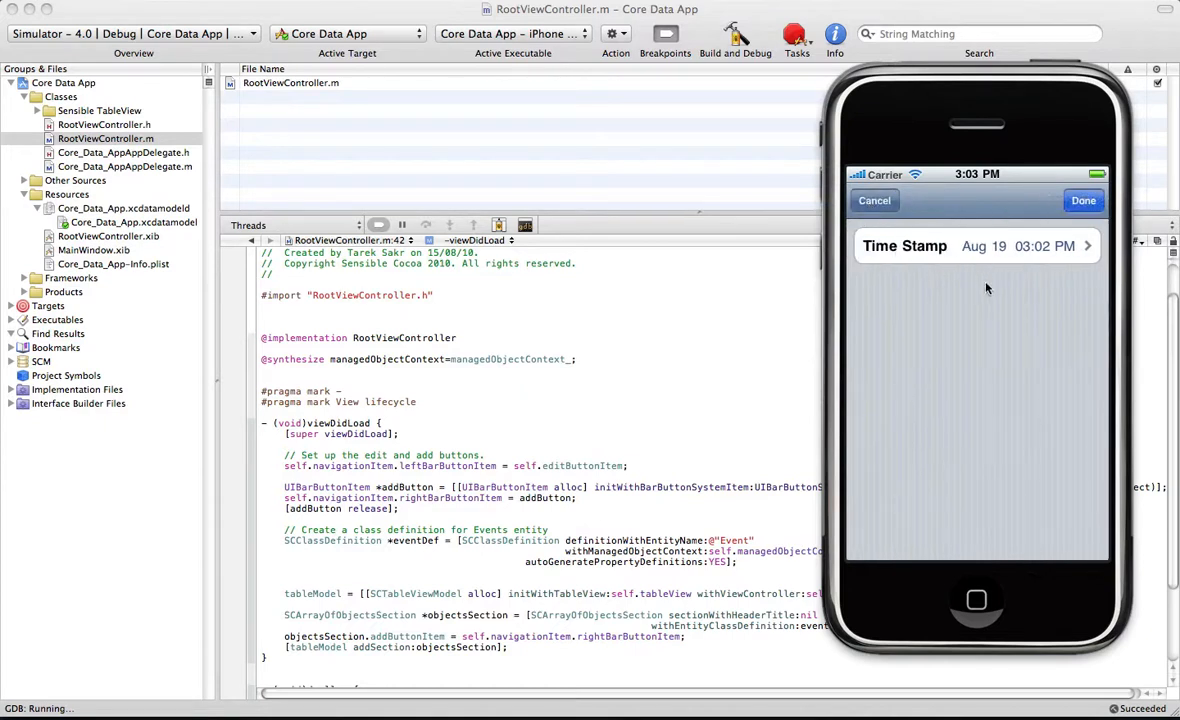
left_click(1084, 200)
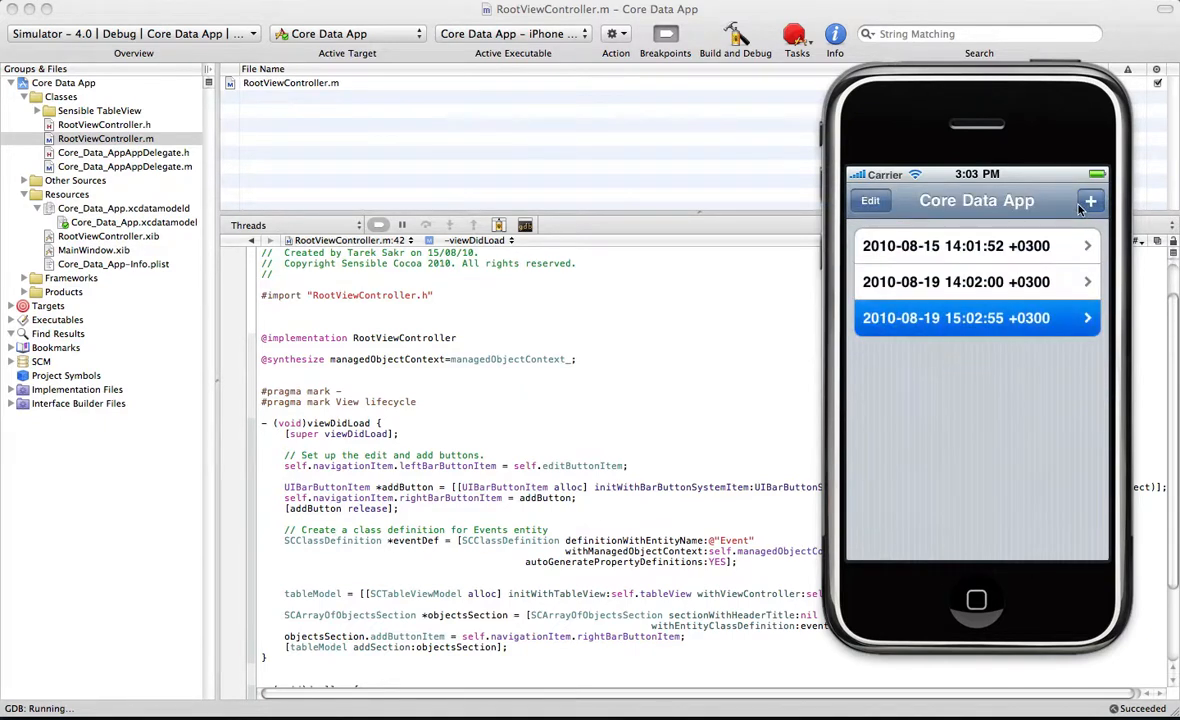
mouse_move(920, 310)
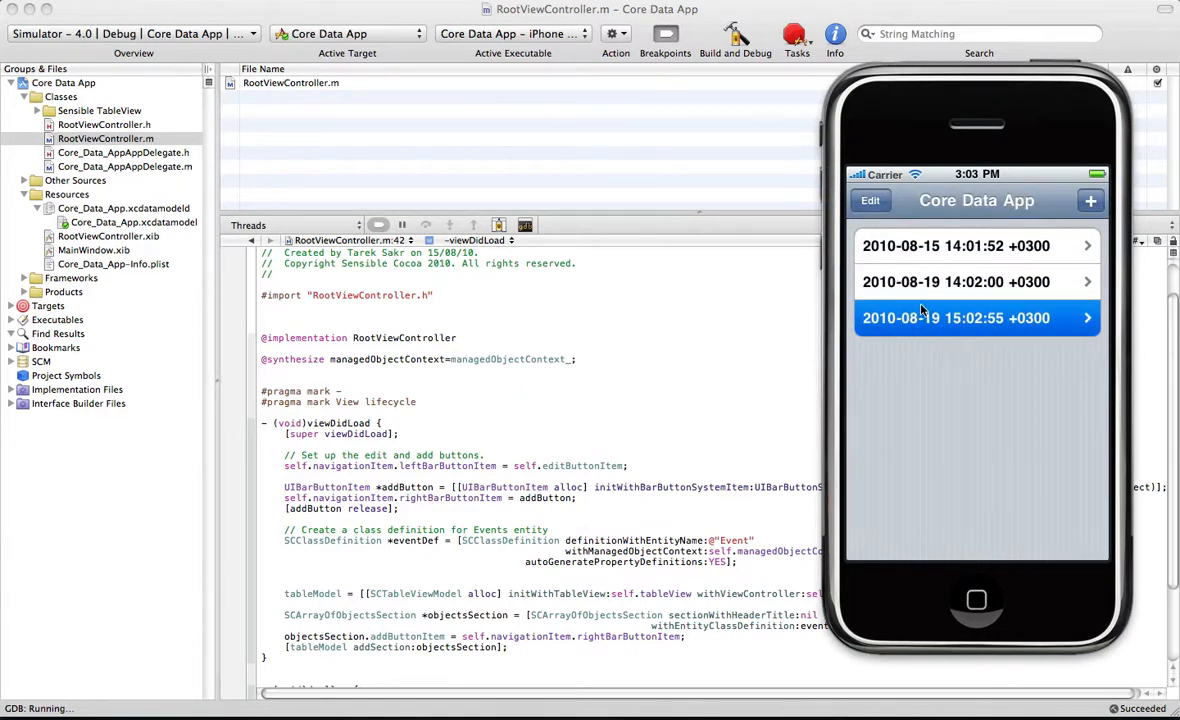
left_click(868, 200)
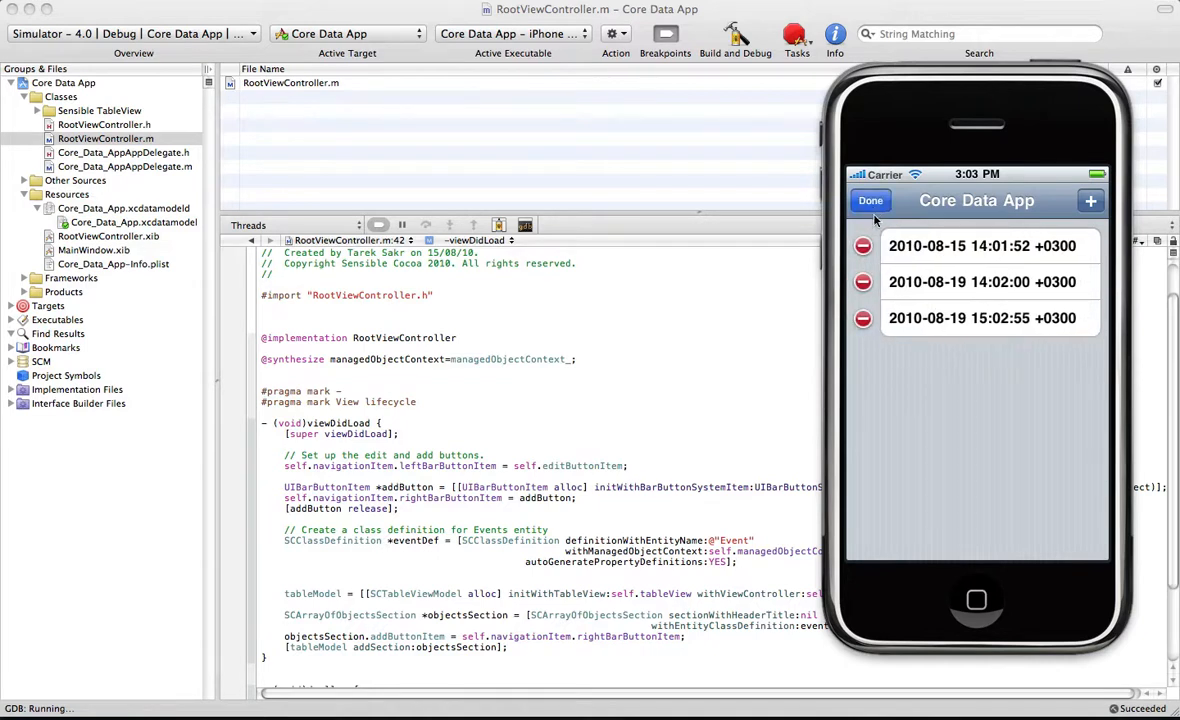
left_click(864, 244)
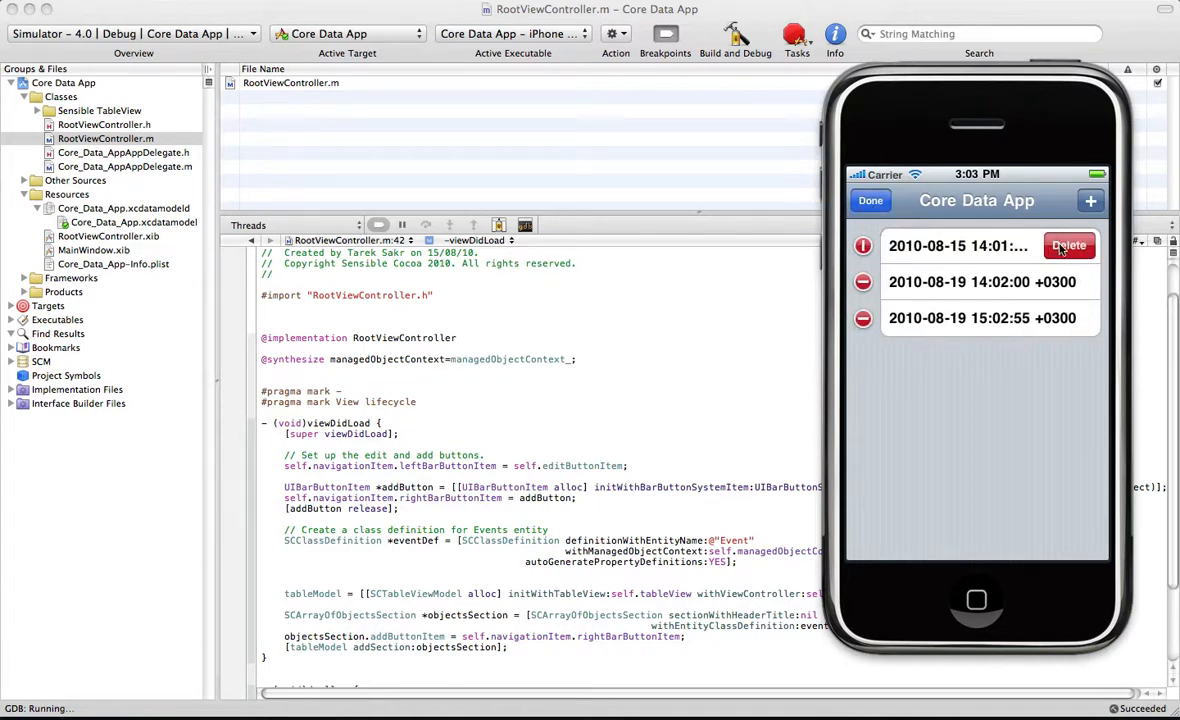
left_click(1068, 244)
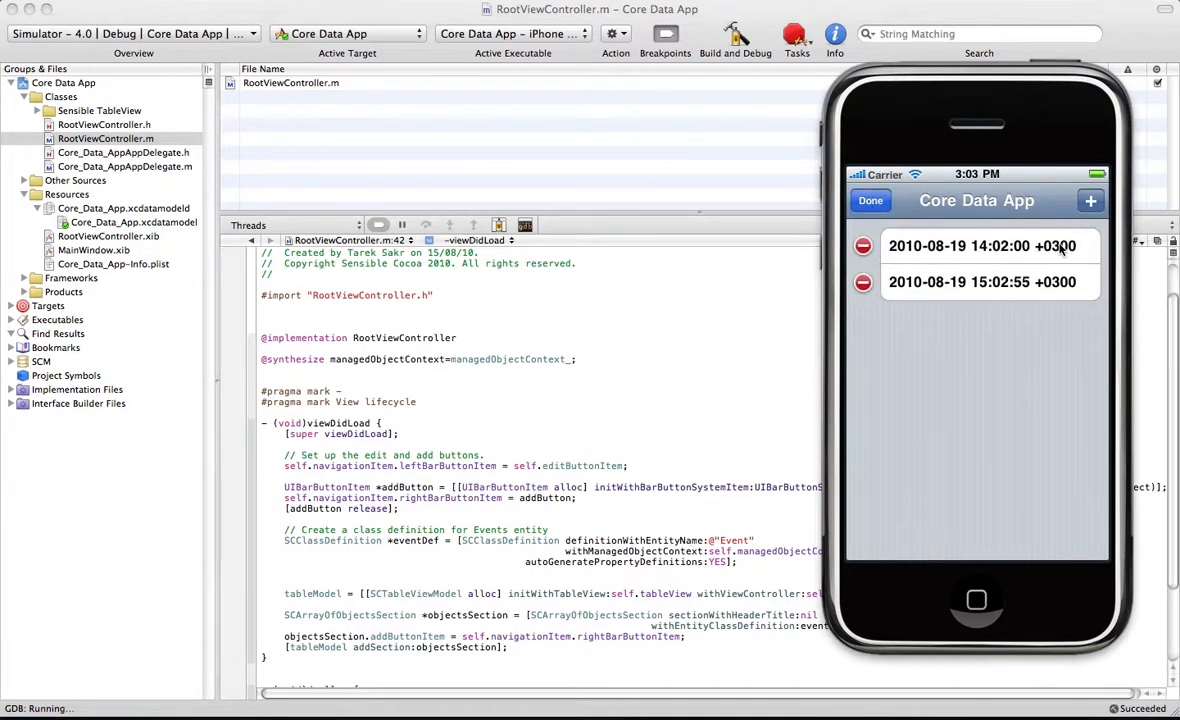
left_click(870, 200)
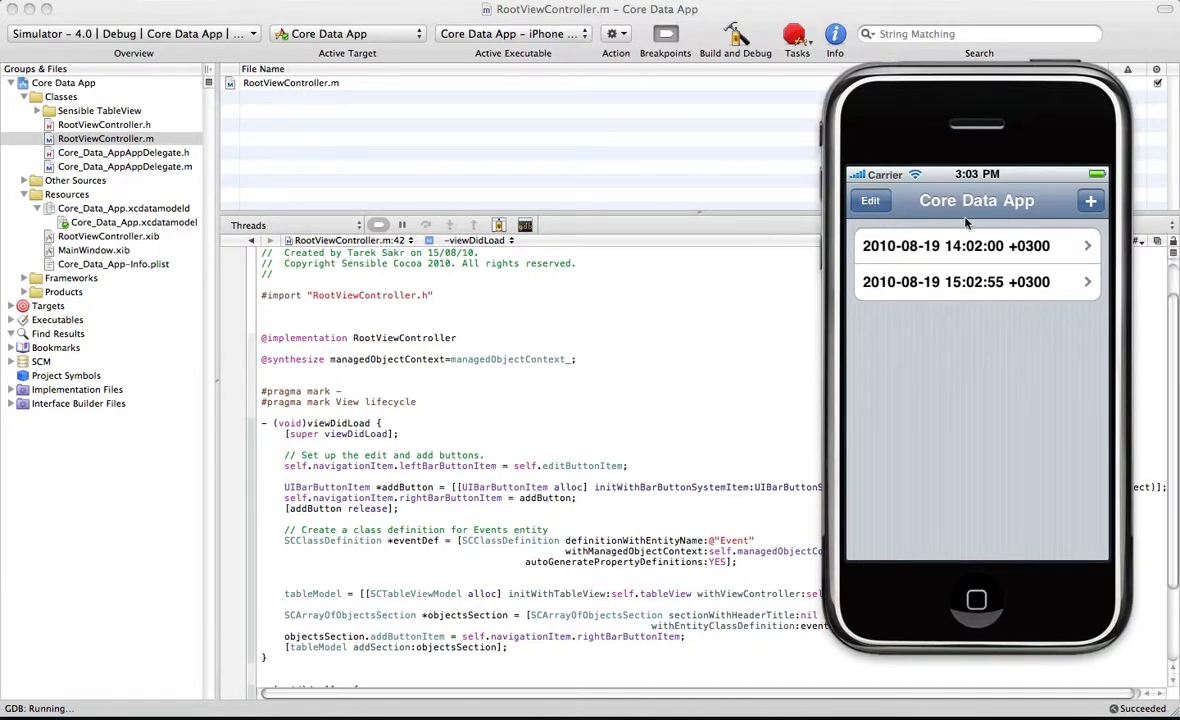
mouse_move(950, 348)
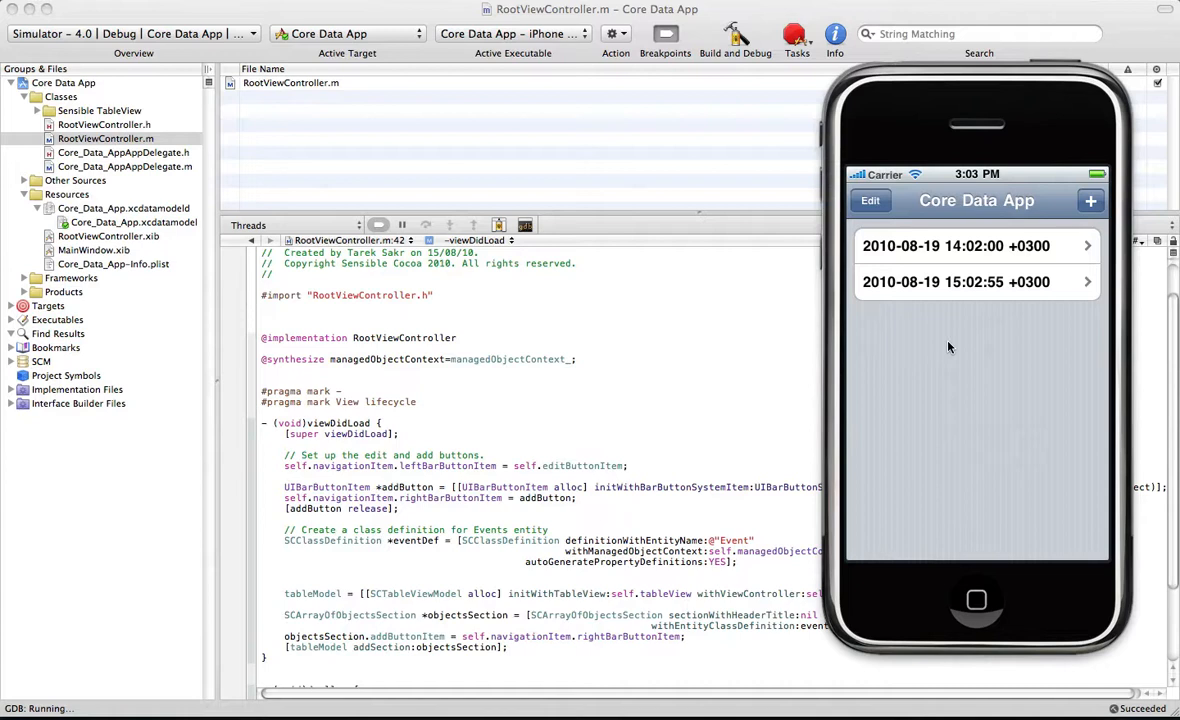
mouse_move(632, 326)
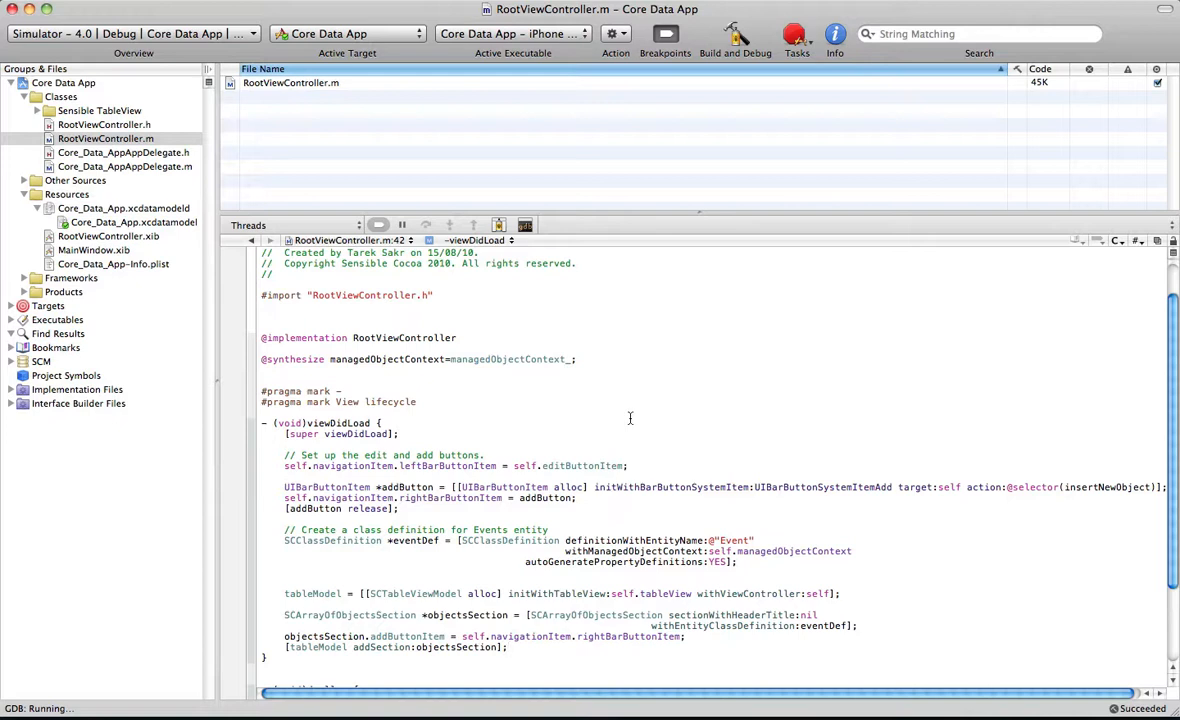
mouse_move(398, 332)
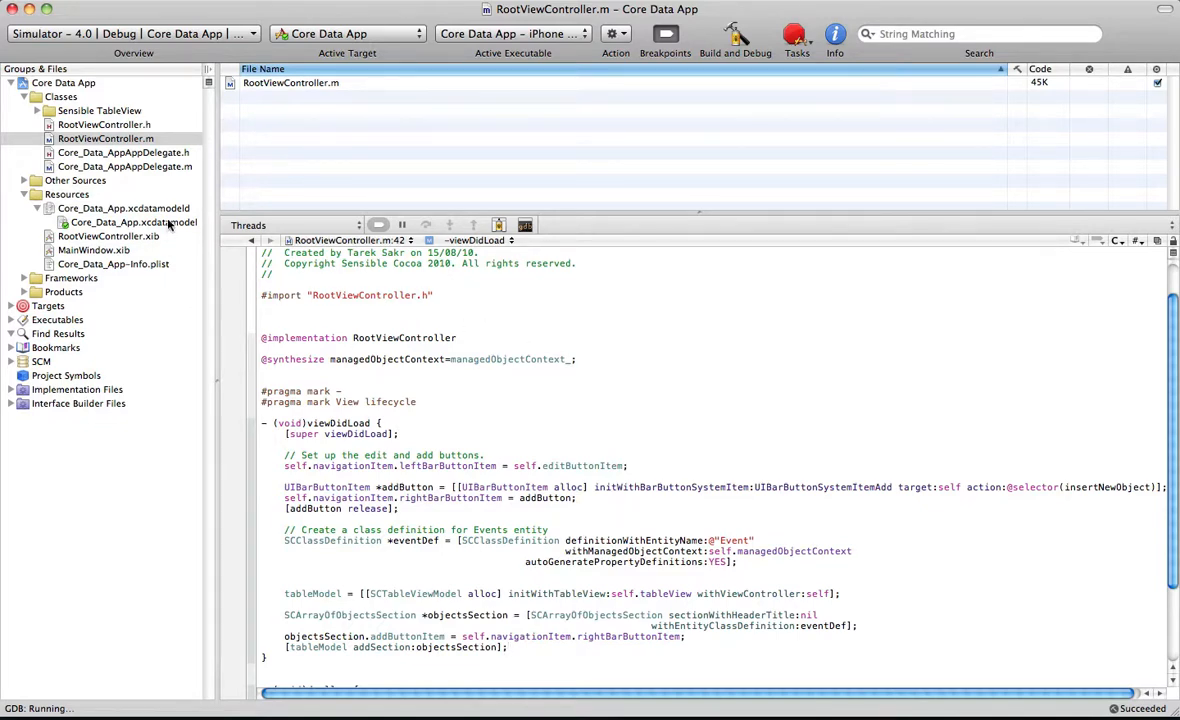
Open Core_Data_App.xcdatamodel from the Resources group
double_click(122, 208)
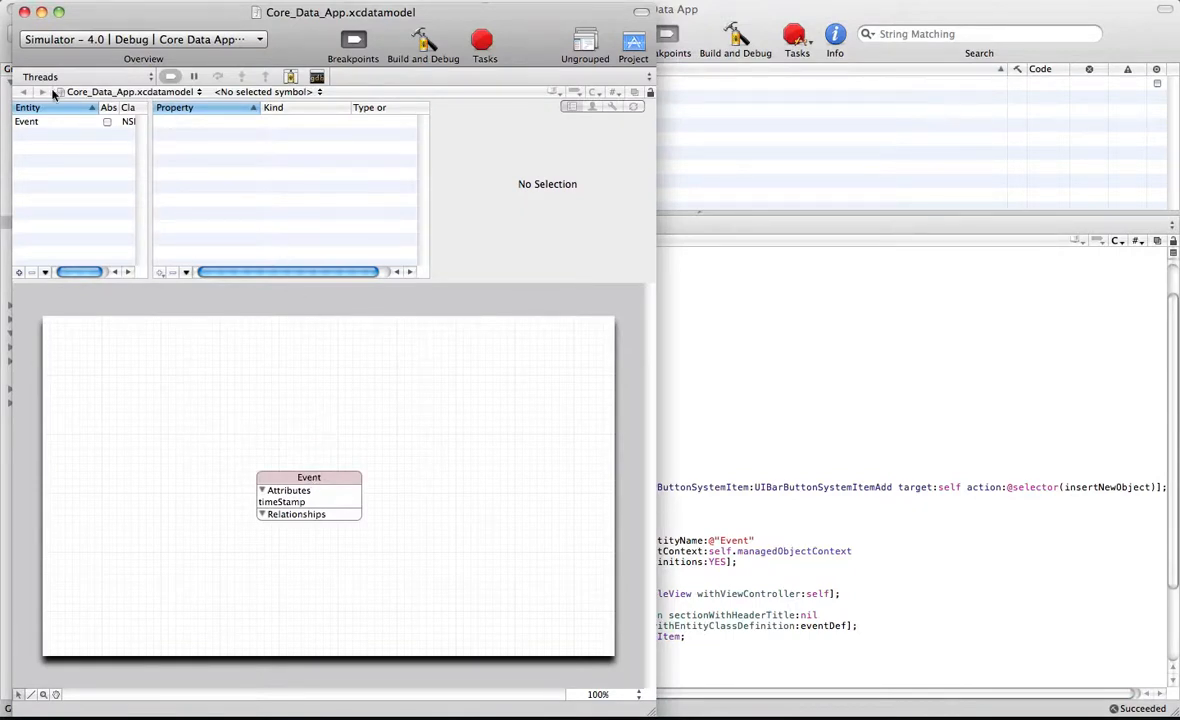
Delete the Event entity, add an entity named TaskEntity and start its first attribute
left_click(26, 122)
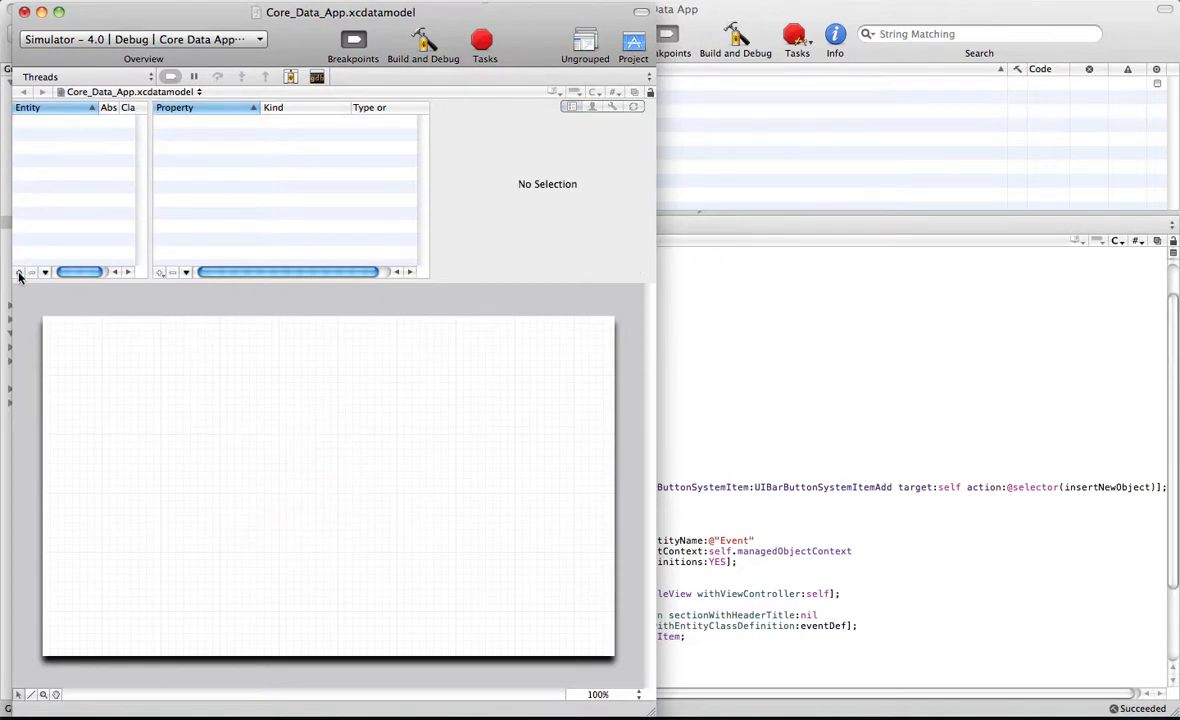
left_click(18, 272)
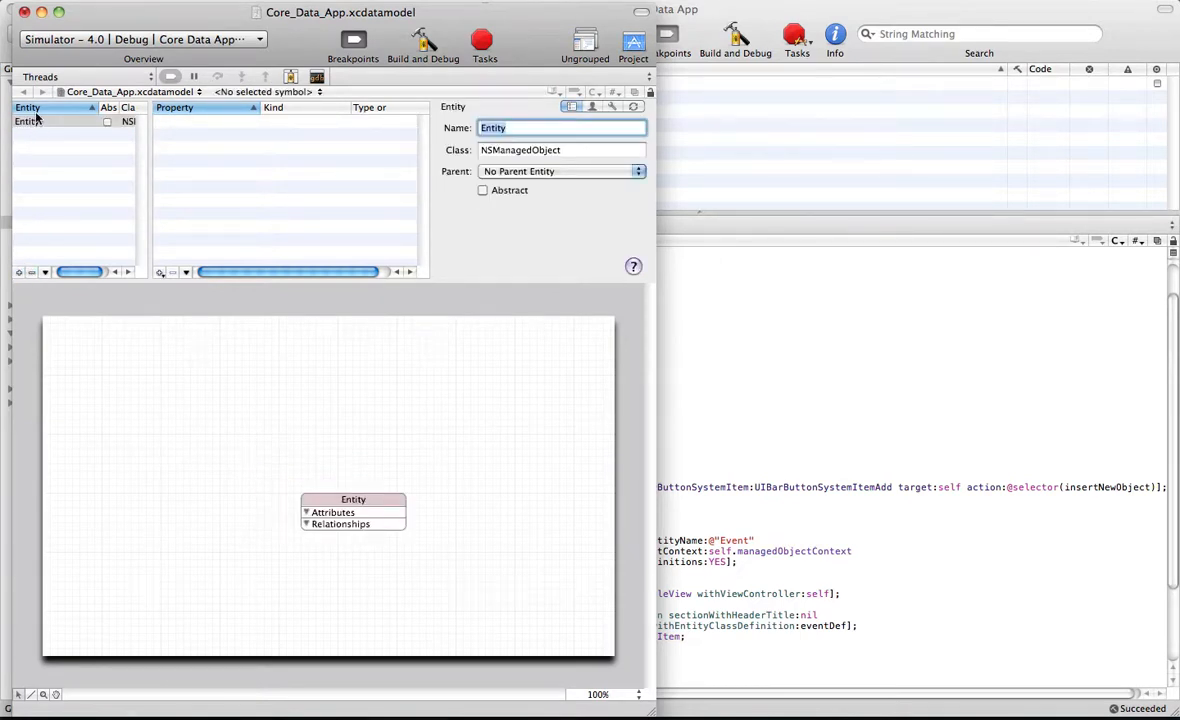
type("TaskEntity")
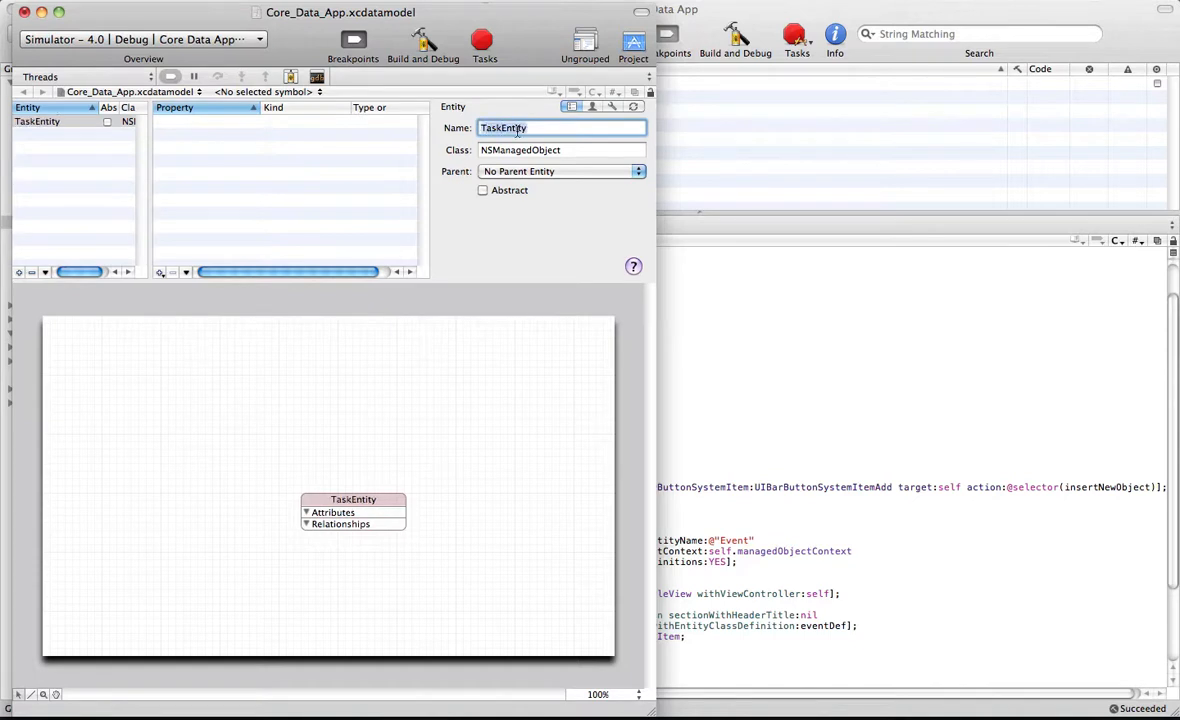
left_click(160, 272)
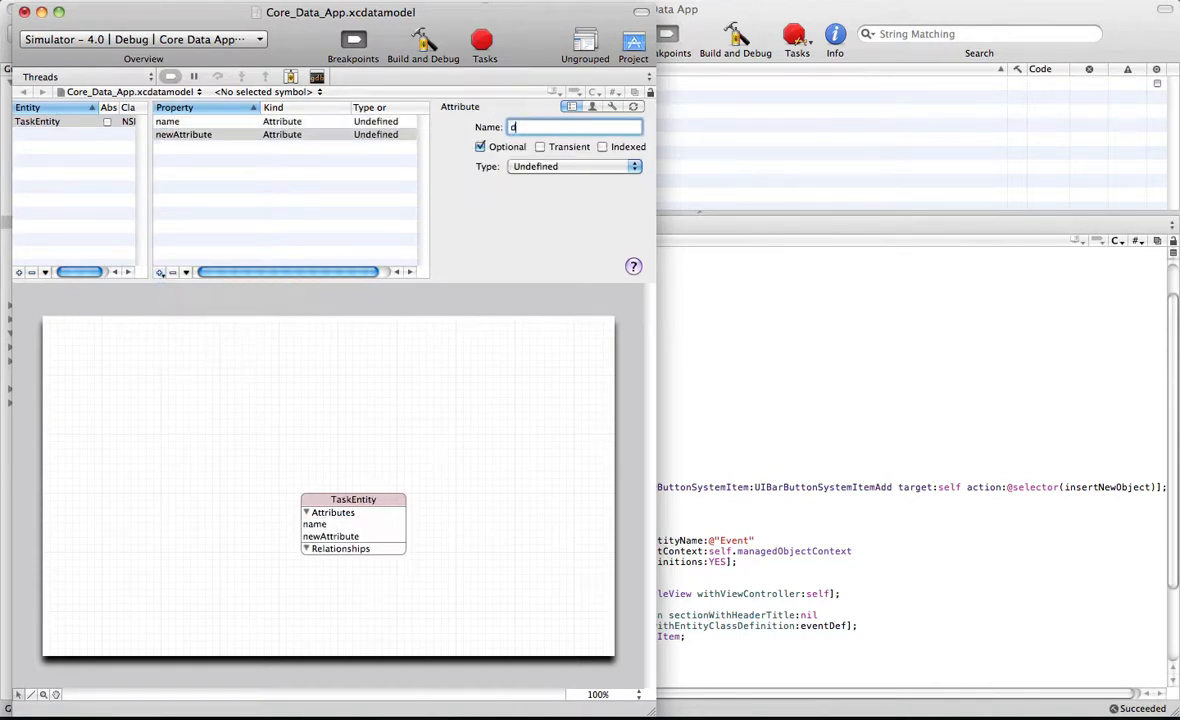
Add desc (String), dueDate (Date), active (Boolean), category and priority (Integer 16) attributes to TaskEntity
type("desc")
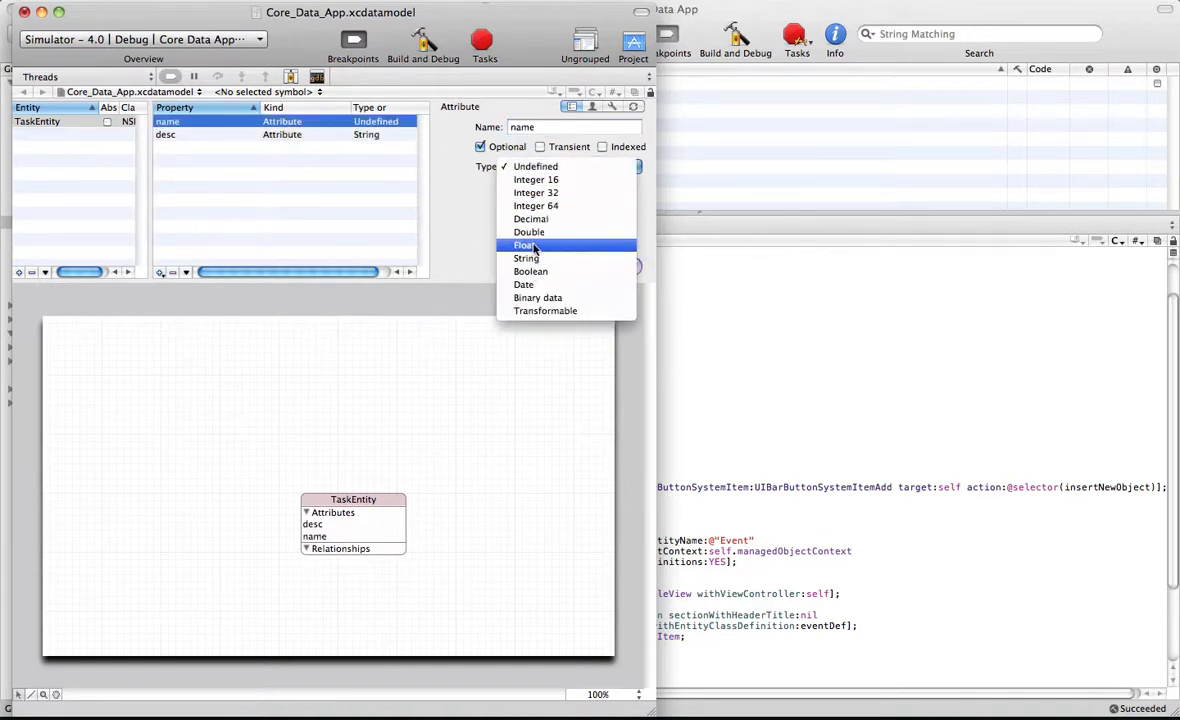
left_click(528, 258)
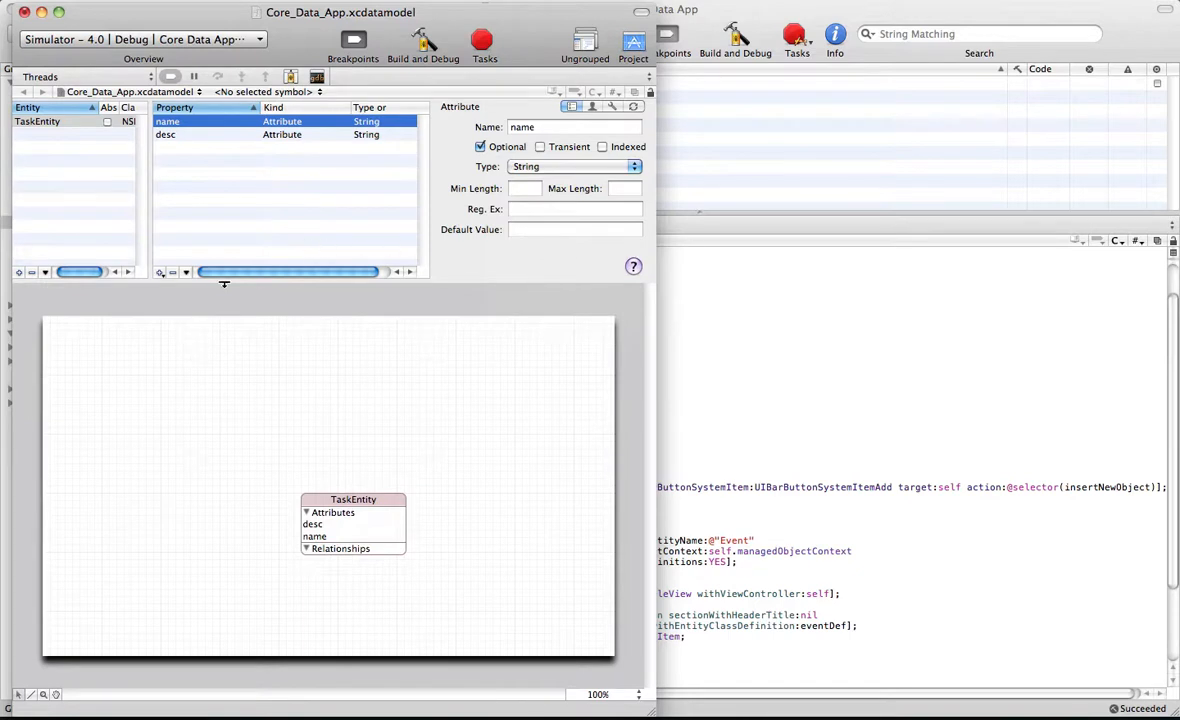
type("due")
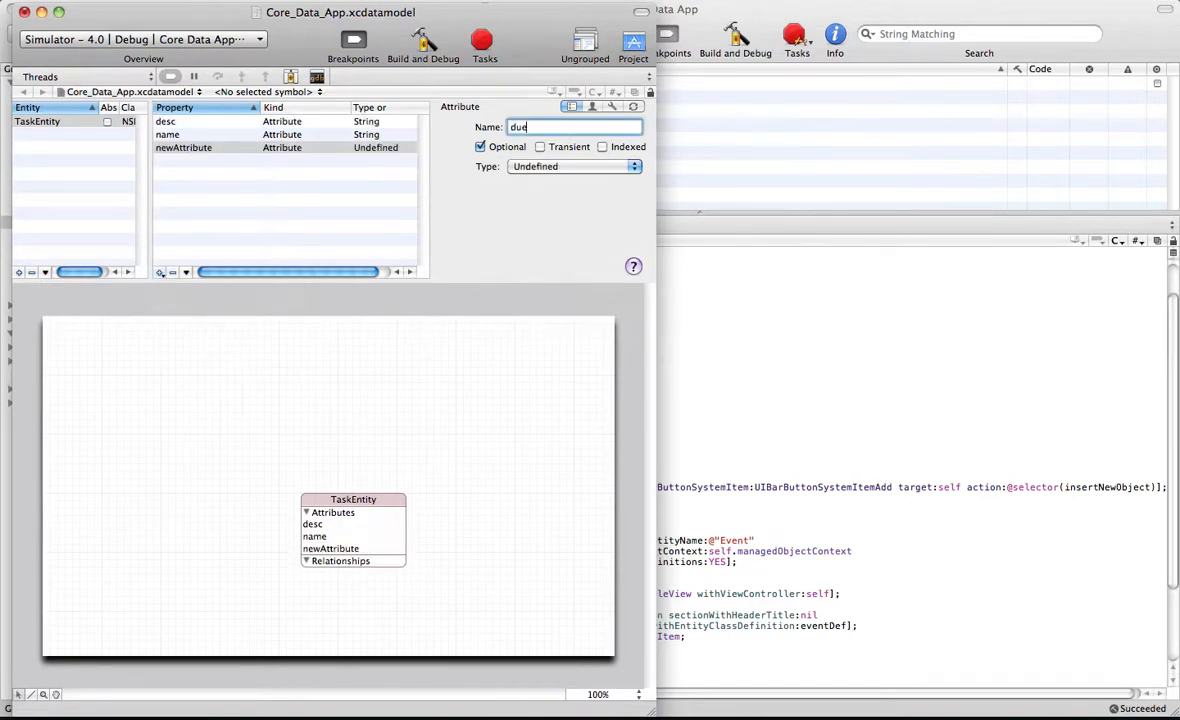
type("Date")
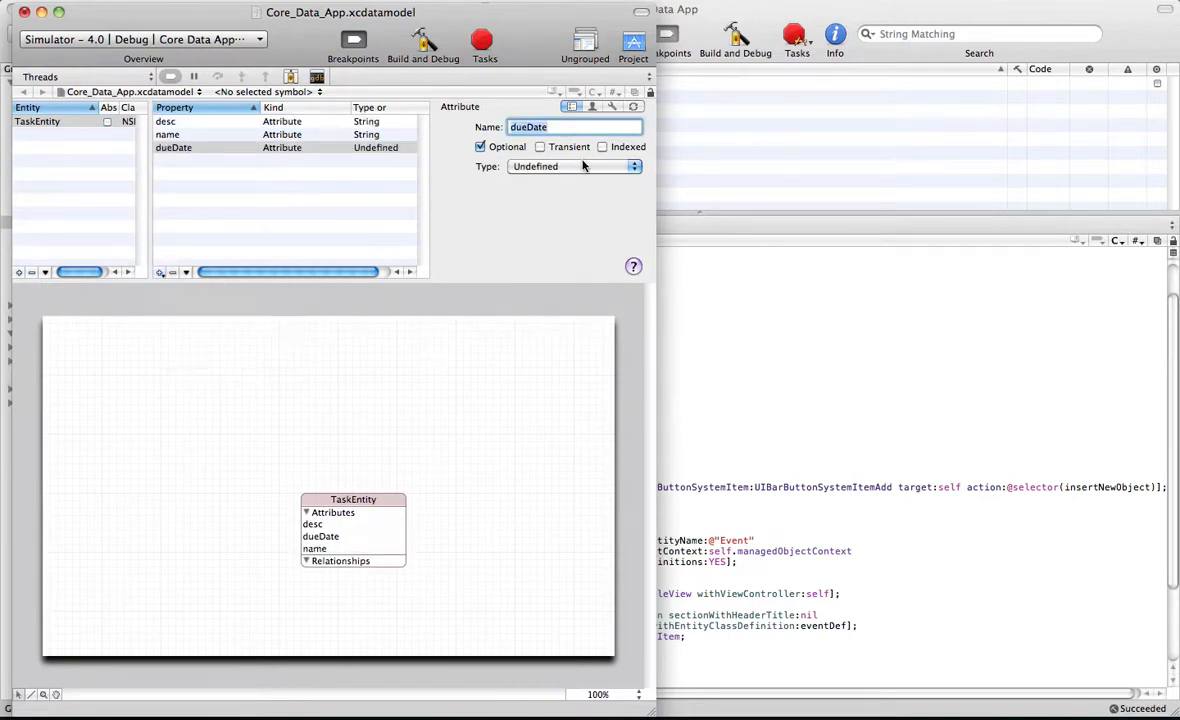
left_click(160, 272)
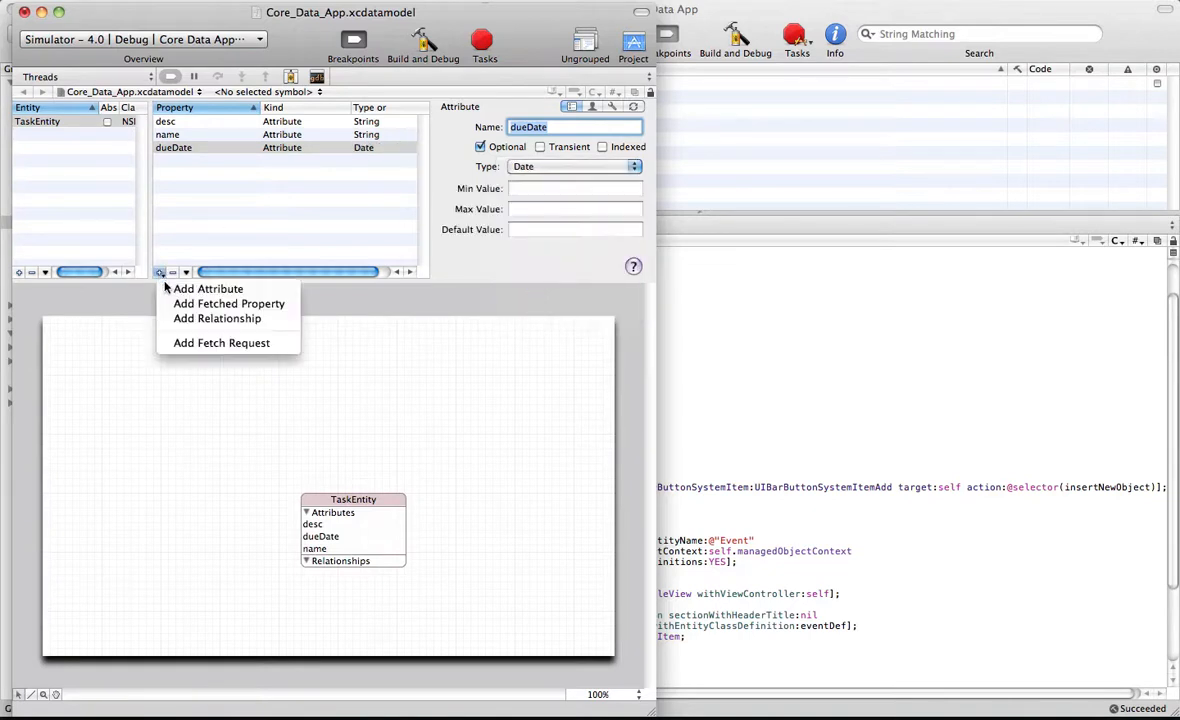
left_click(208, 288)
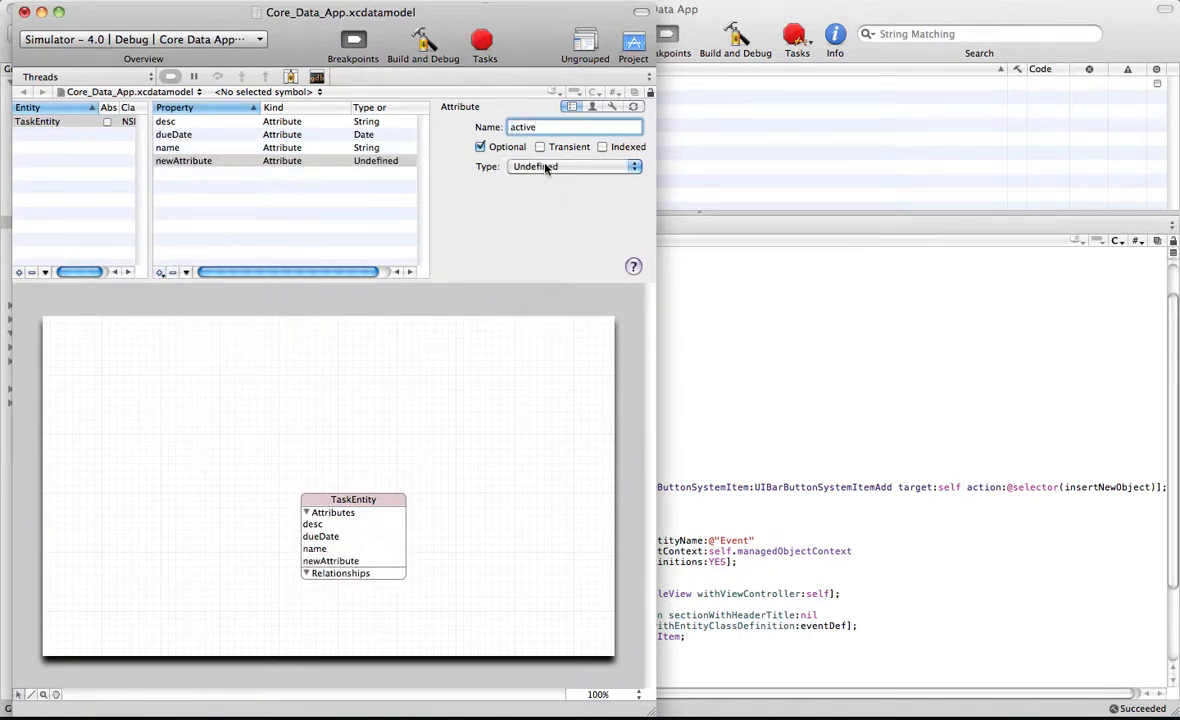
left_click(574, 166)
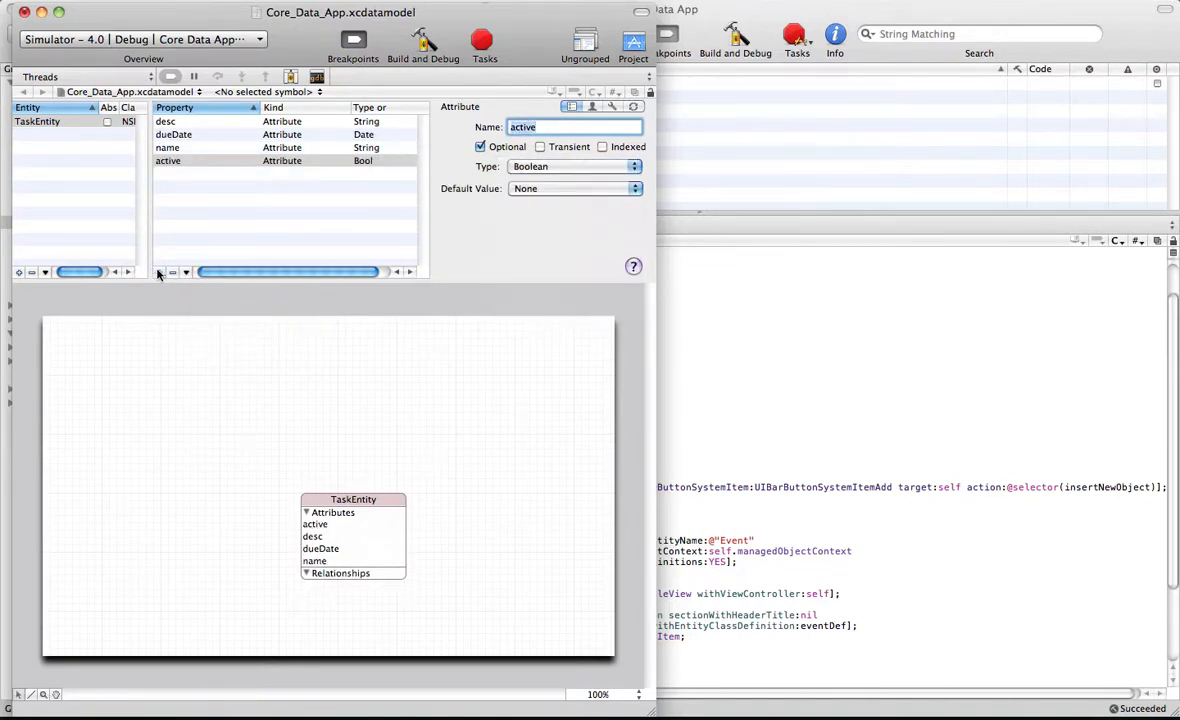
left_click(160, 272)
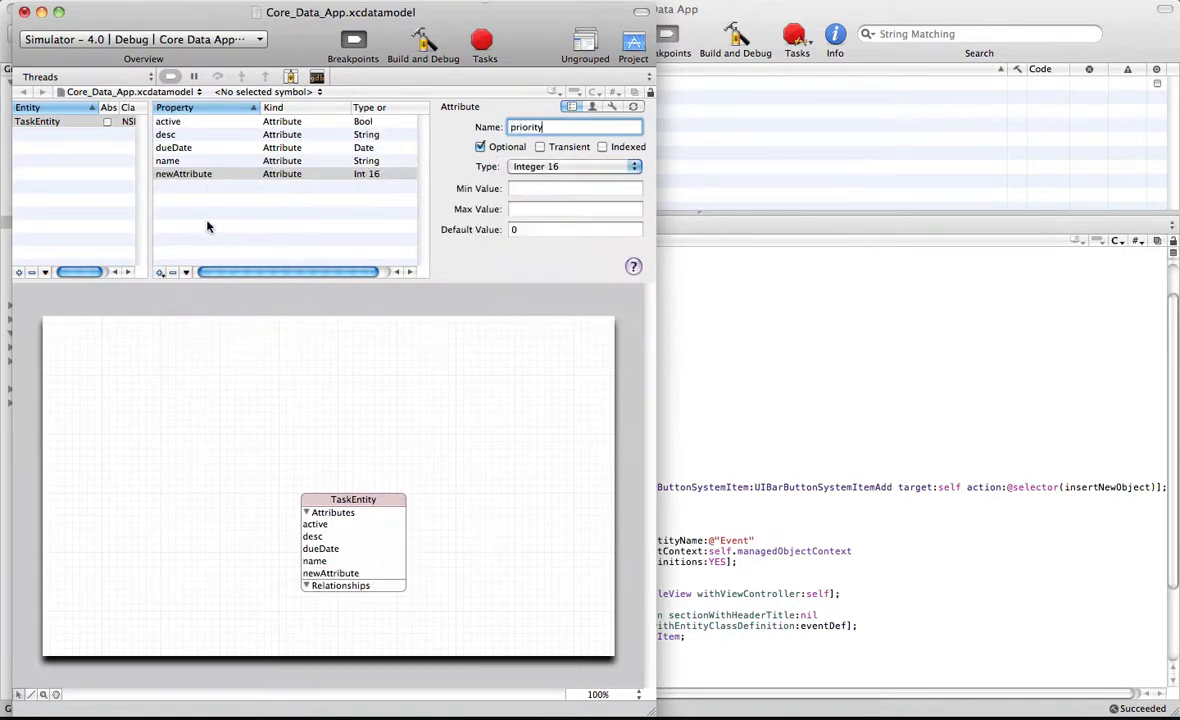
left_click(160, 272)
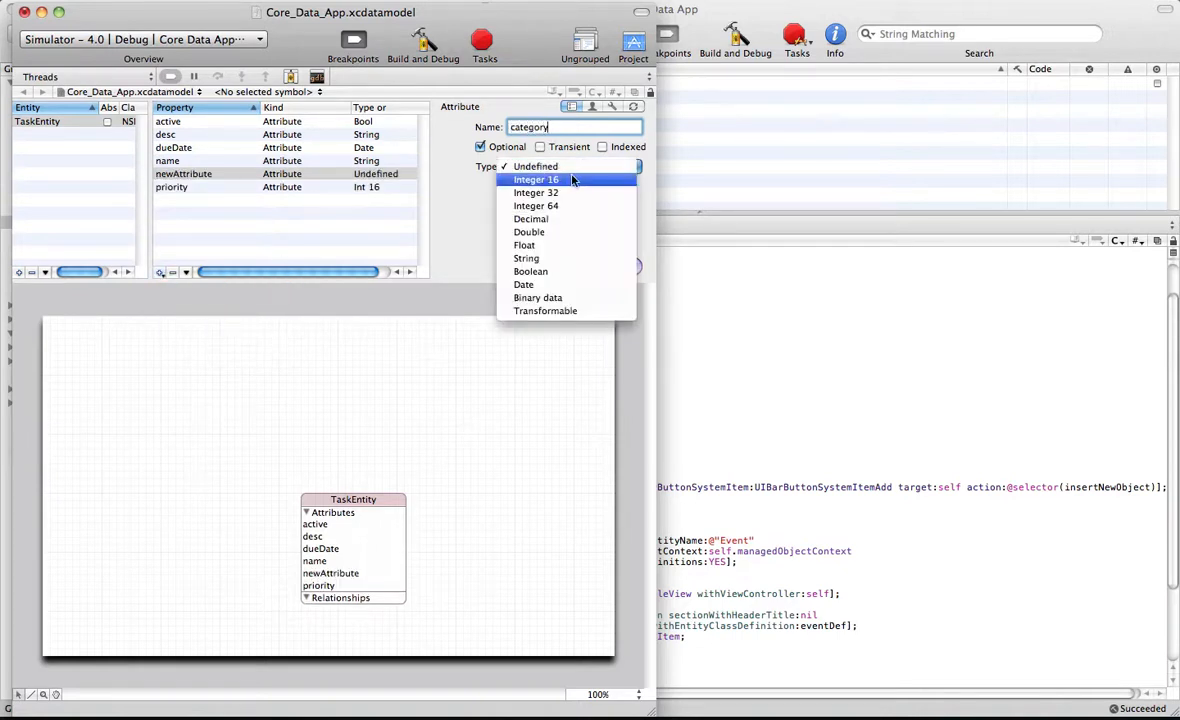
left_click(536, 180)
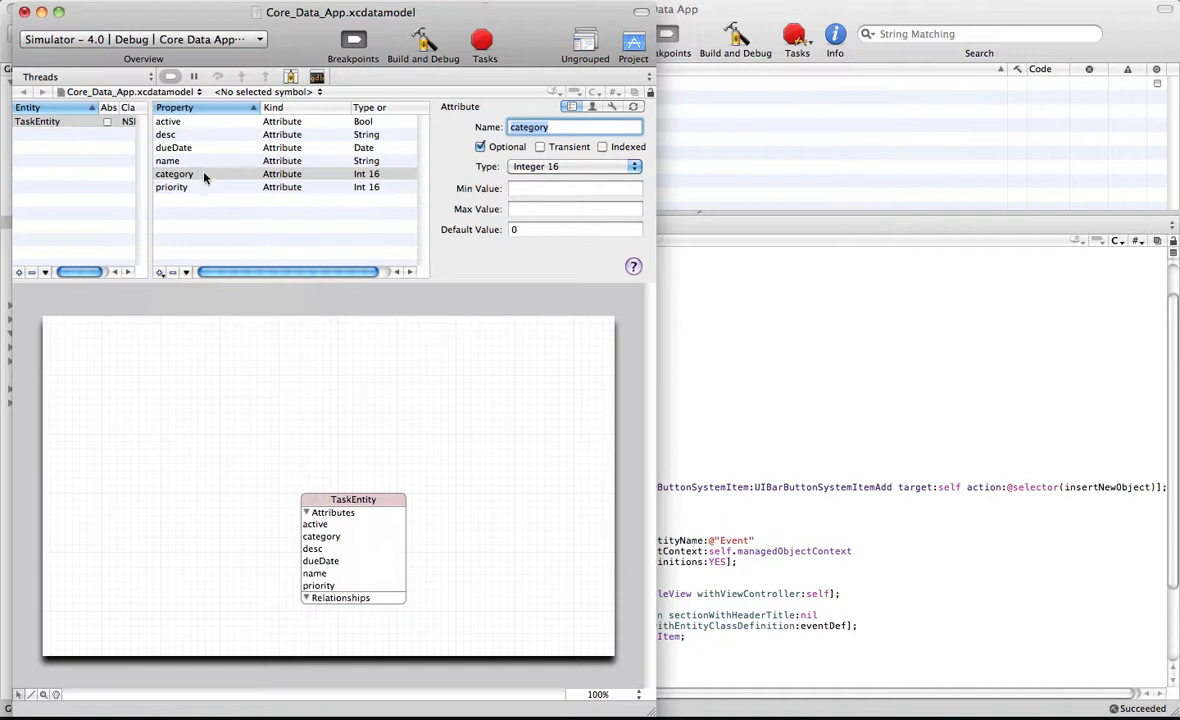
mouse_move(202, 164)
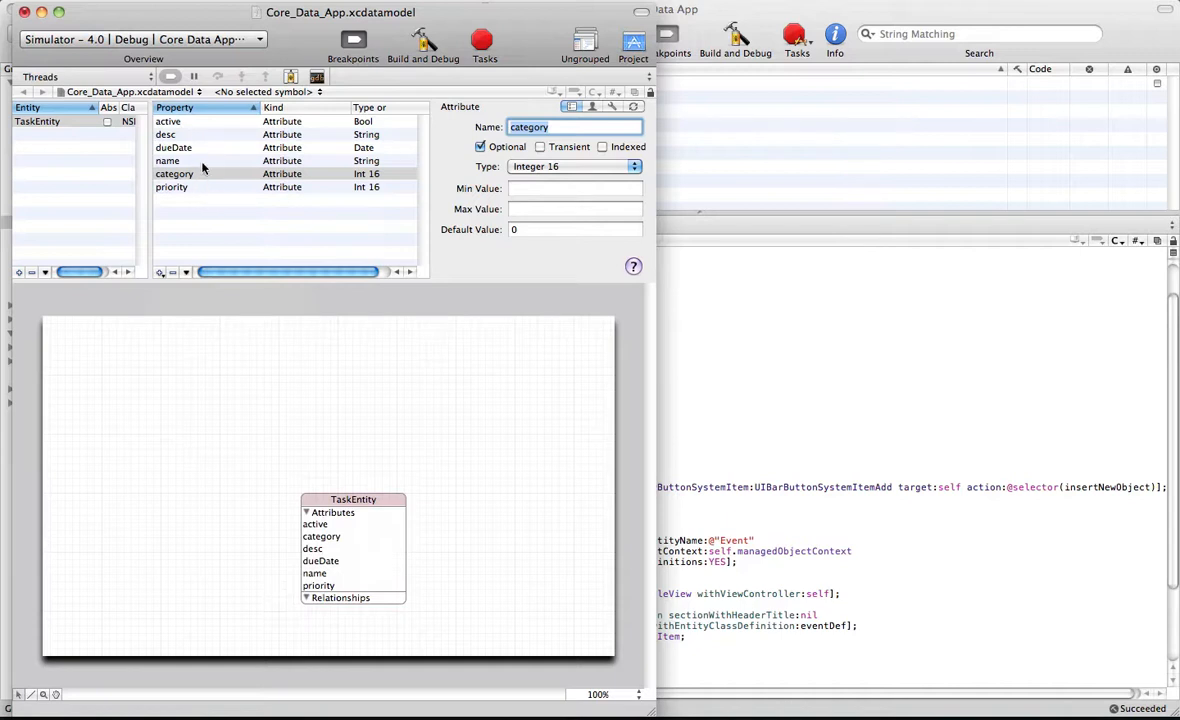
Make the name attribute non-optional and give active a default value of YES
left_click(168, 160)
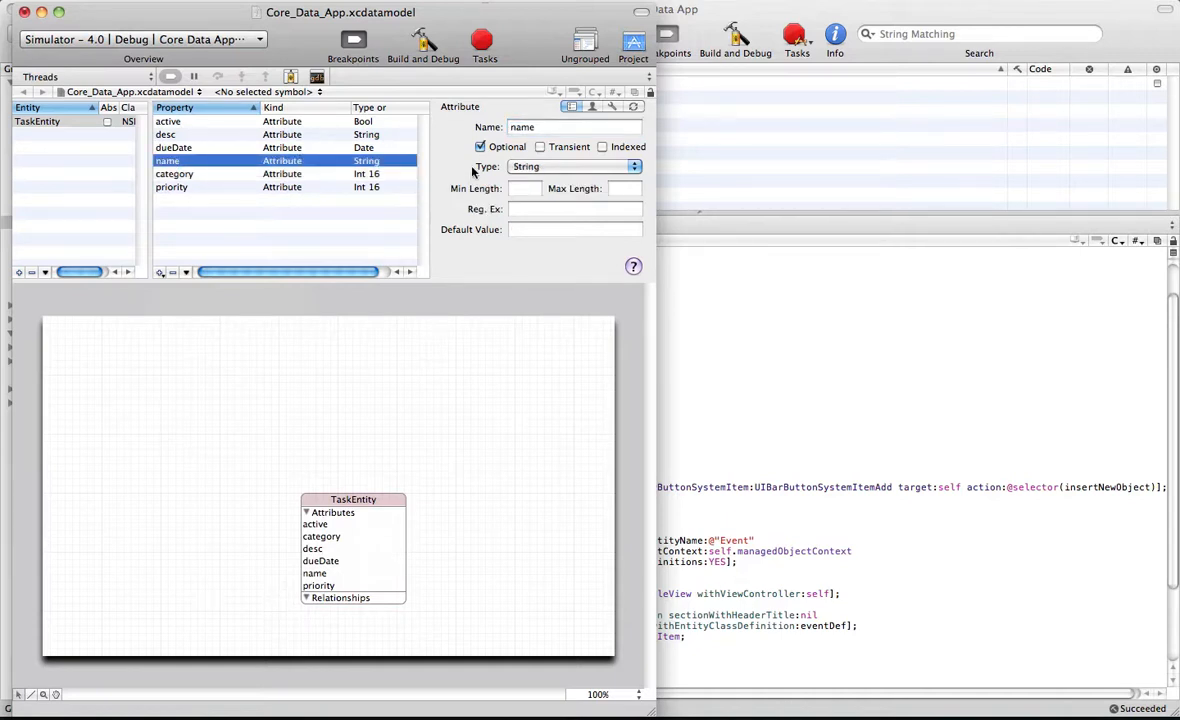
left_click(480, 148)
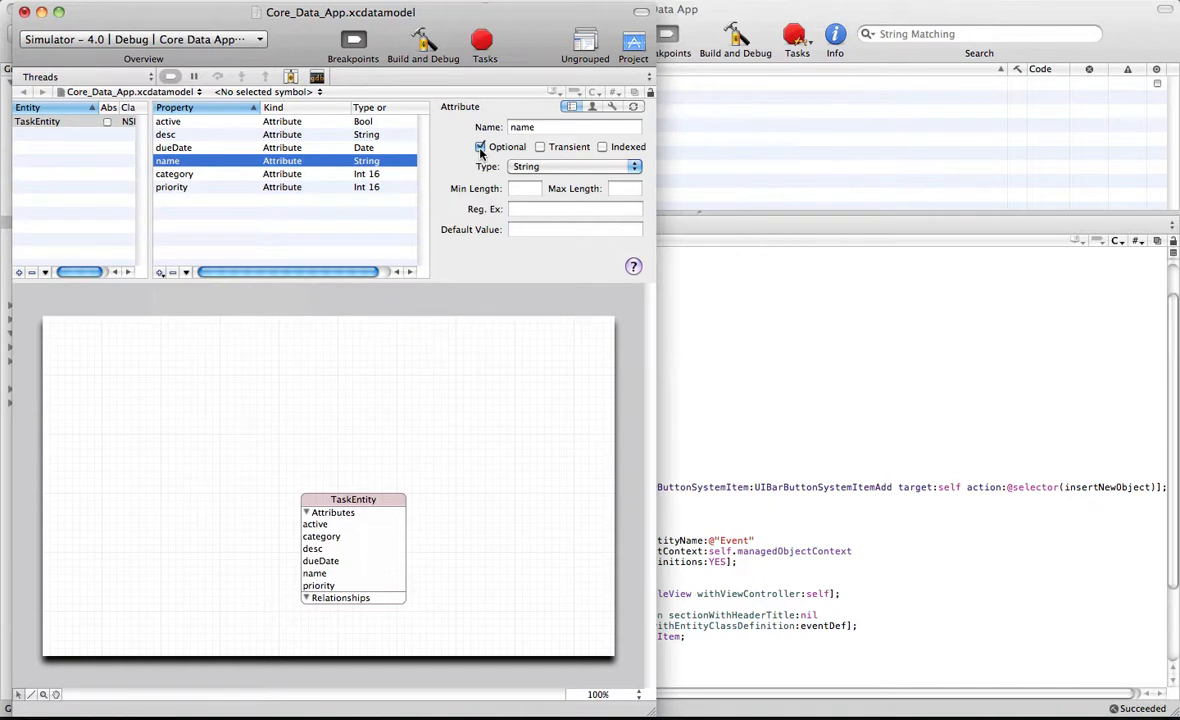
left_click(480, 148)
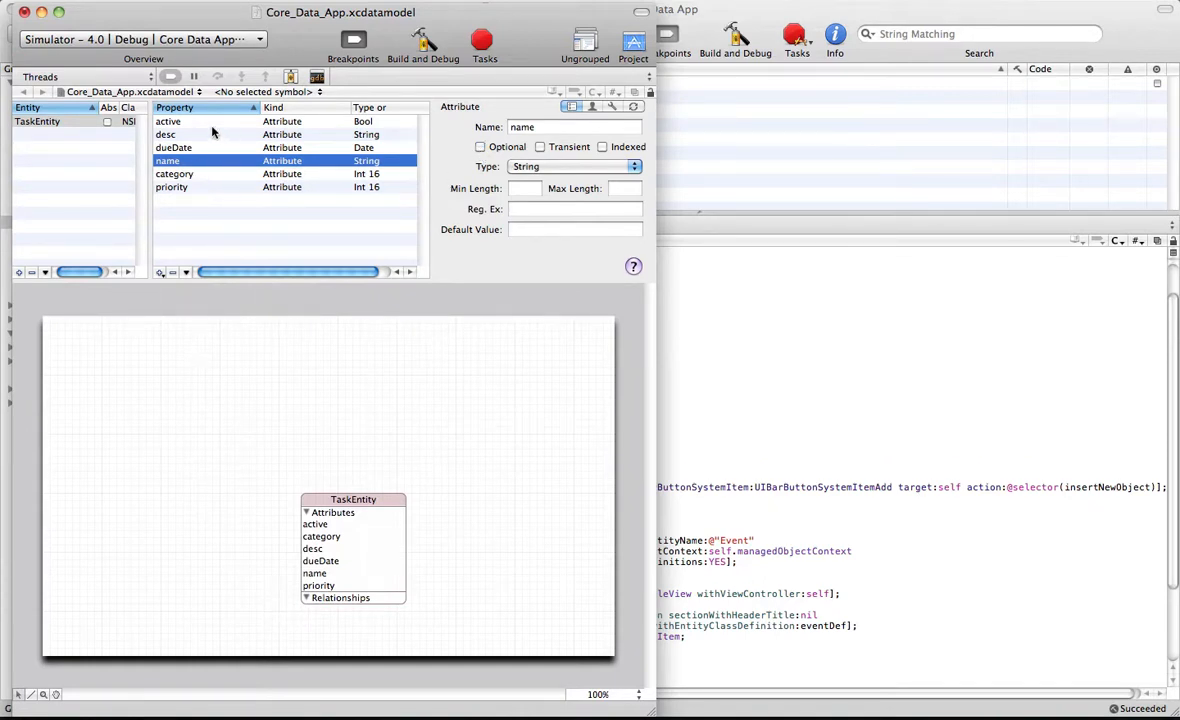
left_click(168, 122)
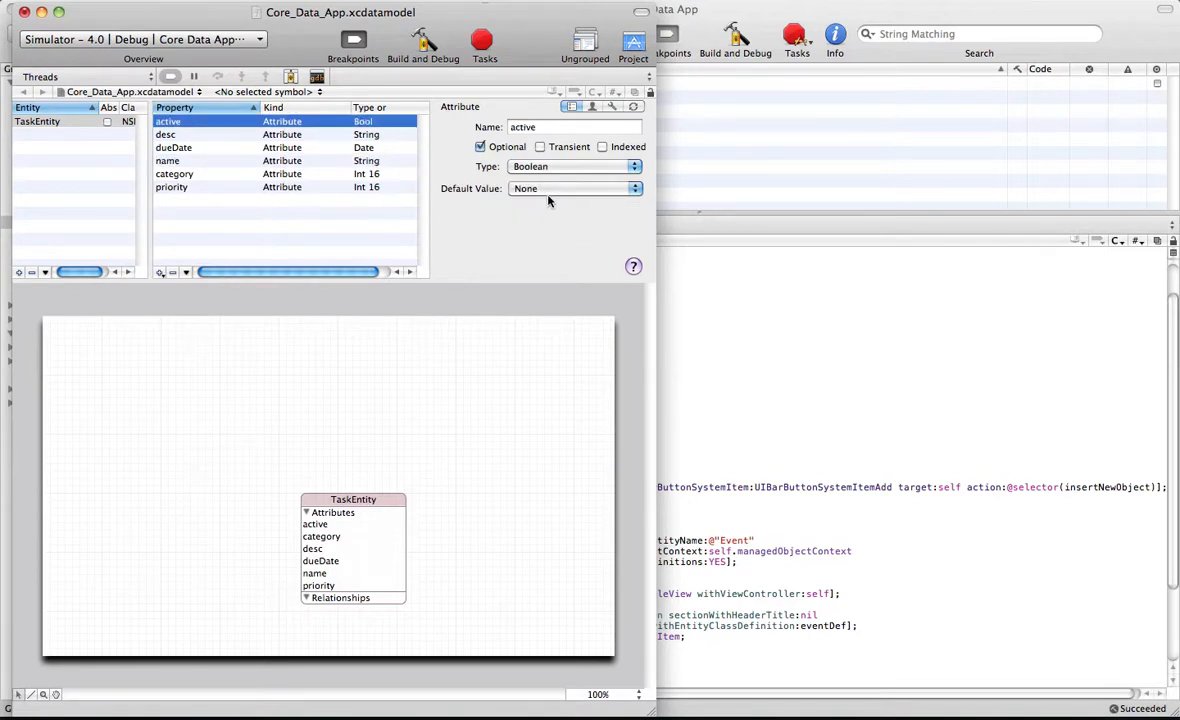
left_click(576, 188)
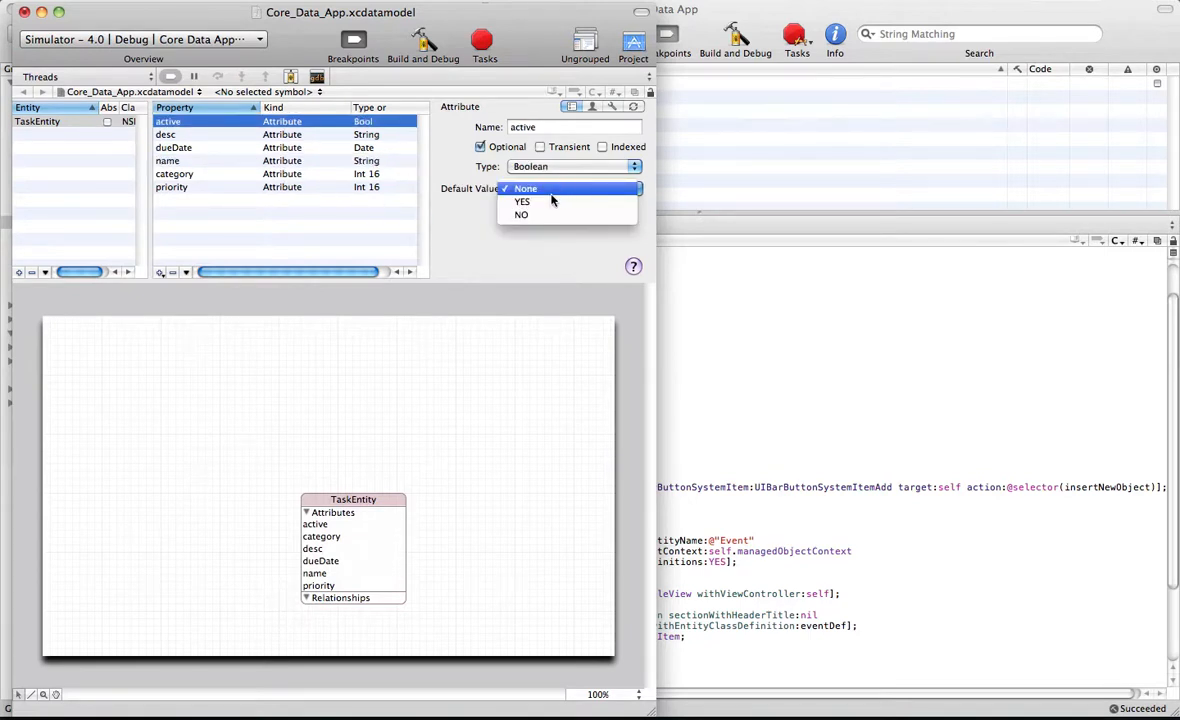
left_click(522, 200)
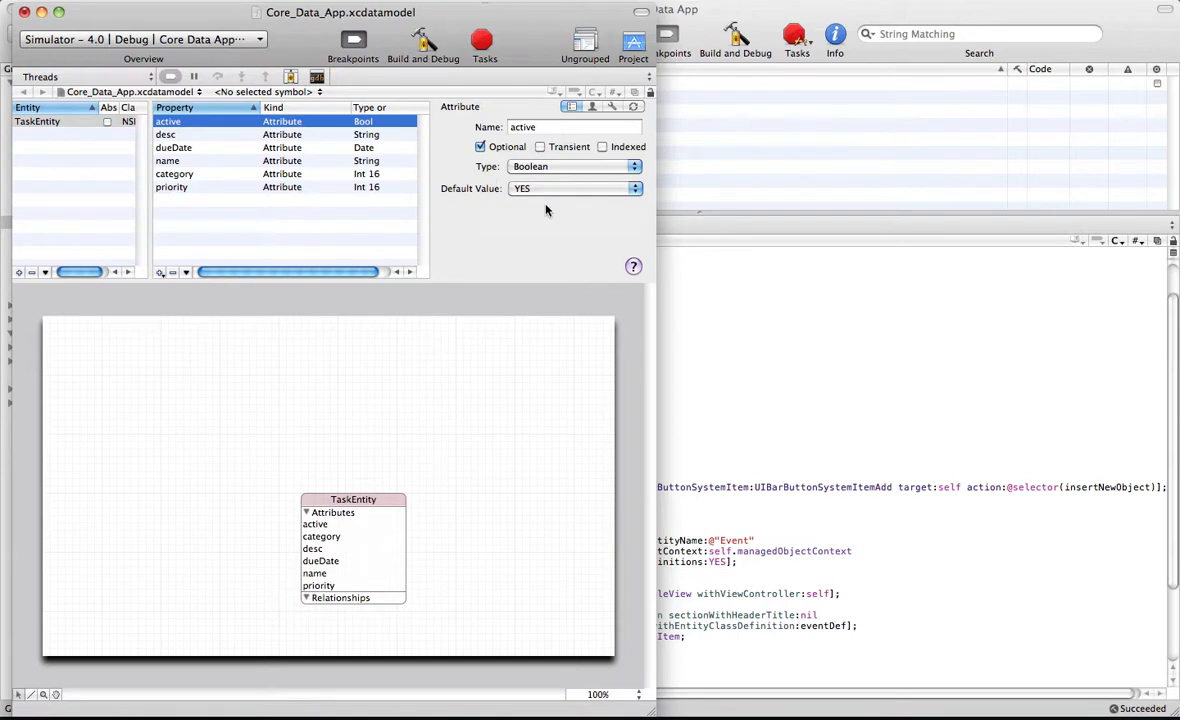
mouse_move(136, 160)
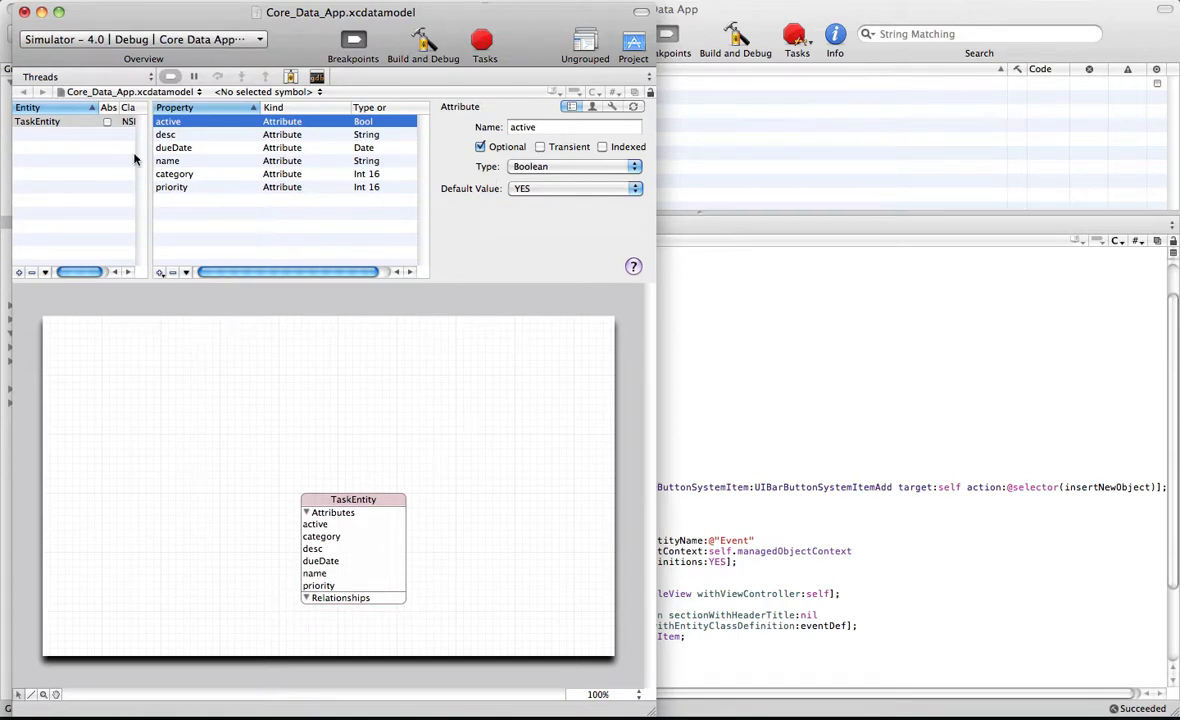
mouse_move(28, 12)
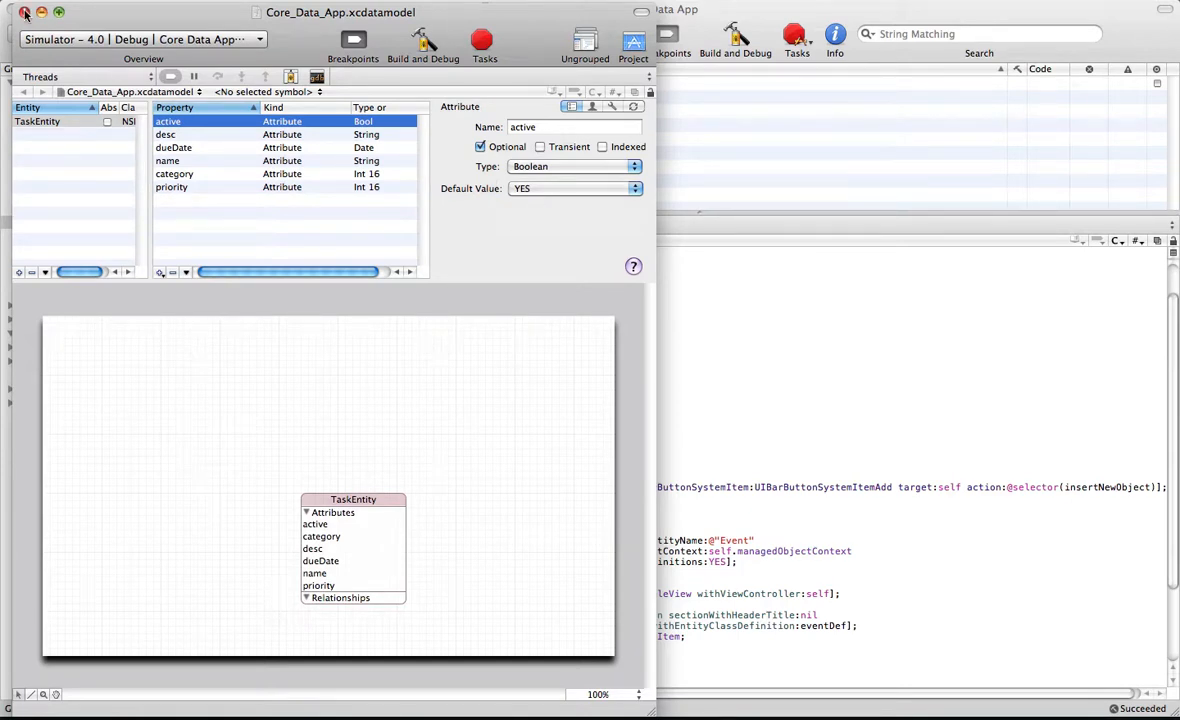
Close the data model window and save all changes
left_click(24, 12)
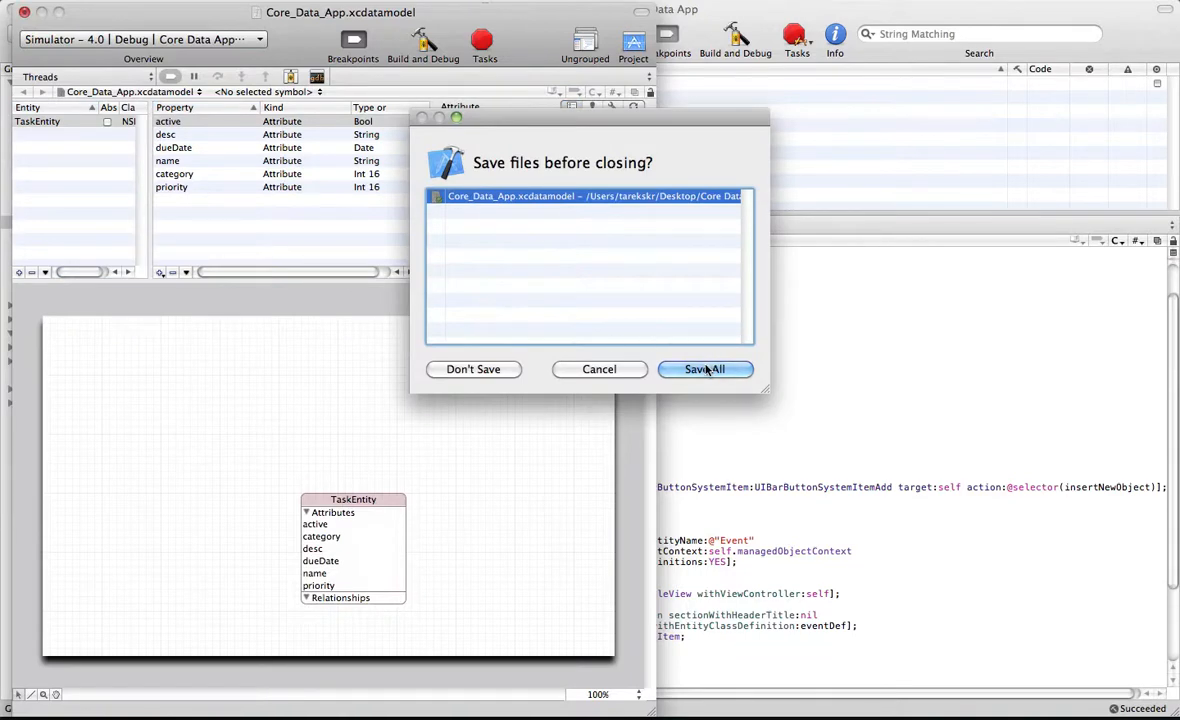
left_click(704, 368)
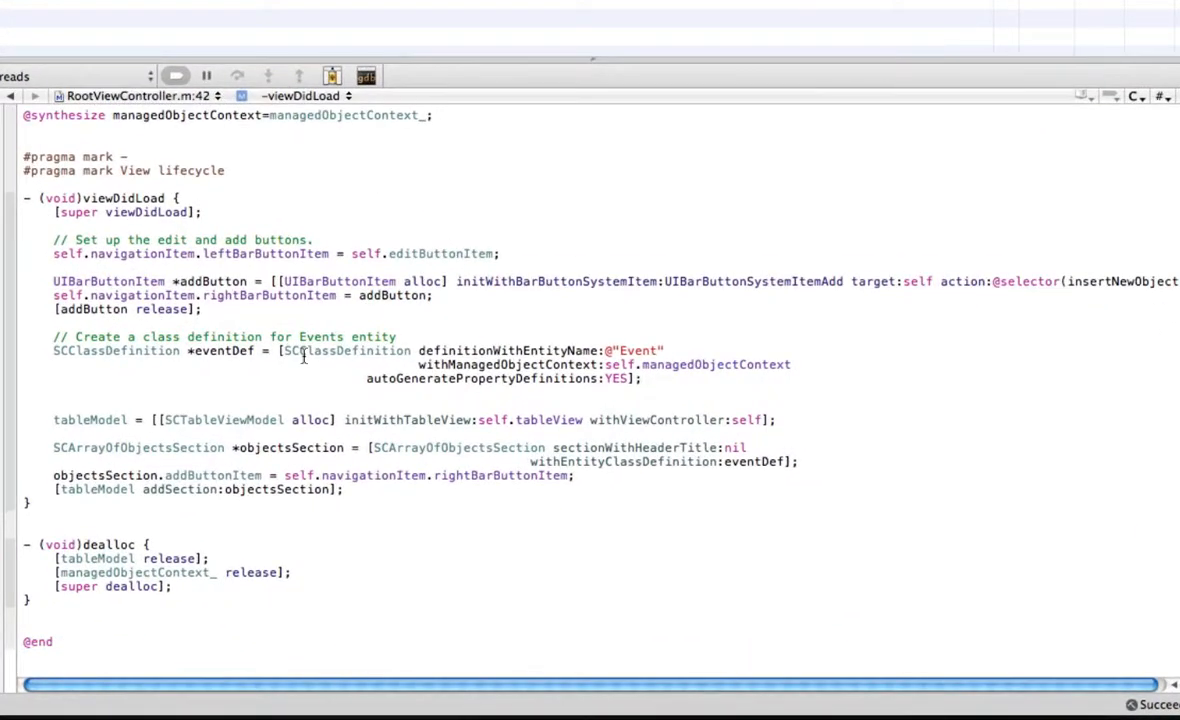
mouse_move(56, 344)
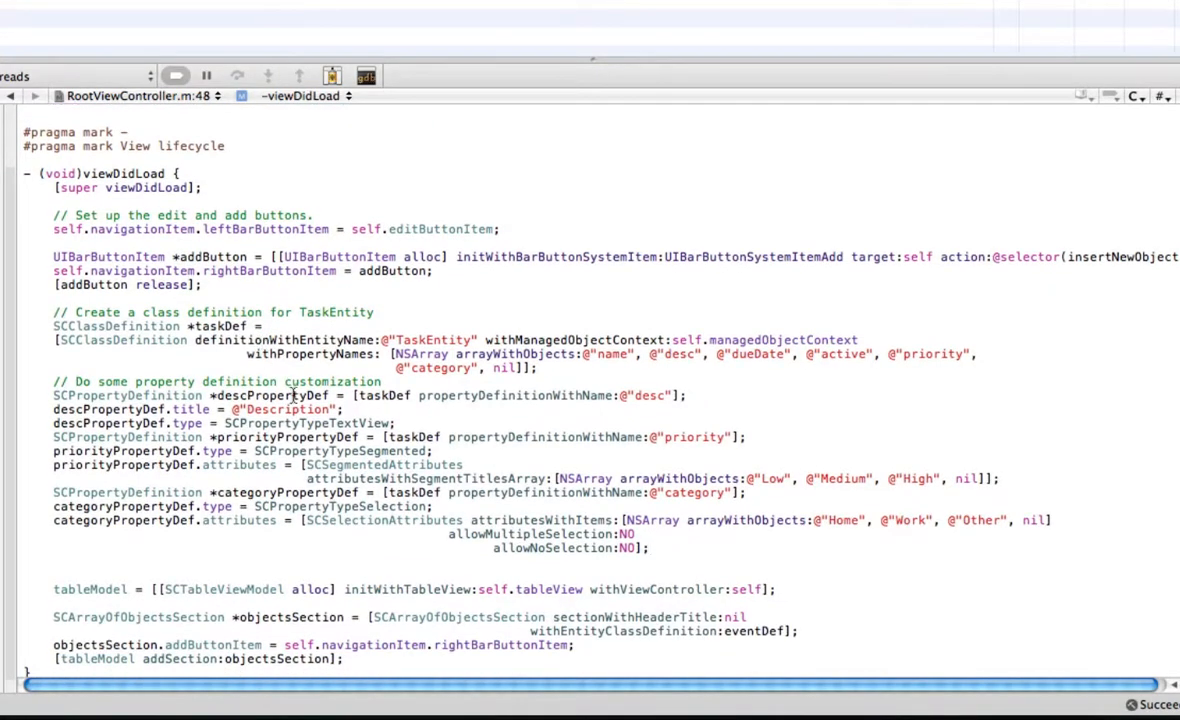
mouse_move(592, 452)
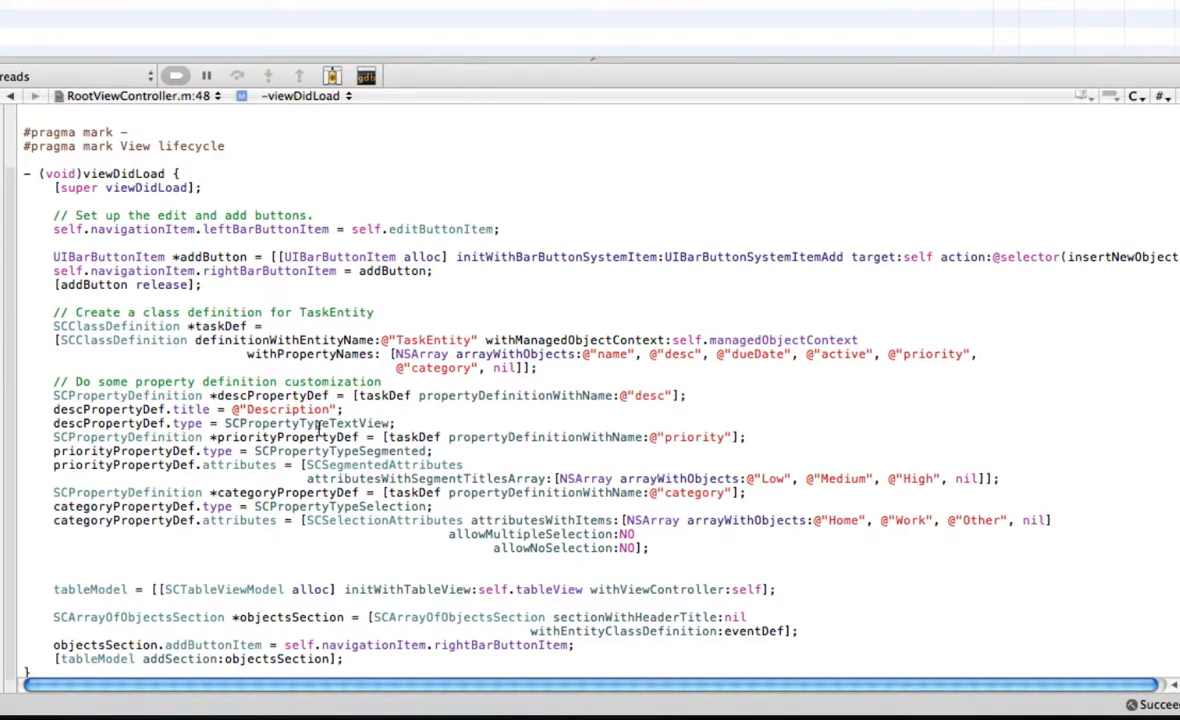
mouse_move(568, 450)
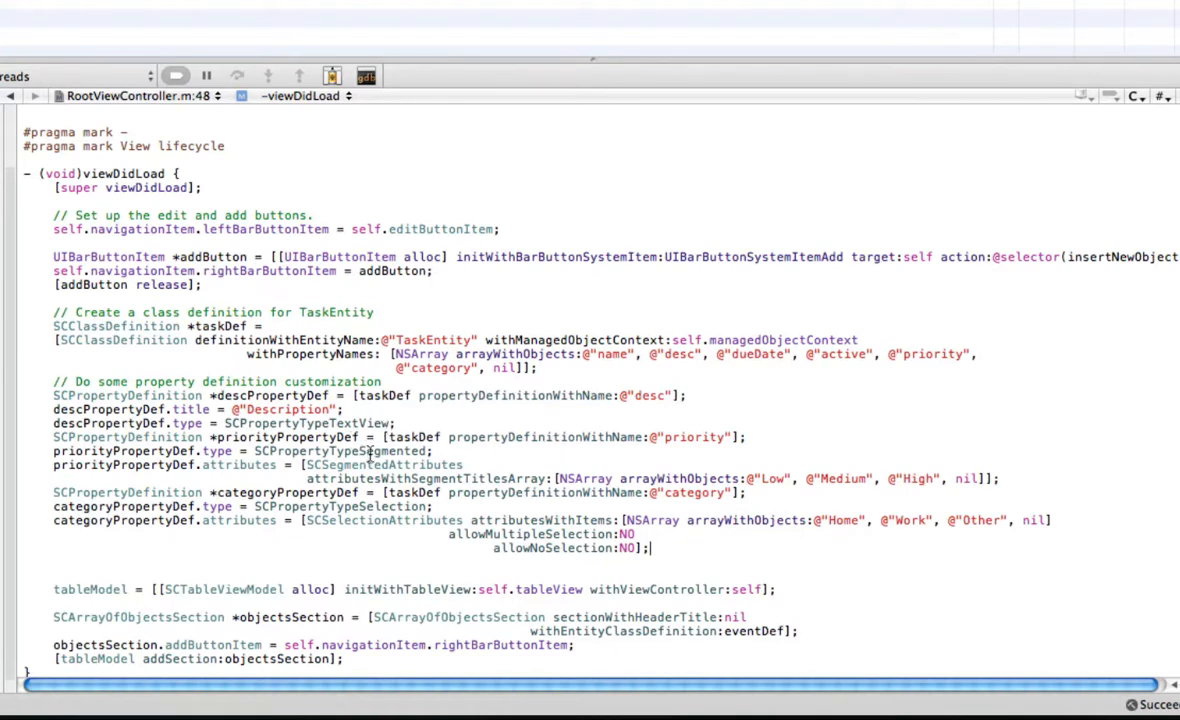
mouse_move(768, 486)
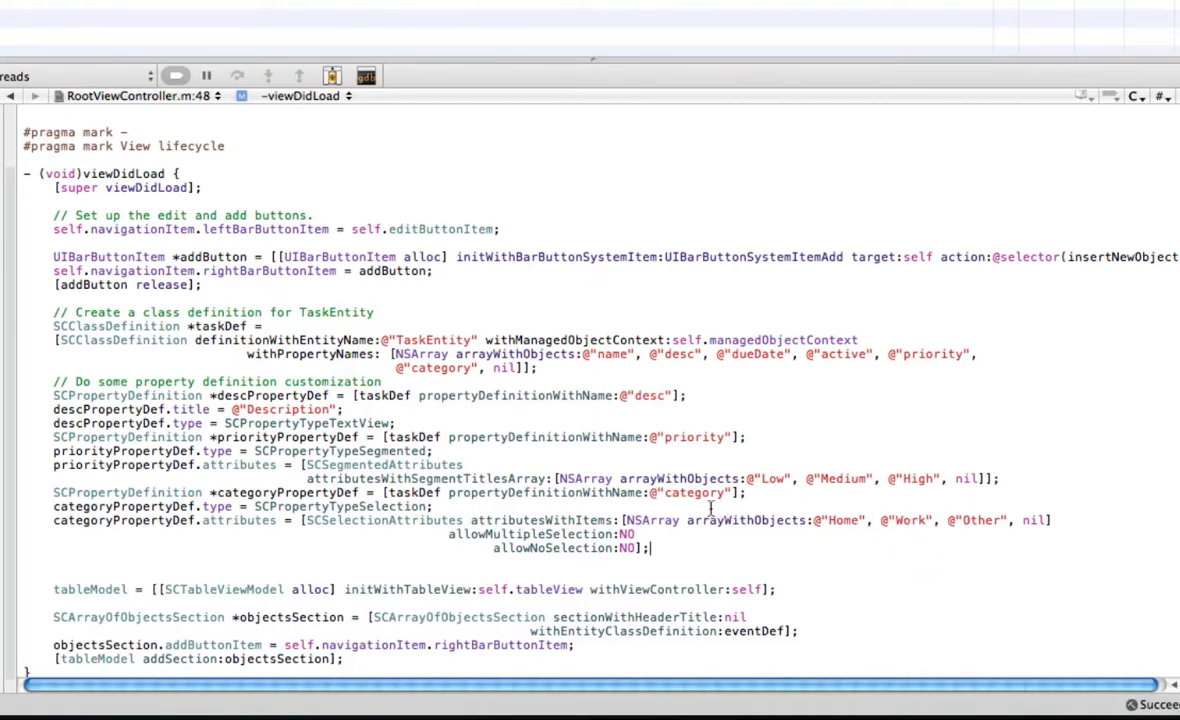
Scroll through viewDidLoad to review the TaskEntity class and property definitions
scroll("down", 3)
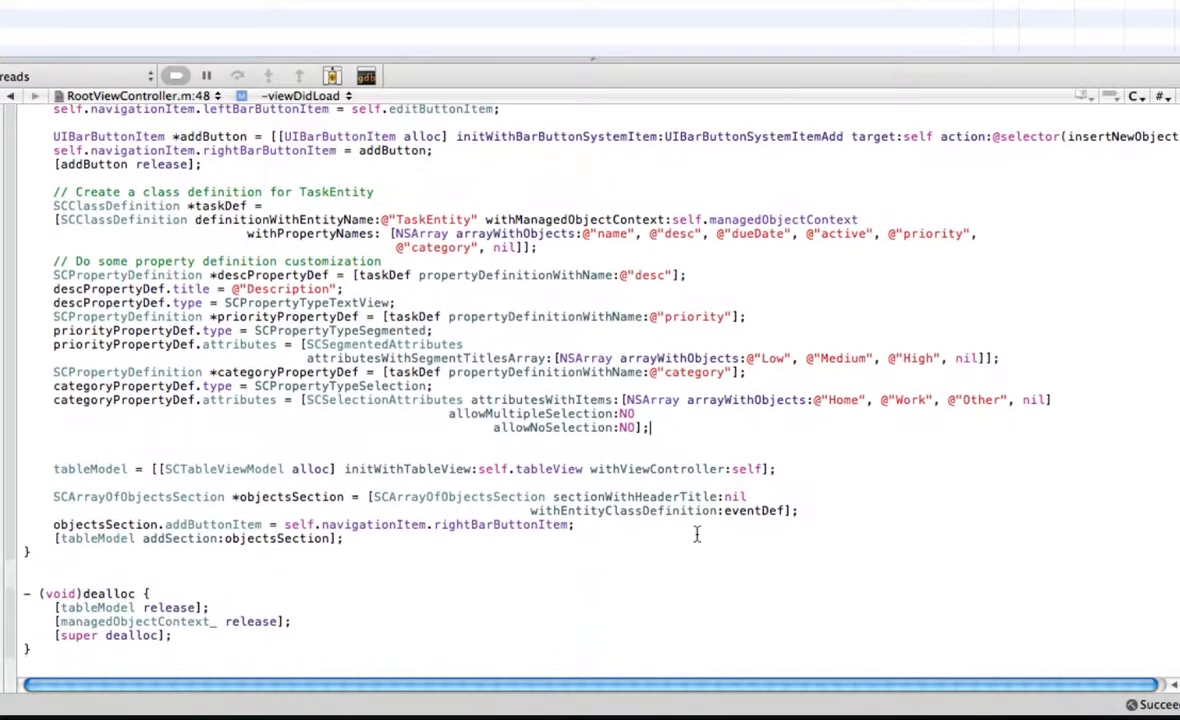
scroll("down", 3)
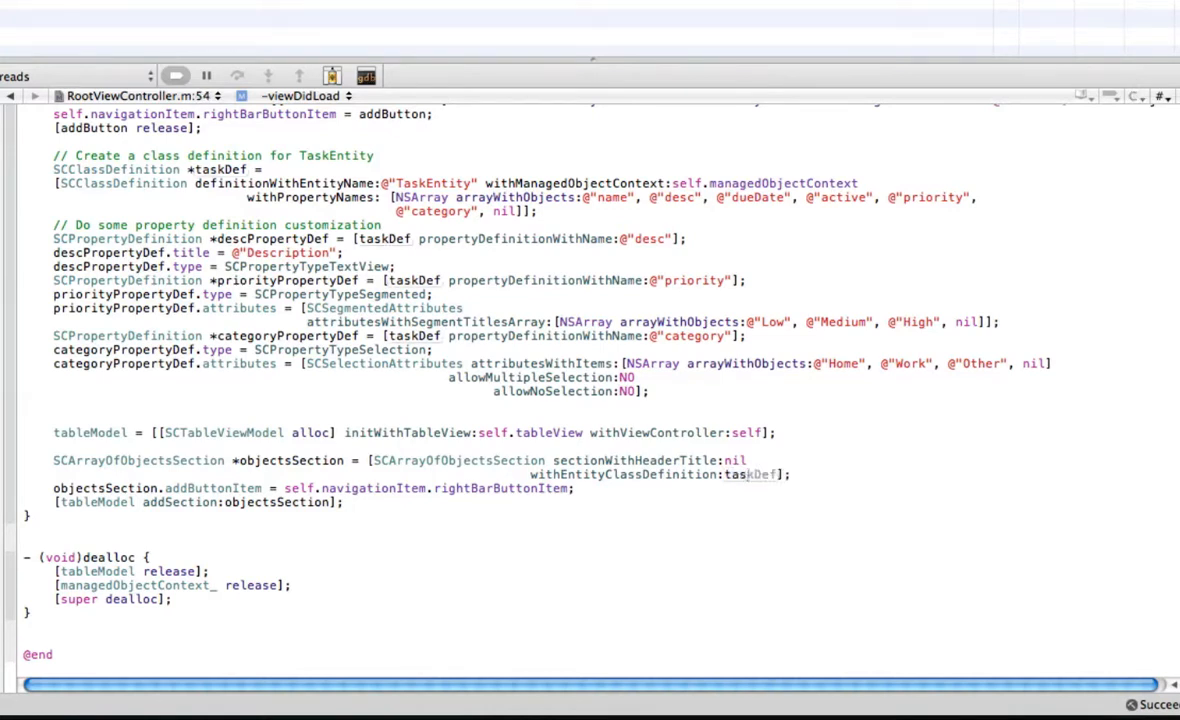
mouse_move(696, 384)
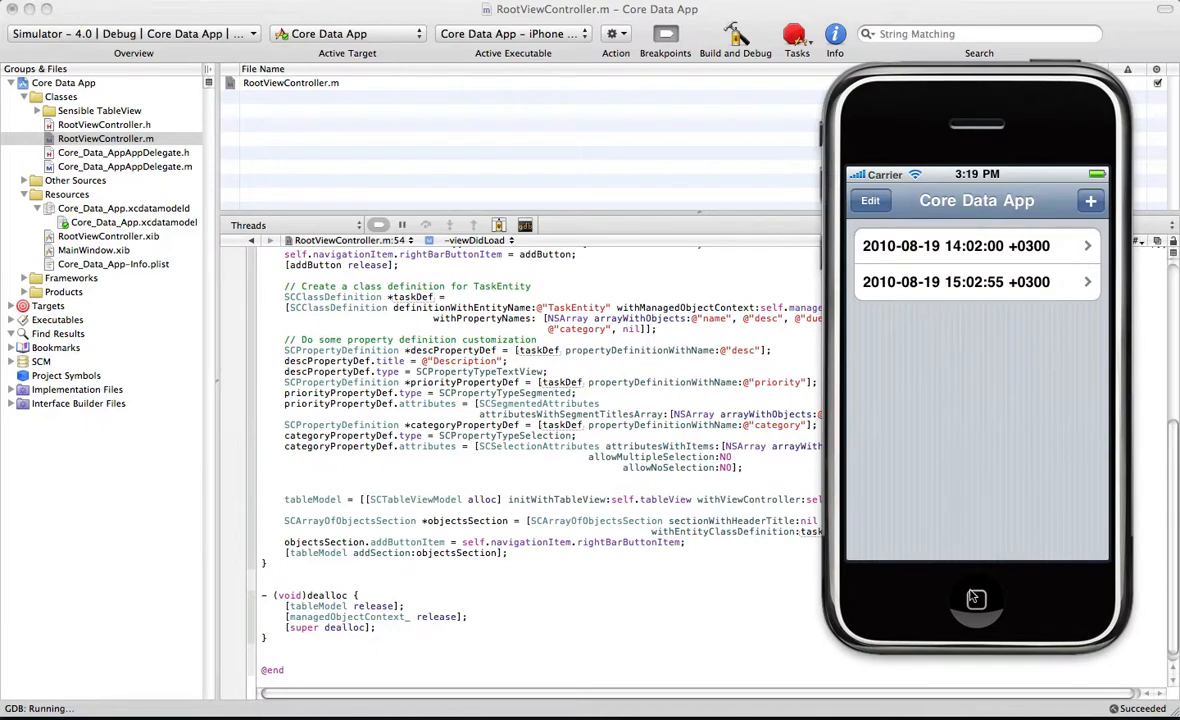
Delete the old Core Data App and its data from the home screen, then run the app again
left_click(976, 600)
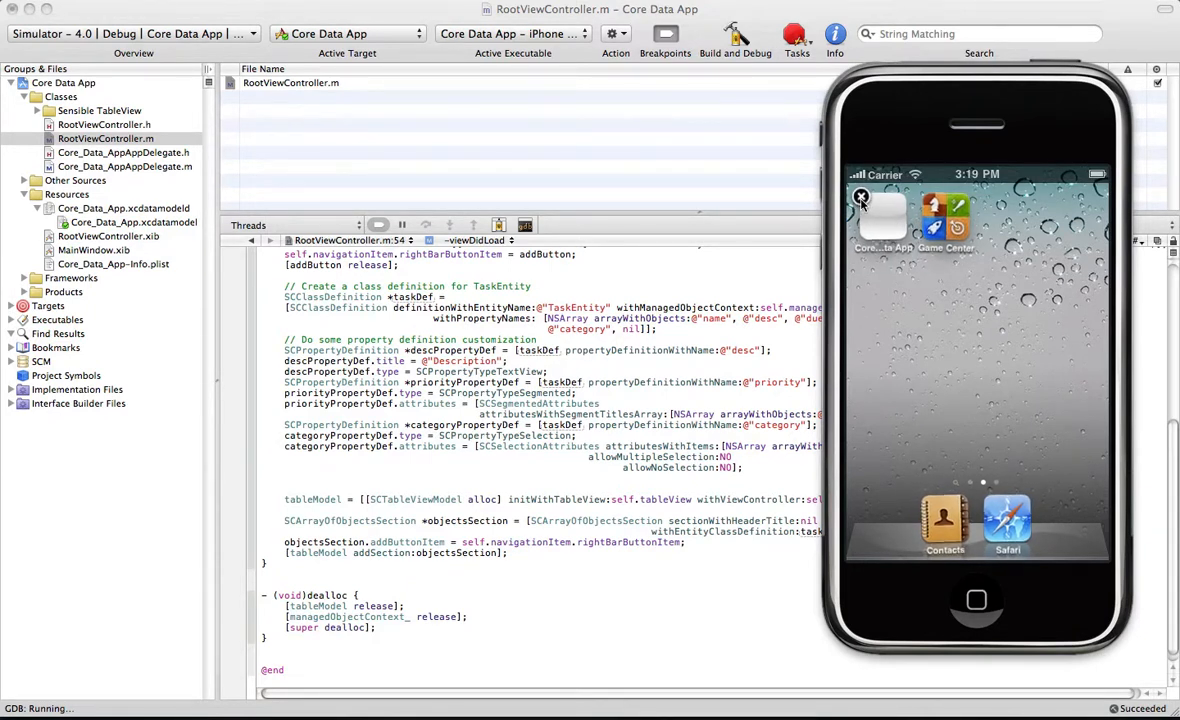
left_click(860, 196)
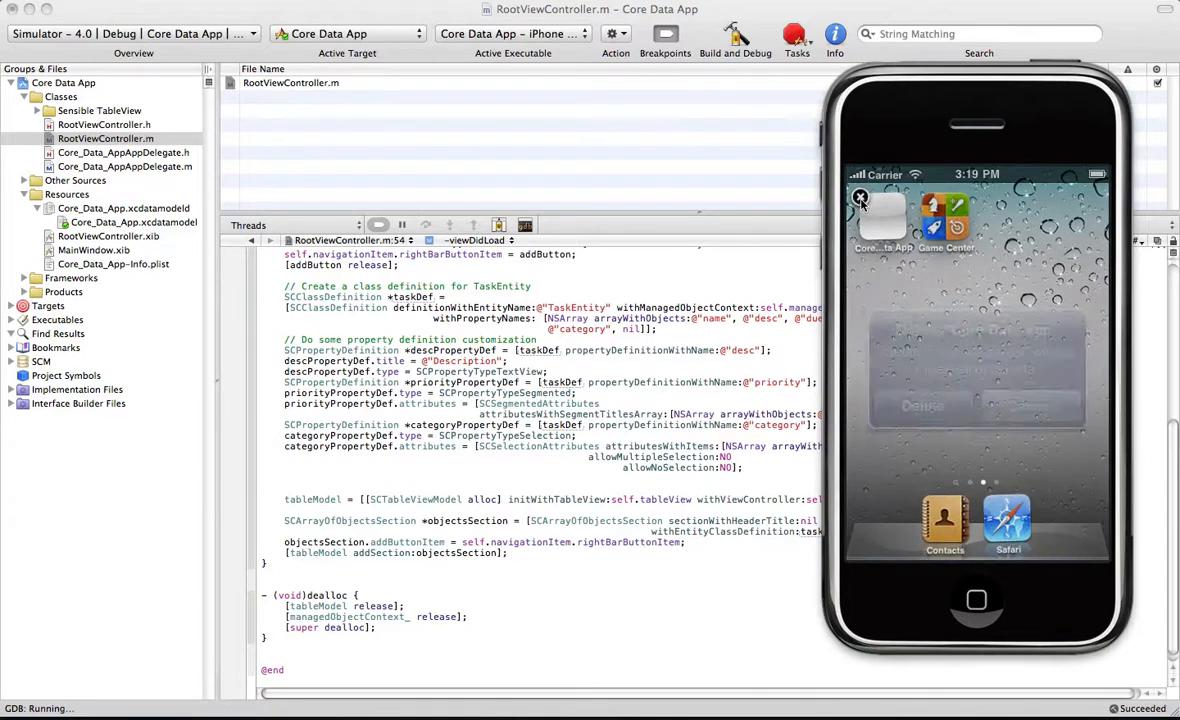
left_click(860, 198)
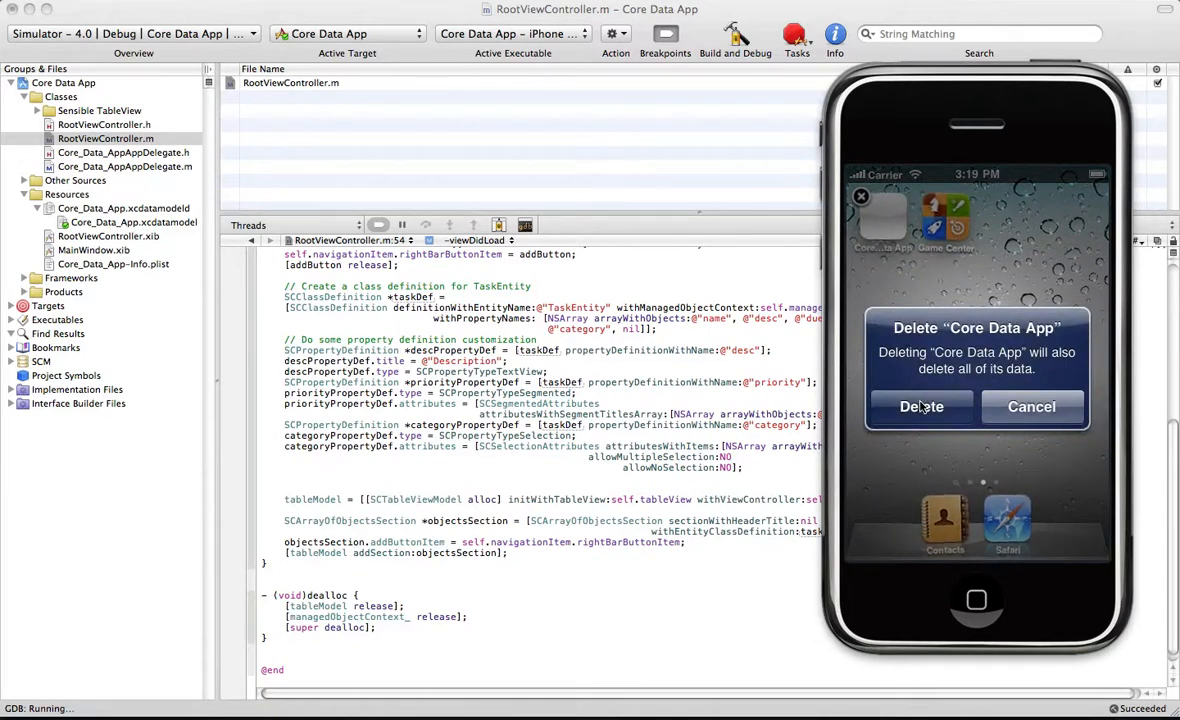
left_click(920, 406)
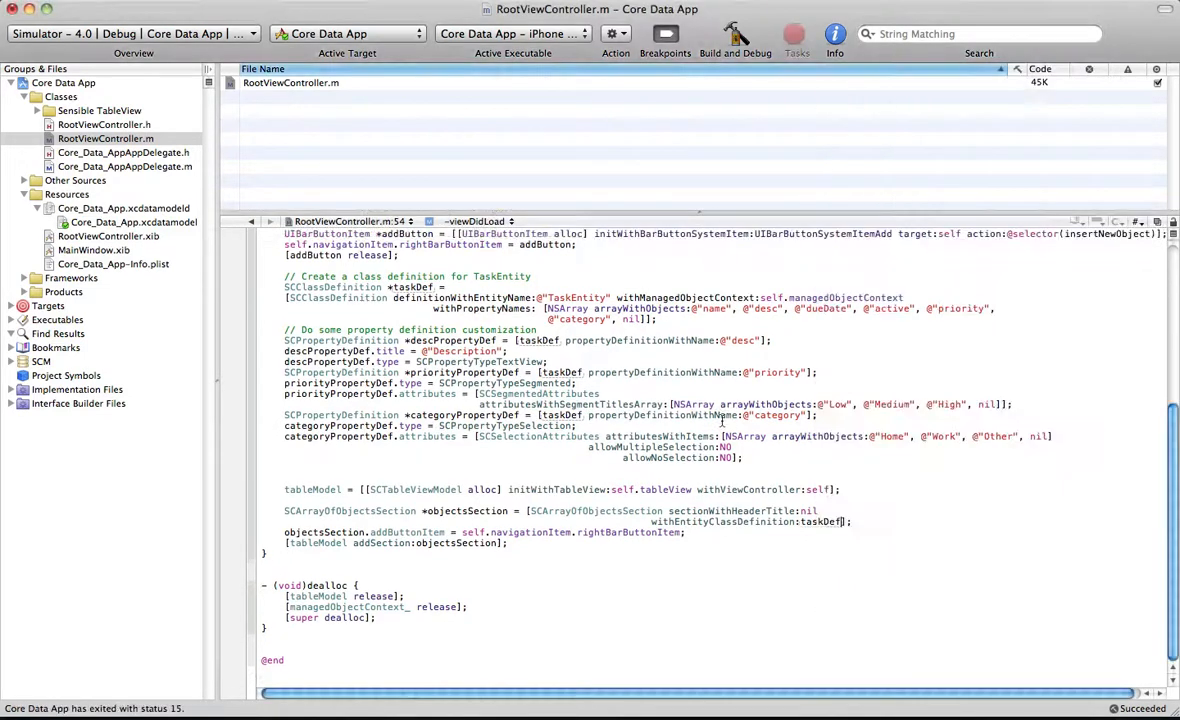
left_click(736, 38)
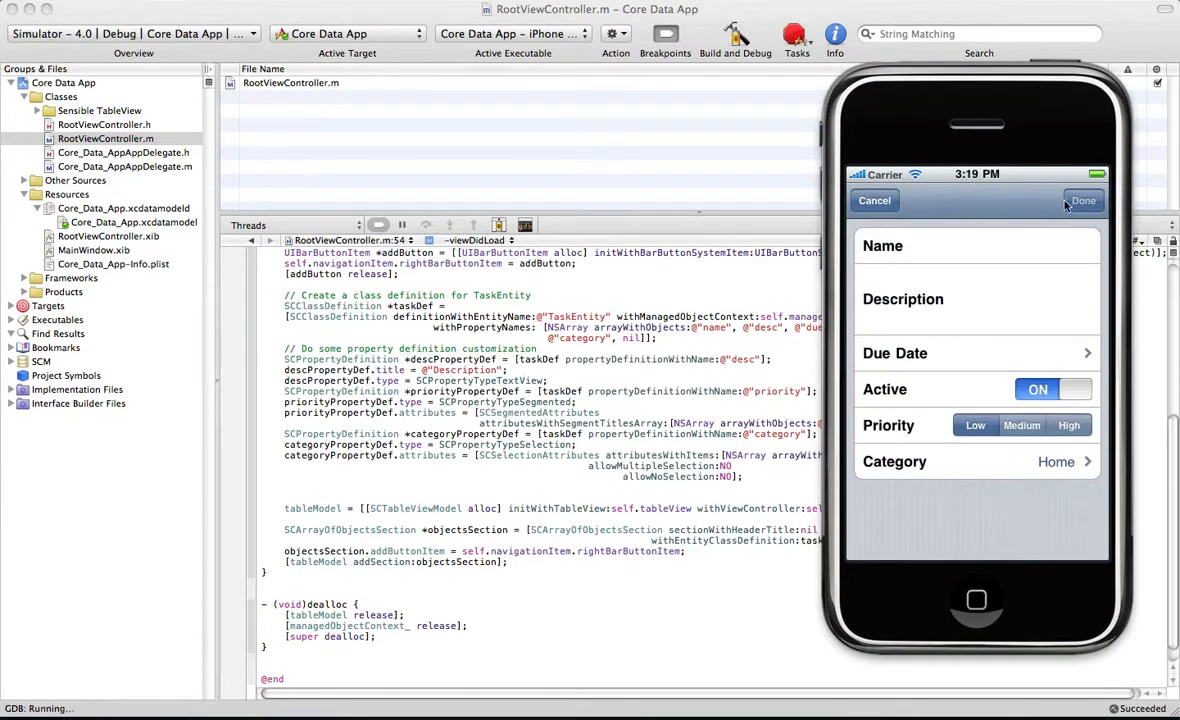
mouse_move(910, 448)
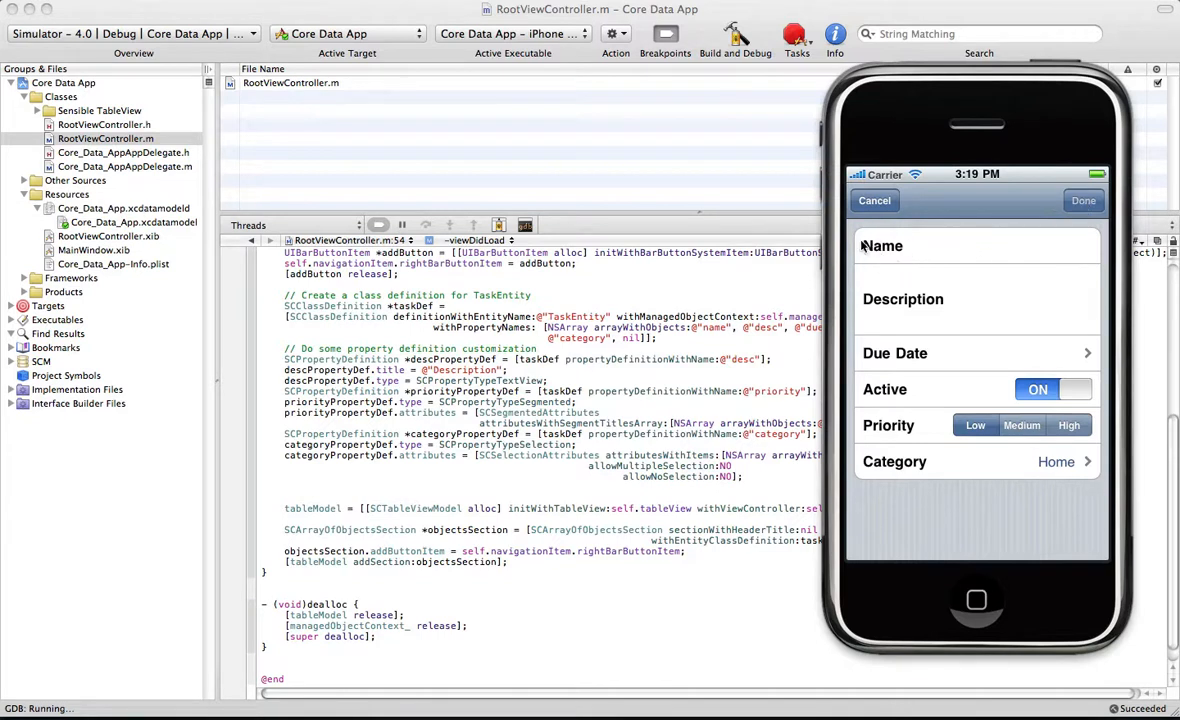
mouse_move(996, 254)
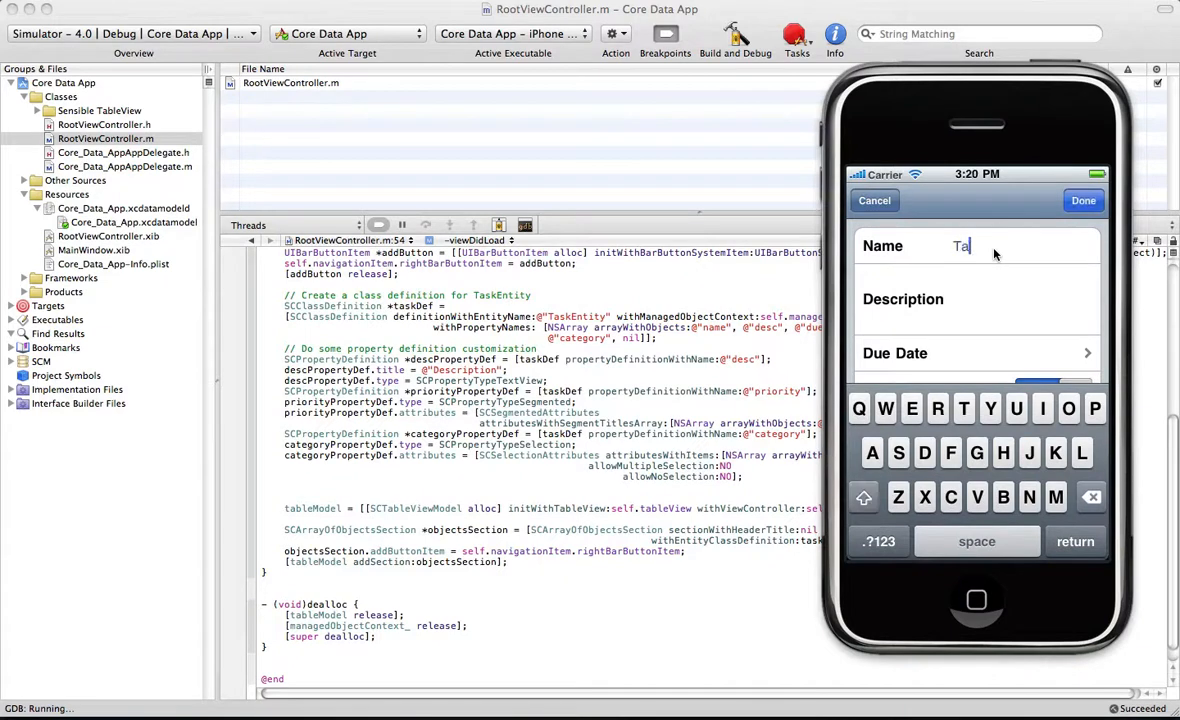
Name the new task Task A with the description 'A really easy task'
type("sk A")
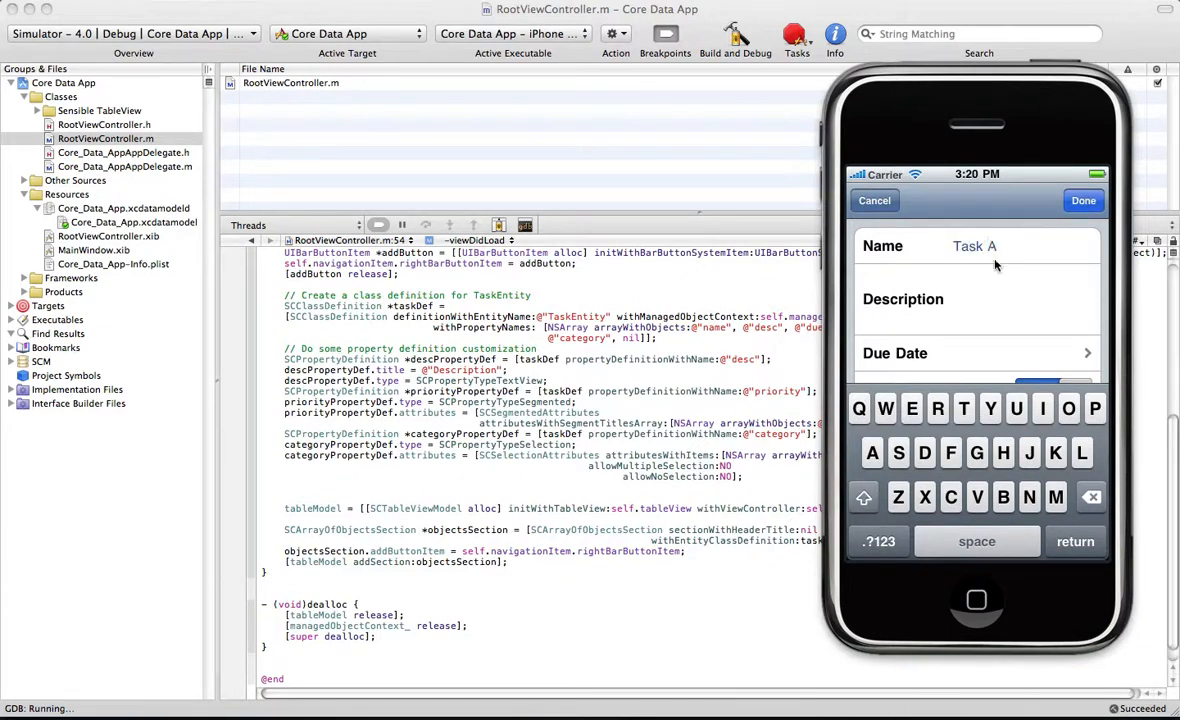
type("A real")
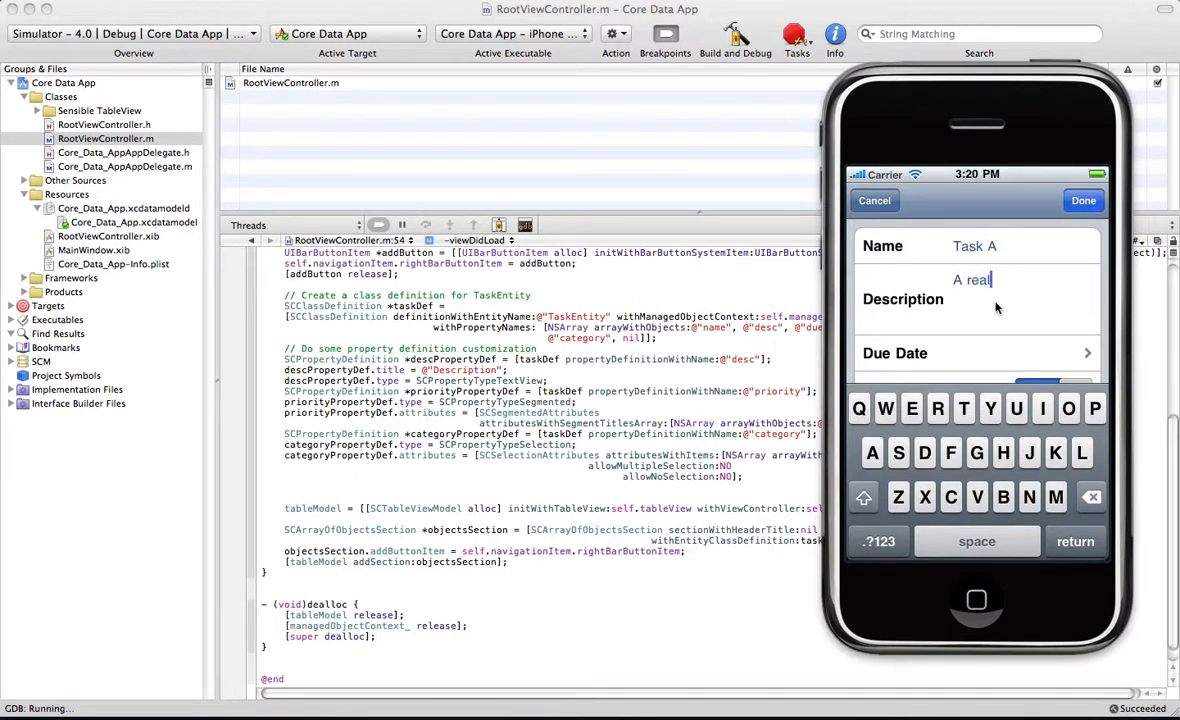
type("ly easy ras")
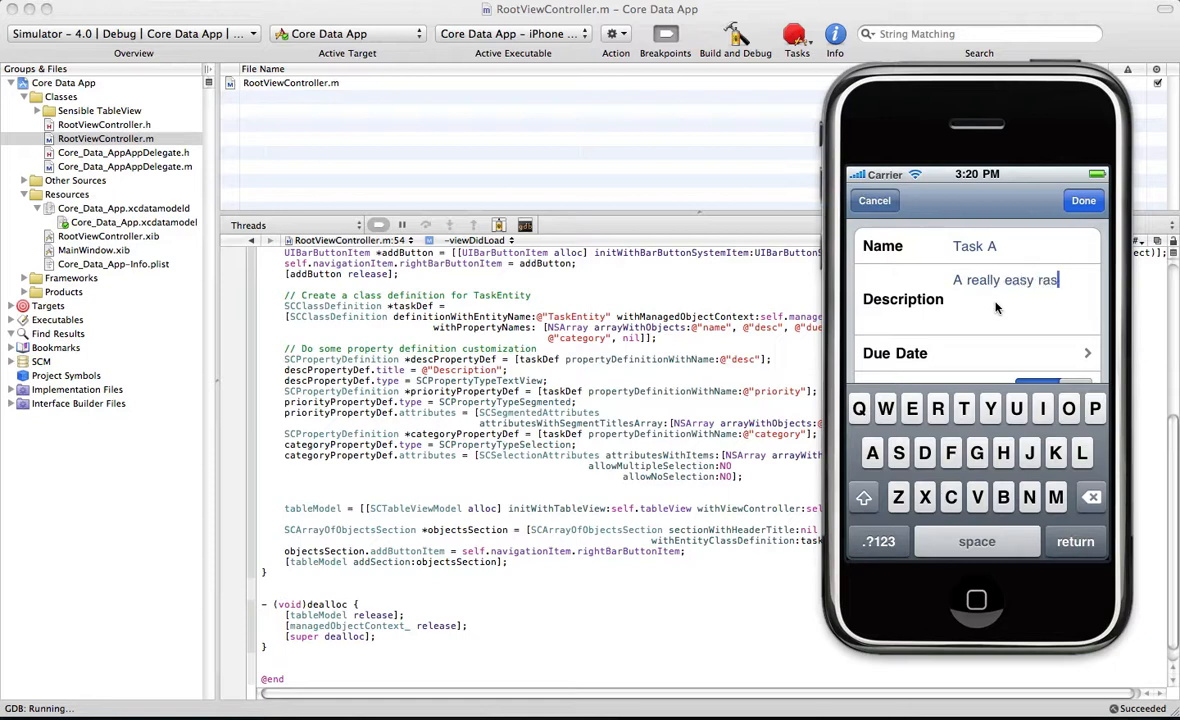
type("k@")
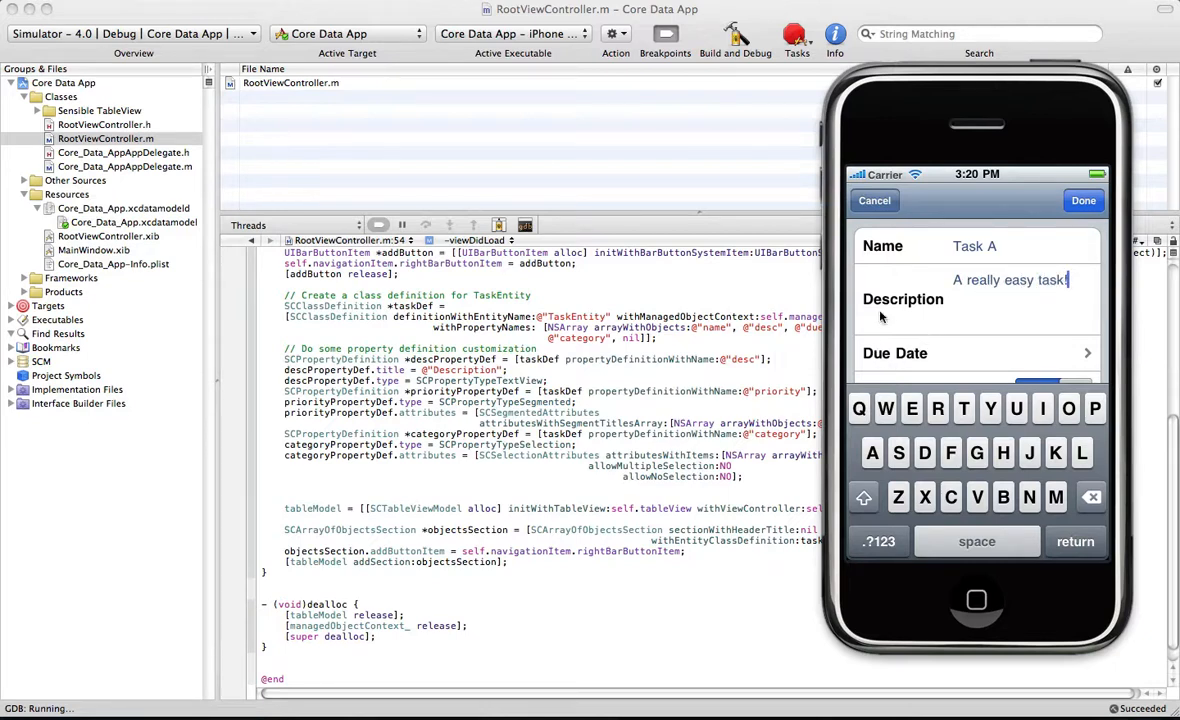
mouse_move(878, 348)
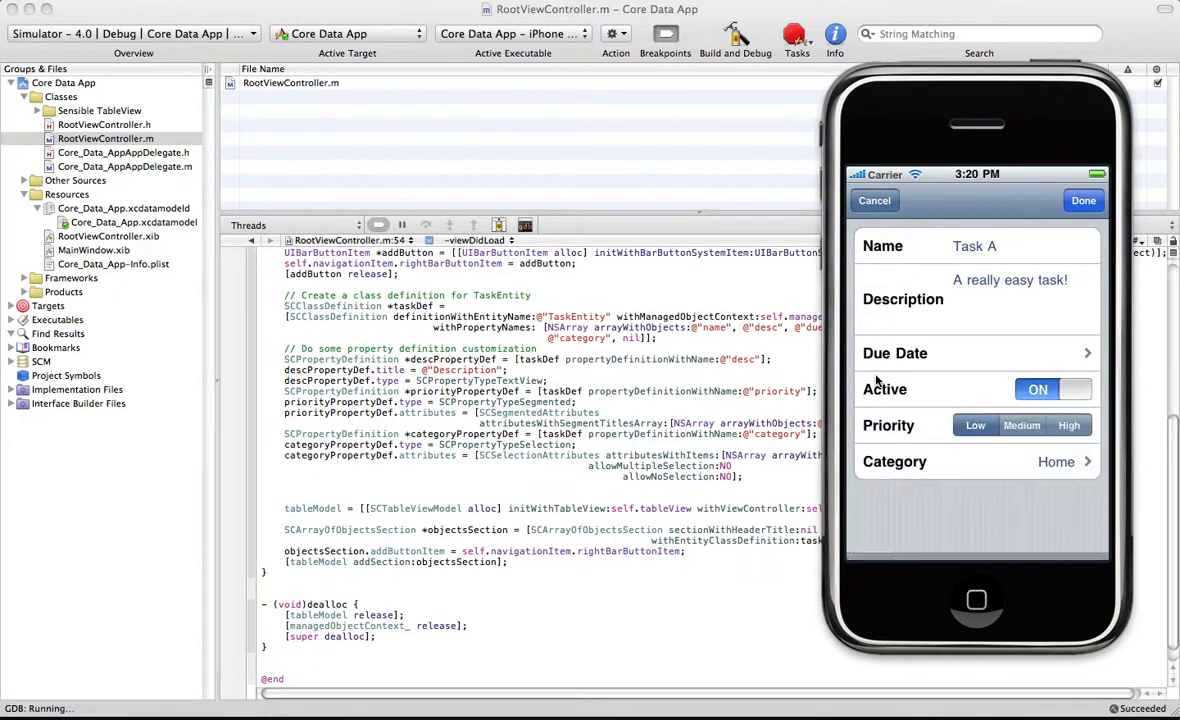
mouse_move(912, 392)
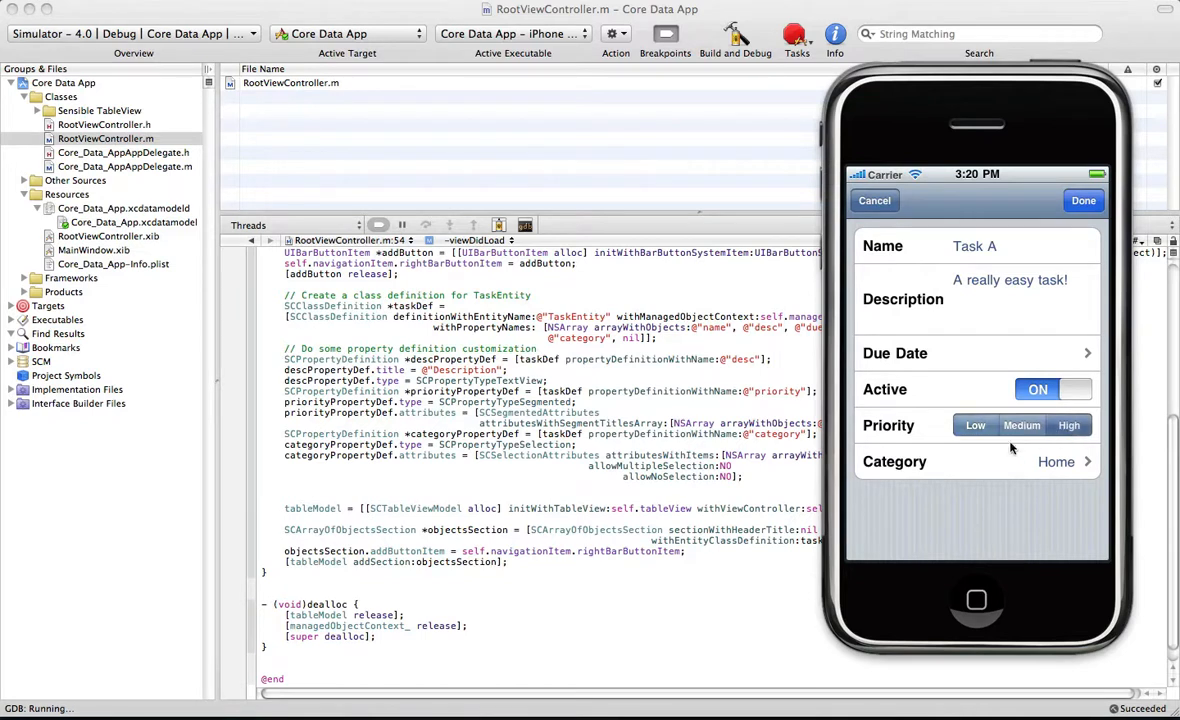
Set Task A's category to Work and save the task
left_click(976, 460)
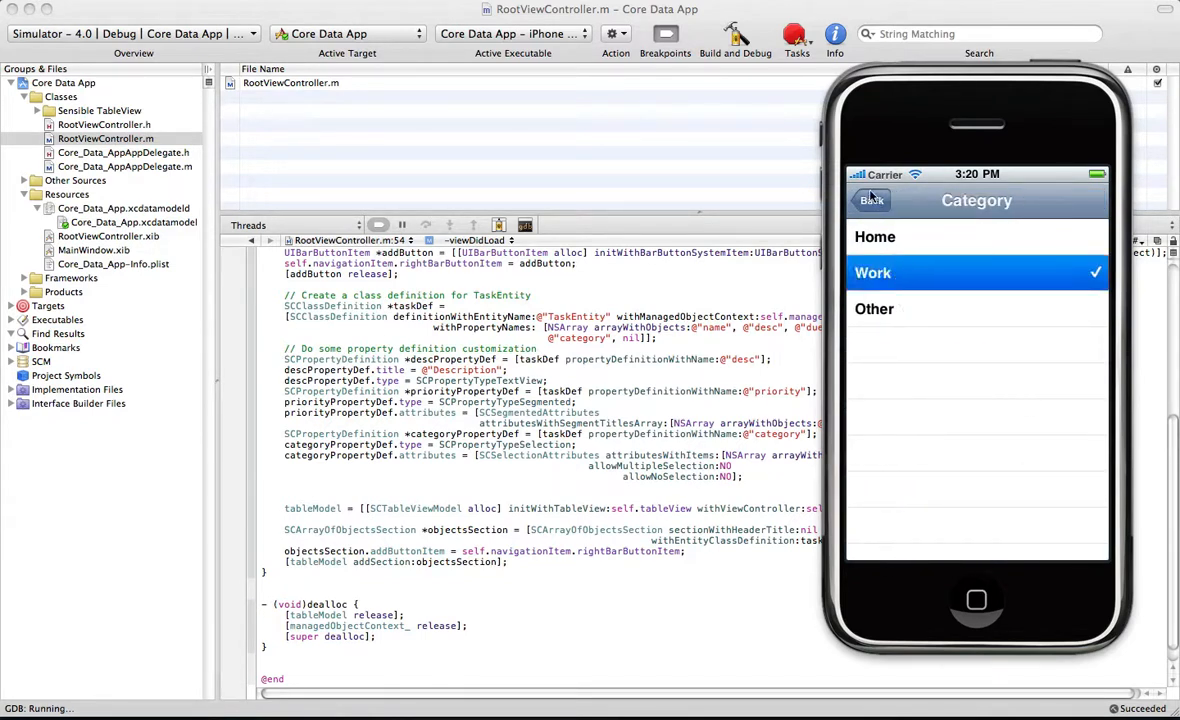
left_click(872, 200)
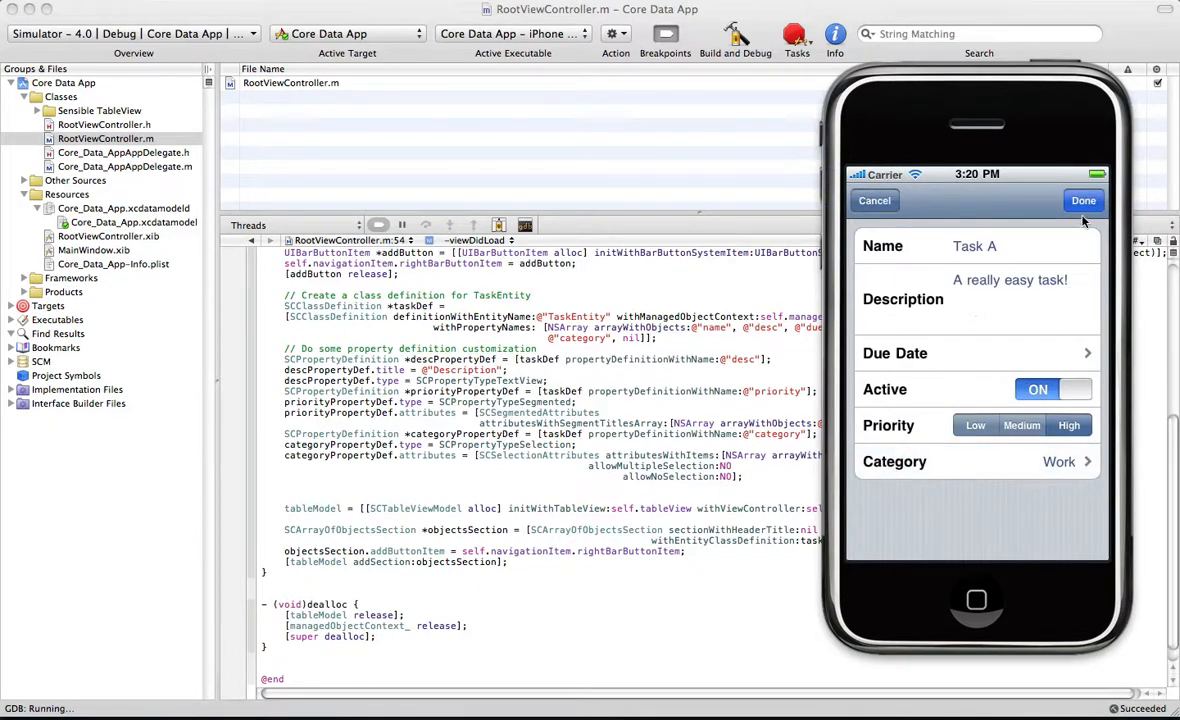
left_click(1084, 200)
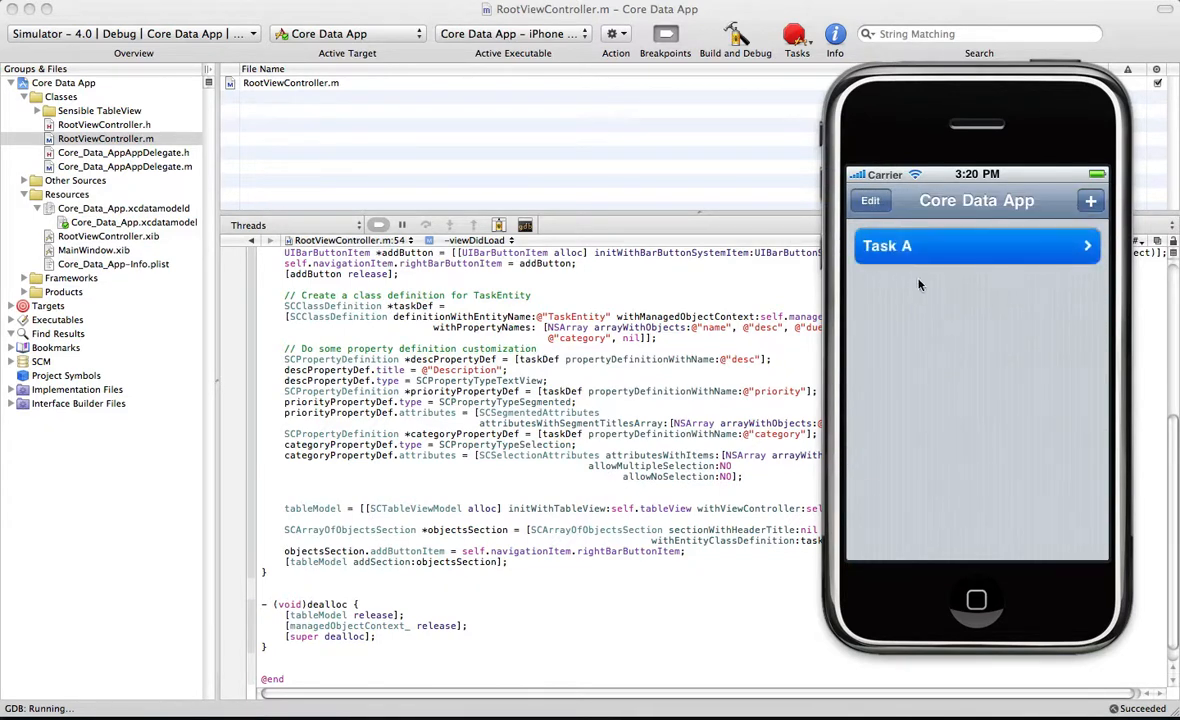
Check Task A kept its Work category, then add and save a second task named Task B
left_click(976, 244)
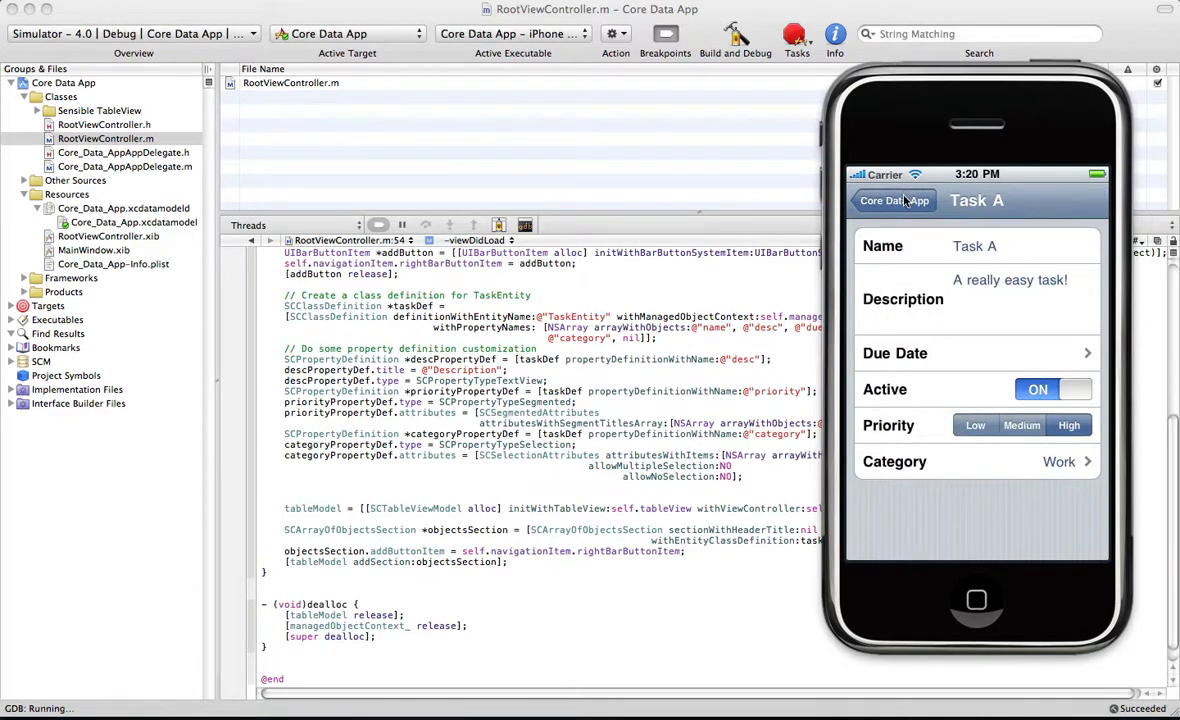
left_click(888, 200)
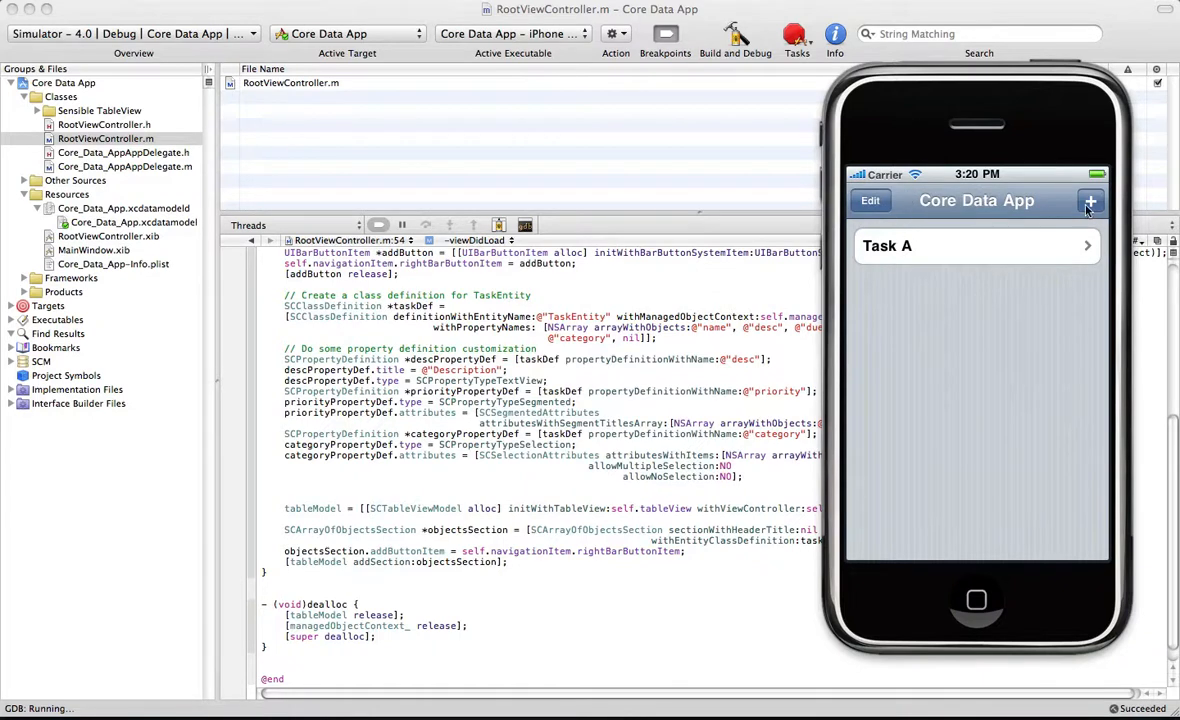
left_click(1090, 200)
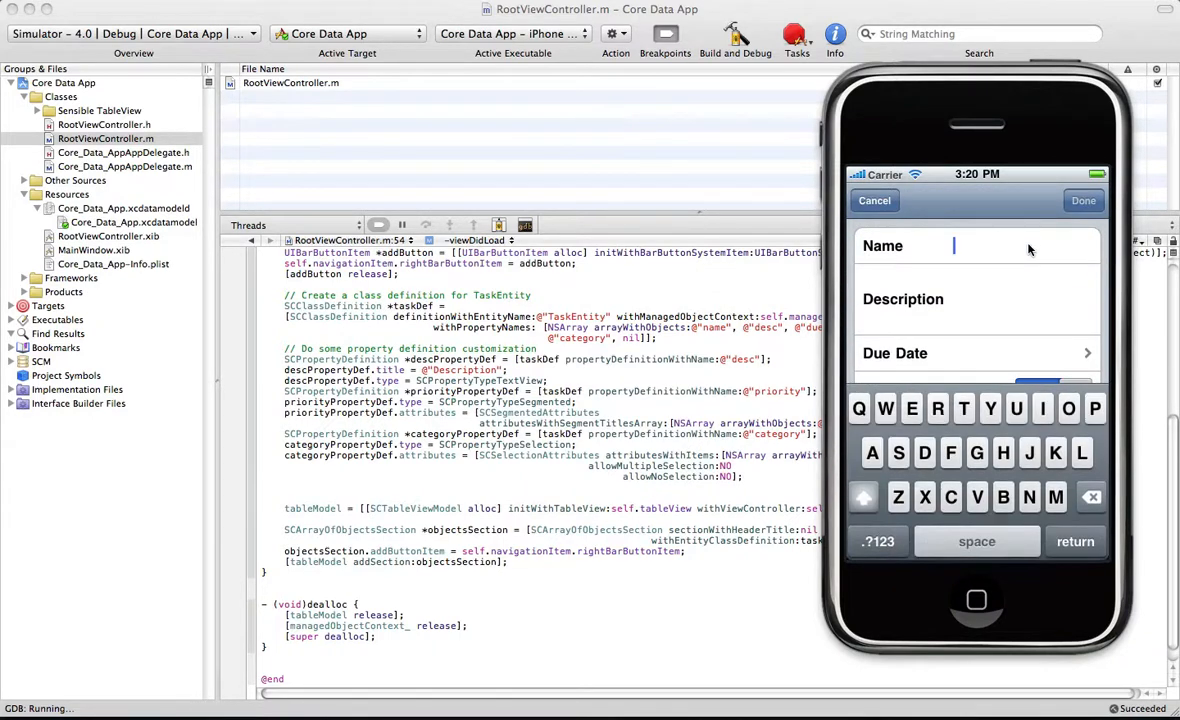
type("Task")
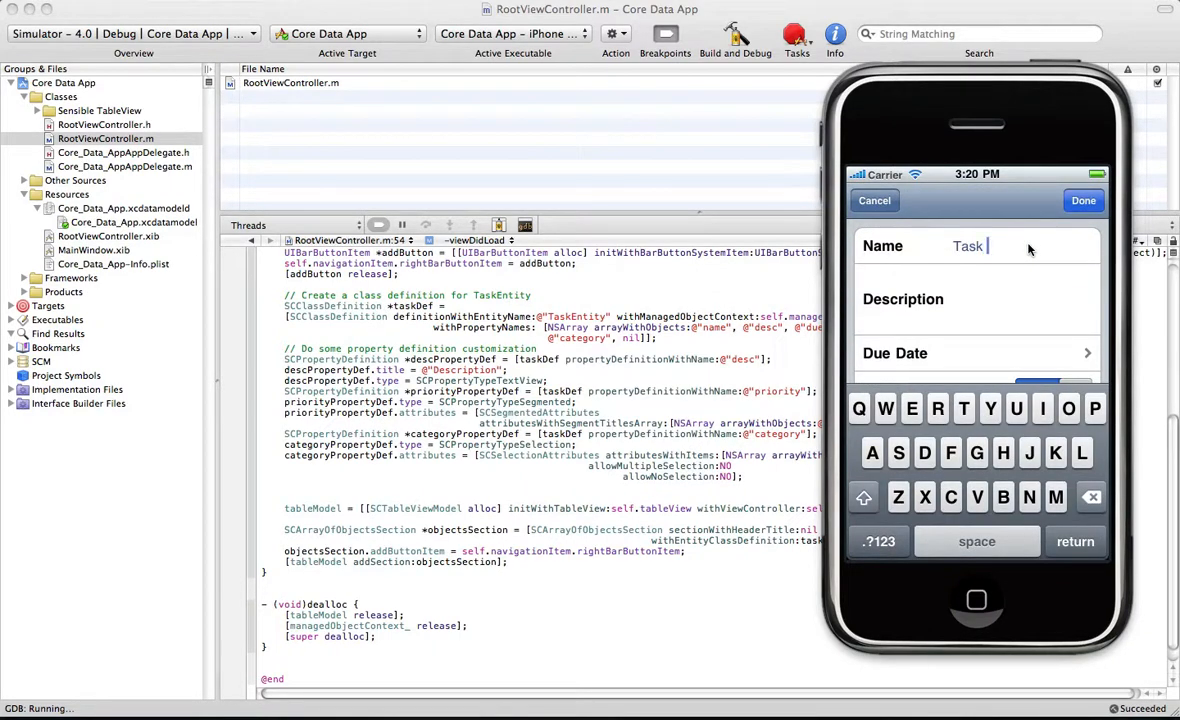
left_click(1084, 200)
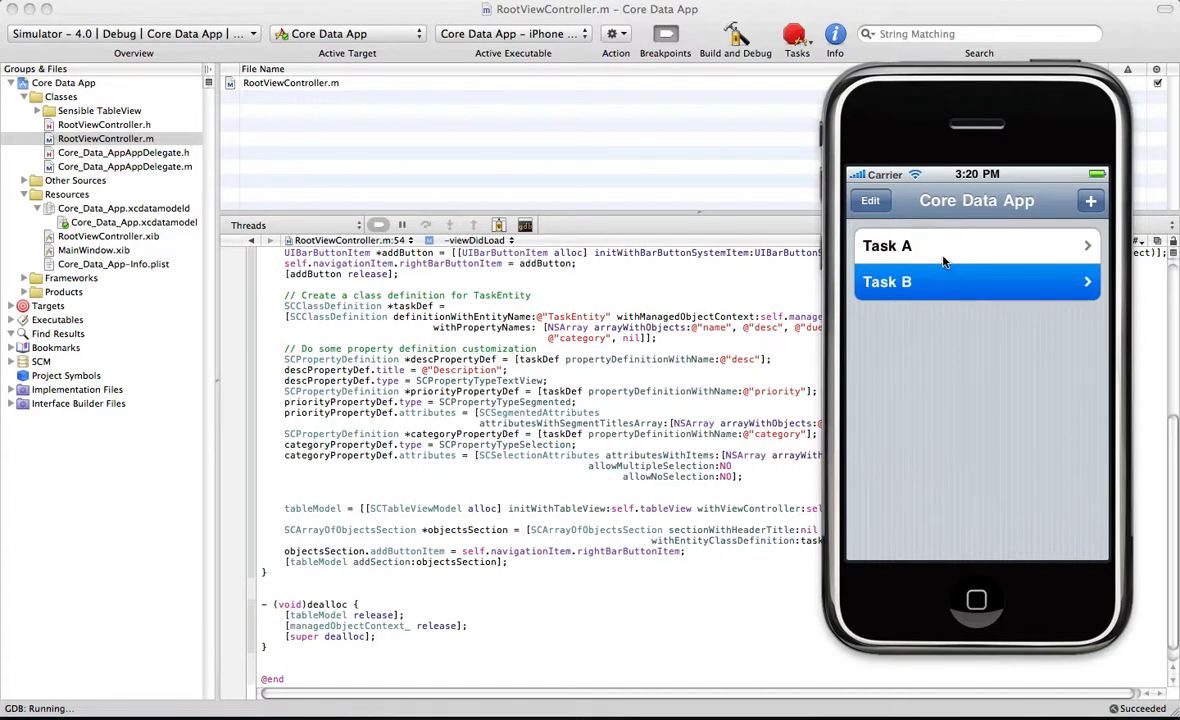
mouse_move(944, 256)
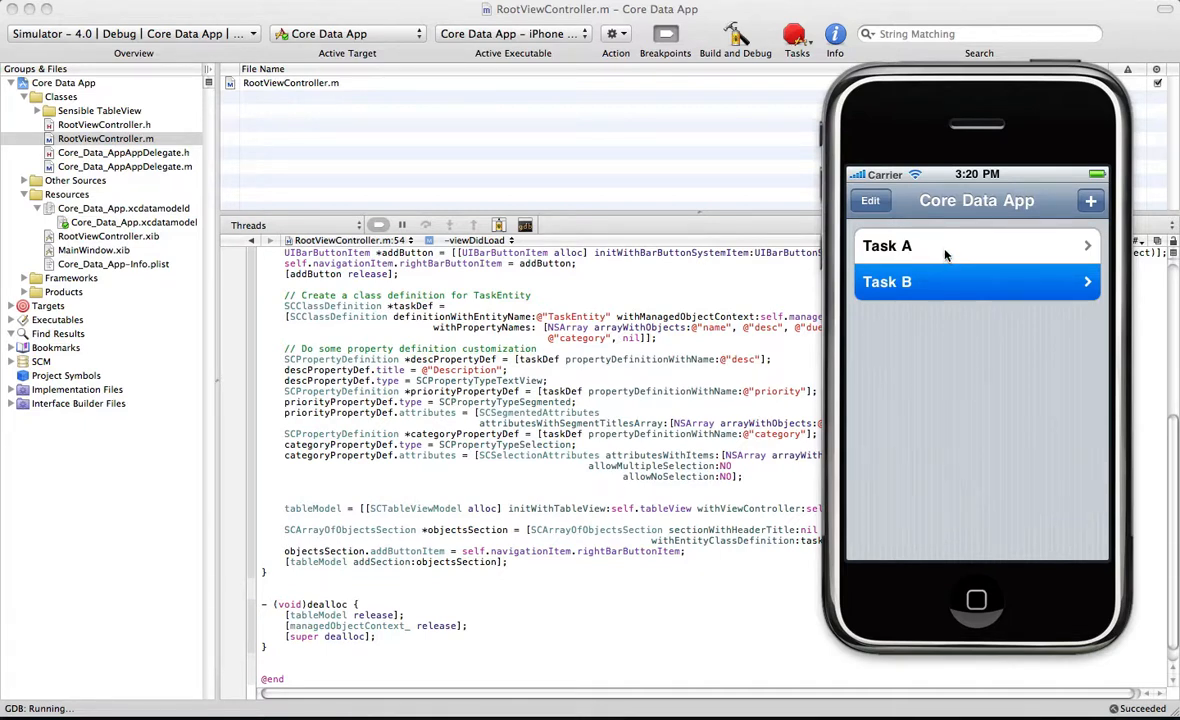
mouse_move(988, 262)
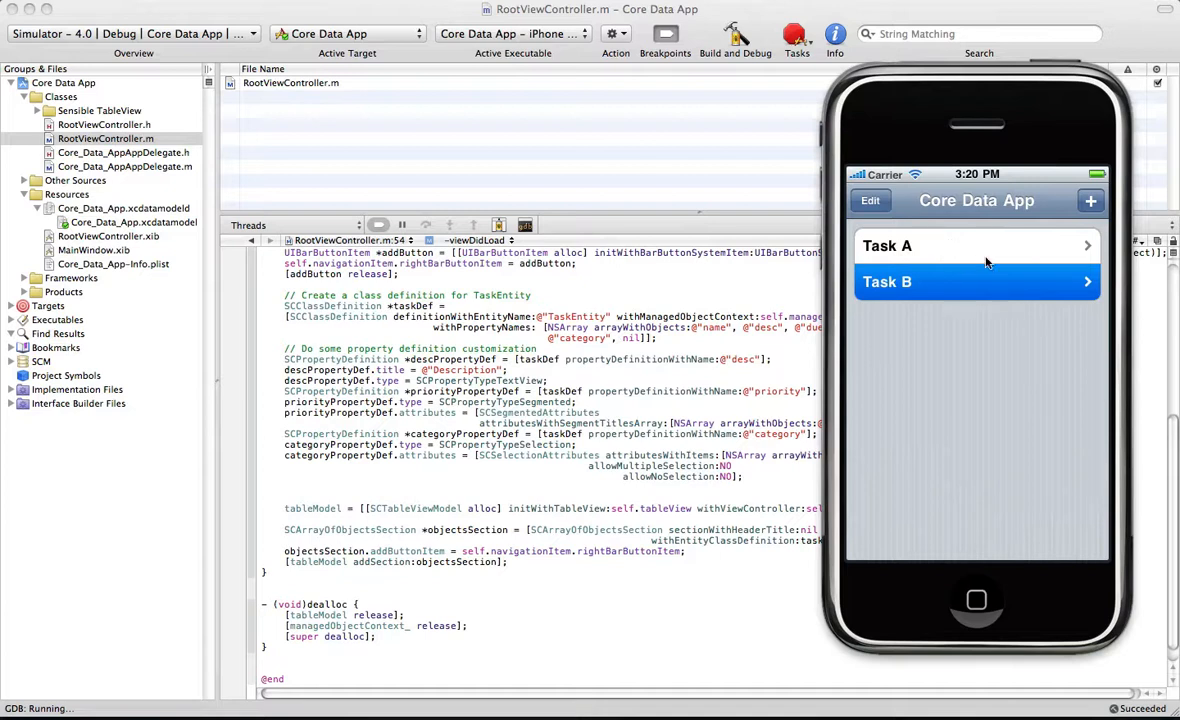
mouse_move(1018, 346)
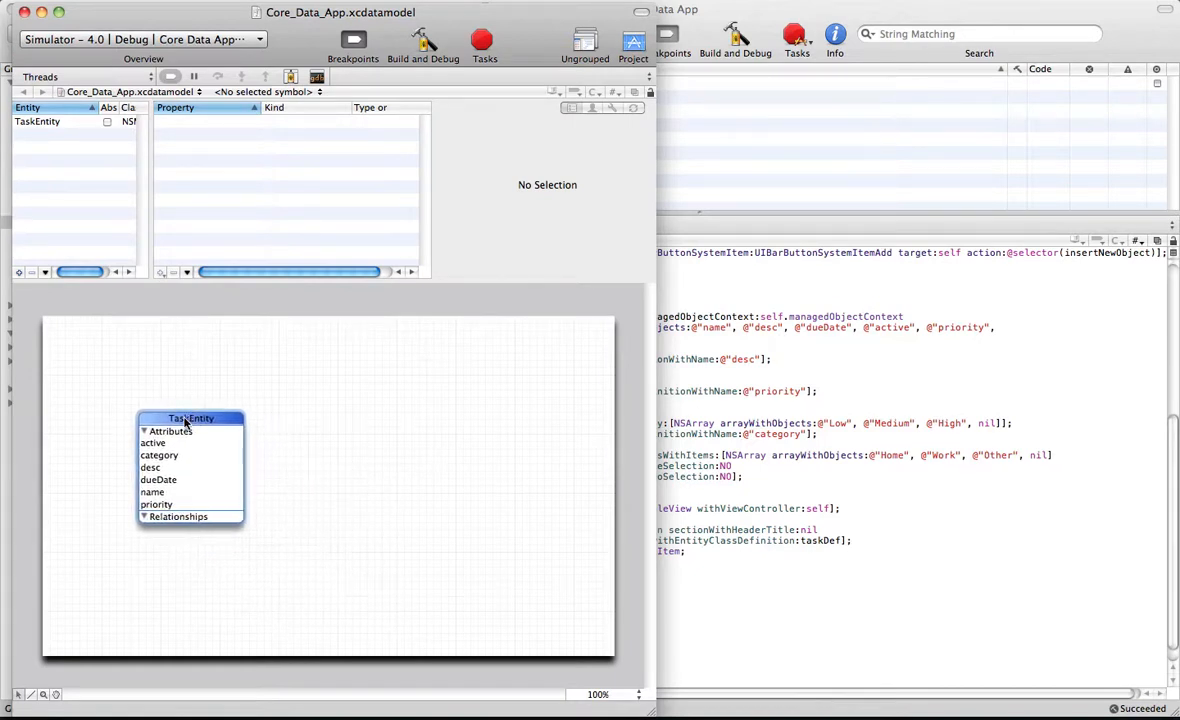
Add entity TaskStepEntity with String attributes name and desc, then select TaskEntity again
left_click(184, 418)
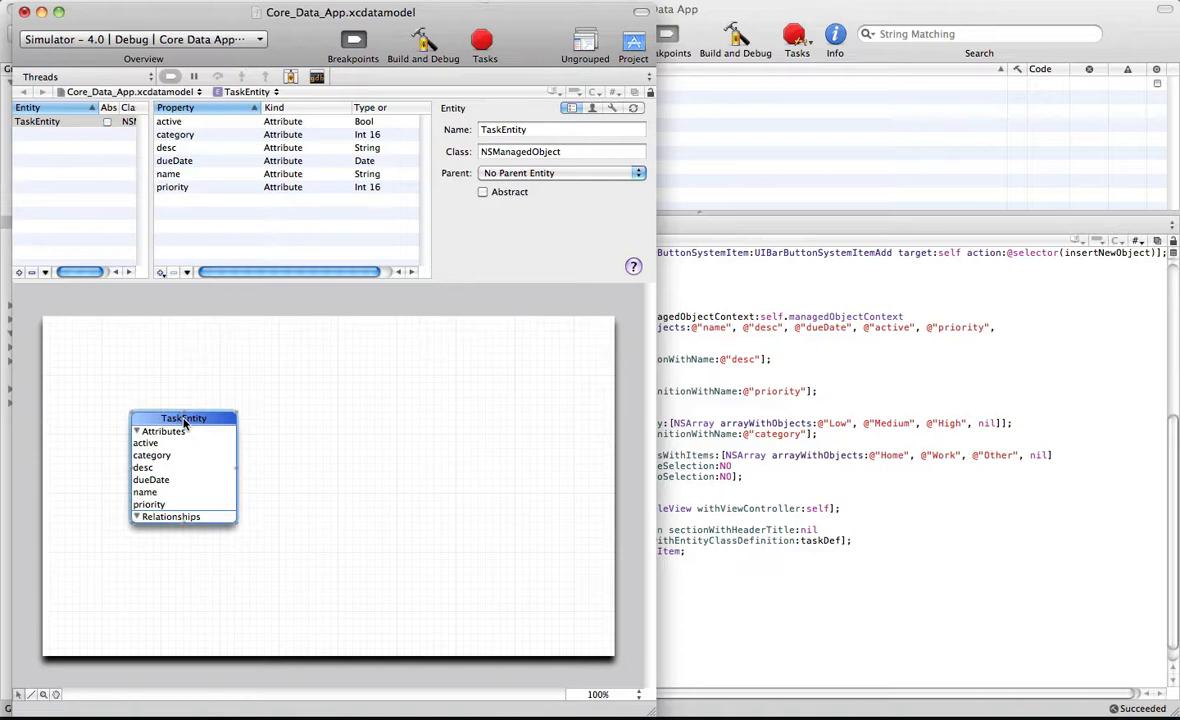
left_click(16, 272)
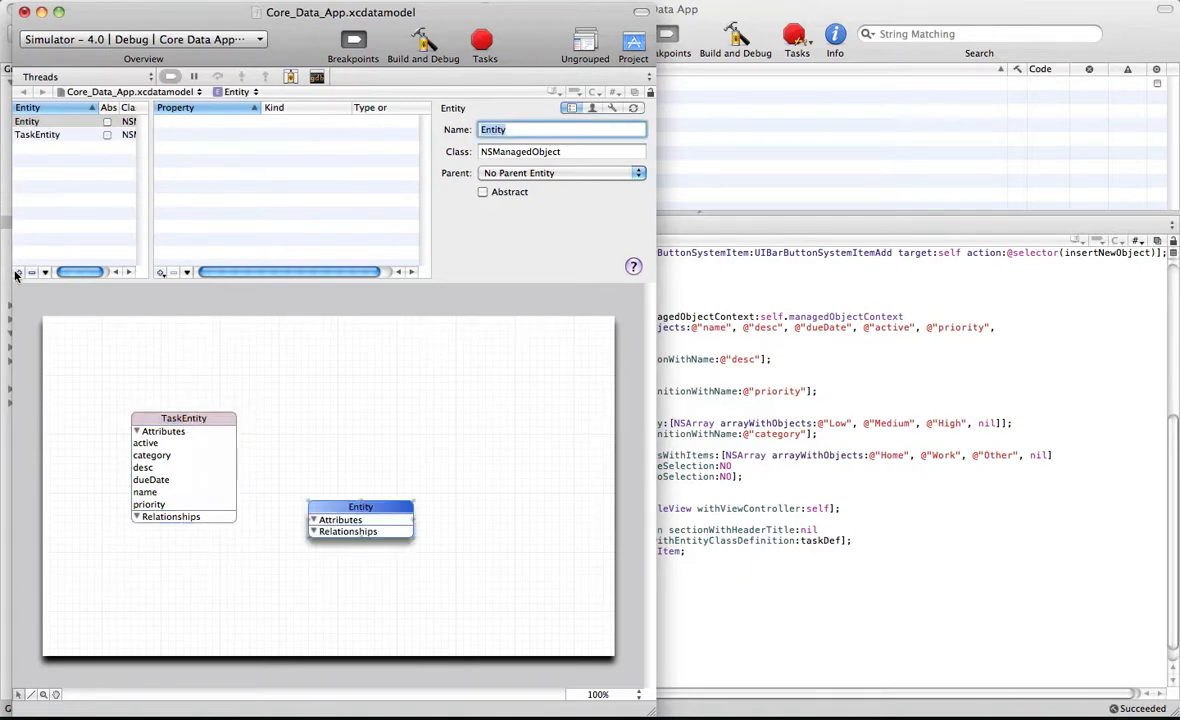
type("TaskStepEntity")
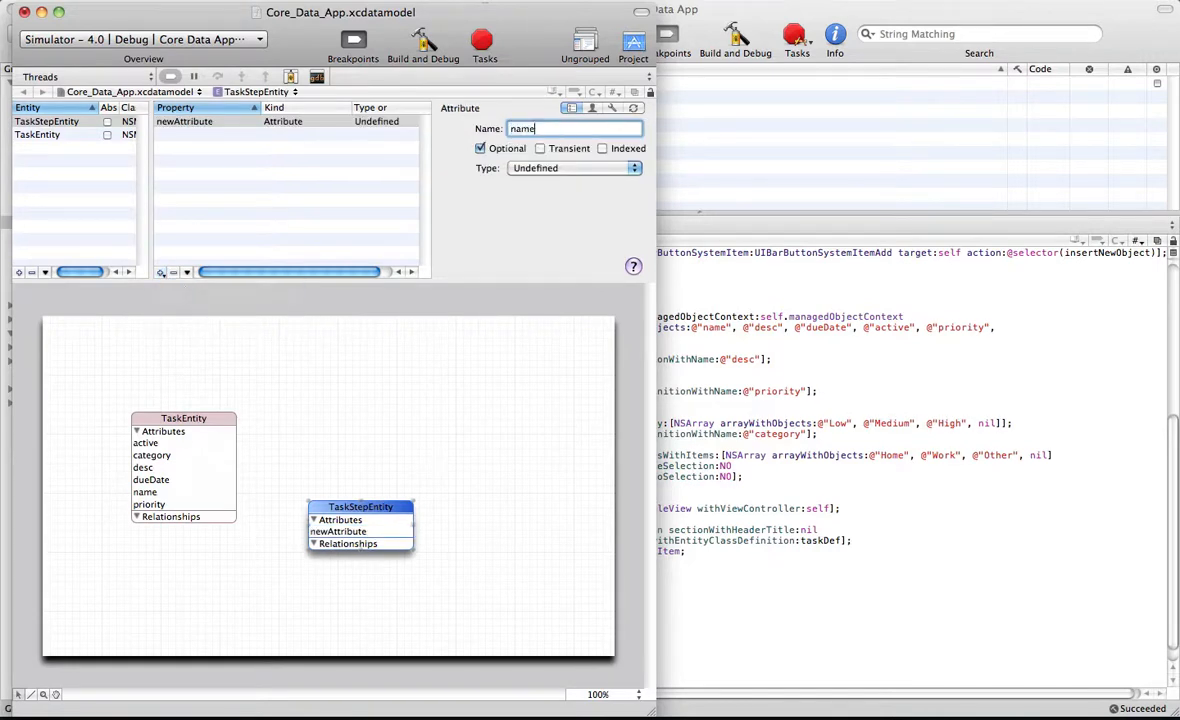
left_click(572, 168)
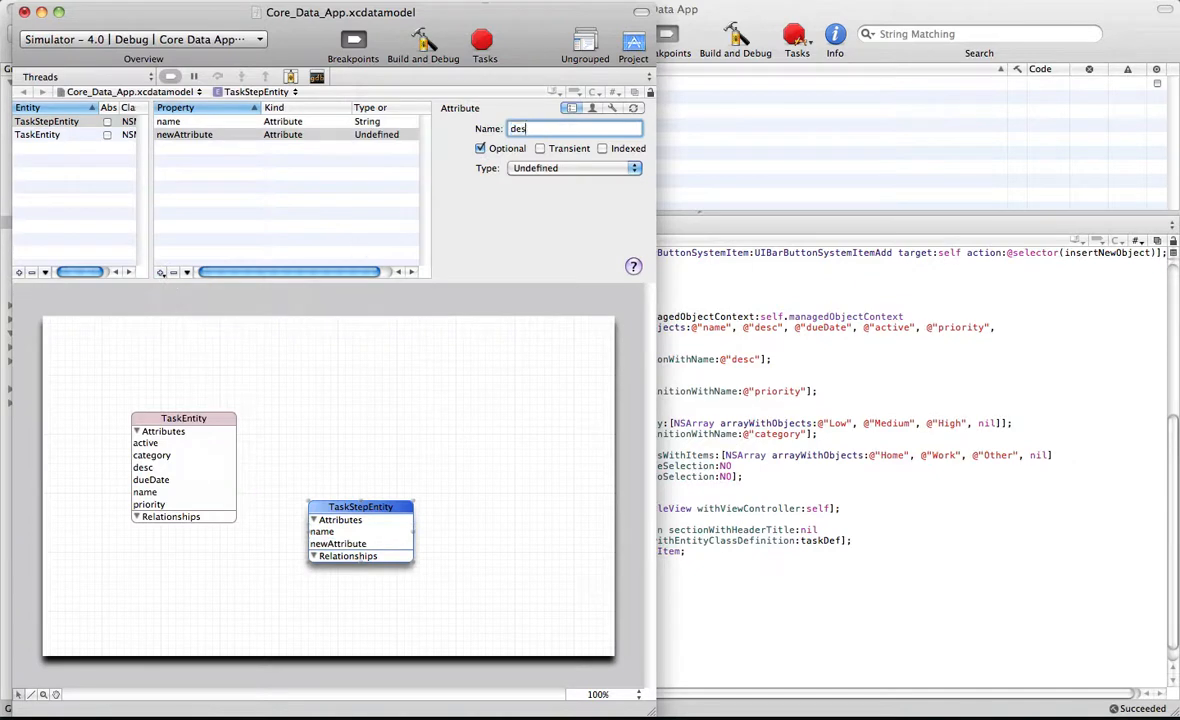
left_click(572, 168)
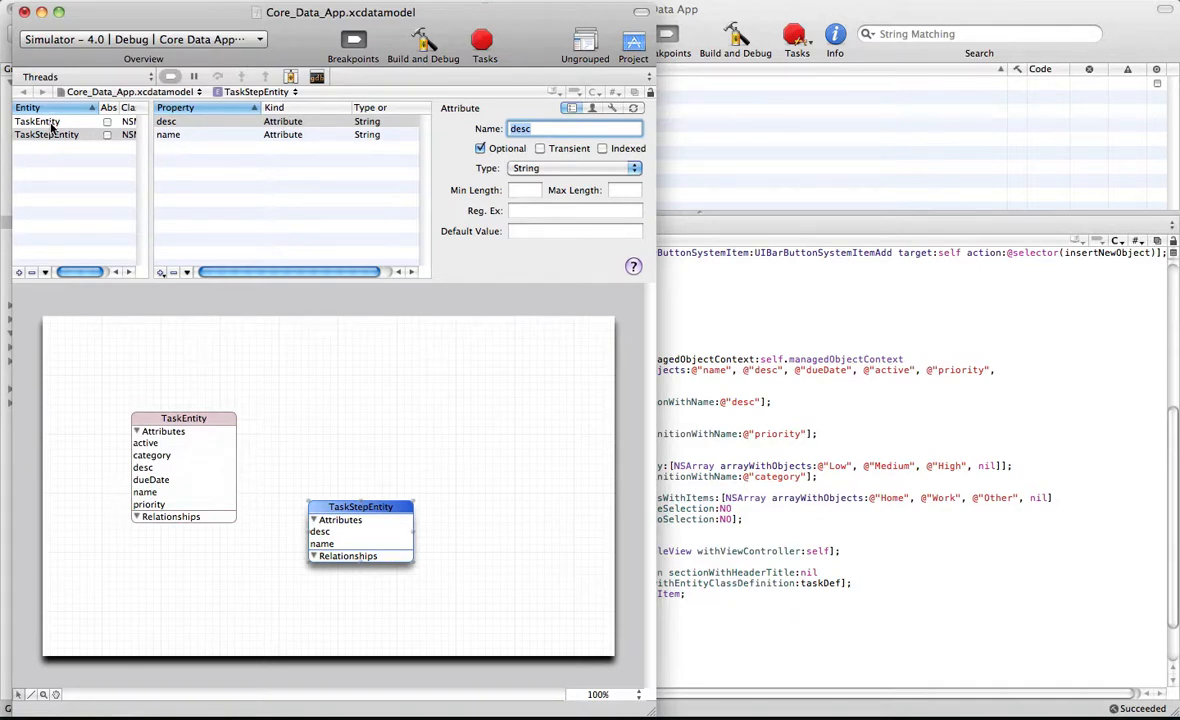
left_click(38, 122)
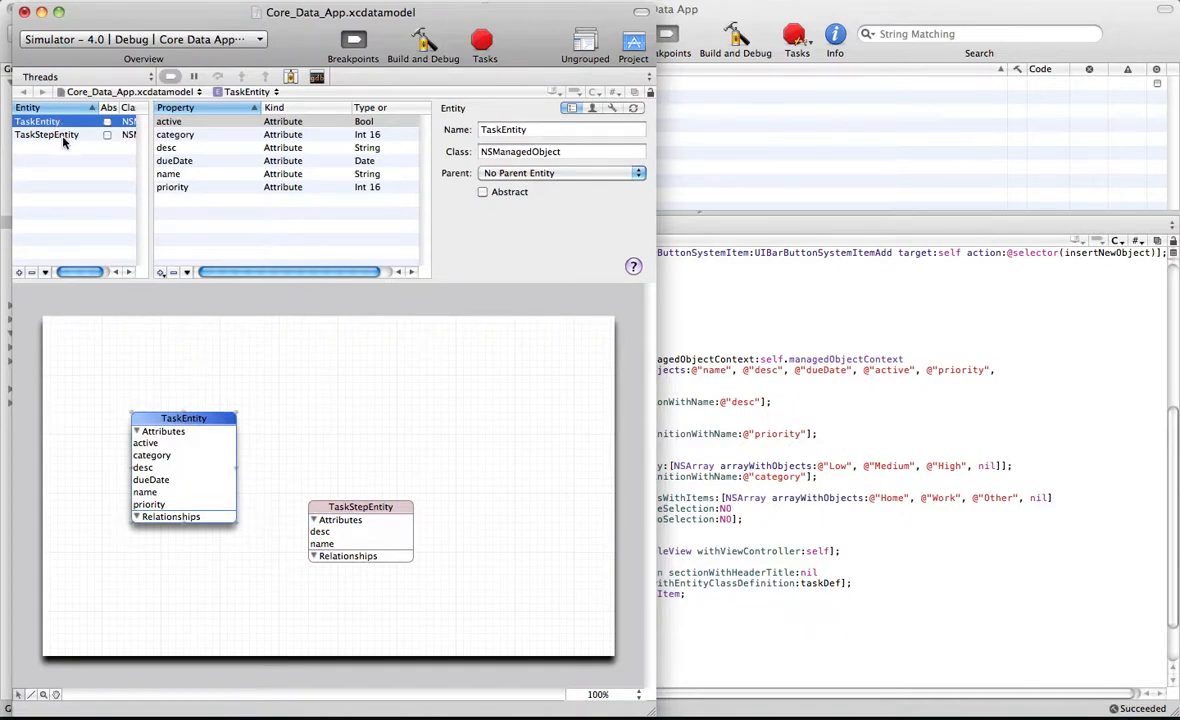
Add a taskSteps relationship to TaskEntity with Cascade delete rule
left_click(162, 272)
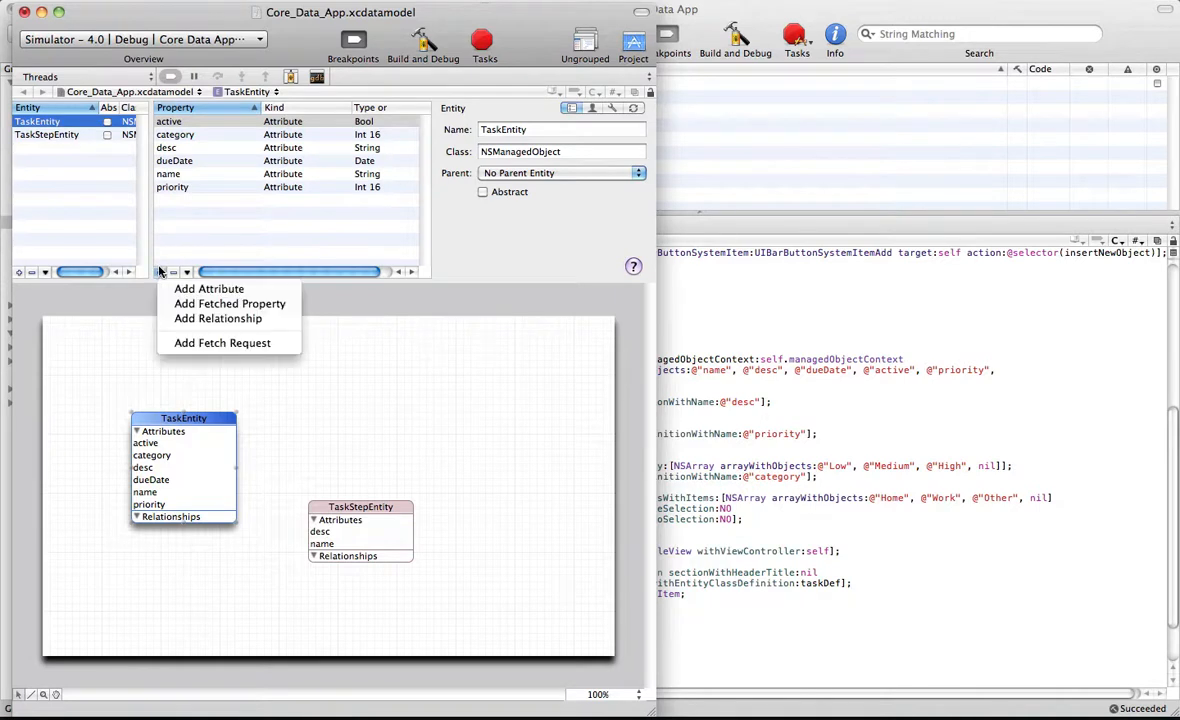
left_click(218, 318)
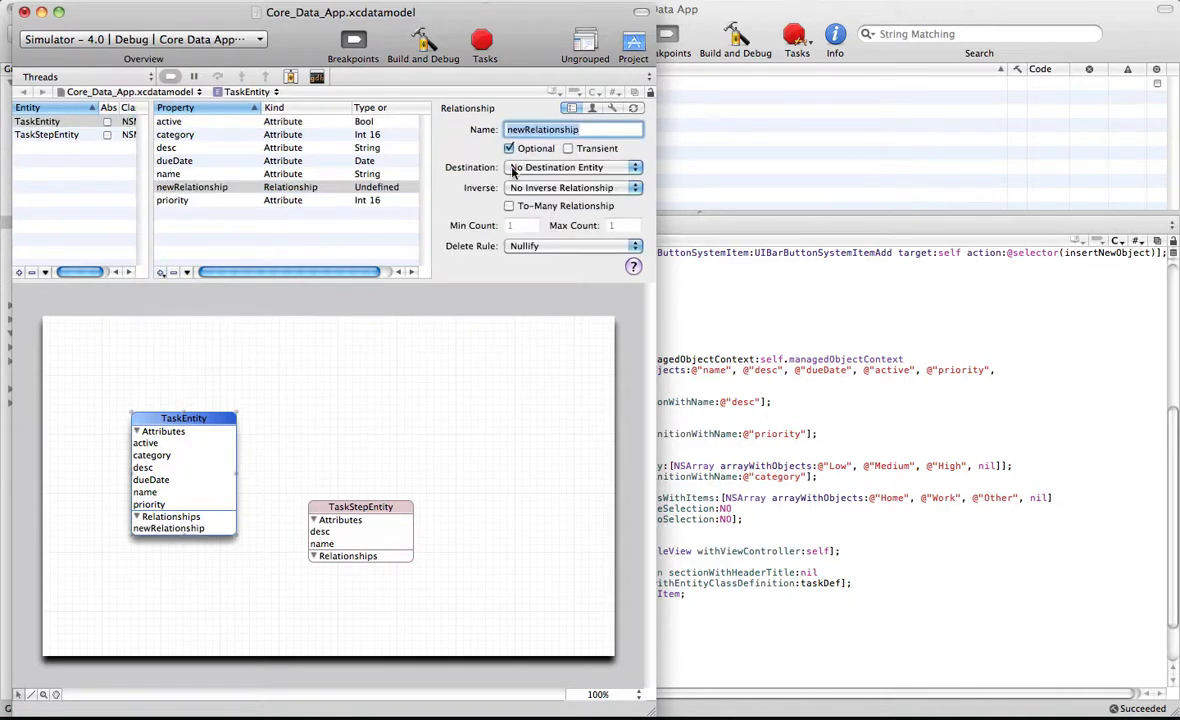
type("taskSteps")
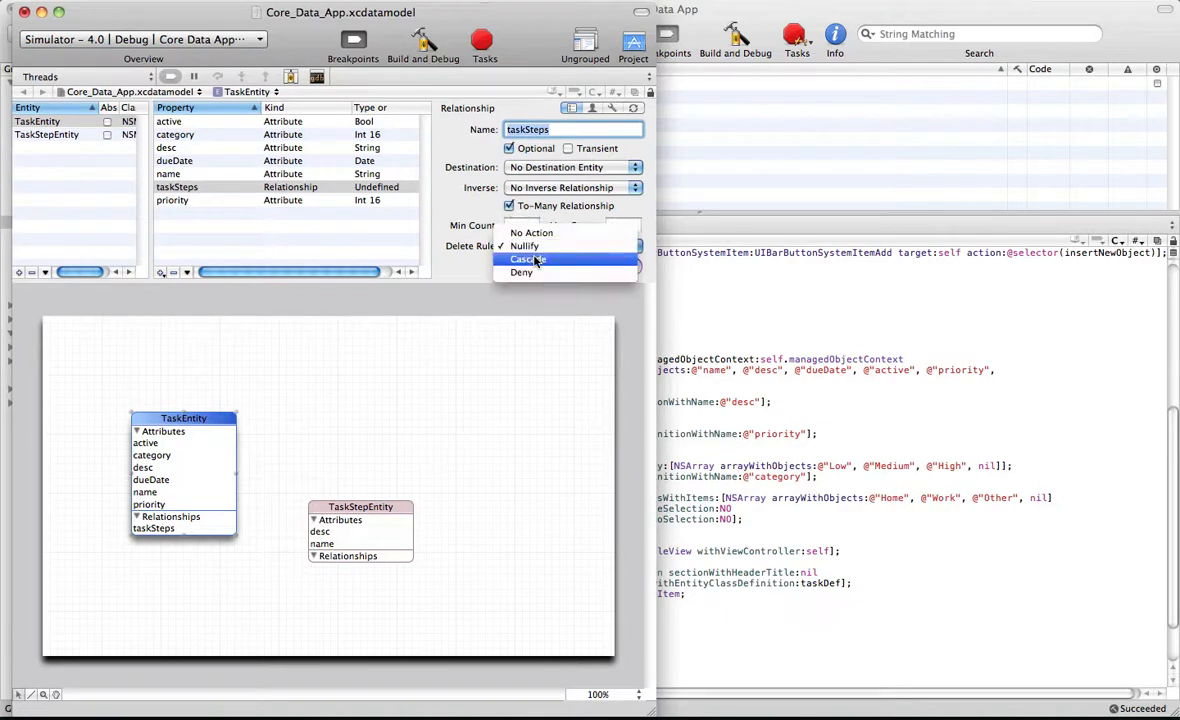
left_click(528, 260)
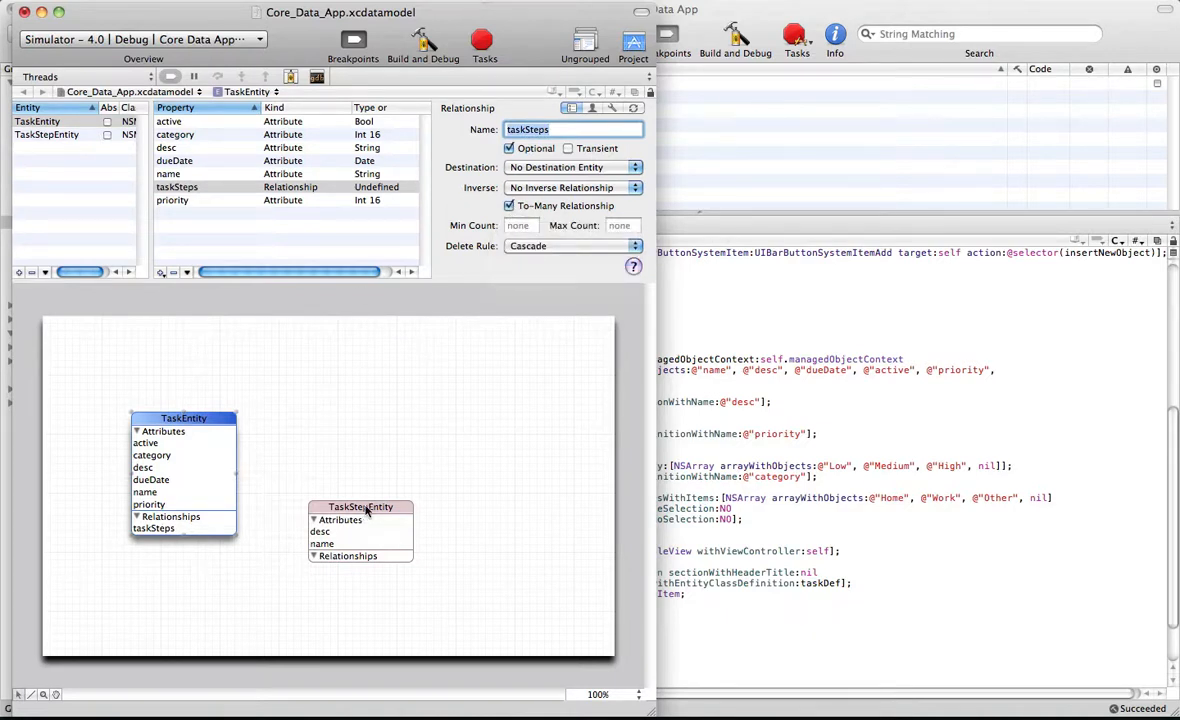
Make TaskStepEntity's task the inverse of taskSteps, review the relationship, and return to the code
left_click(360, 506)
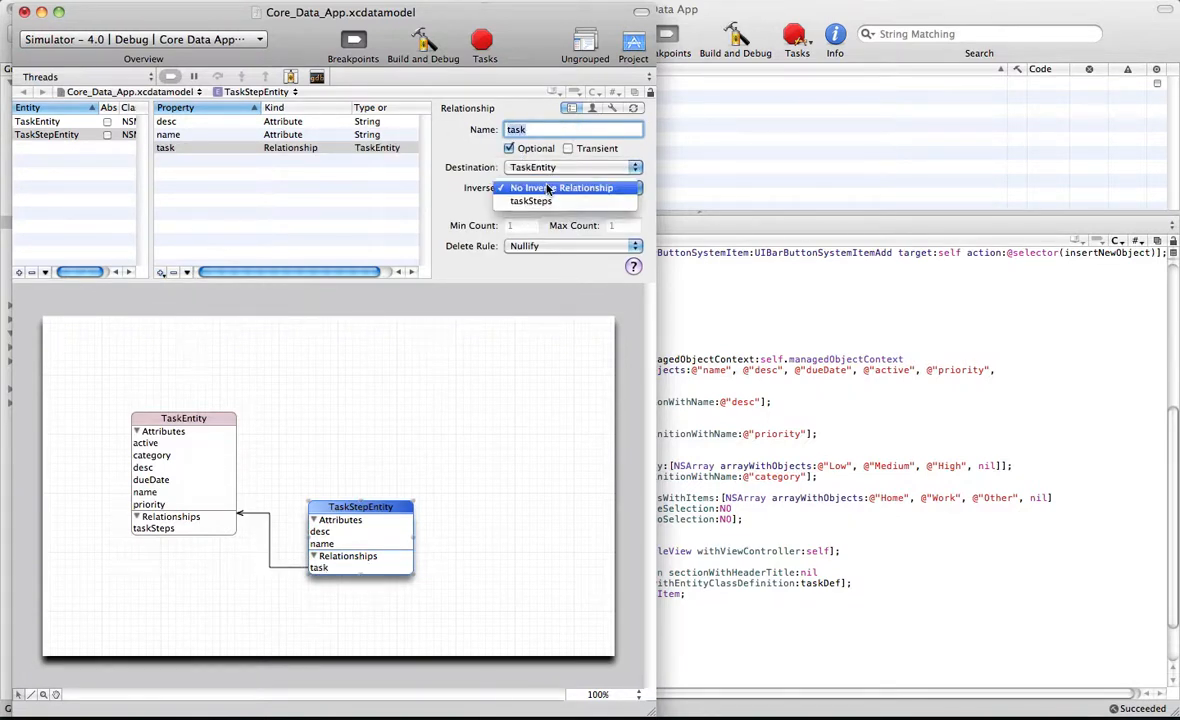
left_click(532, 200)
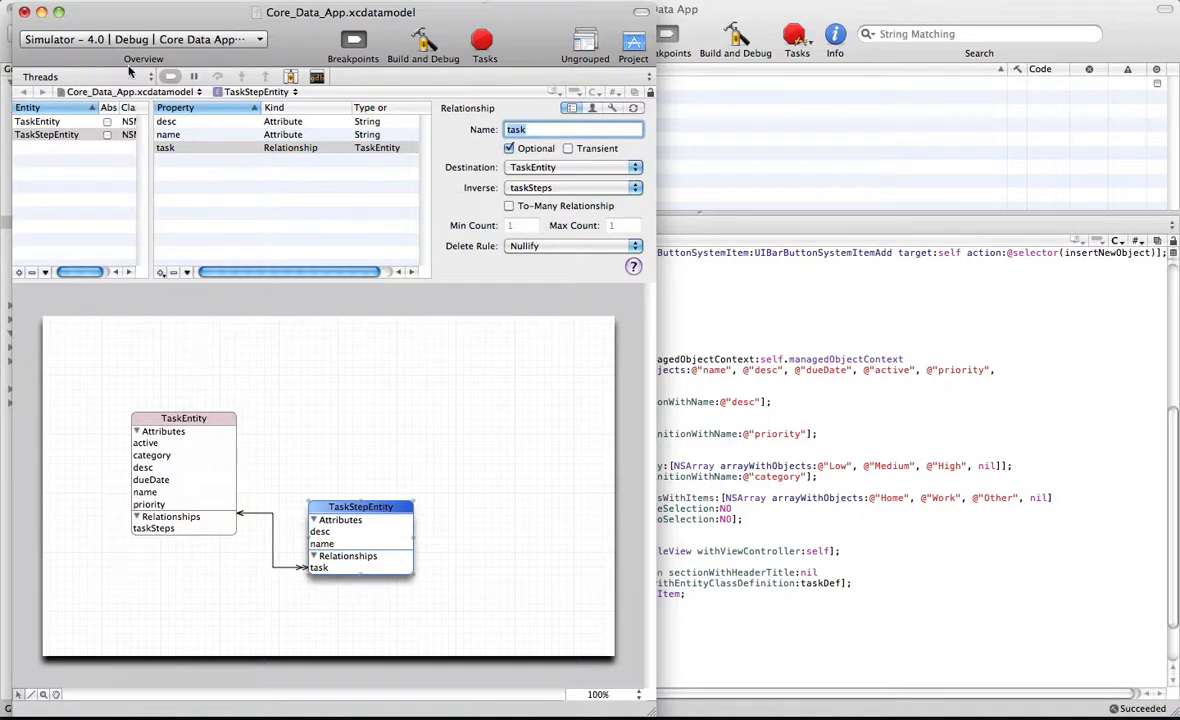
left_click(36, 122)
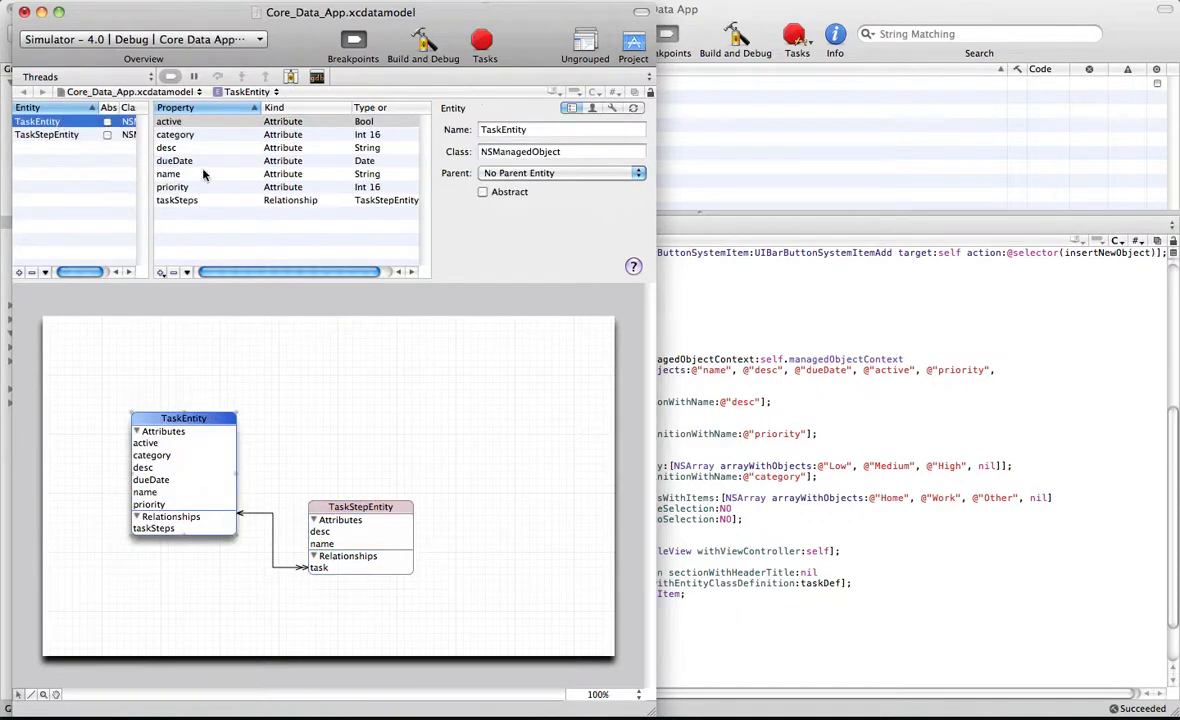
left_click(176, 200)
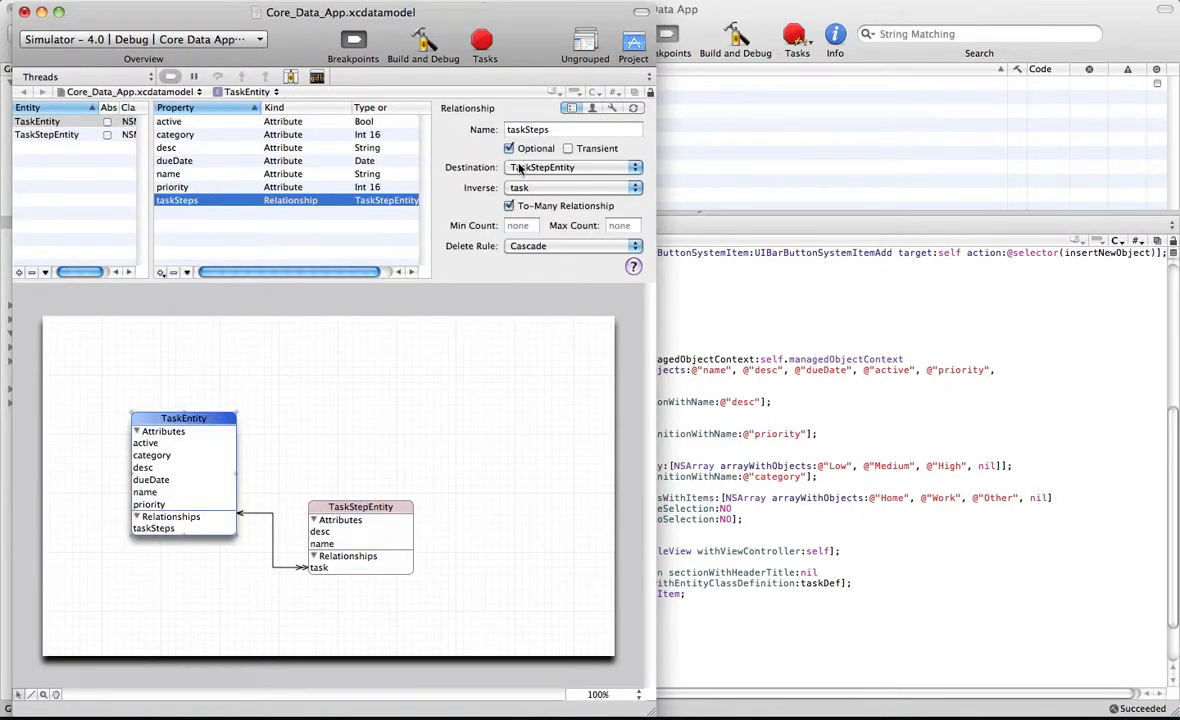
mouse_move(568, 204)
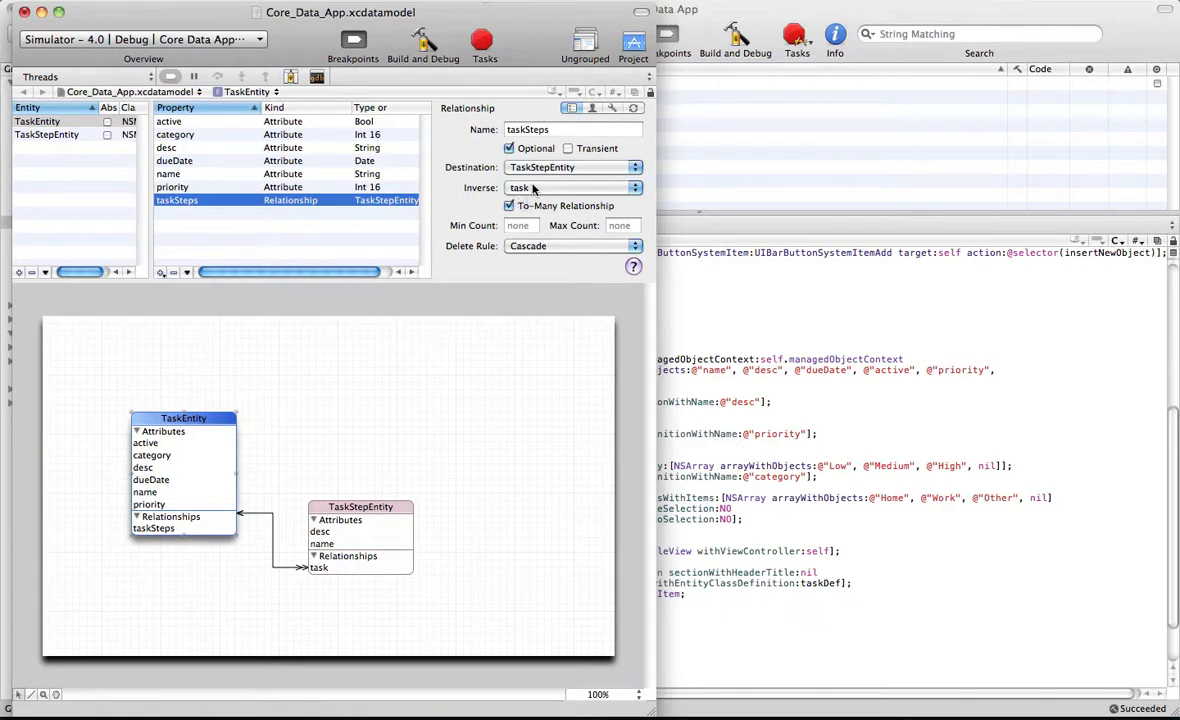
mouse_move(478, 292)
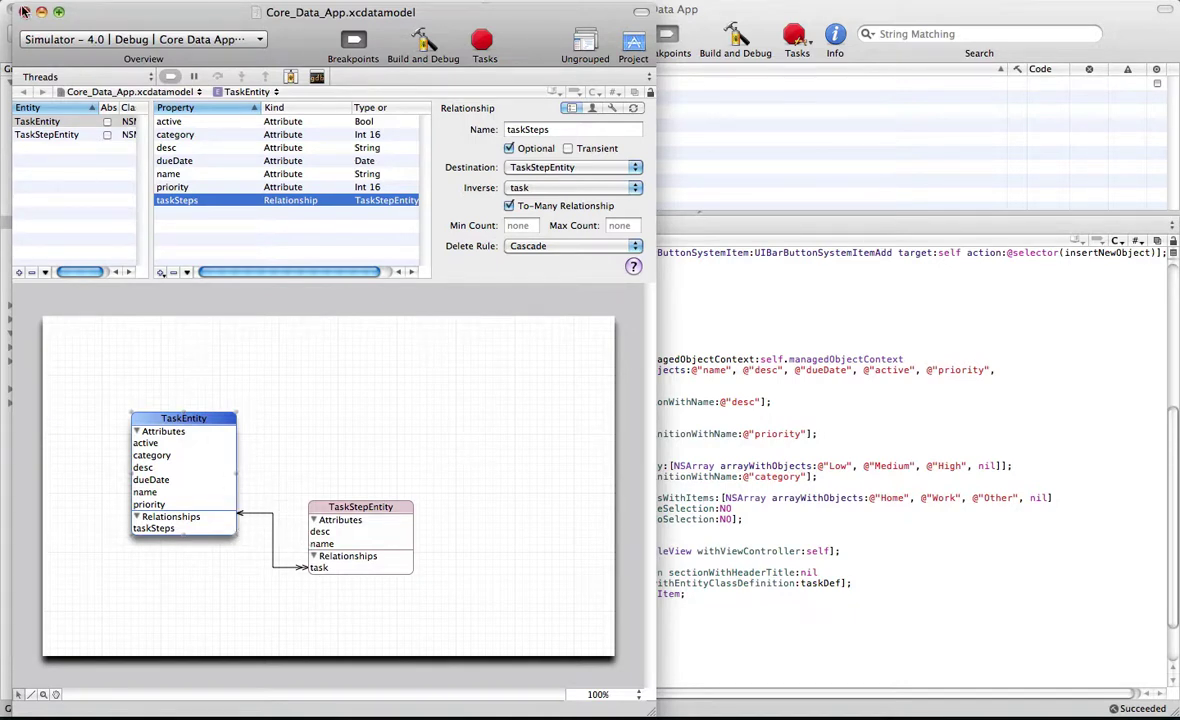
left_click(24, 12)
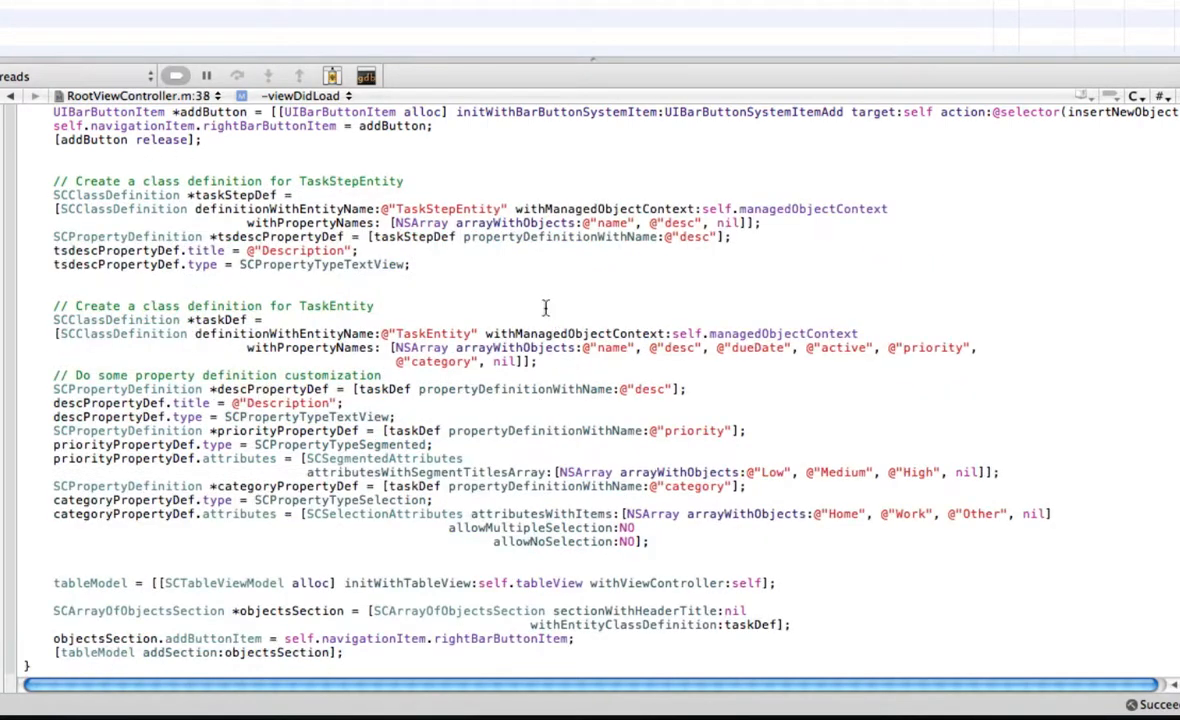
Add taskSteps to the TaskEntity definition with a property allowing adding and deleting but not moving
left_click(410, 264)
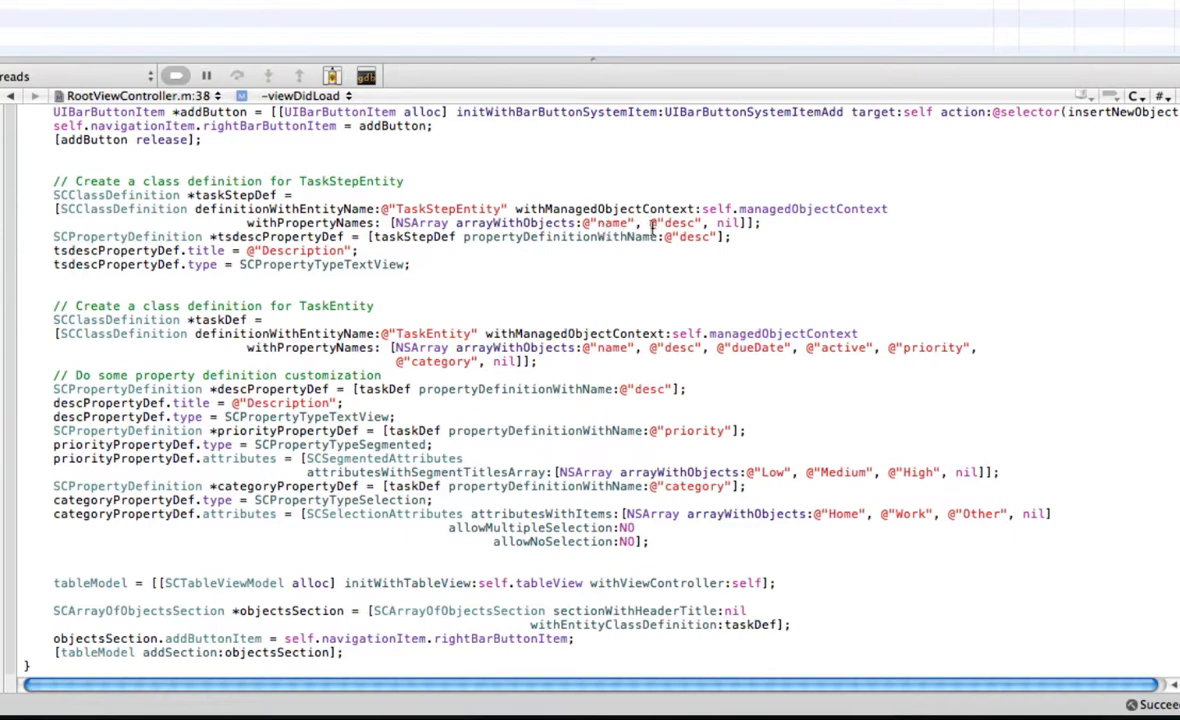
mouse_move(190, 250)
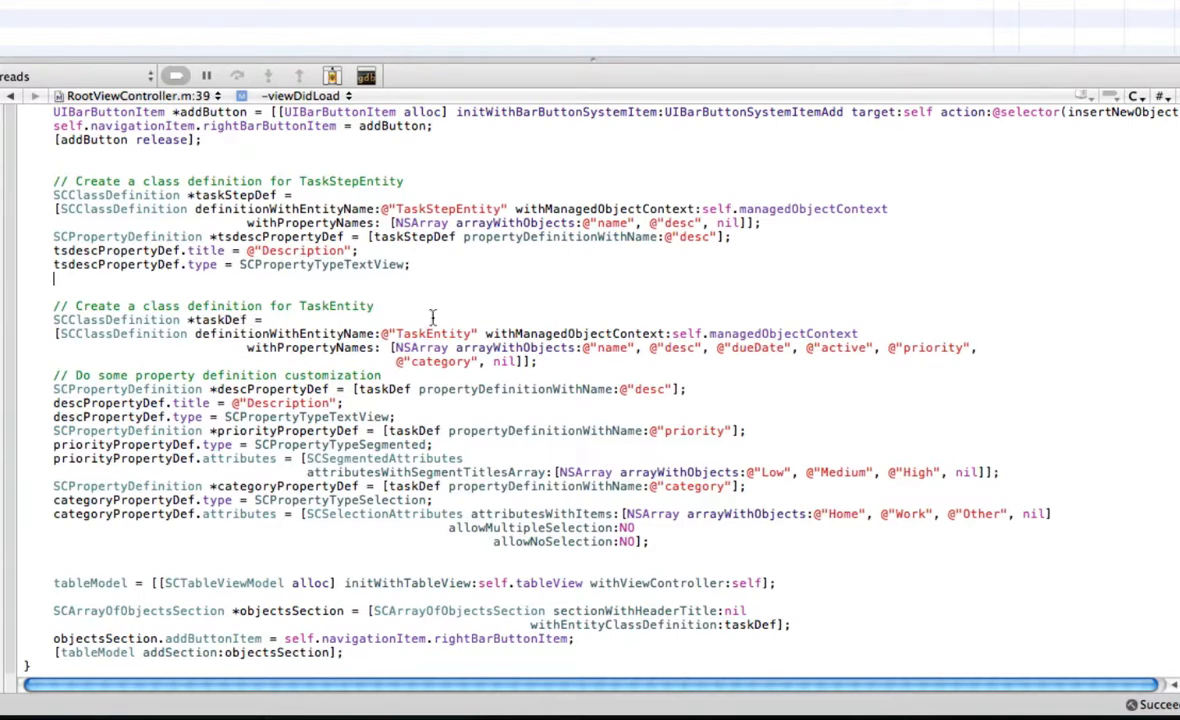
left_click(488, 362)
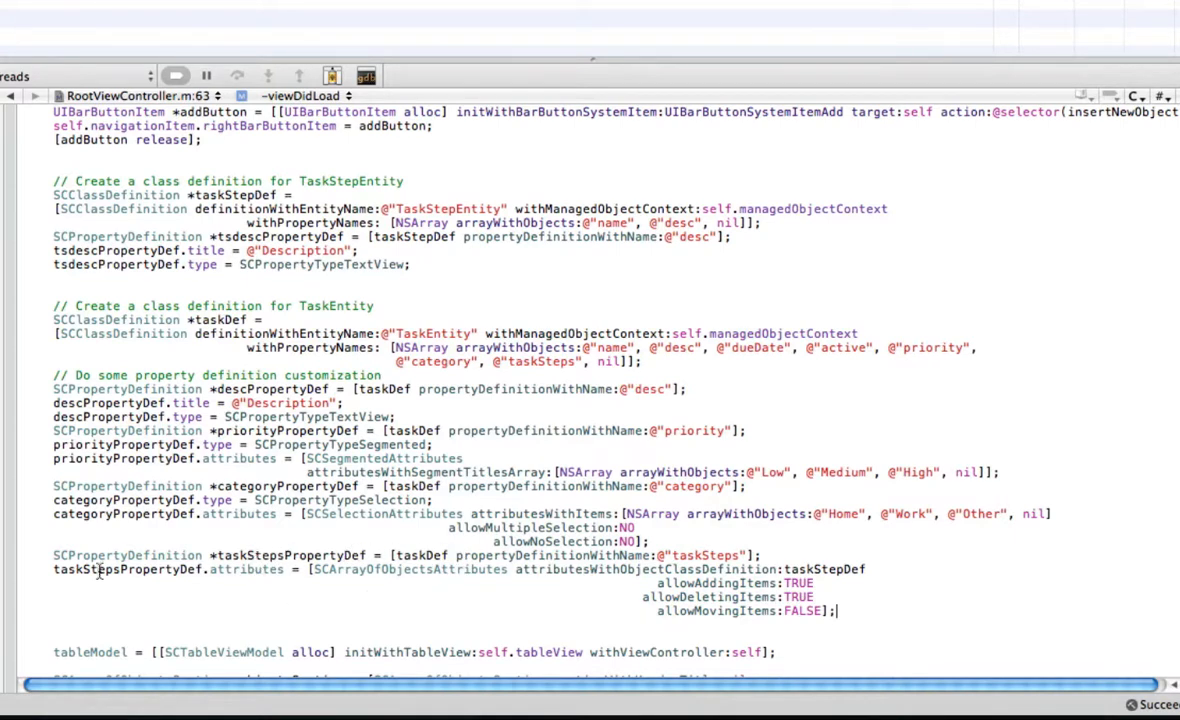
mouse_move(284, 490)
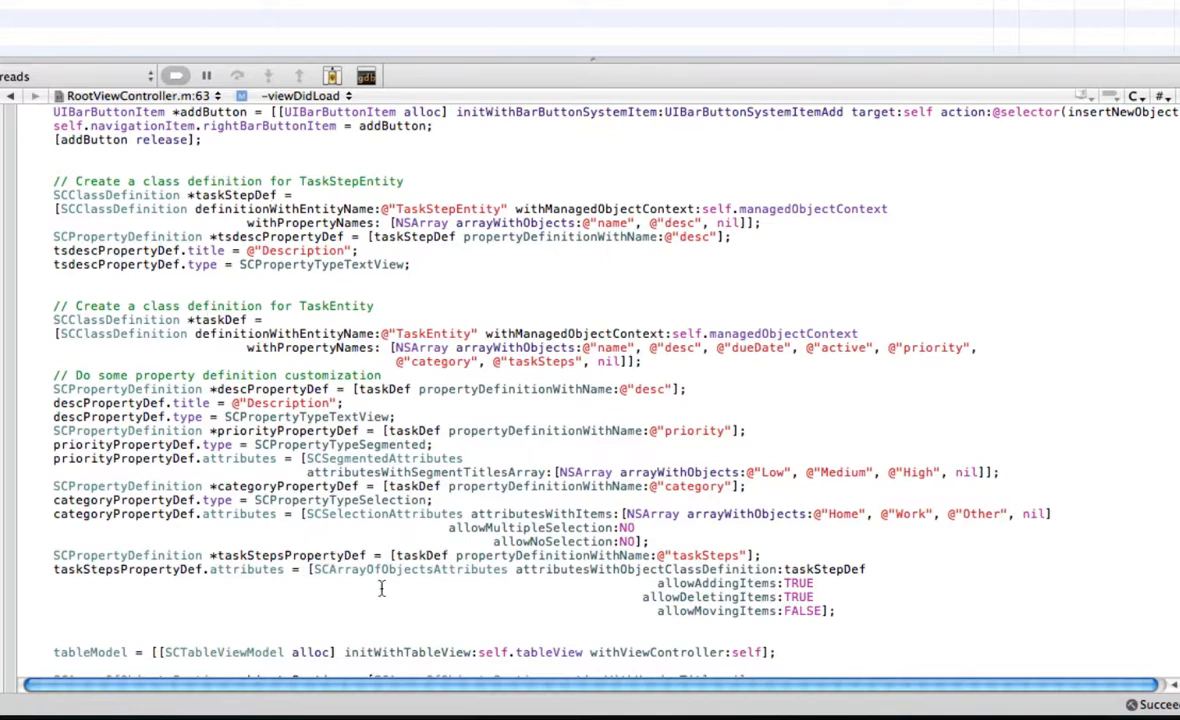
mouse_move(690, 556)
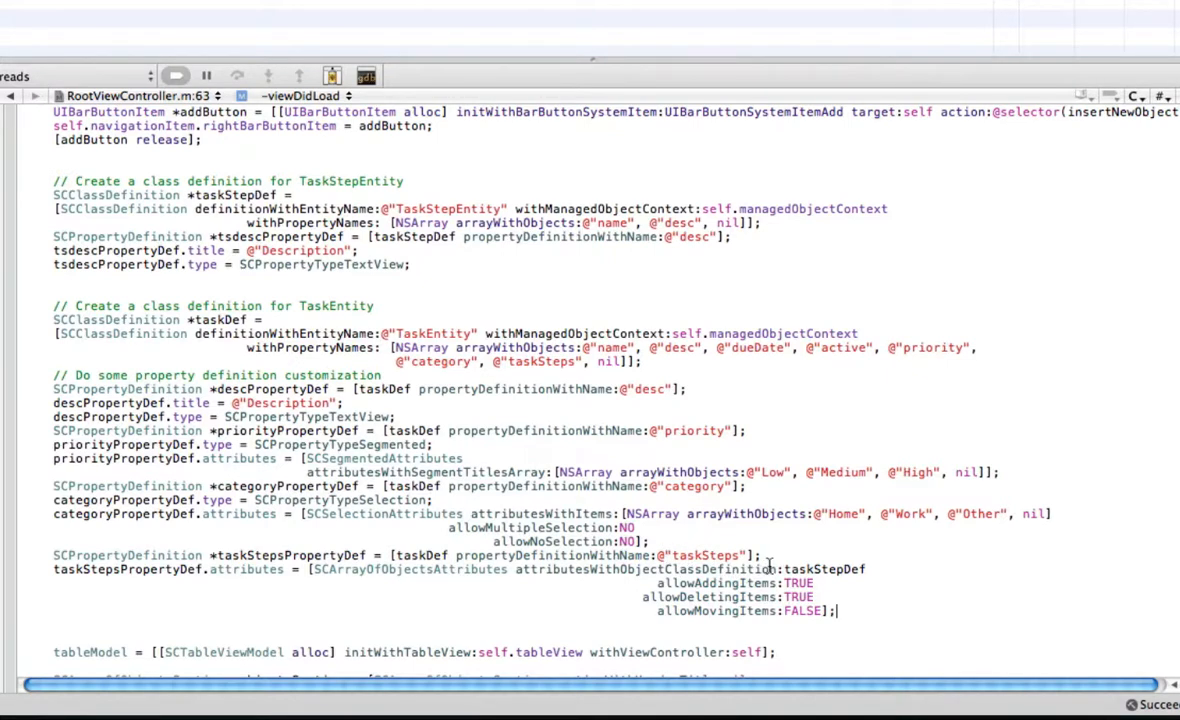
mouse_move(780, 590)
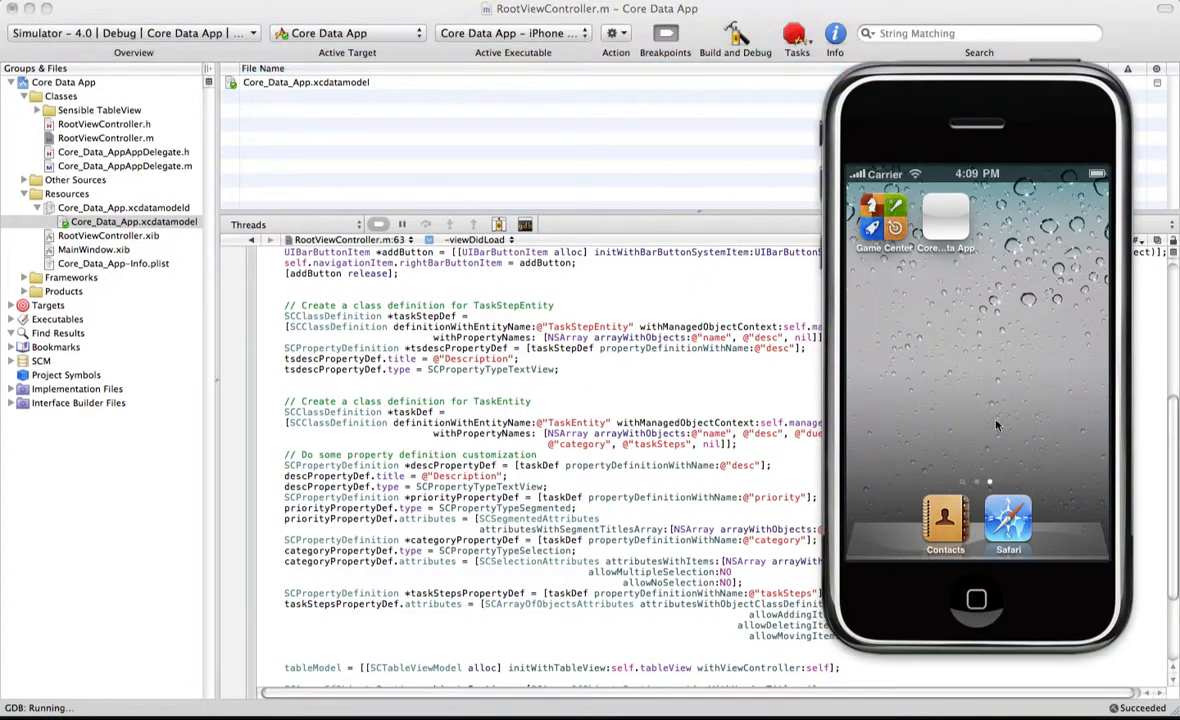
Delete the old Core Data App and all its data from the simulator home screen
left_click(944, 218)
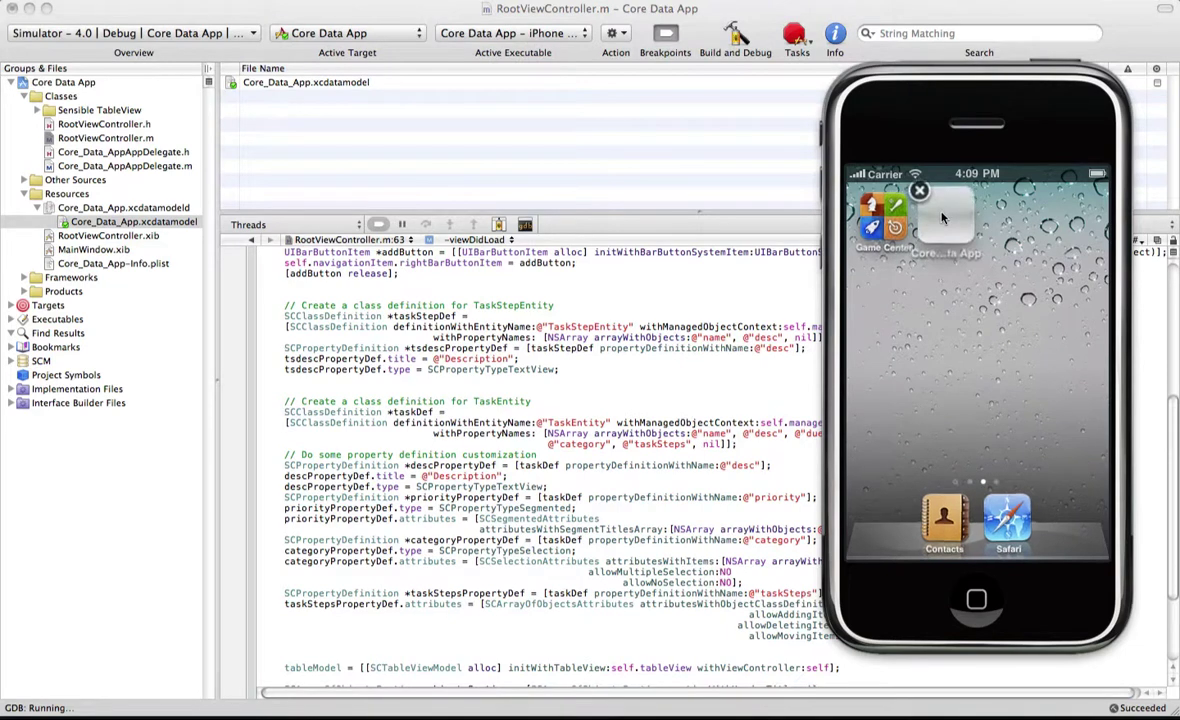
left_click(920, 190)
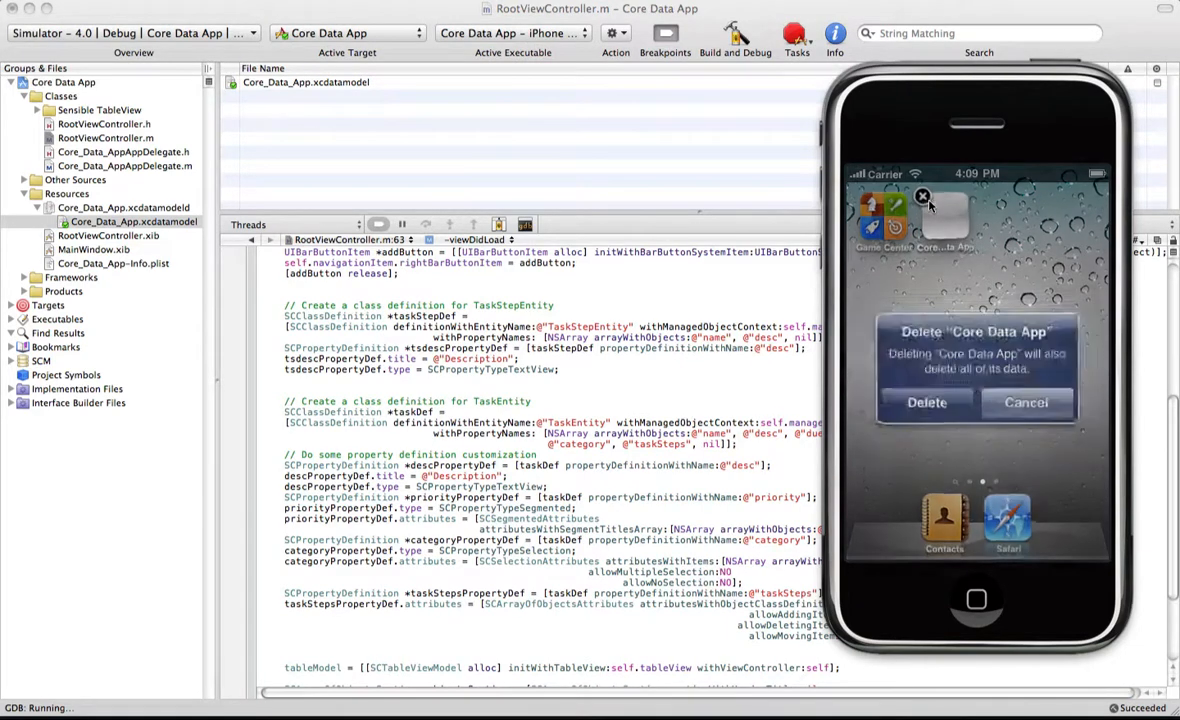
left_click(926, 402)
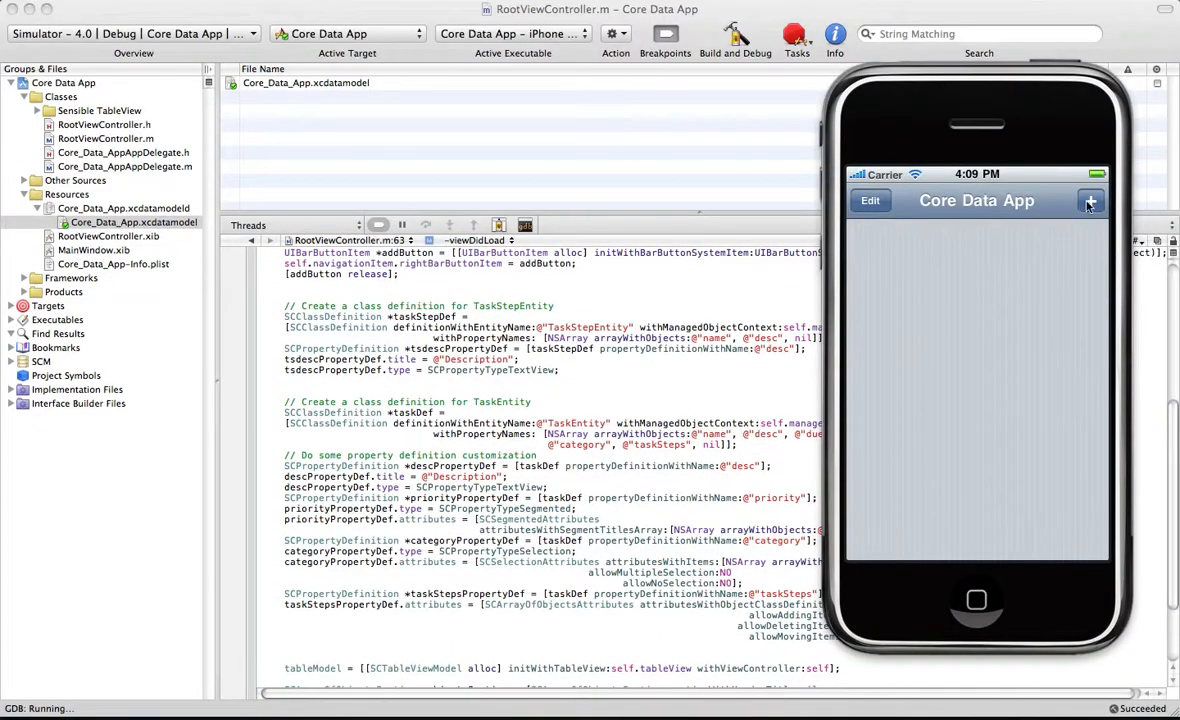
Start a new task and add its first step named Step 1
left_click(1088, 200)
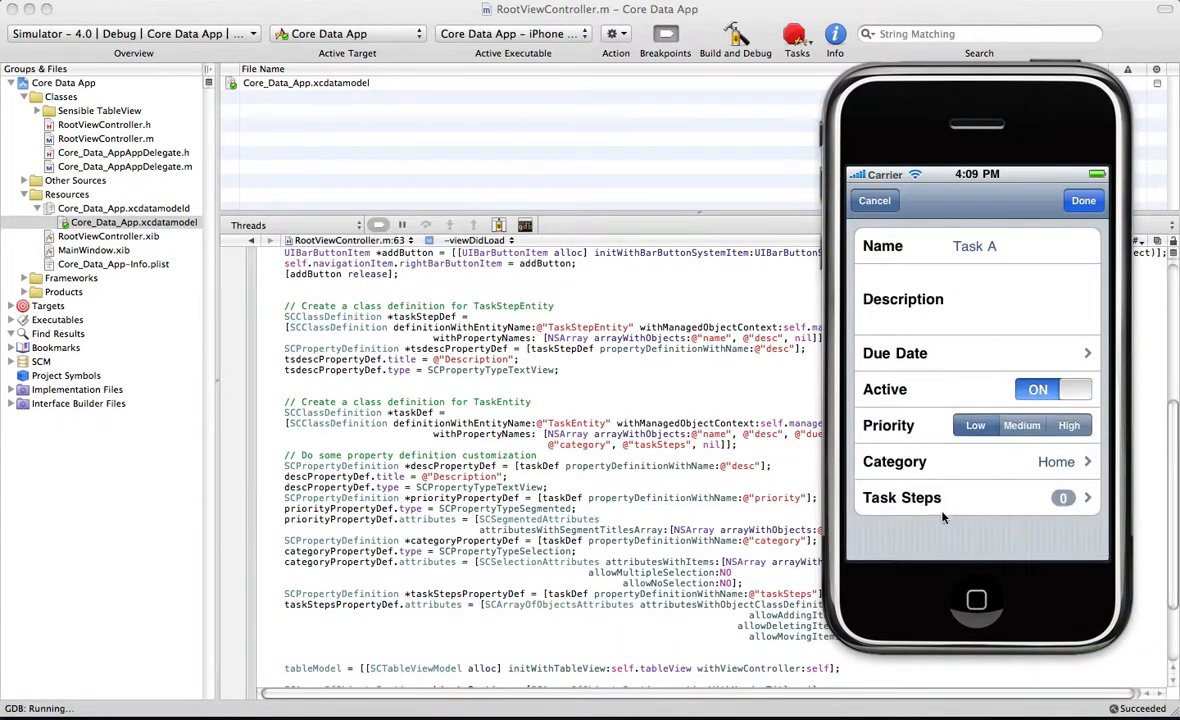
mouse_move(952, 516)
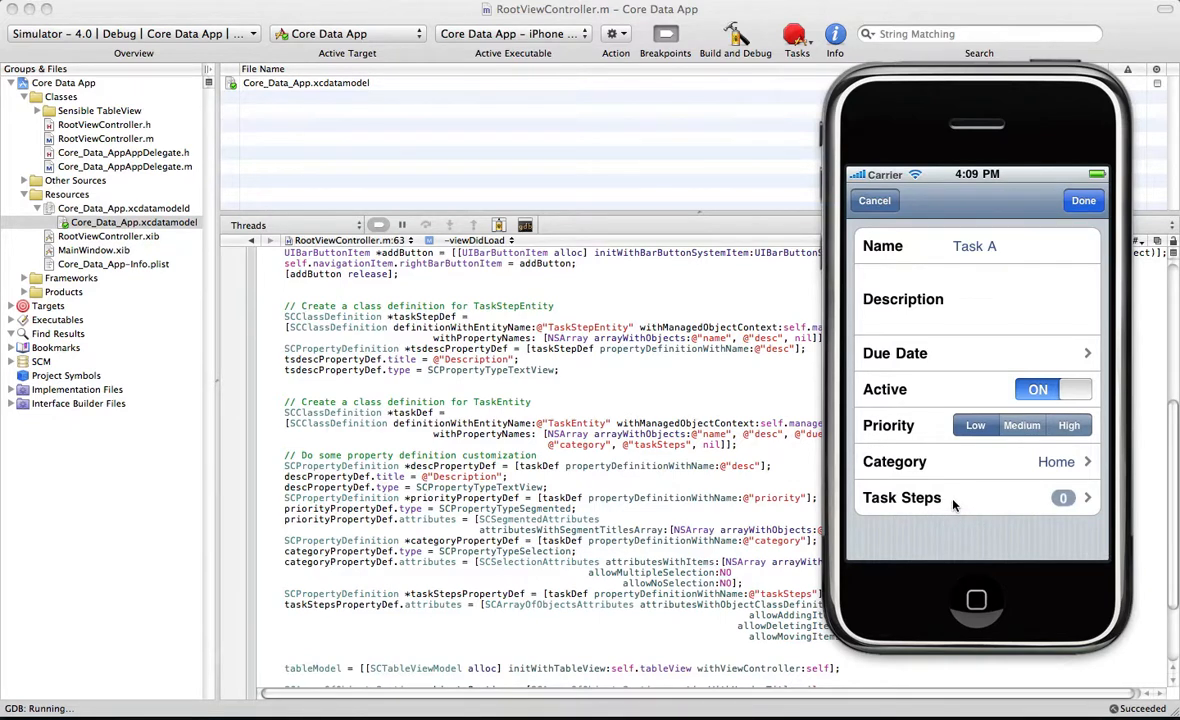
mouse_move(966, 504)
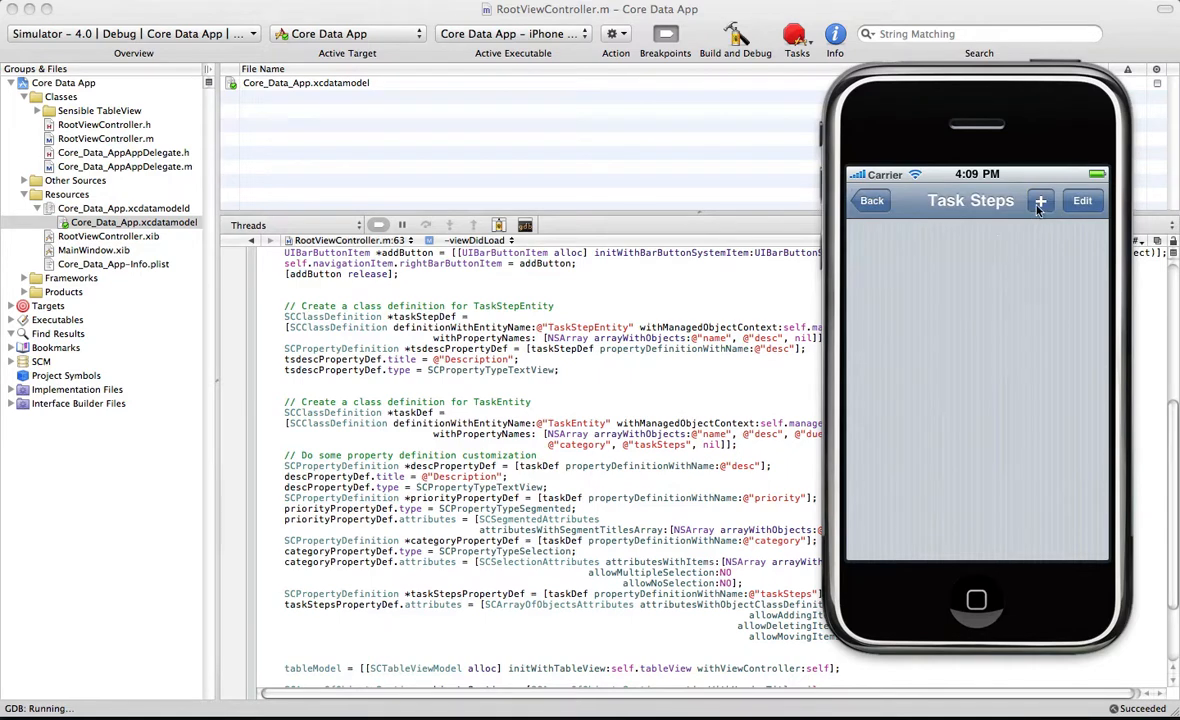
left_click(1040, 200)
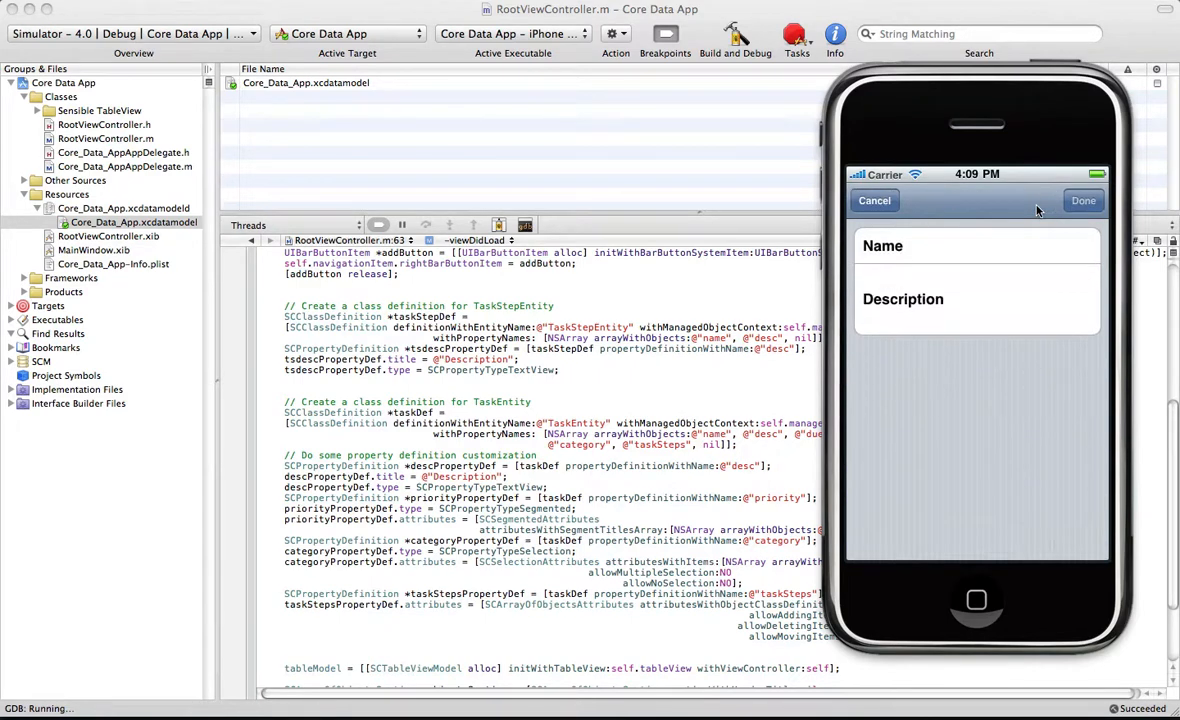
left_click(980, 246)
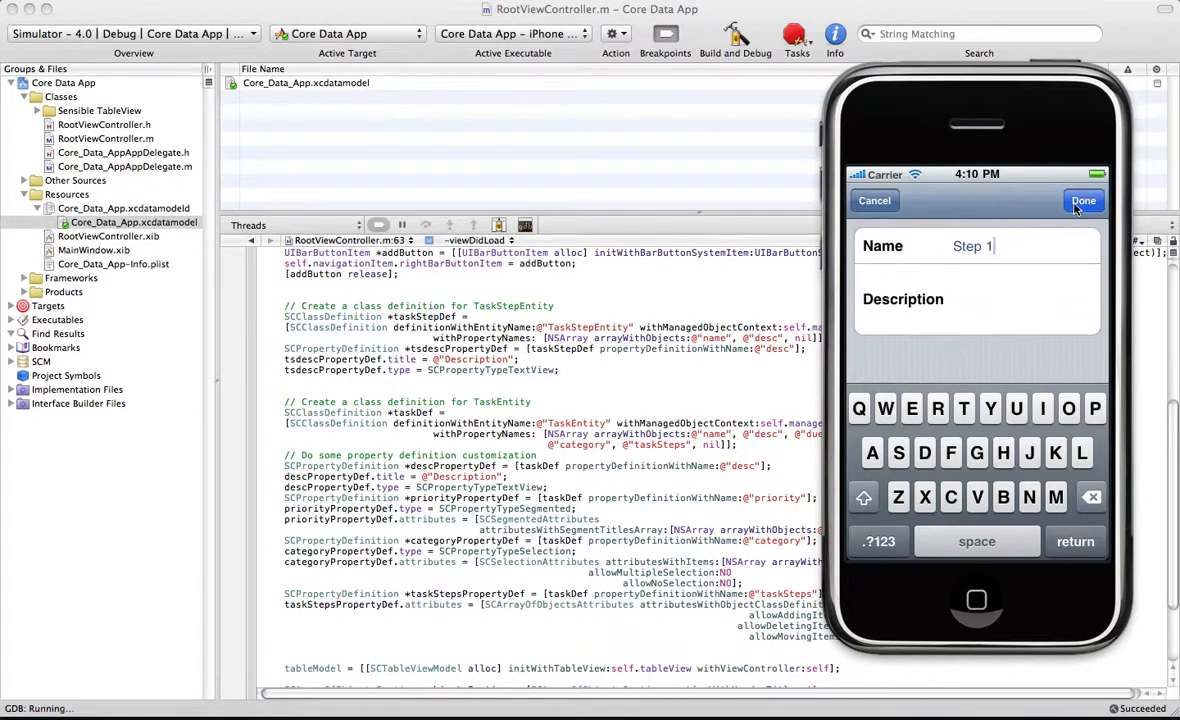
left_click(1084, 200)
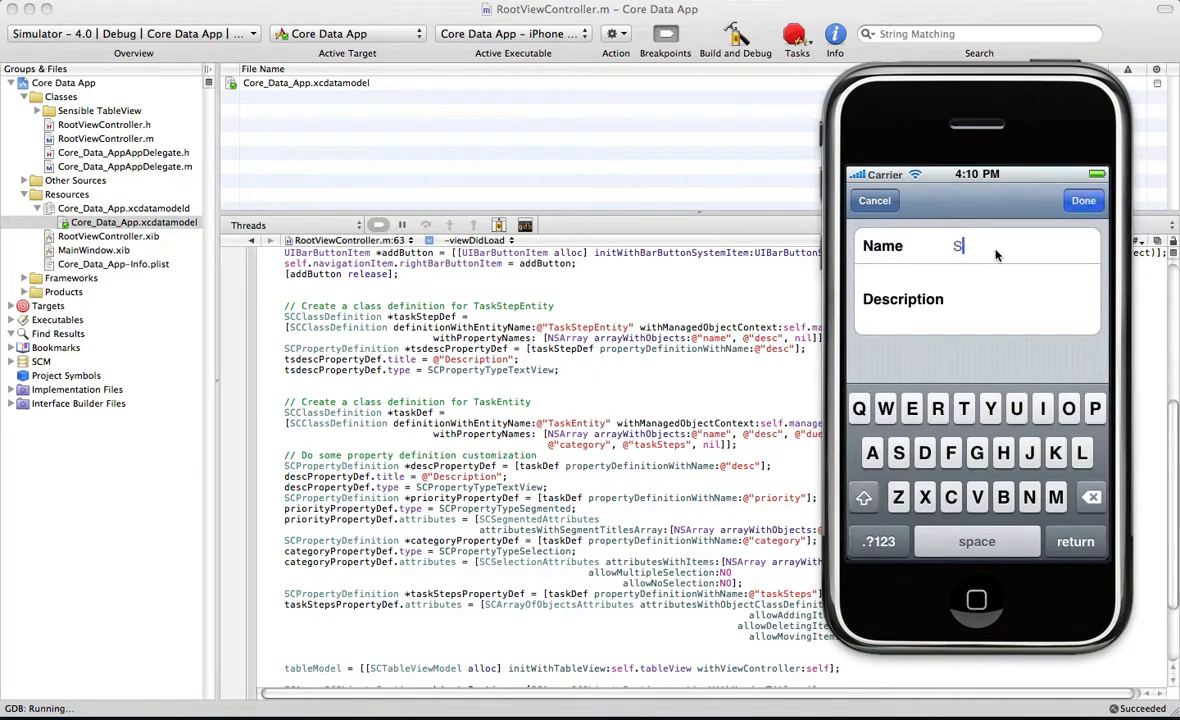
Add a second step named Step 2 and return to the task showing two steps
type("Step 2")
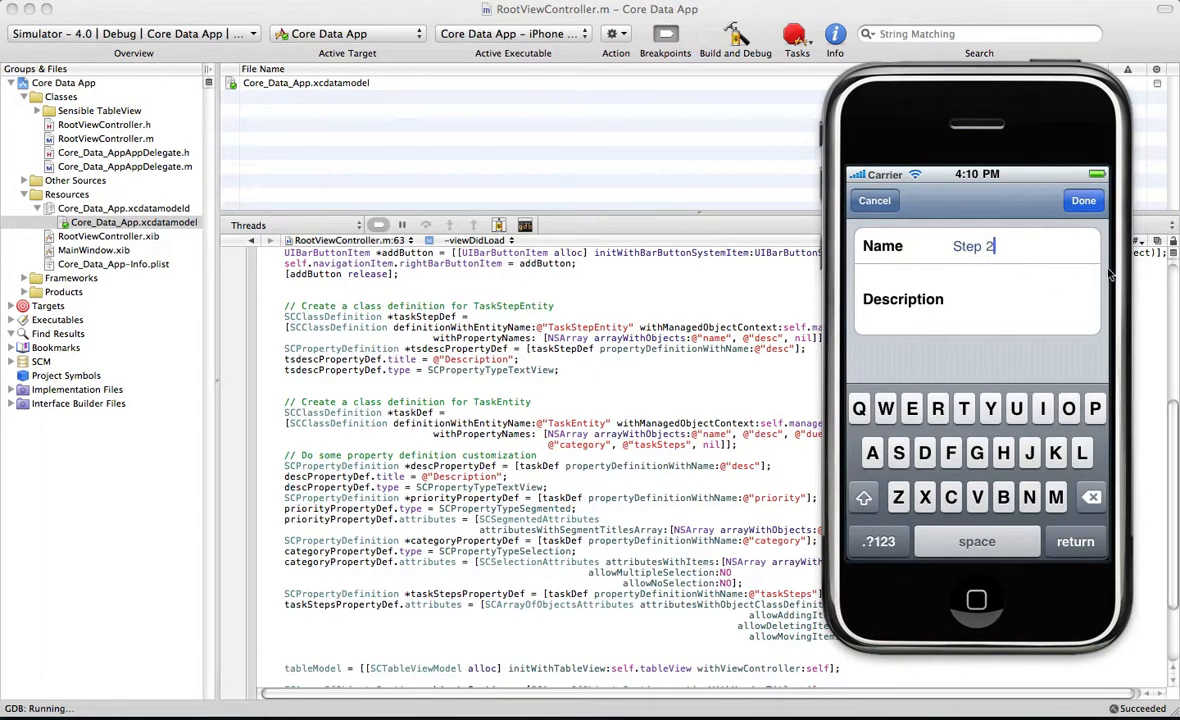
left_click(1084, 200)
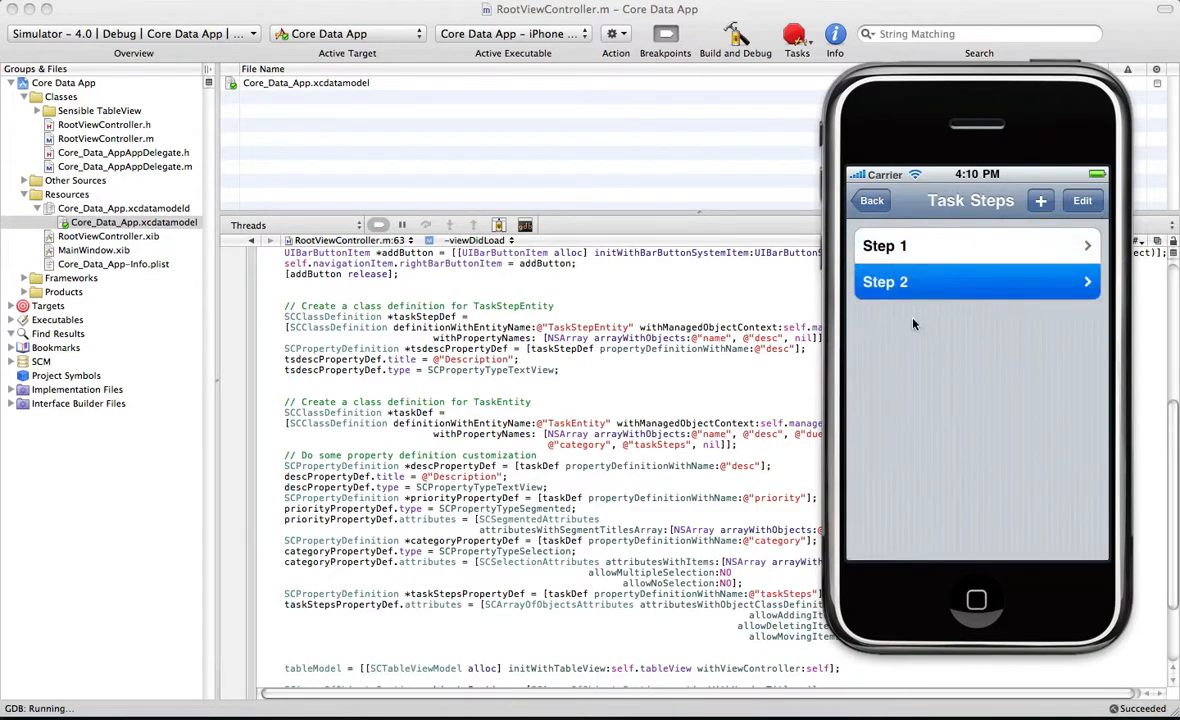
left_click(872, 200)
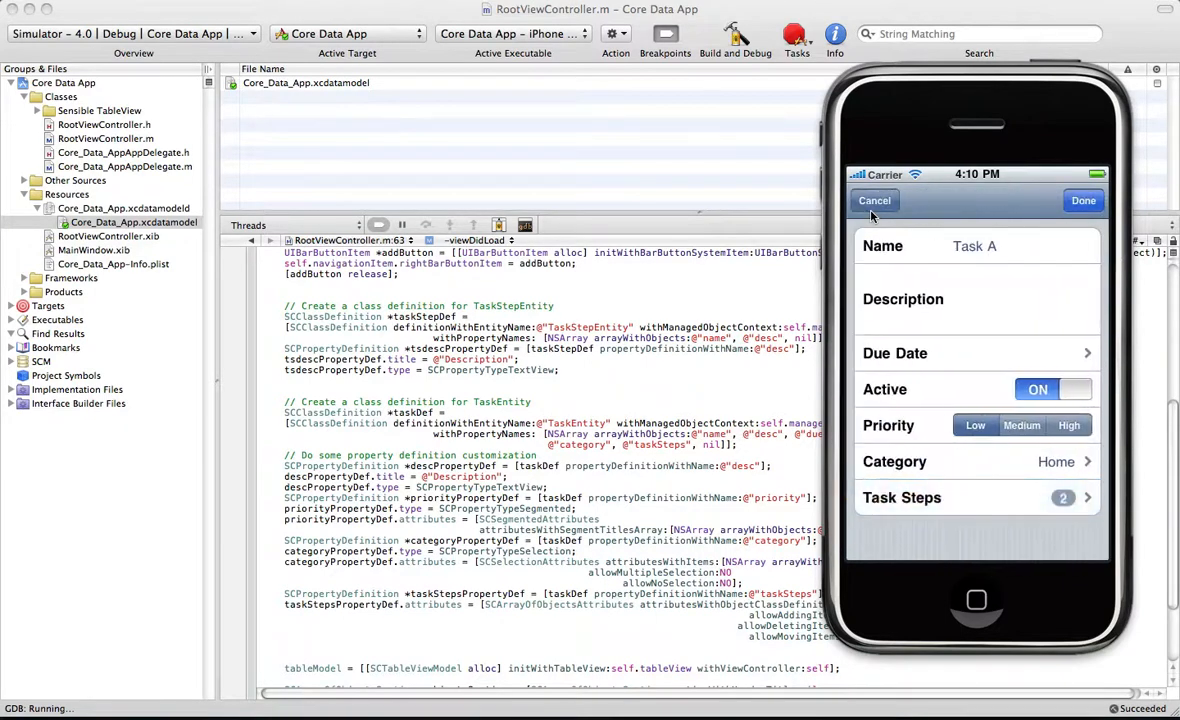
mouse_move(1048, 256)
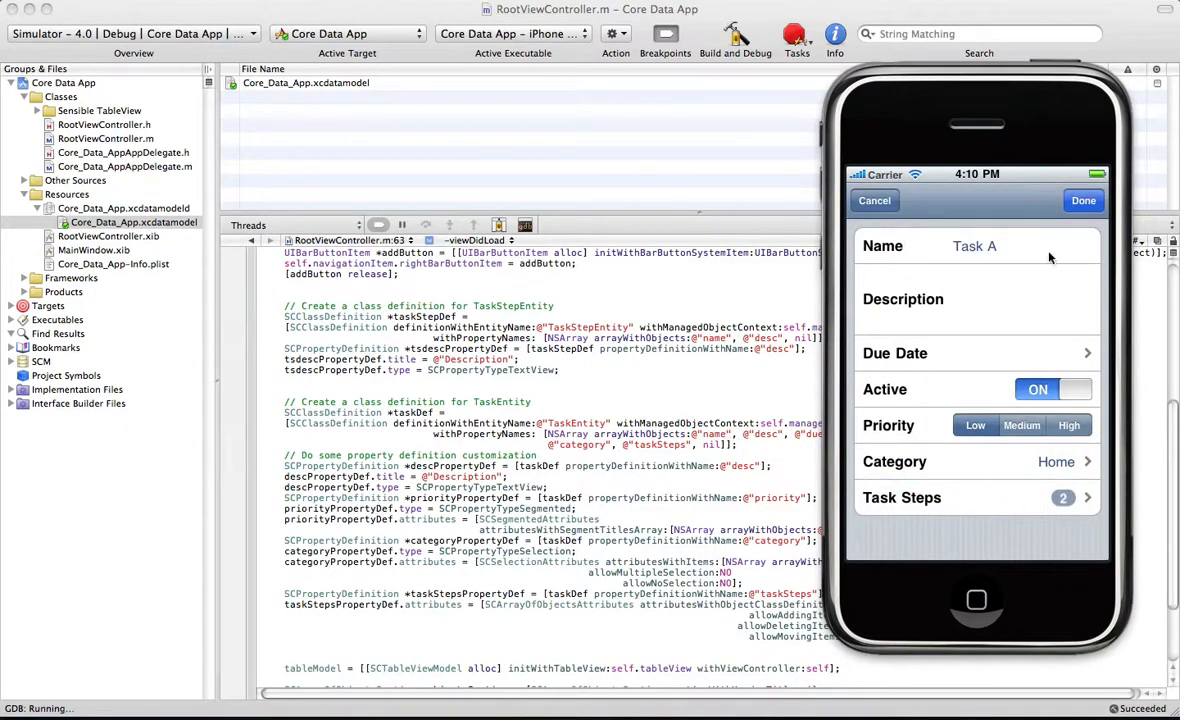
Save Task A, then reopen it to confirm Step 1 and Step 2 were stored with it
left_click(1084, 200)
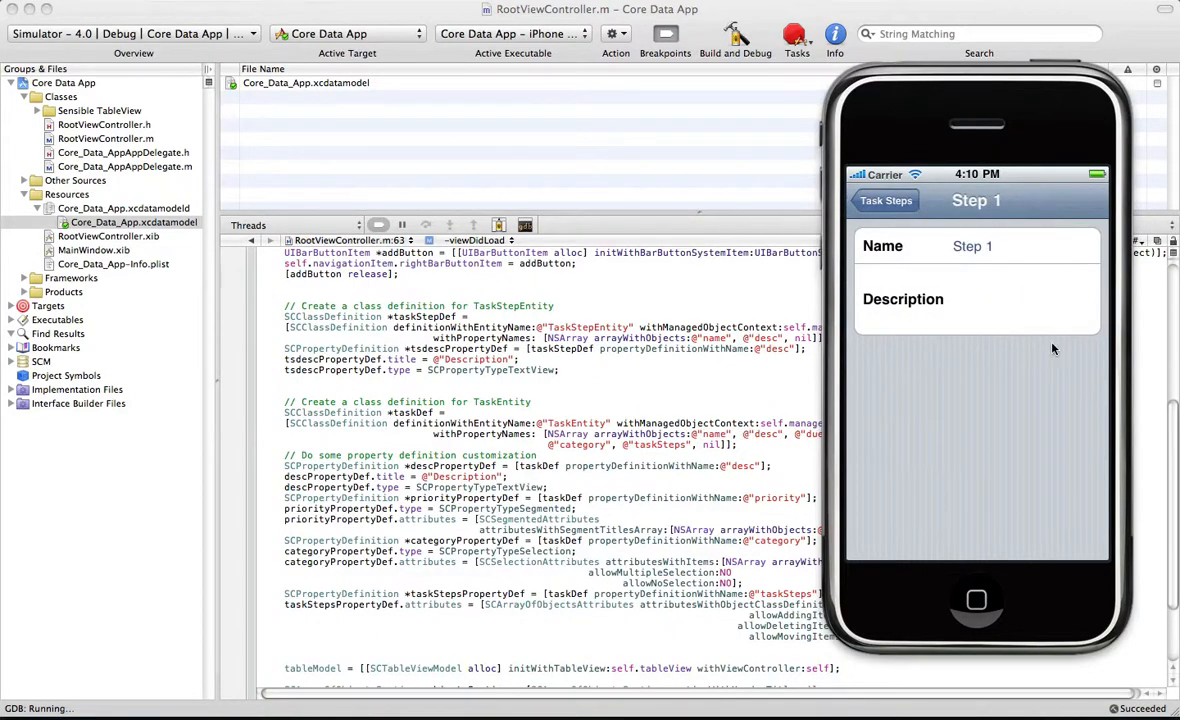
mouse_move(984, 338)
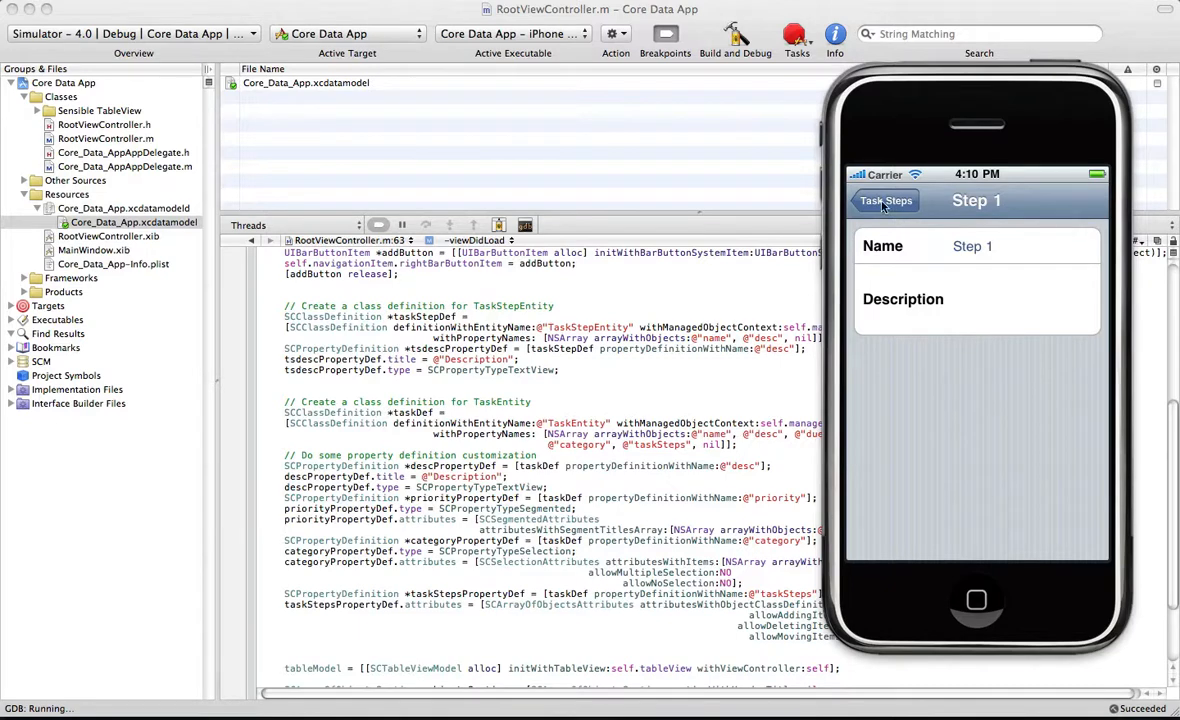
left_click(884, 200)
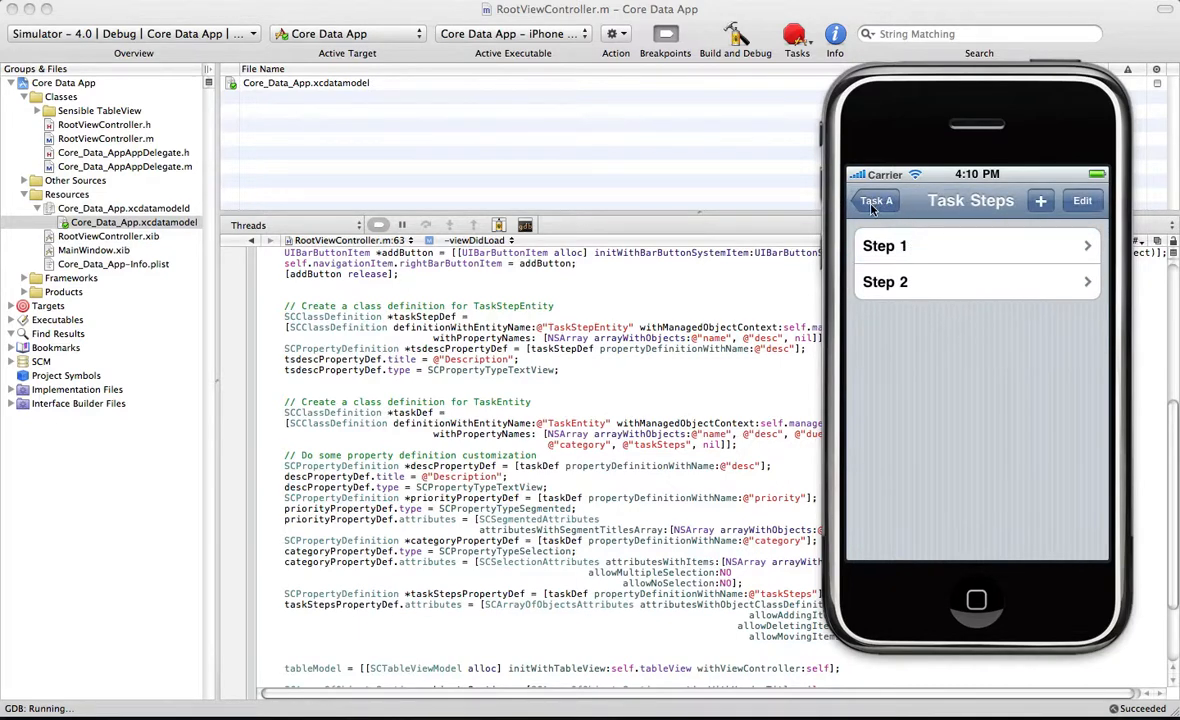
left_click(876, 200)
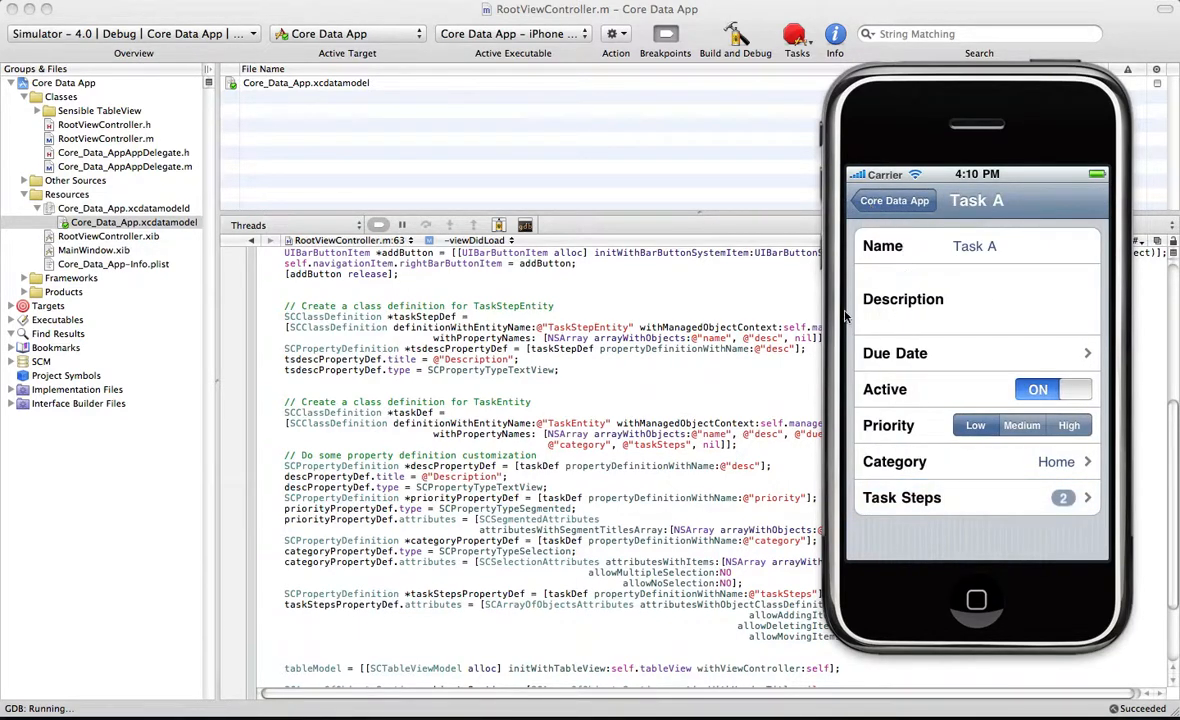
scroll("up", 3)
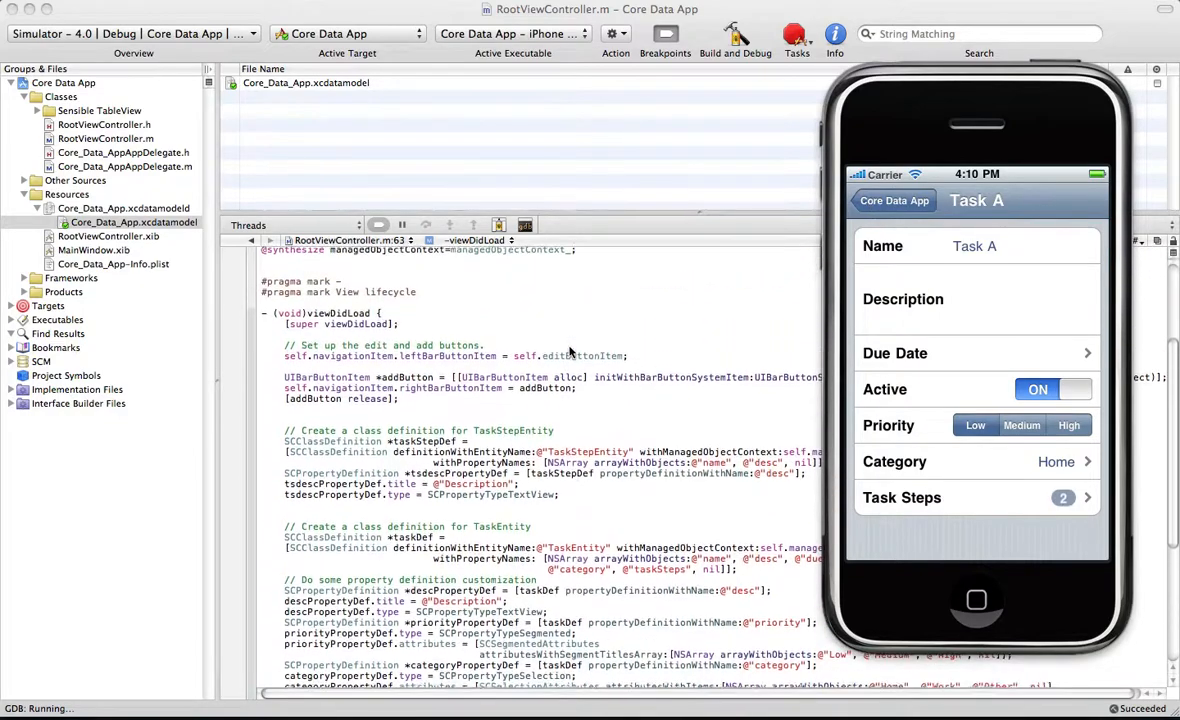
scroll("down", 3)
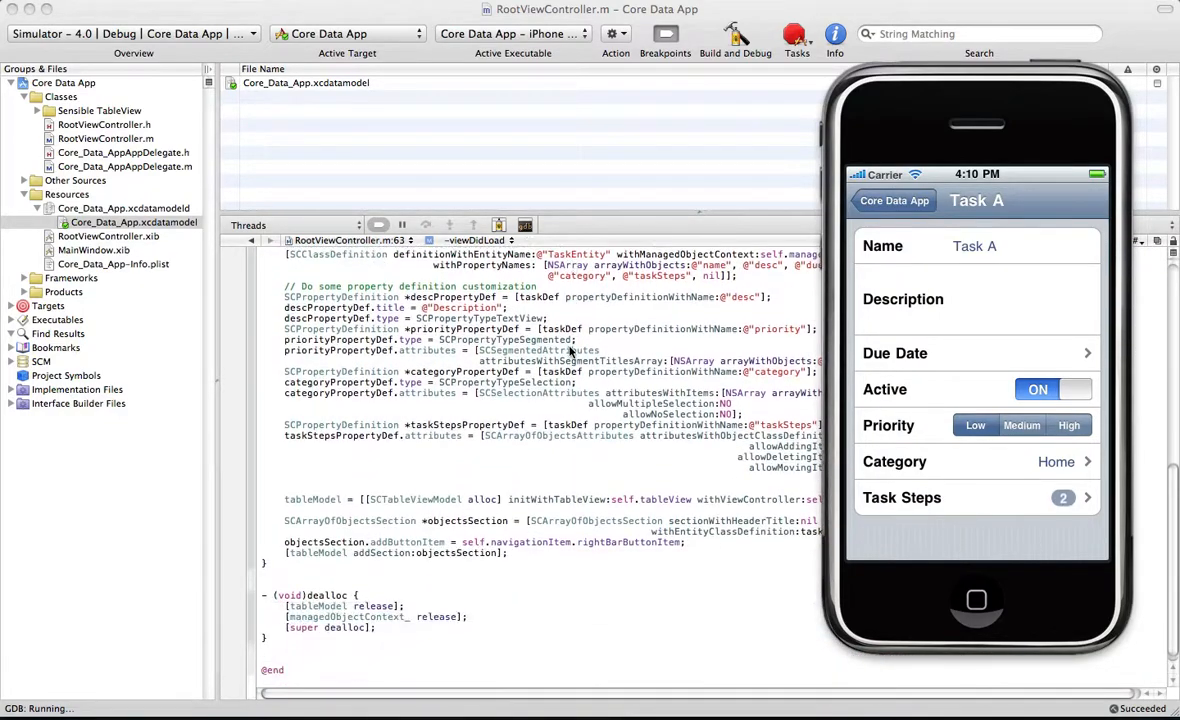
scroll("up", 3)
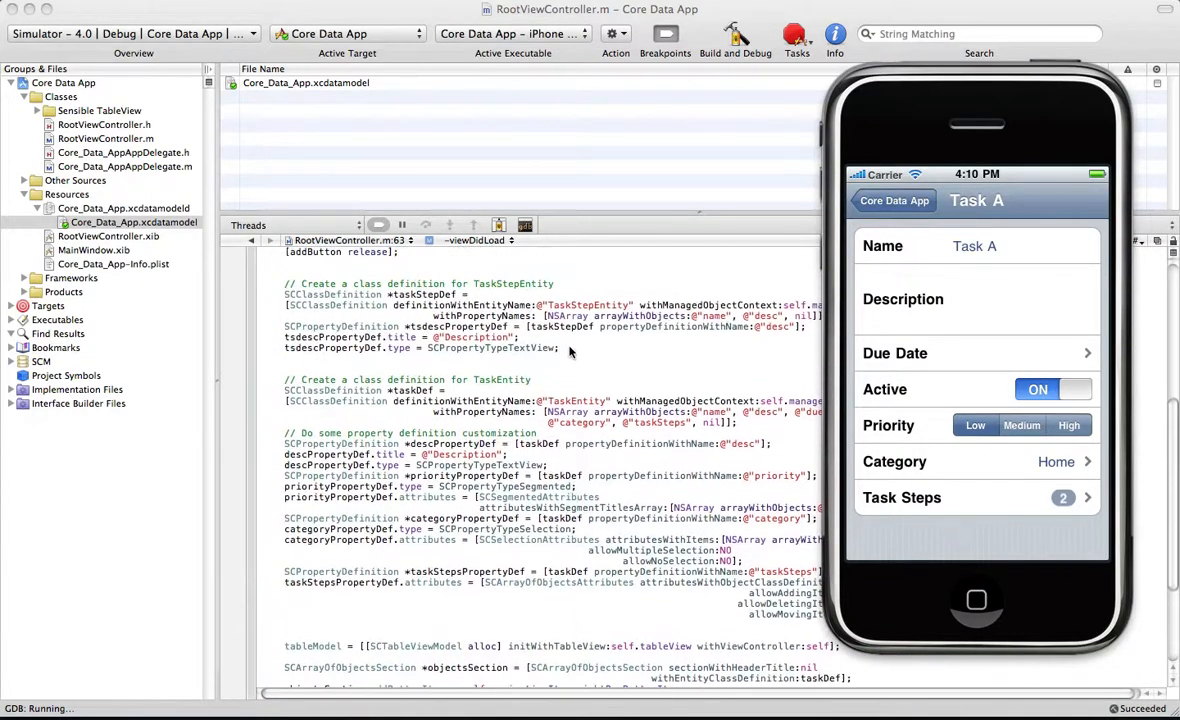